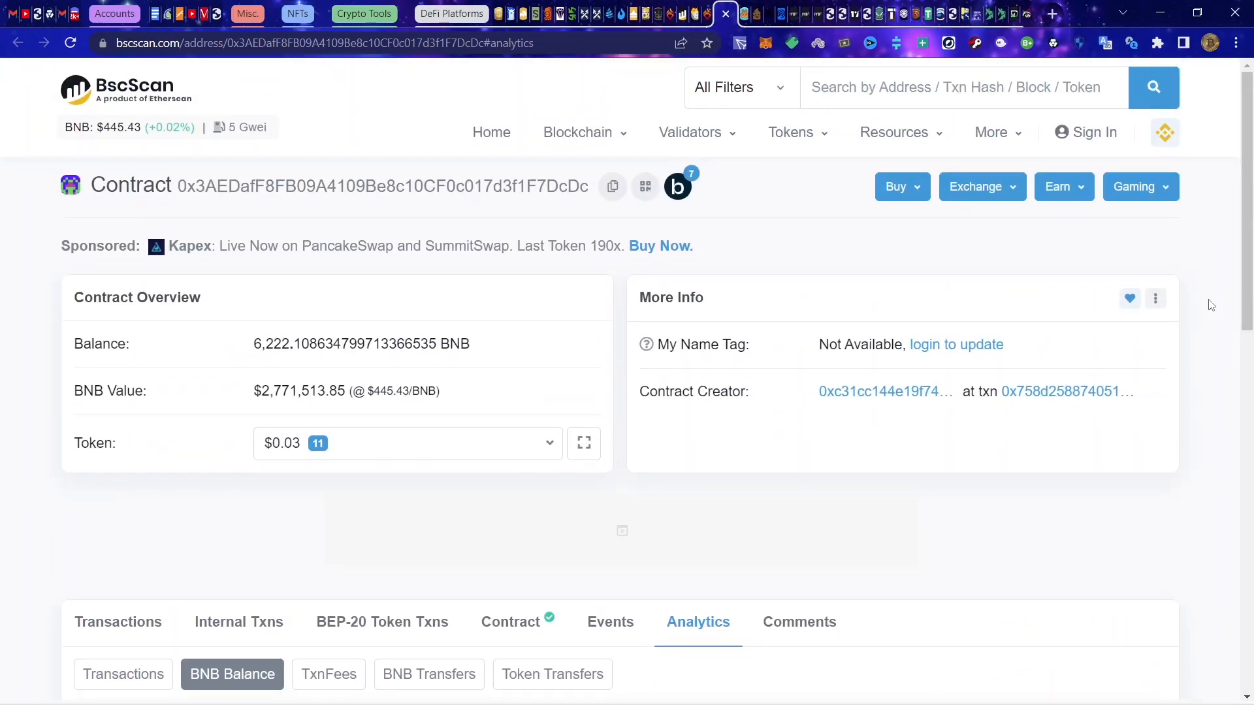
Step: Scroll through the contract's BNB Balance chart on BscScan, reviewing its data points
{"action": "scroll", "scroll_direction": "down", "scroll_amount": 3}
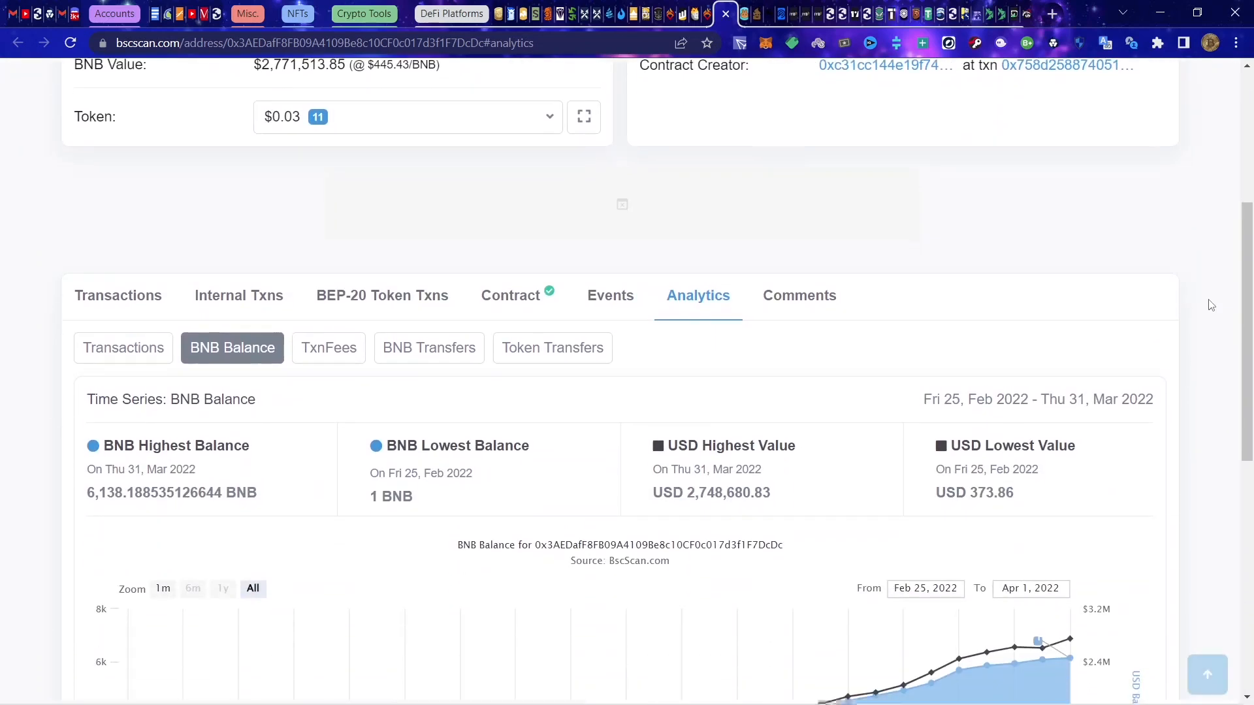
{"action": "scroll", "scroll_direction": "down", "scroll_amount": 3}
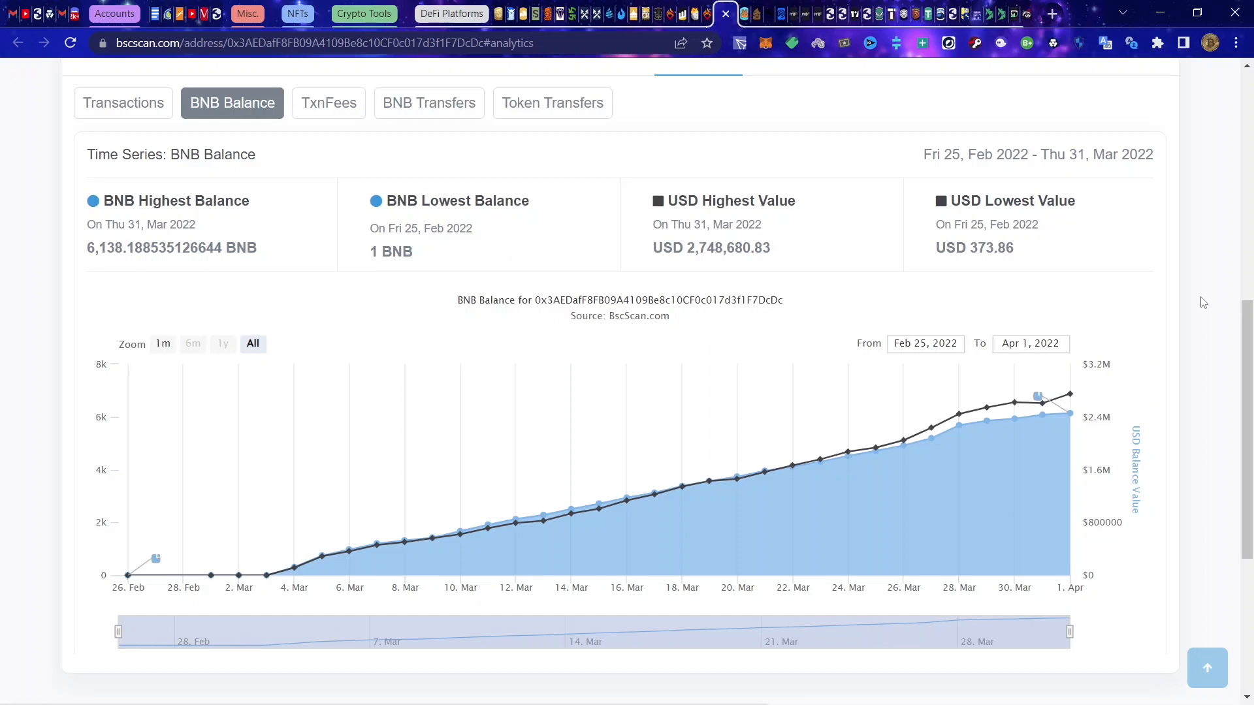
{"action": "mouse_move", "coordinate": [1239, 344]}
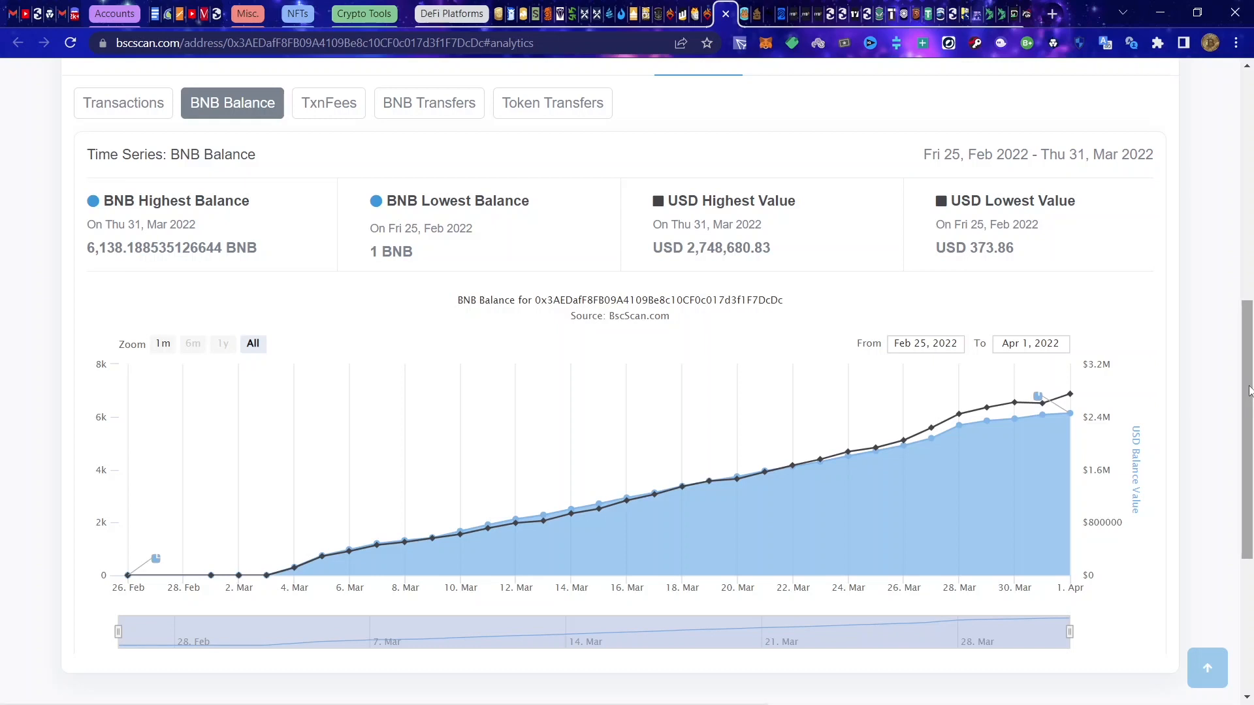
{"action": "mouse_move", "coordinate": [1246, 387]}
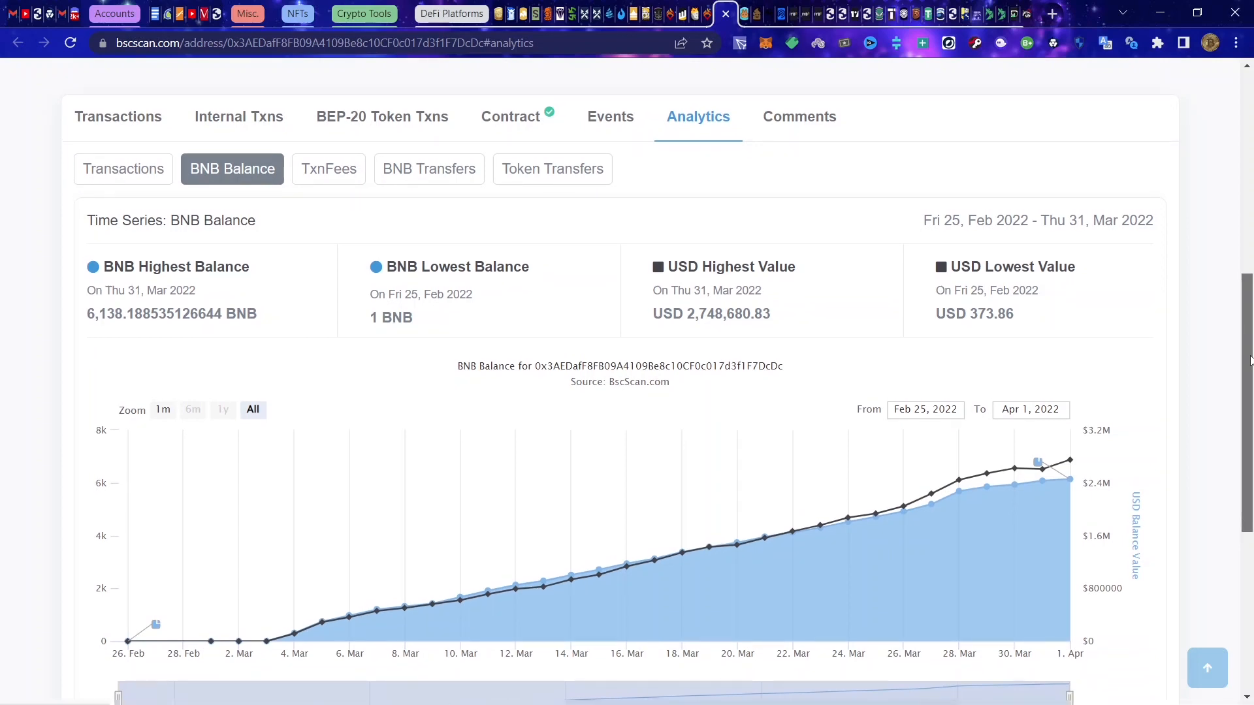
{"action": "scroll", "scroll_direction": "down", "scroll_amount": 3}
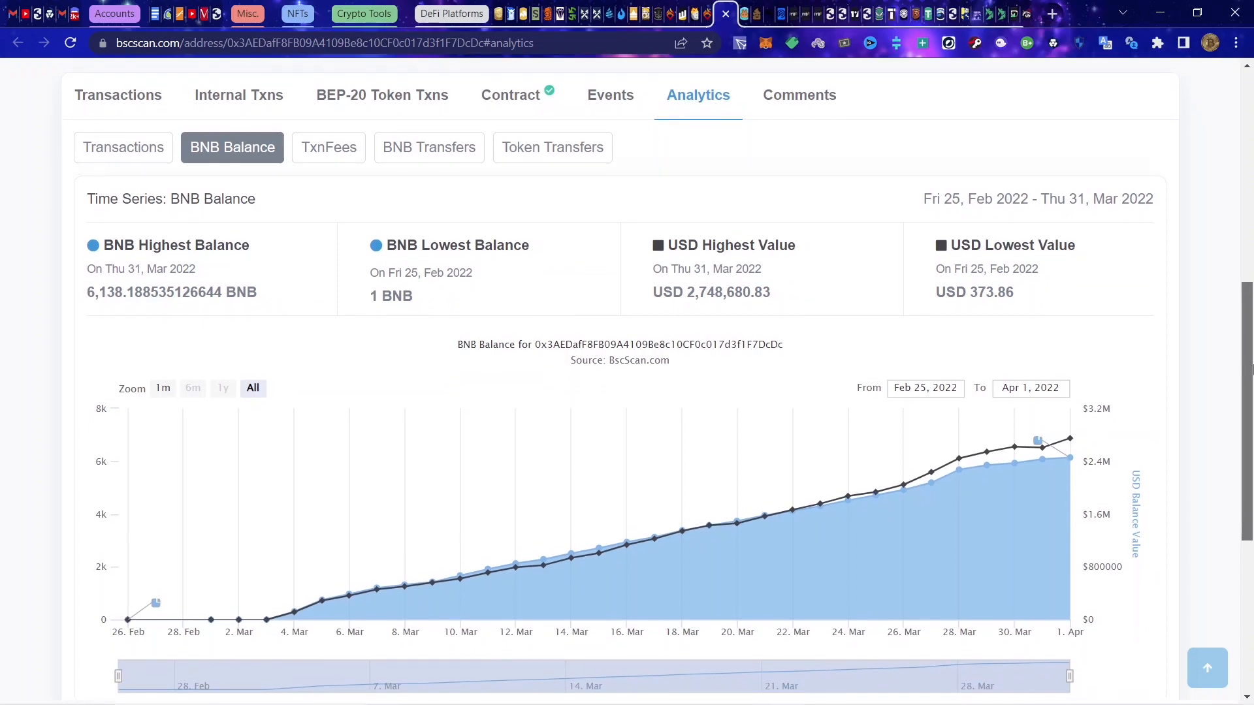
{"action": "scroll", "scroll_direction": "down", "scroll_amount": 3}
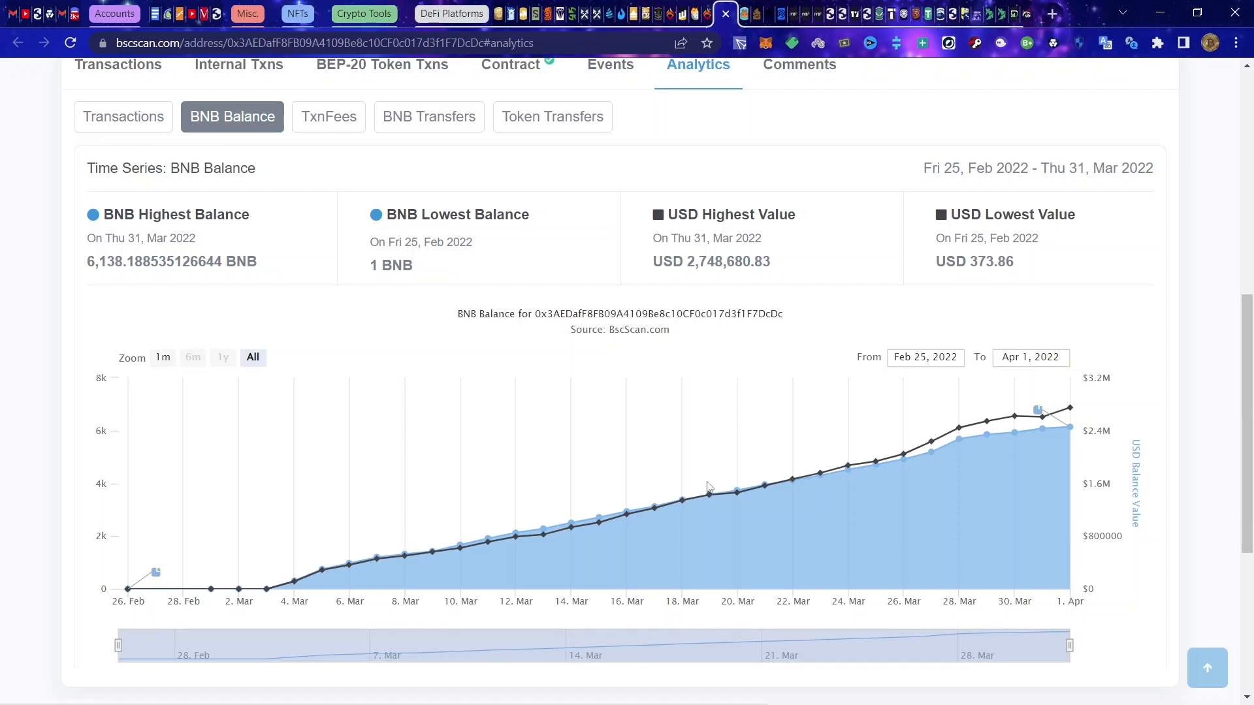
{"action": "mouse_move", "coordinate": [1068, 408]}
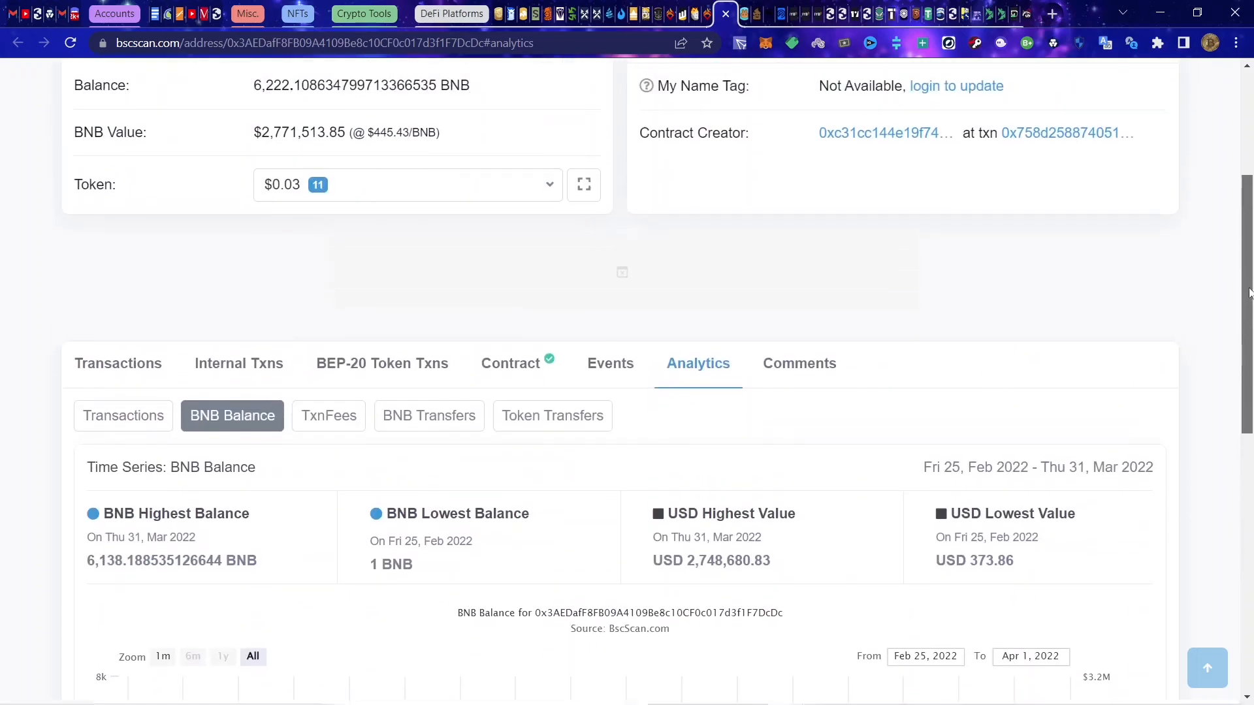
{"action": "scroll", "scroll_direction": "down", "scroll_amount": 3}
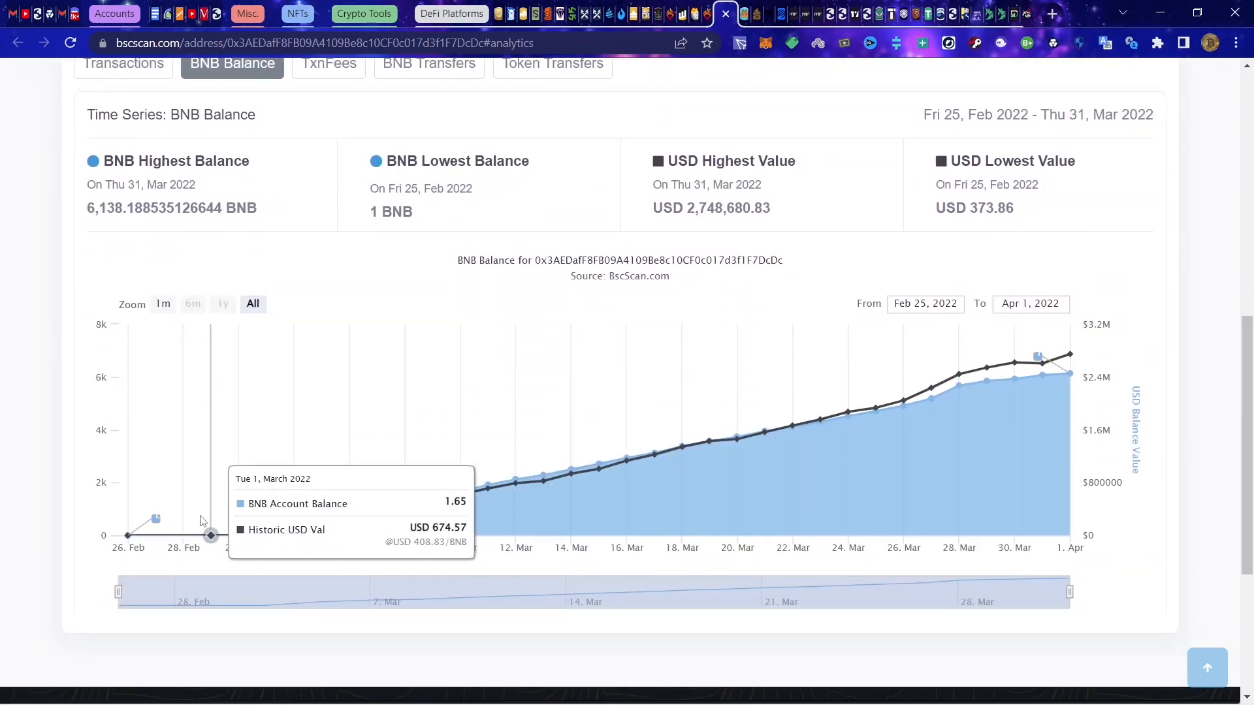
{"action": "mouse_move", "coordinate": [301, 526]}
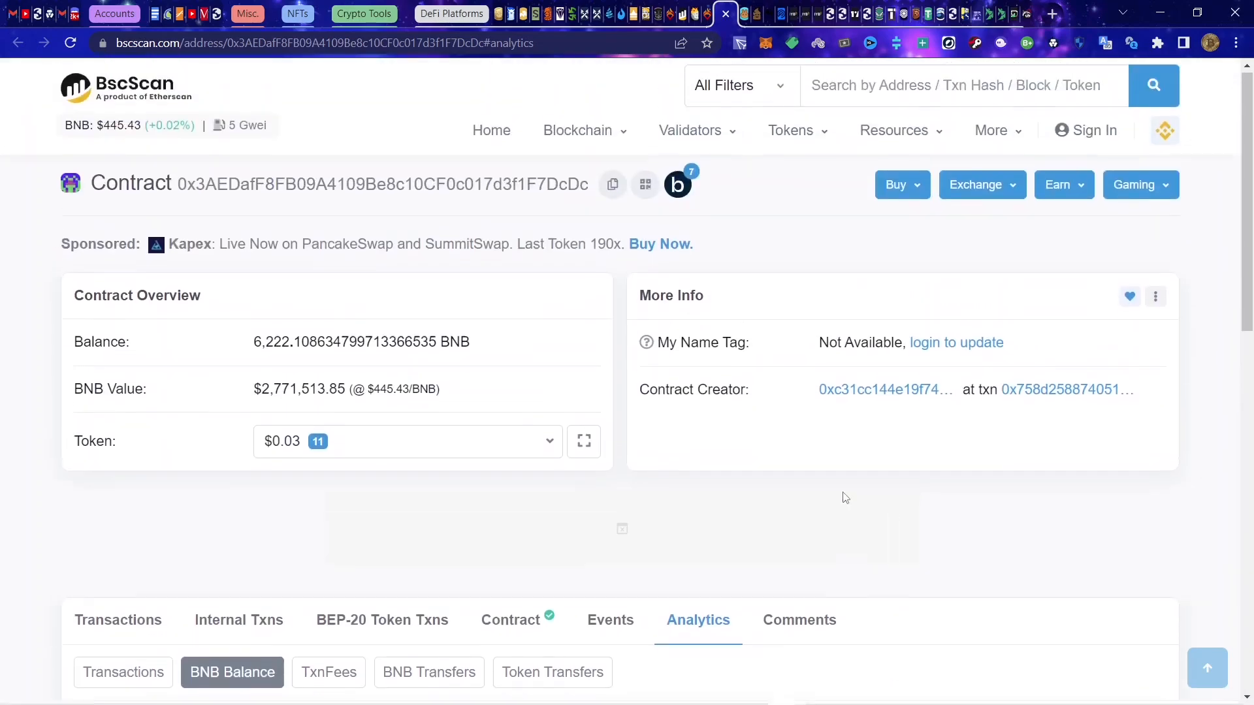
{"action": "scroll", "scroll_direction": "down", "scroll_amount": 3}
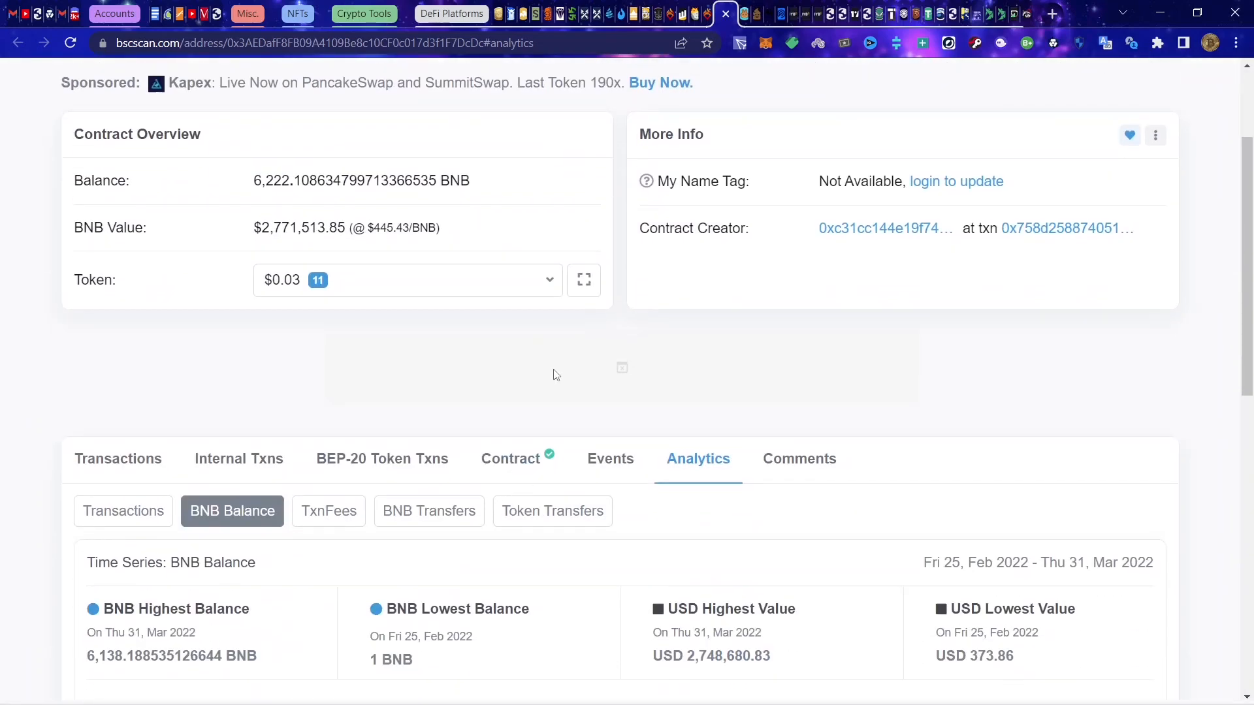
{"action": "scroll", "scroll_direction": "down", "scroll_amount": 3}
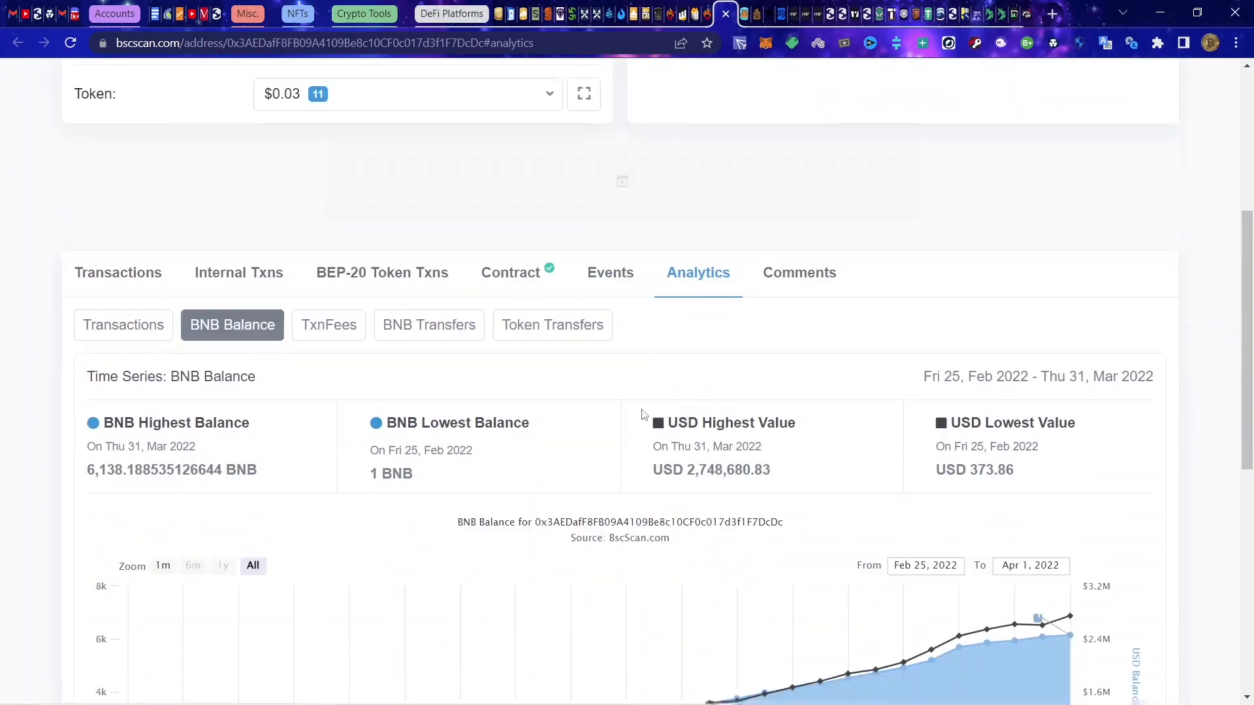
{"action": "scroll", "scroll_direction": "down", "scroll_amount": 3}
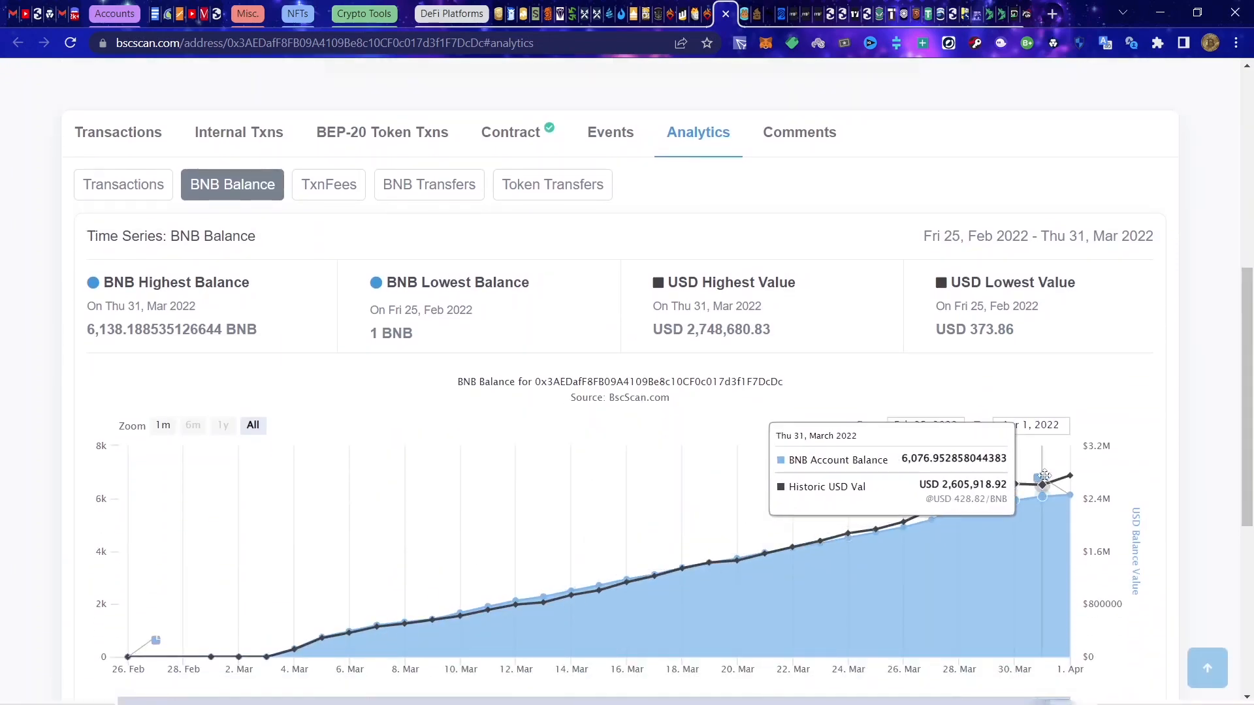
{"action": "scroll", "scroll_direction": "down", "scroll_amount": 3}
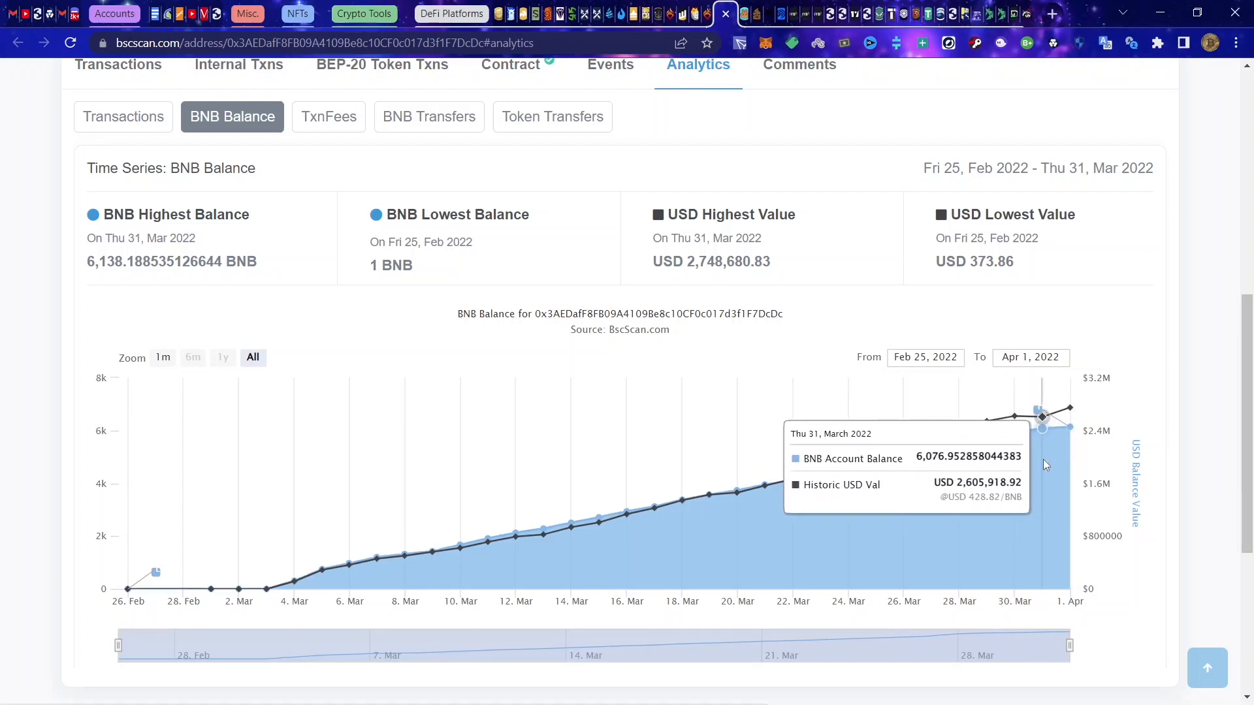
{"action": "scroll", "scroll_direction": "up", "scroll_amount": 3}
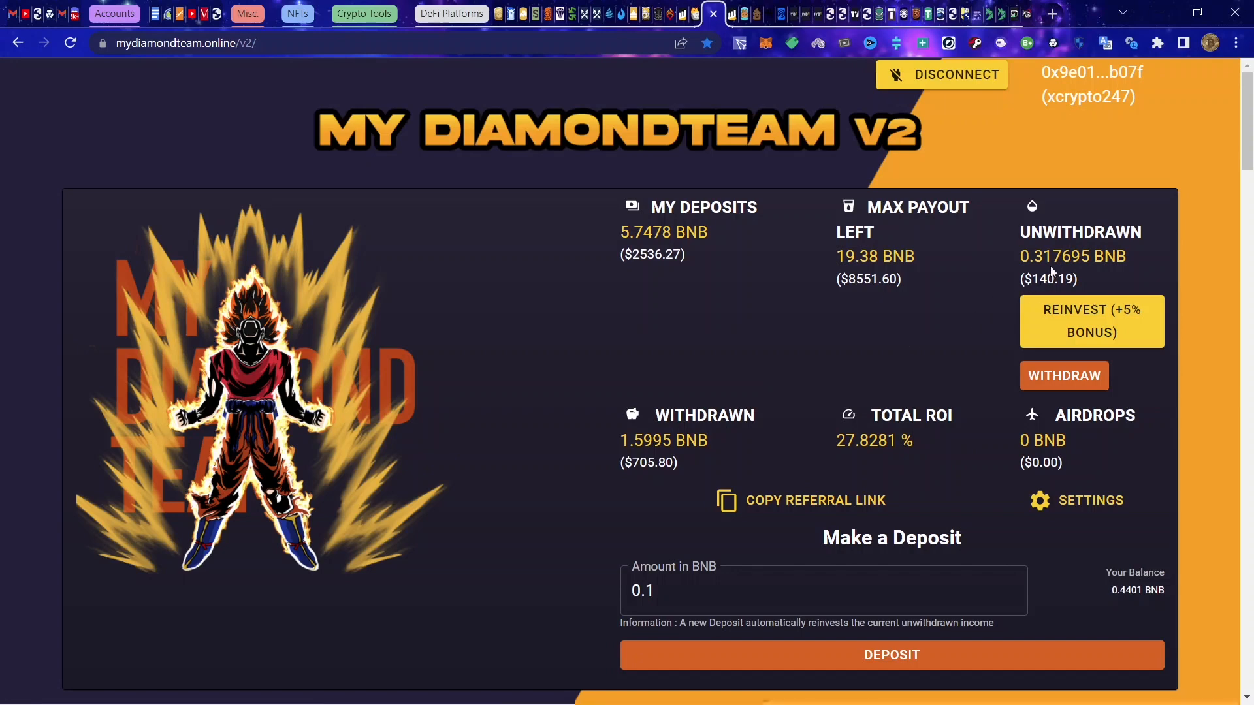
{"action": "scroll", "scroll_direction": "down", "scroll_amount": 3}
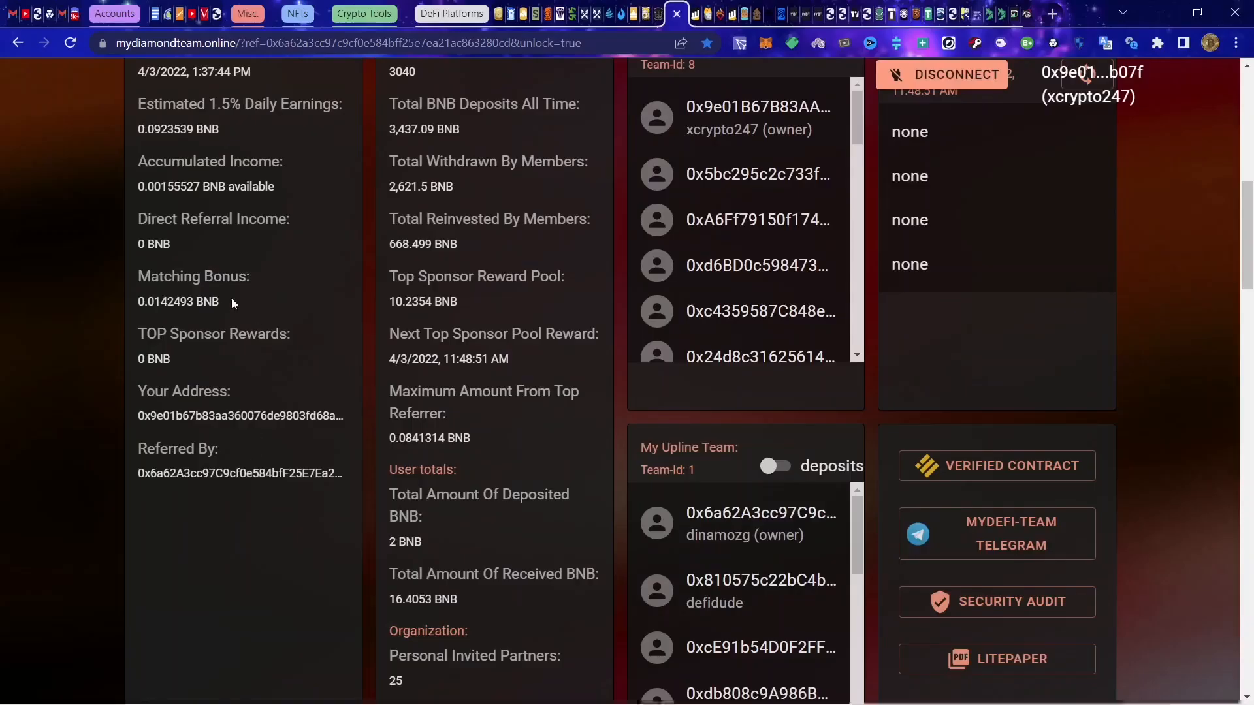
{"action": "scroll", "scroll_direction": "up", "scroll_amount": 3}
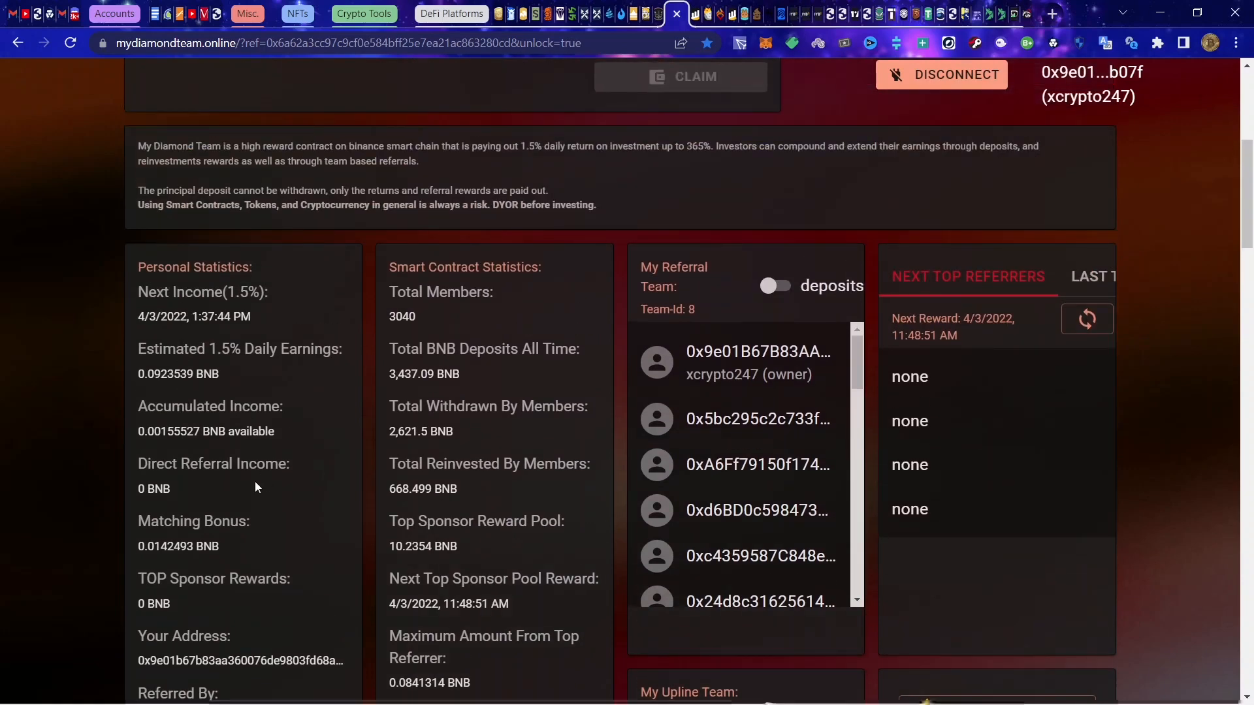
{"action": "scroll", "scroll_direction": "up", "scroll_amount": 3}
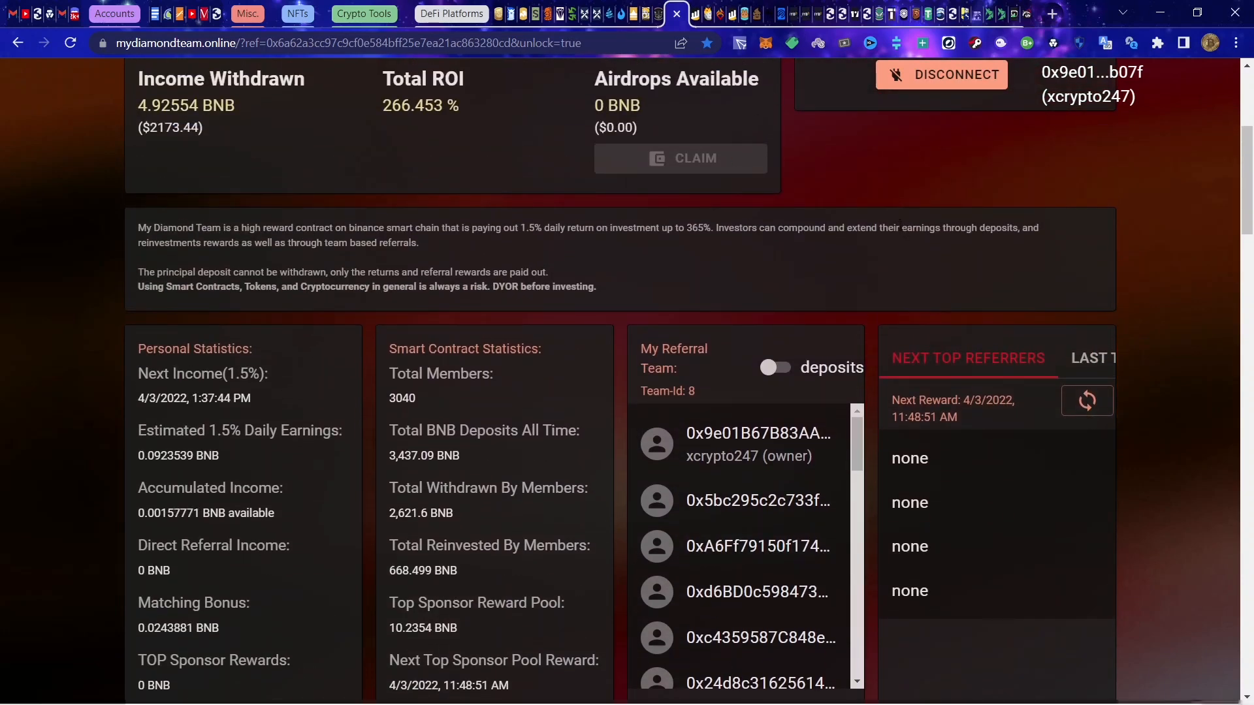
{"action": "mouse_move", "coordinate": [865, 203]}
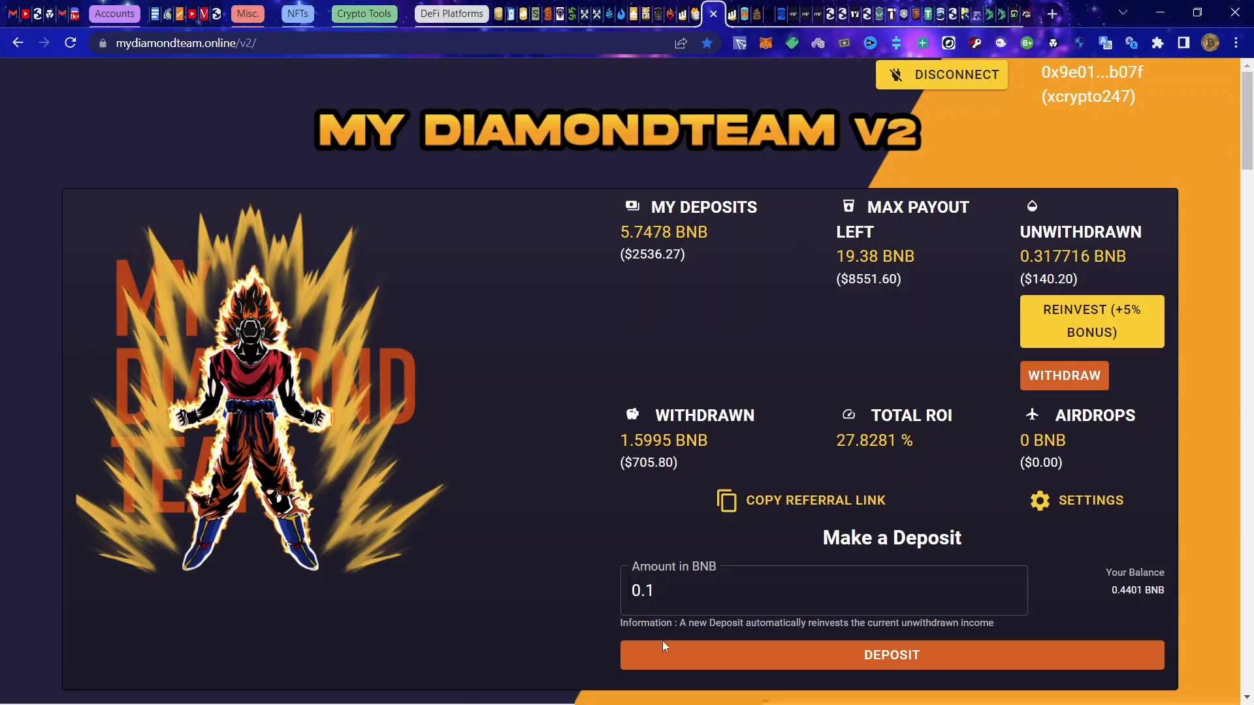
{"action": "mouse_move", "coordinate": [478, 337]}
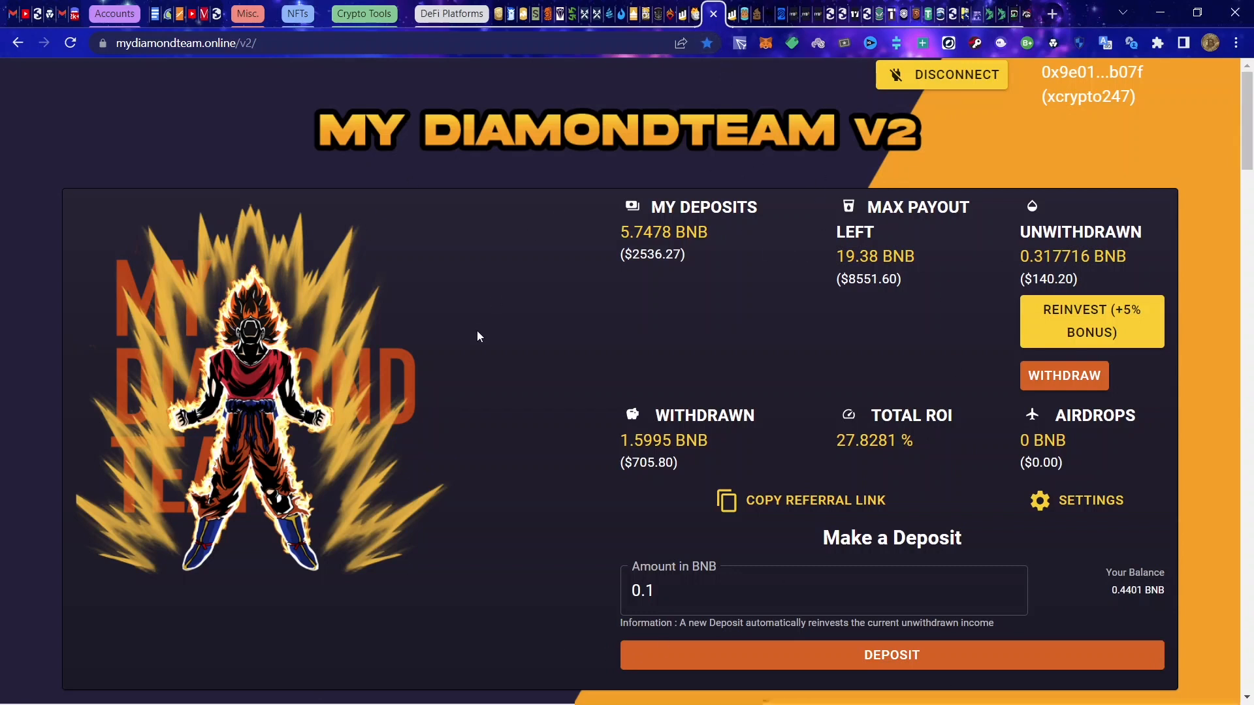
{"action": "mouse_move", "coordinate": [571, 403]}
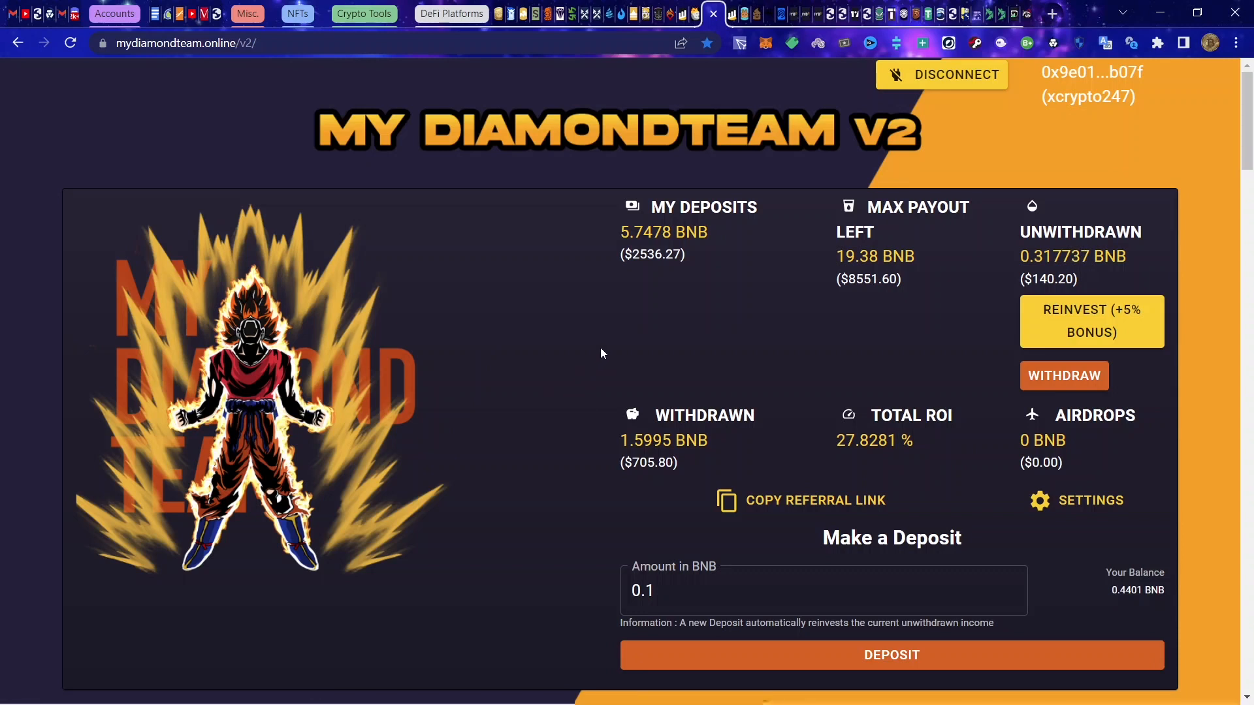
{"action": "mouse_move", "coordinate": [690, 89]}
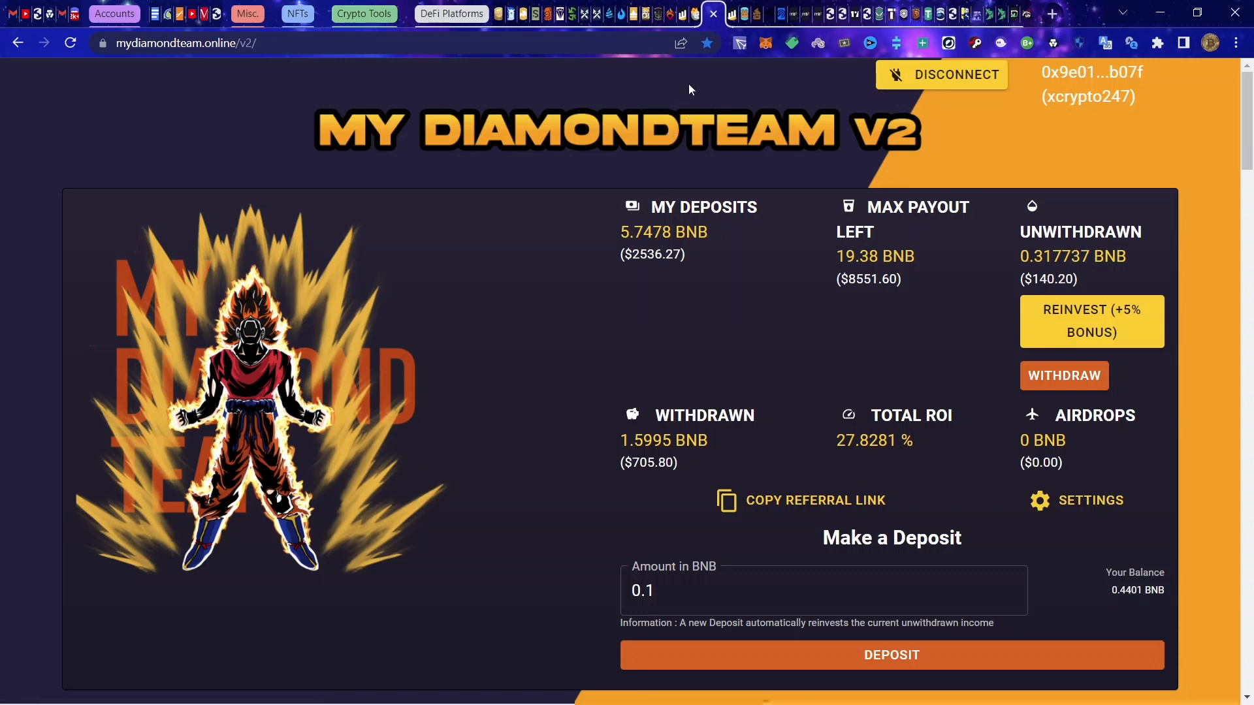
{"action": "mouse_move", "coordinate": [595, 402]}
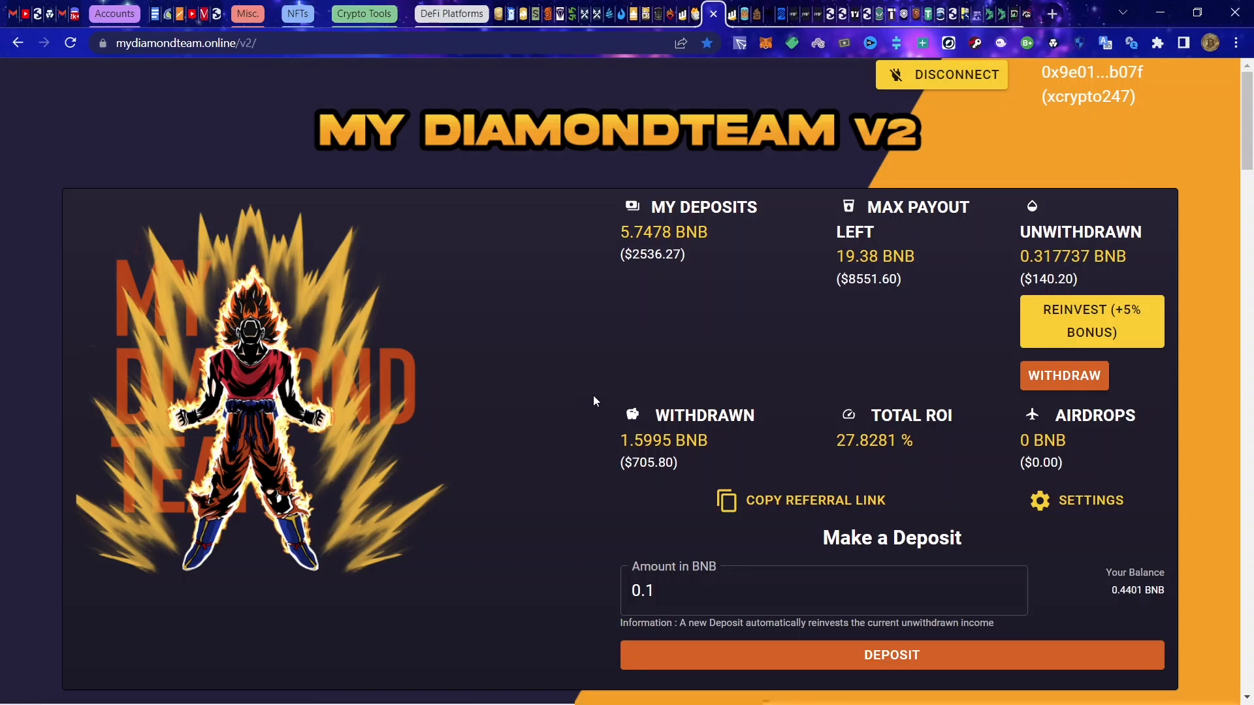
{"action": "mouse_move", "coordinate": [586, 412]}
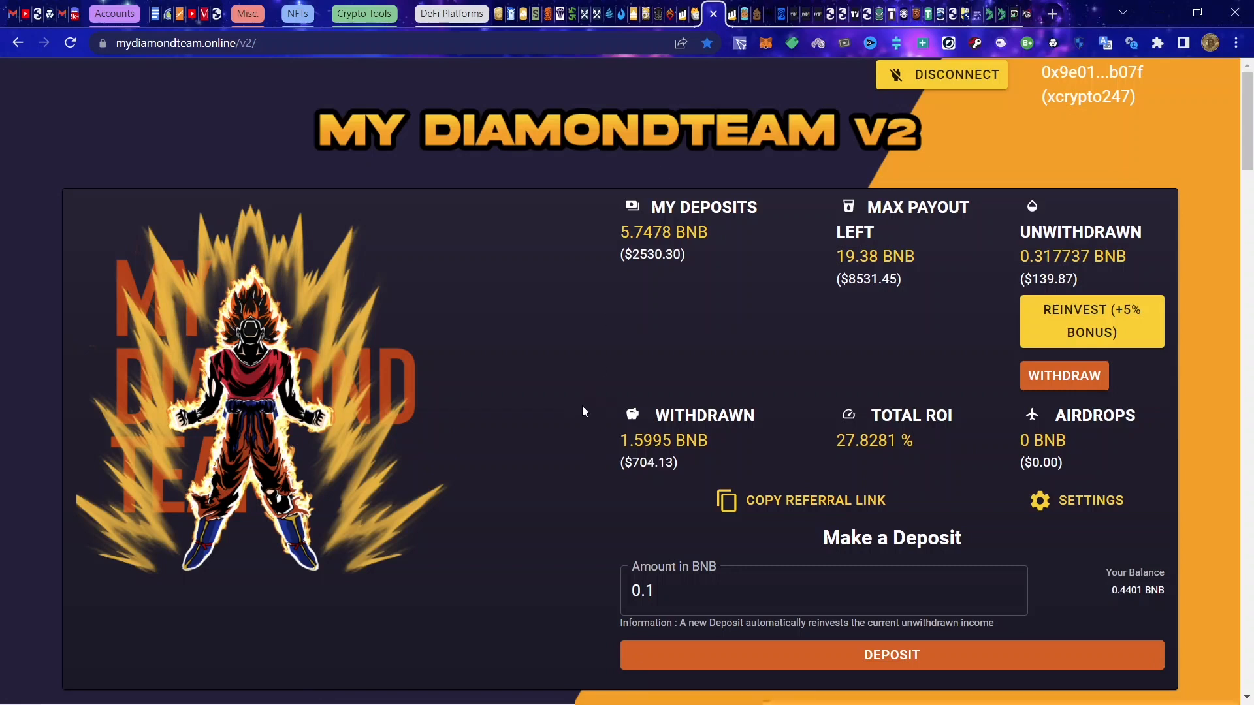
{"action": "mouse_move", "coordinate": [781, 236]}
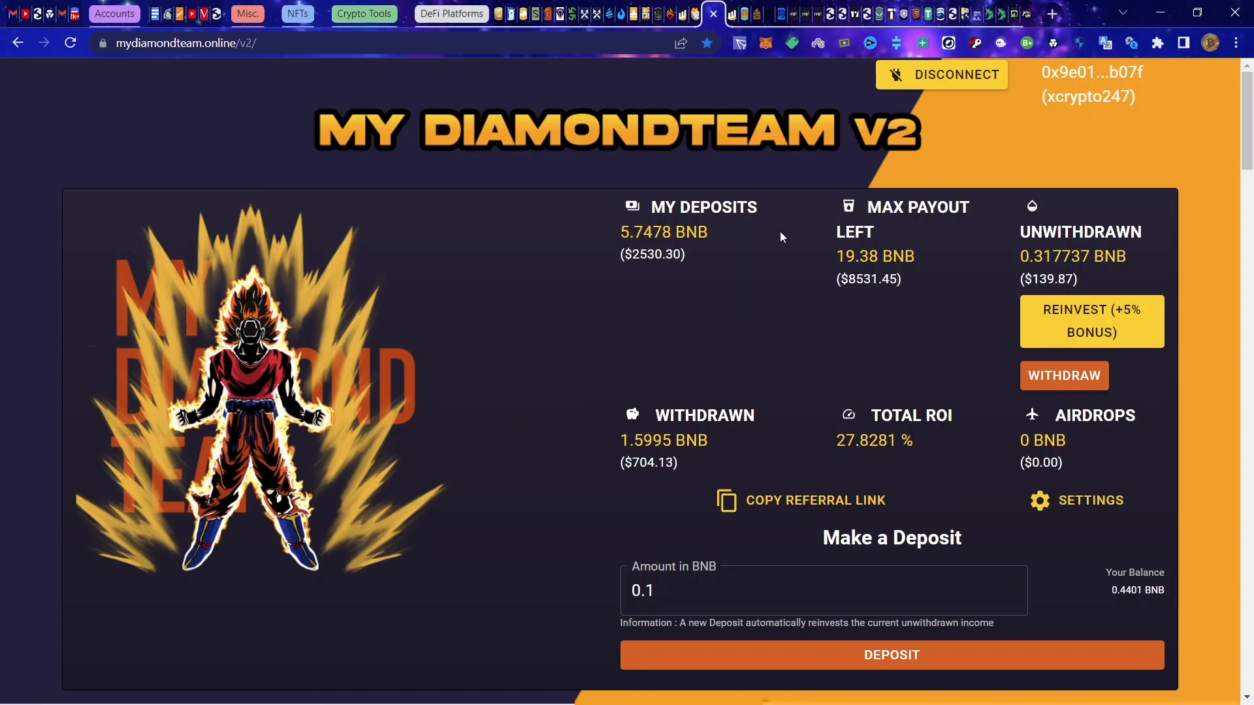
{"action": "mouse_move", "coordinate": [753, 437]}
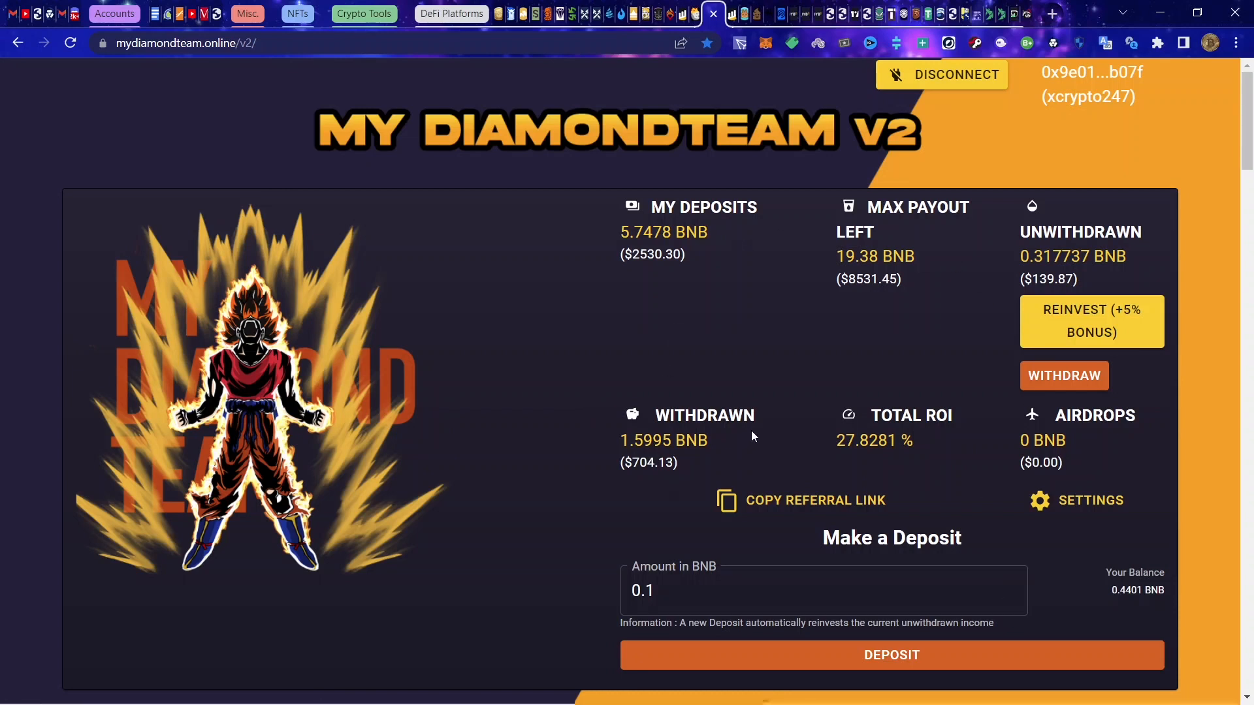
{"action": "mouse_move", "coordinate": [696, 264]}
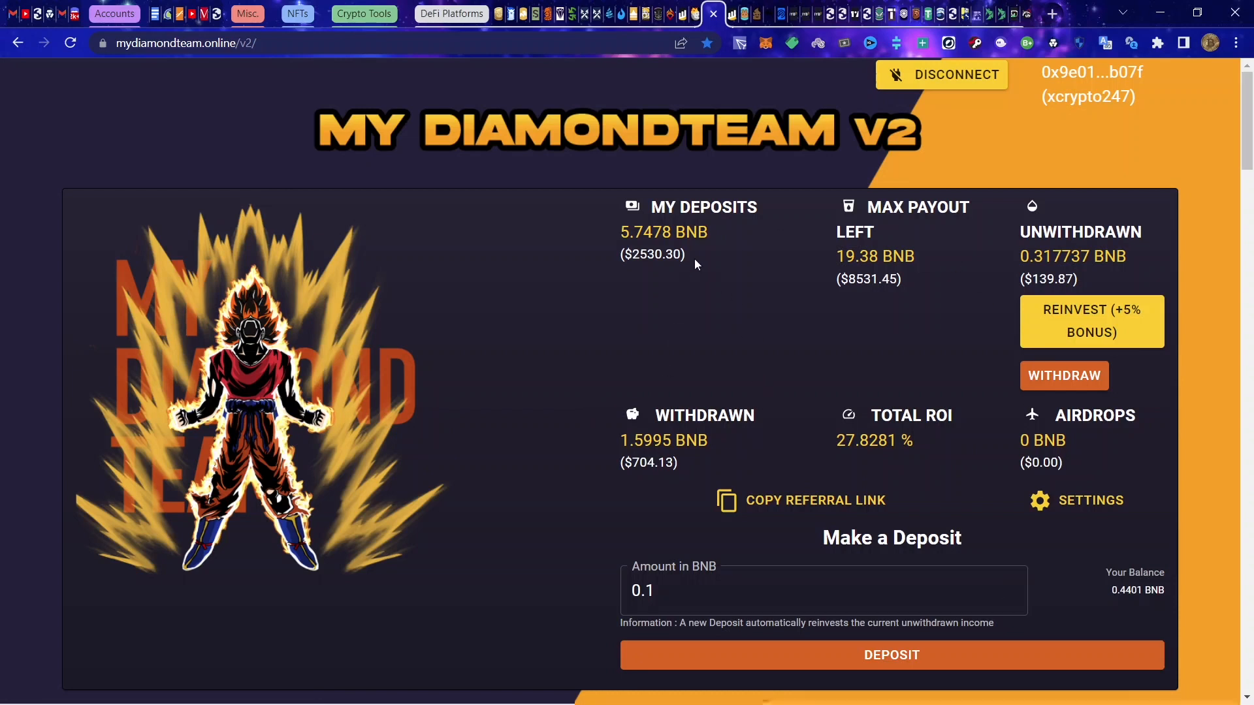
{"action": "mouse_move", "coordinate": [695, 172]}
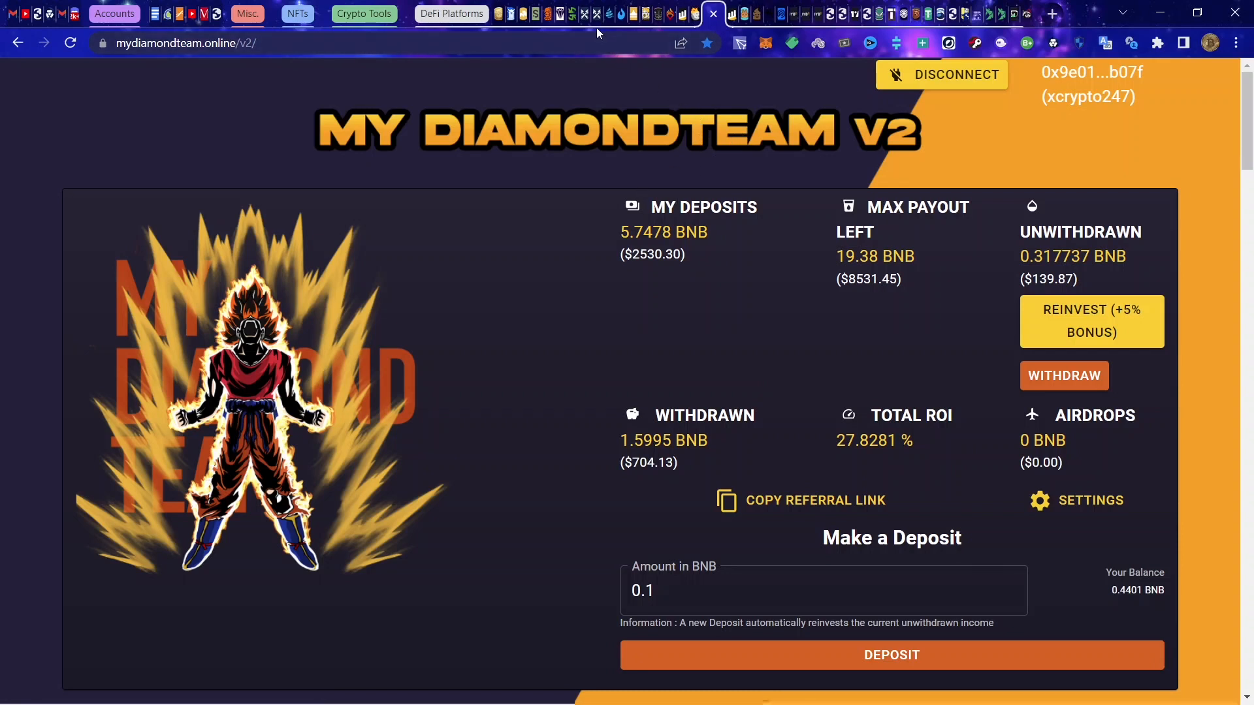
{"action": "mouse_move", "coordinate": [602, 13]}
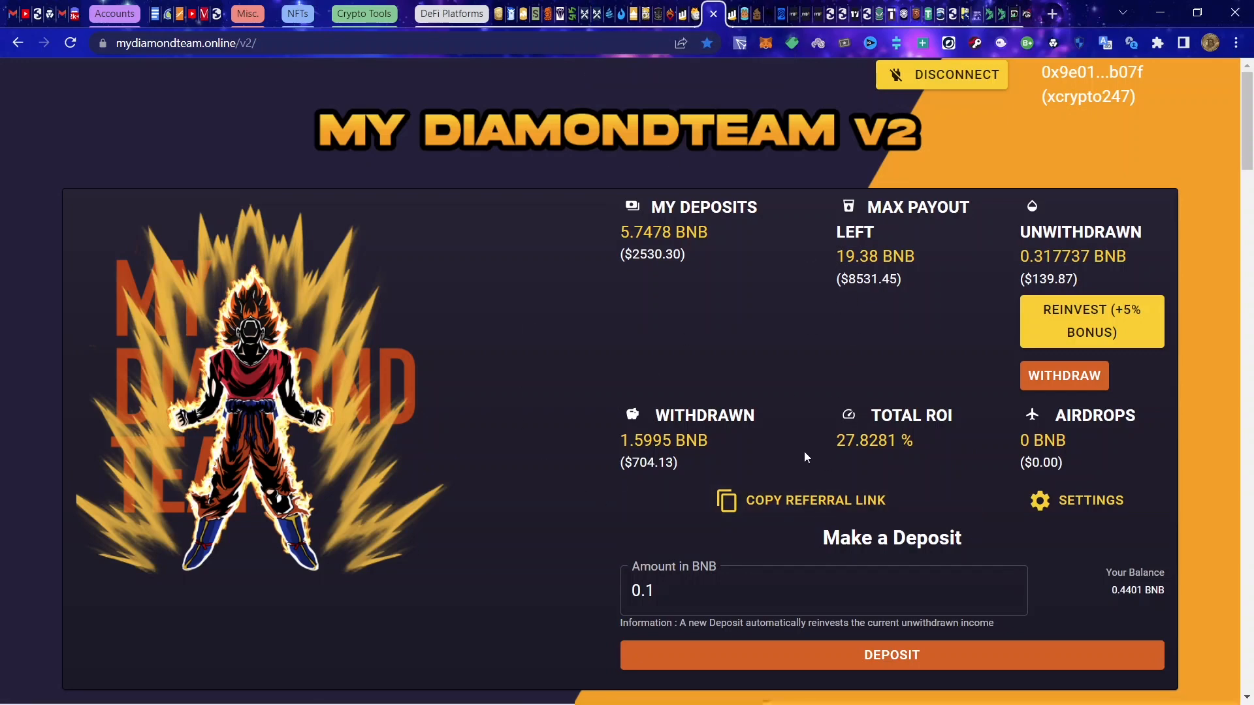
{"action": "mouse_move", "coordinate": [949, 439]}
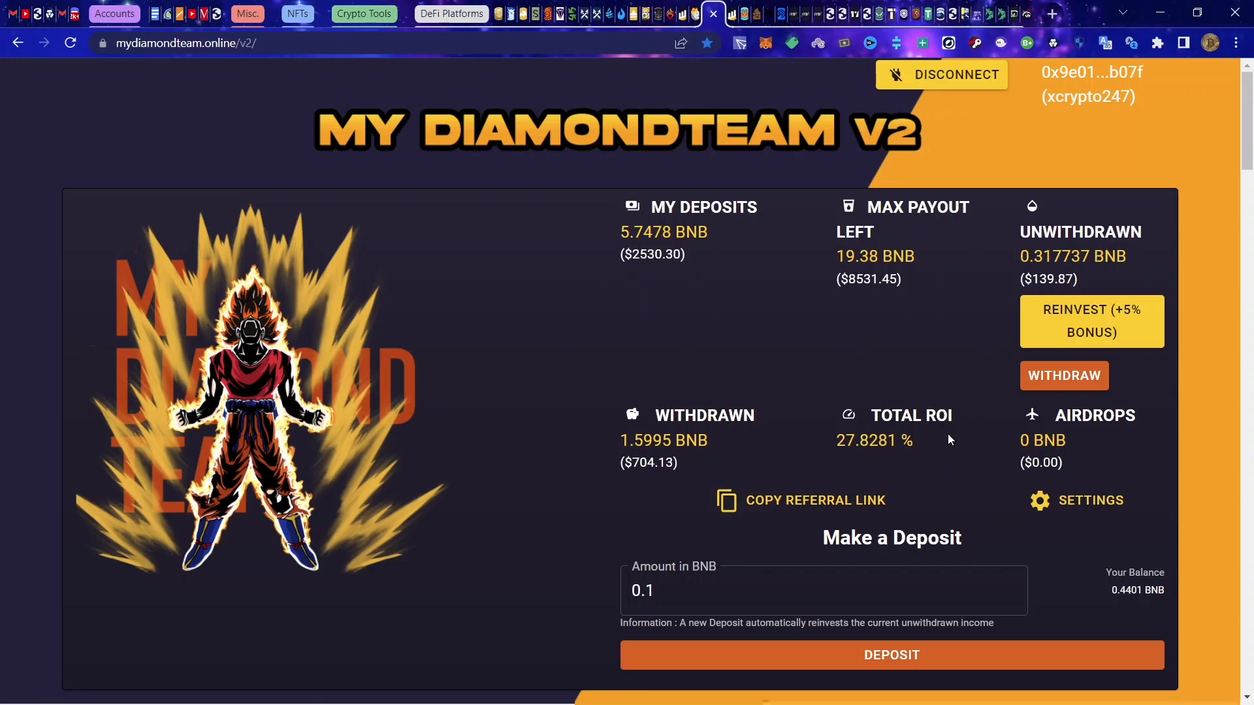
Step: Scroll past the stats and calculator to the Guide and Anti Whale Withdrawal Taxes tiers
{"action": "scroll", "scroll_direction": "down", "scroll_amount": 3}
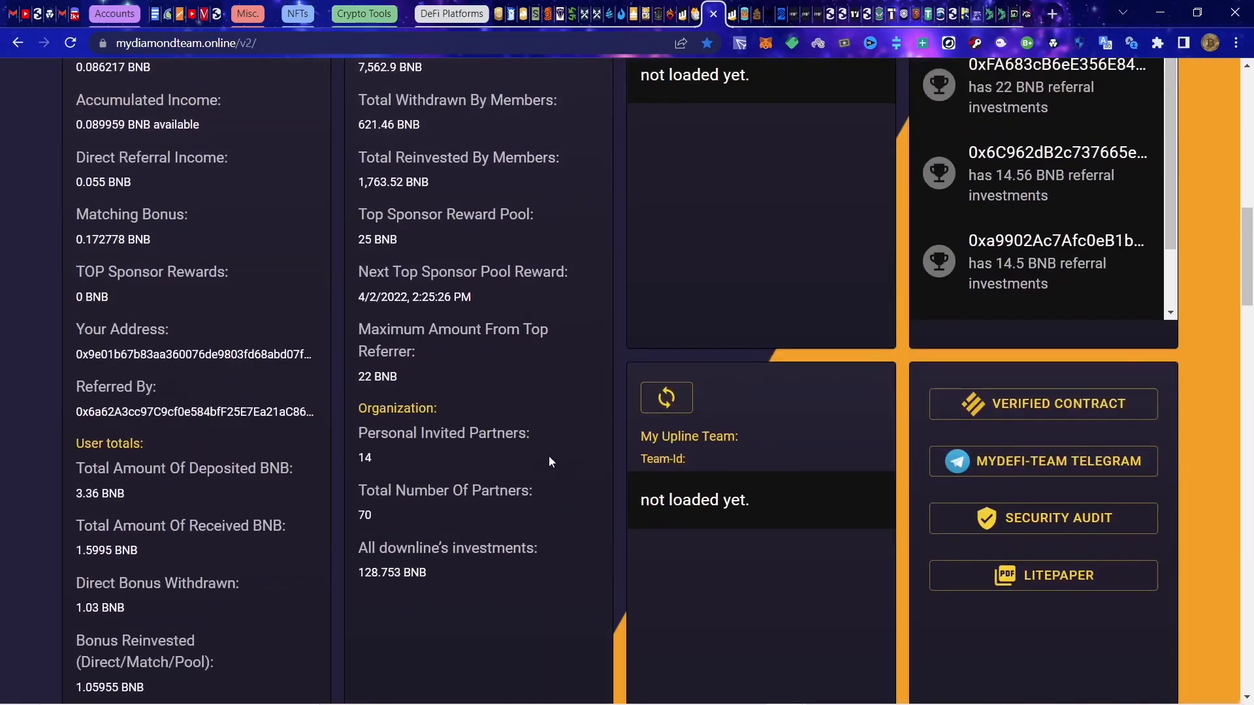
{"action": "scroll", "scroll_direction": "down", "scroll_amount": 3}
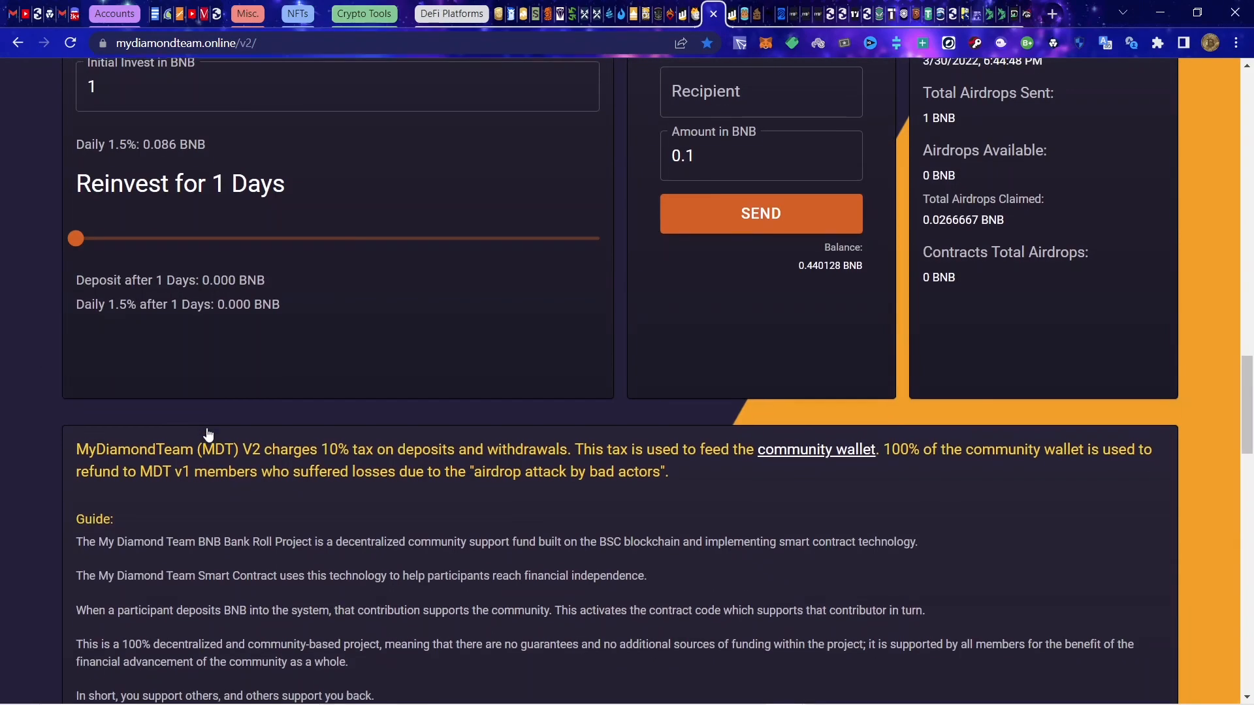
{"action": "scroll", "scroll_direction": "down", "scroll_amount": 3}
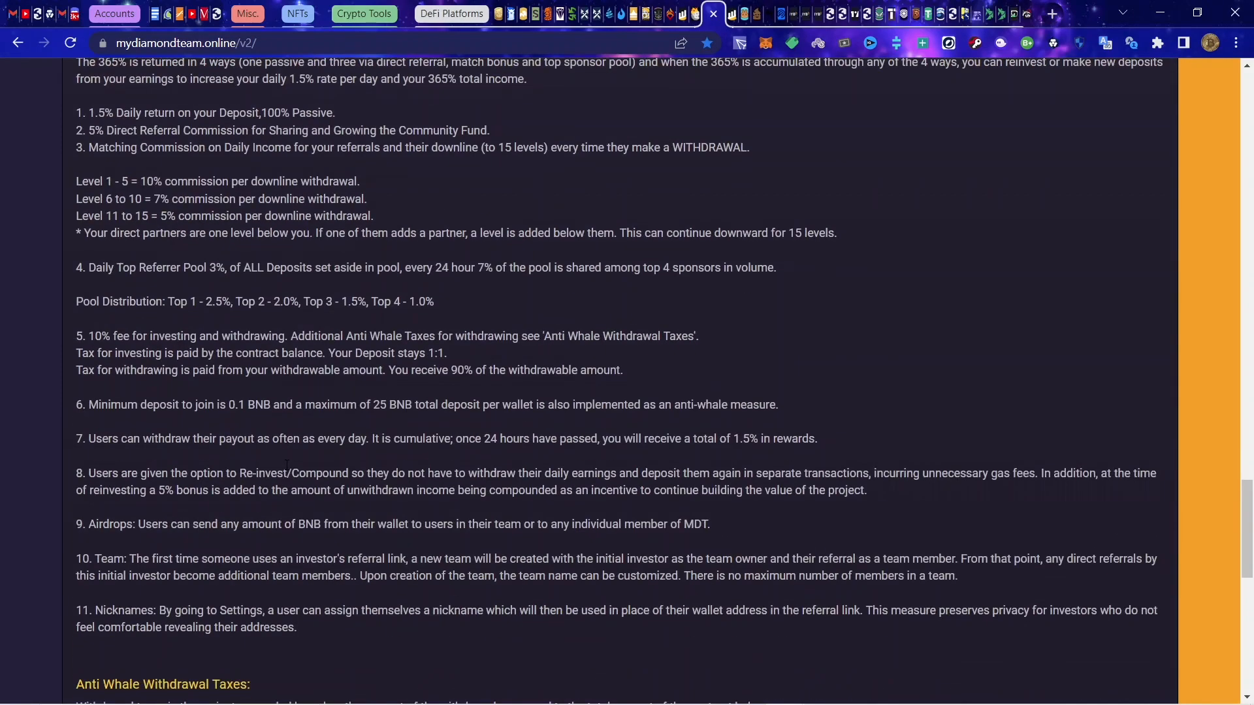
{"action": "scroll", "scroll_direction": "down", "scroll_amount": 3}
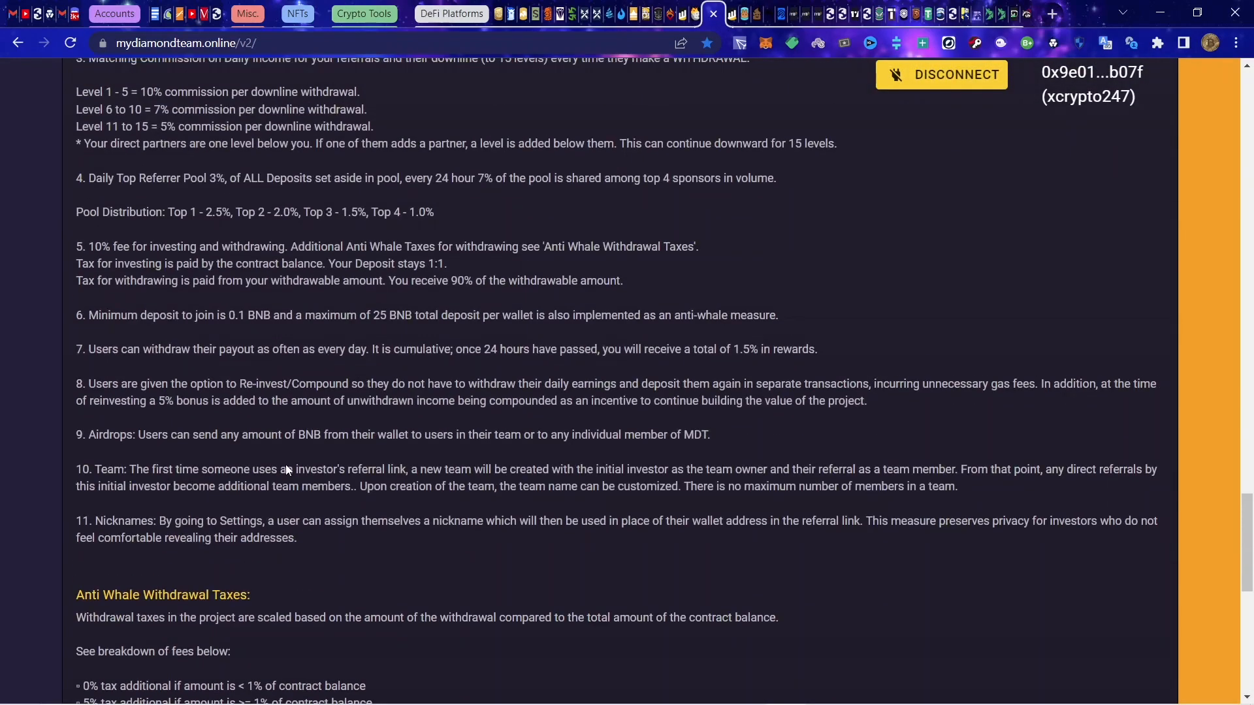
{"action": "scroll", "scroll_direction": "down", "scroll_amount": 3}
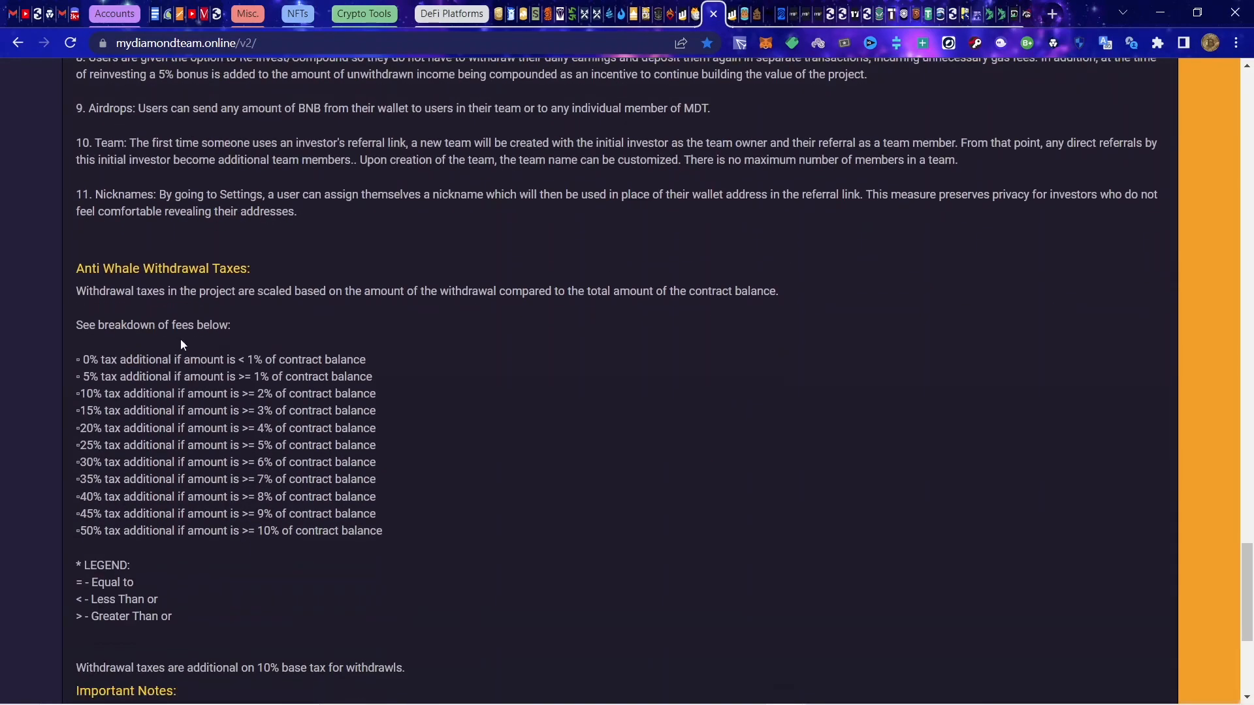
{"action": "scroll", "scroll_direction": "up", "scroll_amount": 3}
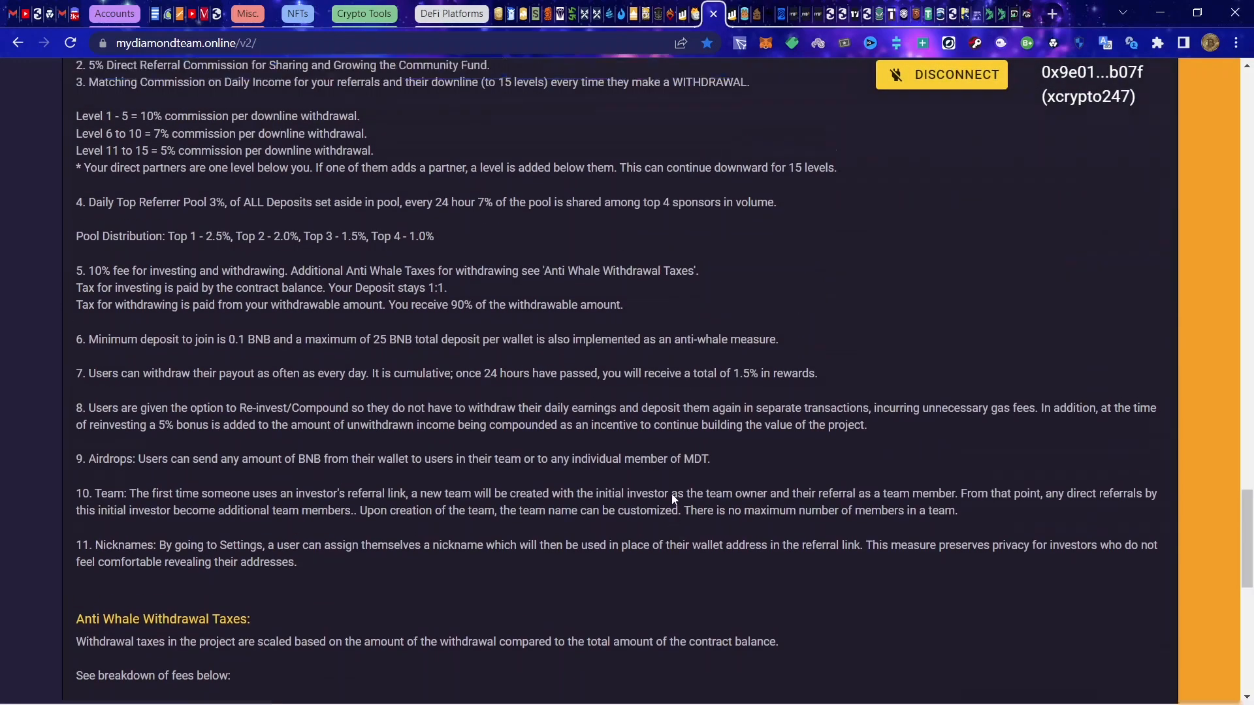
{"action": "scroll", "scroll_direction": "up", "scroll_amount": 3}
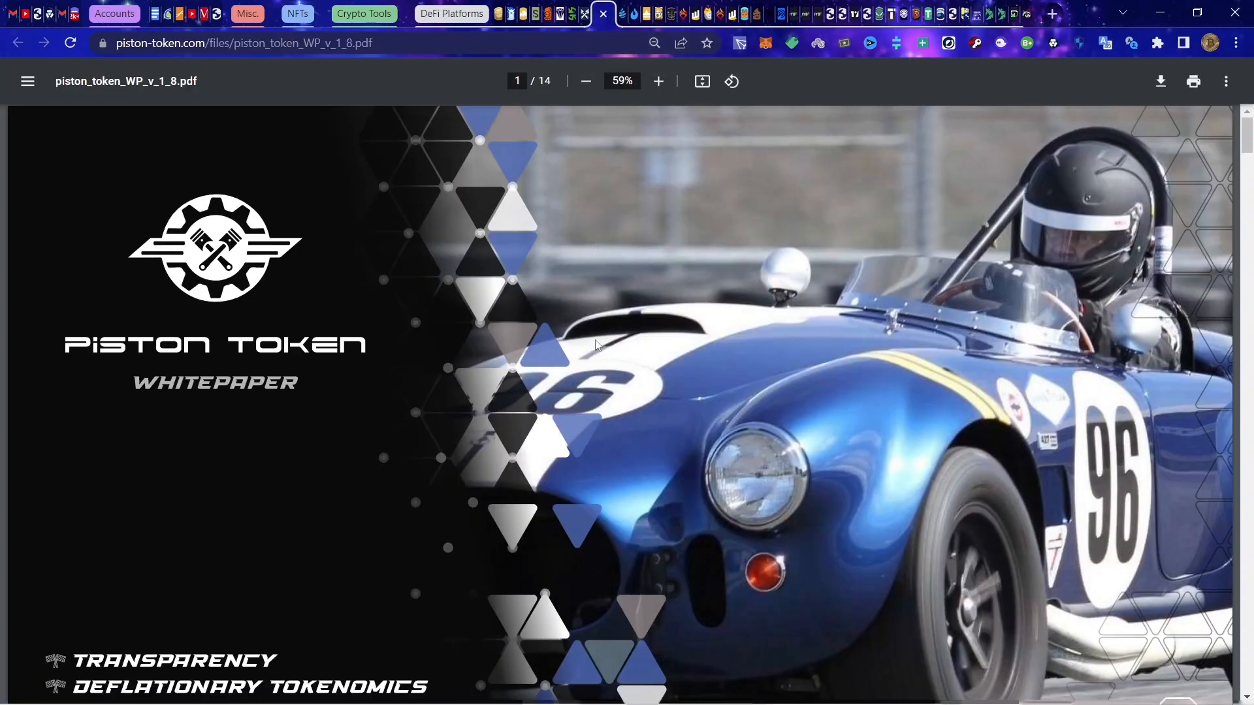
Step: Scroll down the piston_token_WP_v_1_8.pdf cover page to its feature list and page two
{"action": "scroll", "scroll_direction": "down", "scroll_amount": 3}
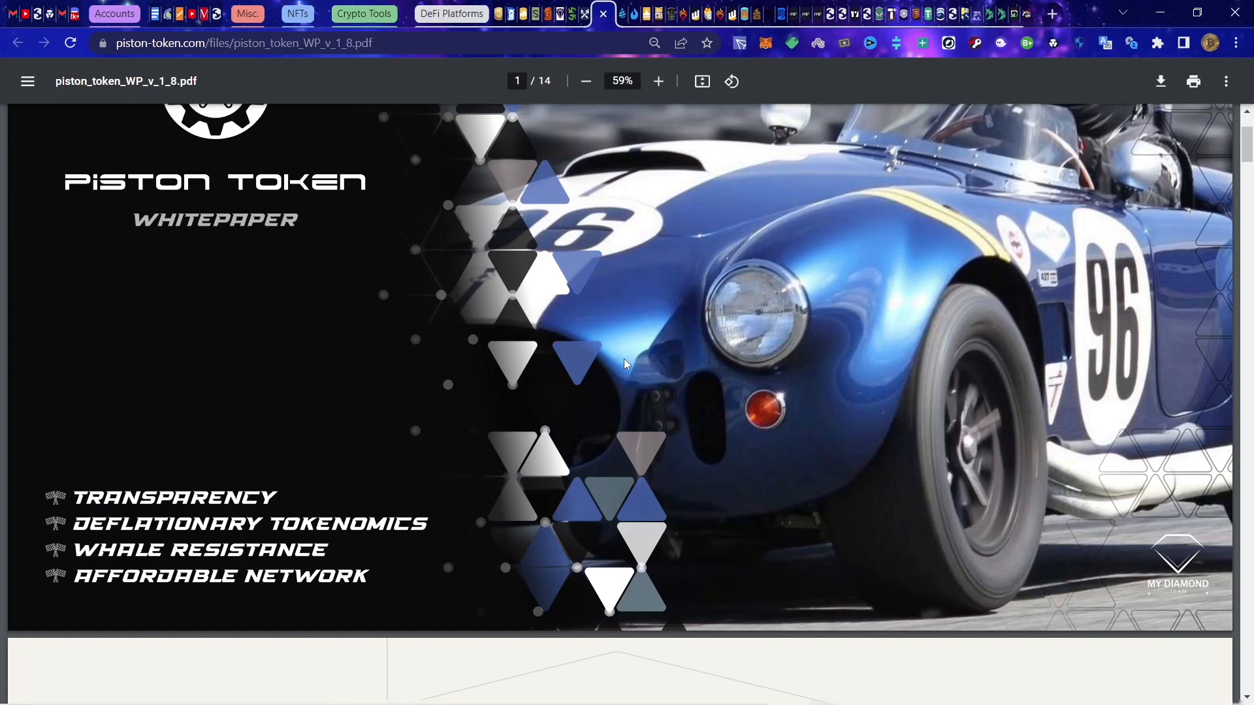
{"action": "scroll", "scroll_direction": "down", "scroll_amount": 3}
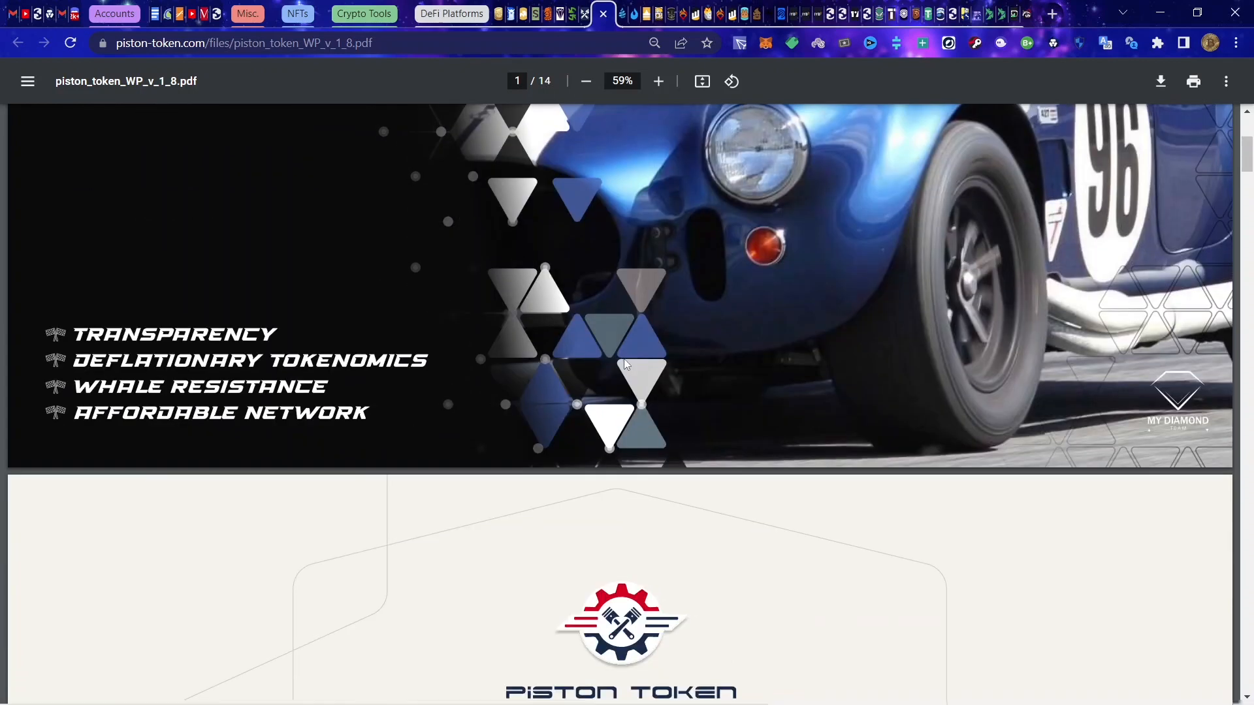
Step: Switch to the Piston Token website tab and return to the Race Season countdown
{"action": "scroll", "scroll_direction": "down", "scroll_amount": 3}
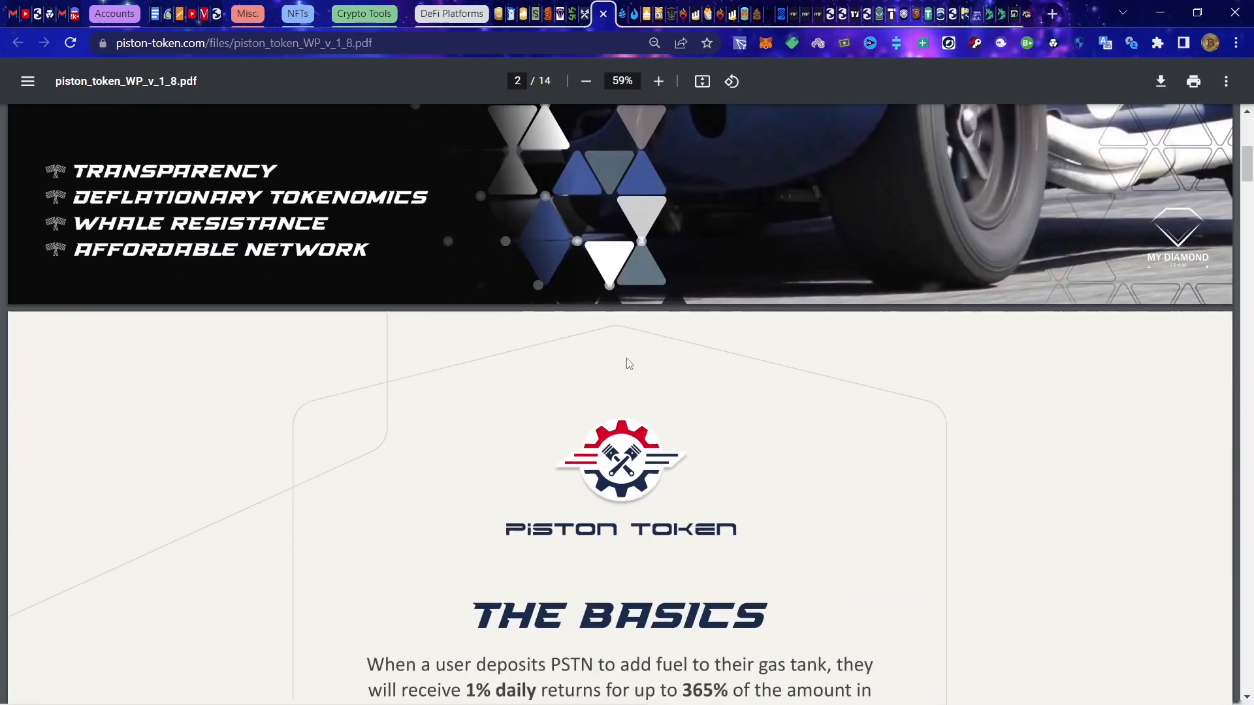
{"action": "mouse_move", "coordinate": [595, 28]}
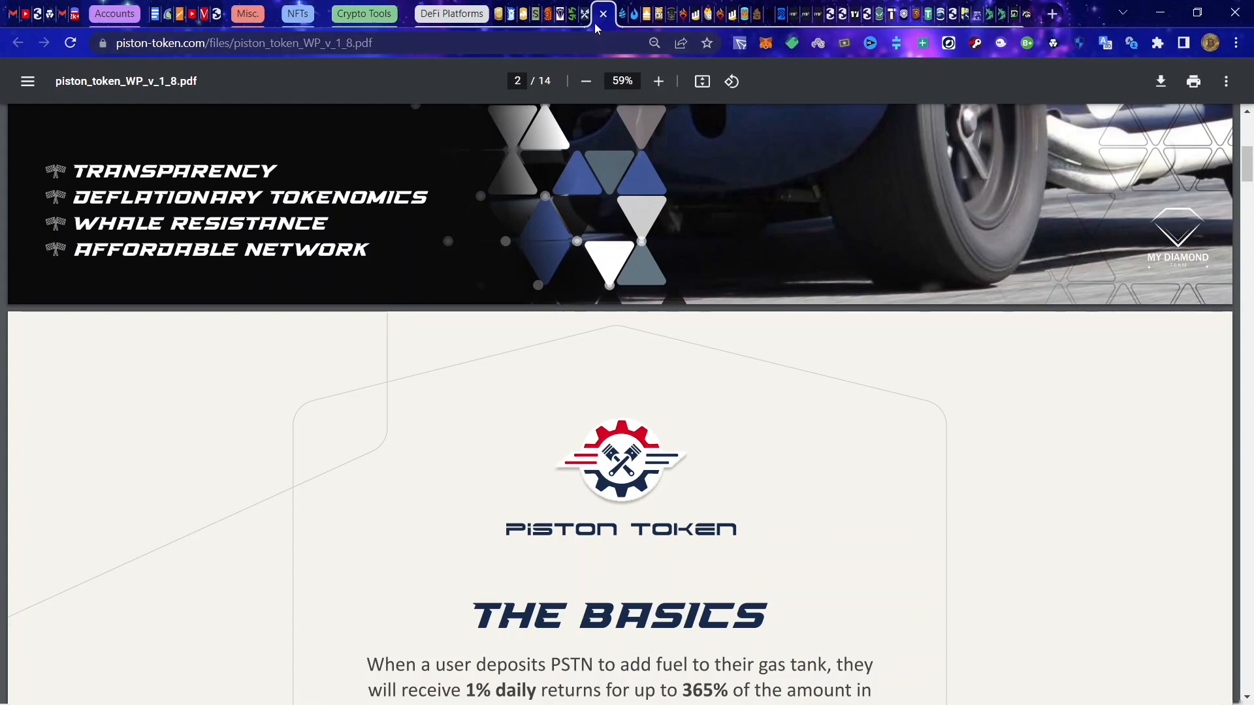
{"action": "mouse_move", "coordinate": [595, 15]}
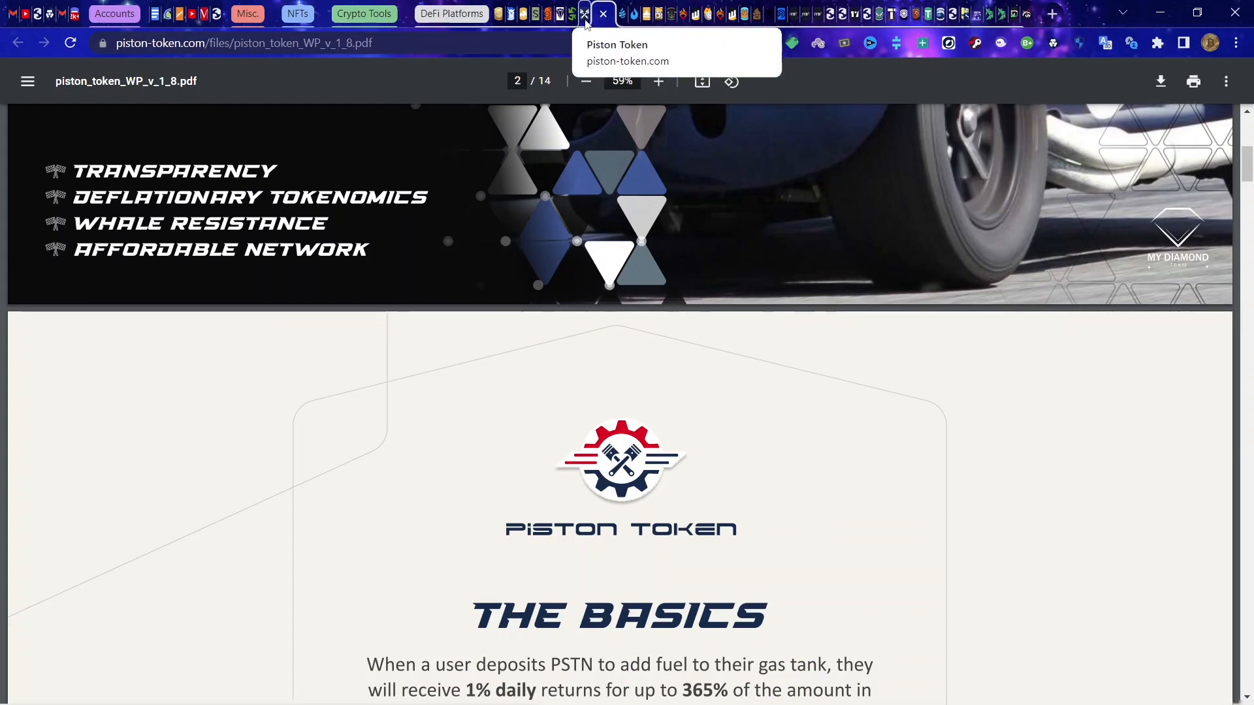
{"action": "left_click", "coordinate": [584, 13]}
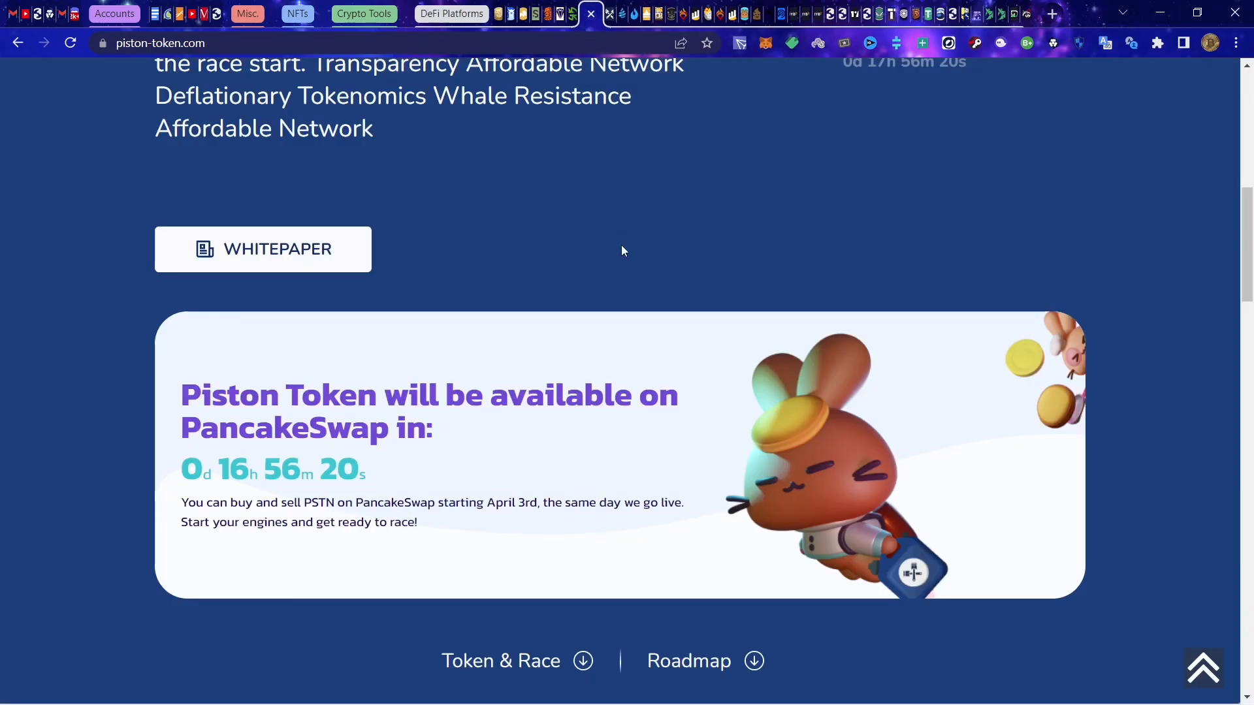
{"action": "scroll", "scroll_direction": "up", "scroll_amount": 3}
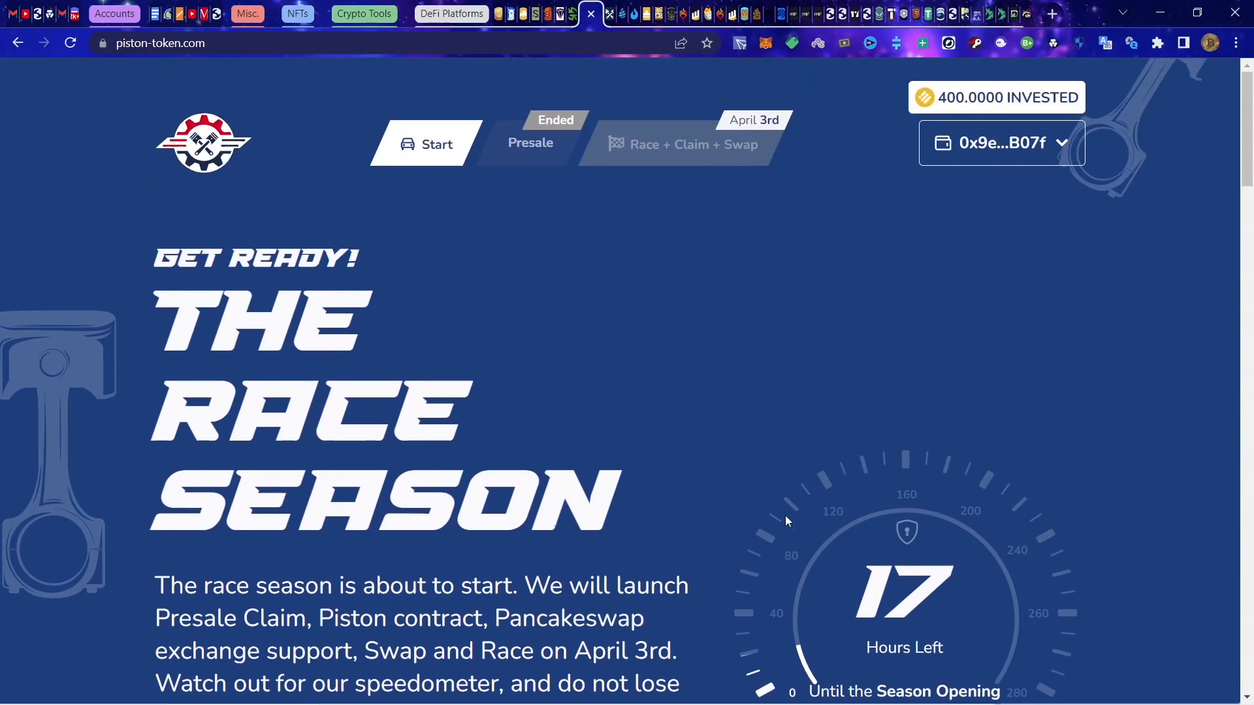
{"action": "mouse_move", "coordinate": [953, 367]}
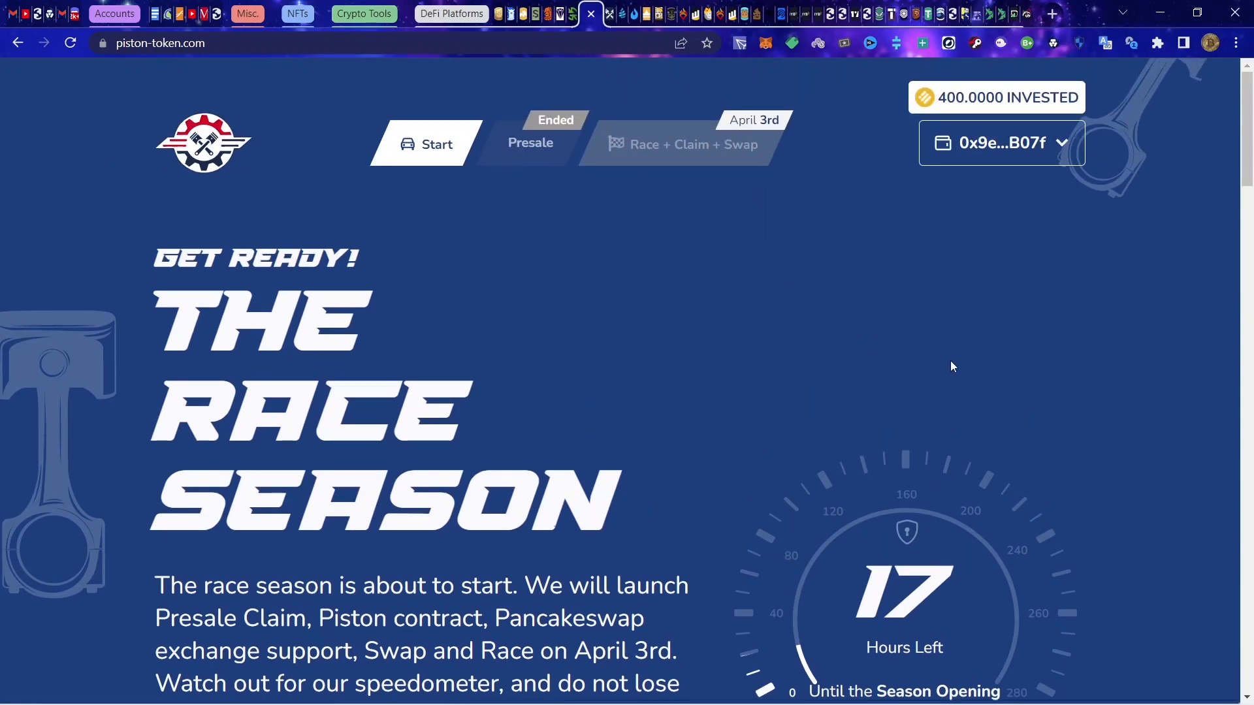
{"action": "mouse_move", "coordinate": [905, 253]}
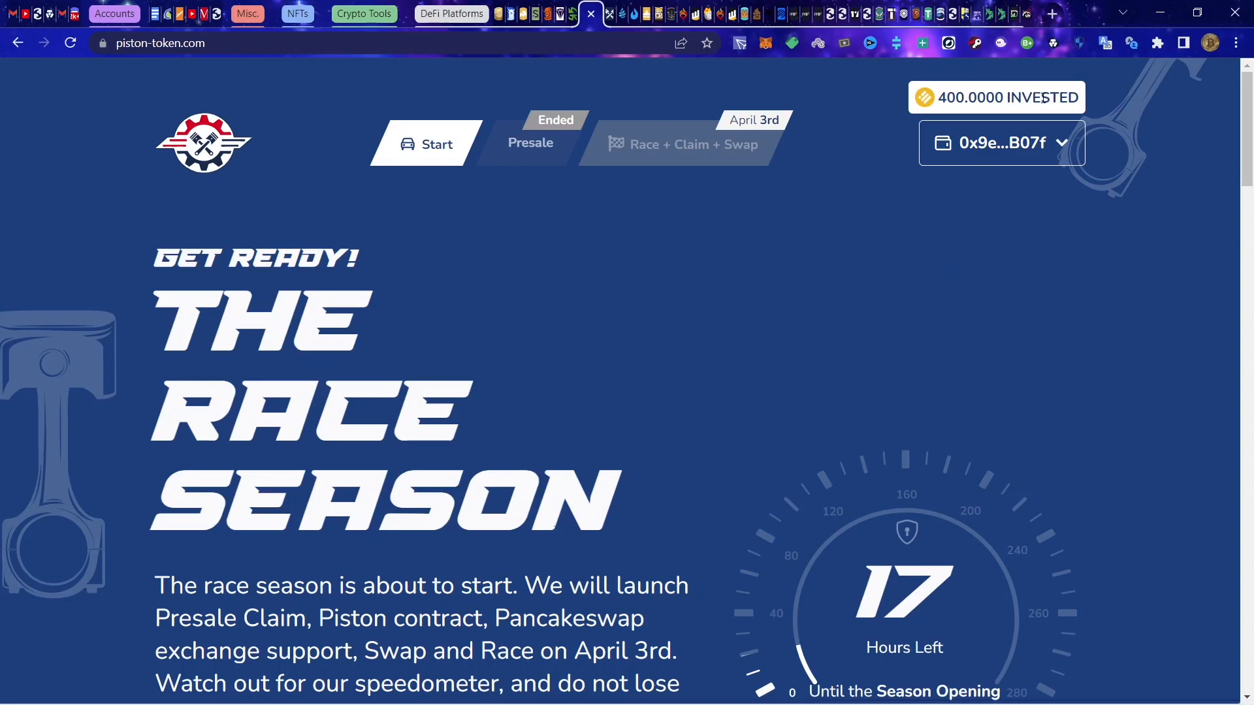
{"action": "mouse_move", "coordinate": [734, 221]}
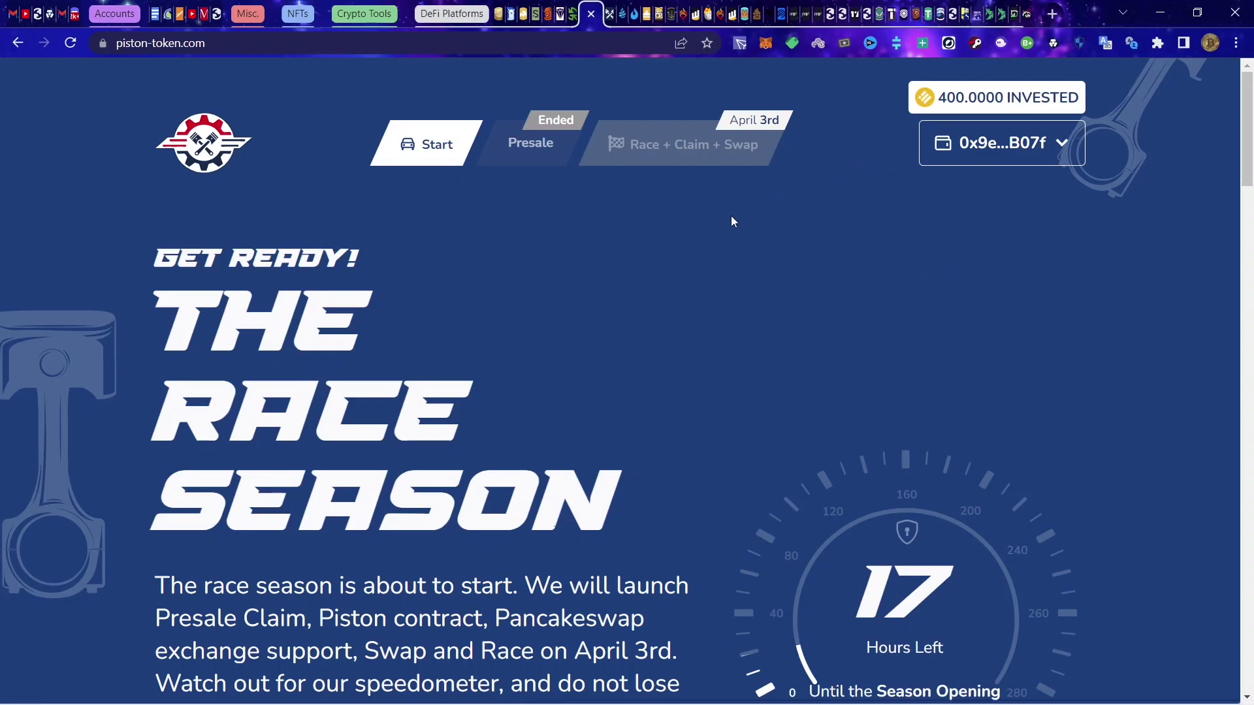
{"action": "mouse_move", "coordinate": [673, 329]}
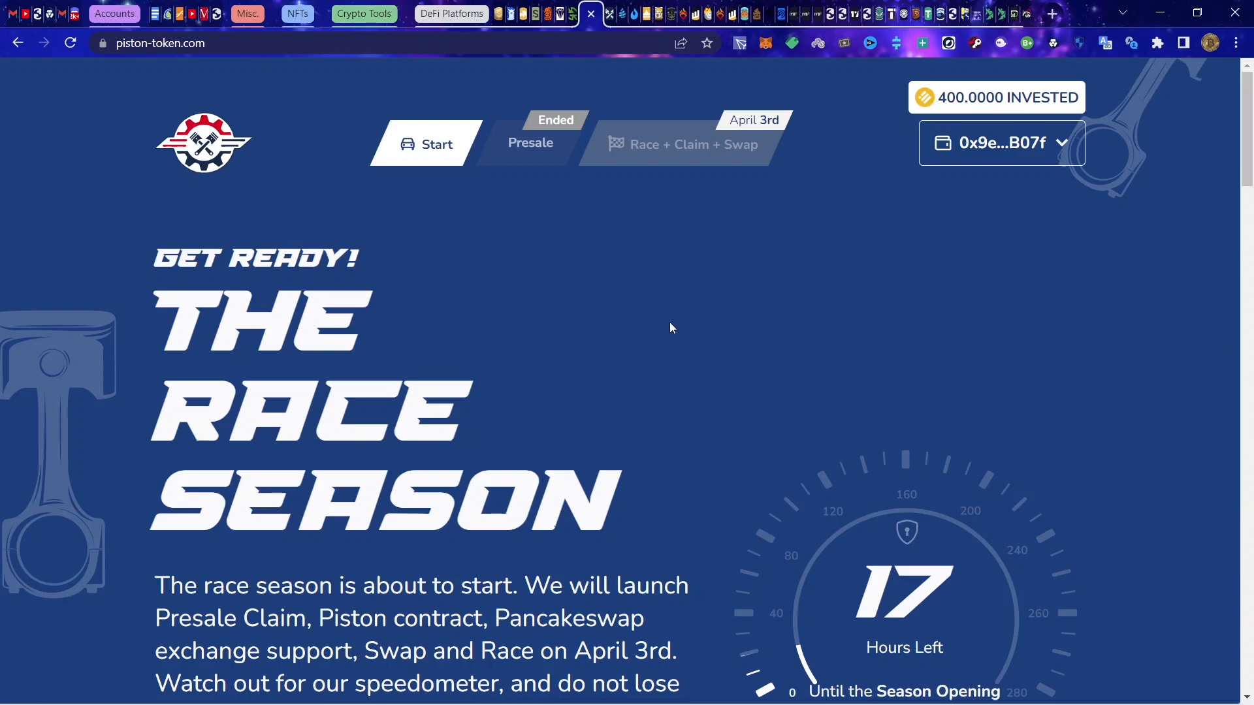
Step: Review the PancakeSwap launch timer and the Token & Race section further down the page
{"action": "scroll", "scroll_direction": "down", "scroll_amount": 3}
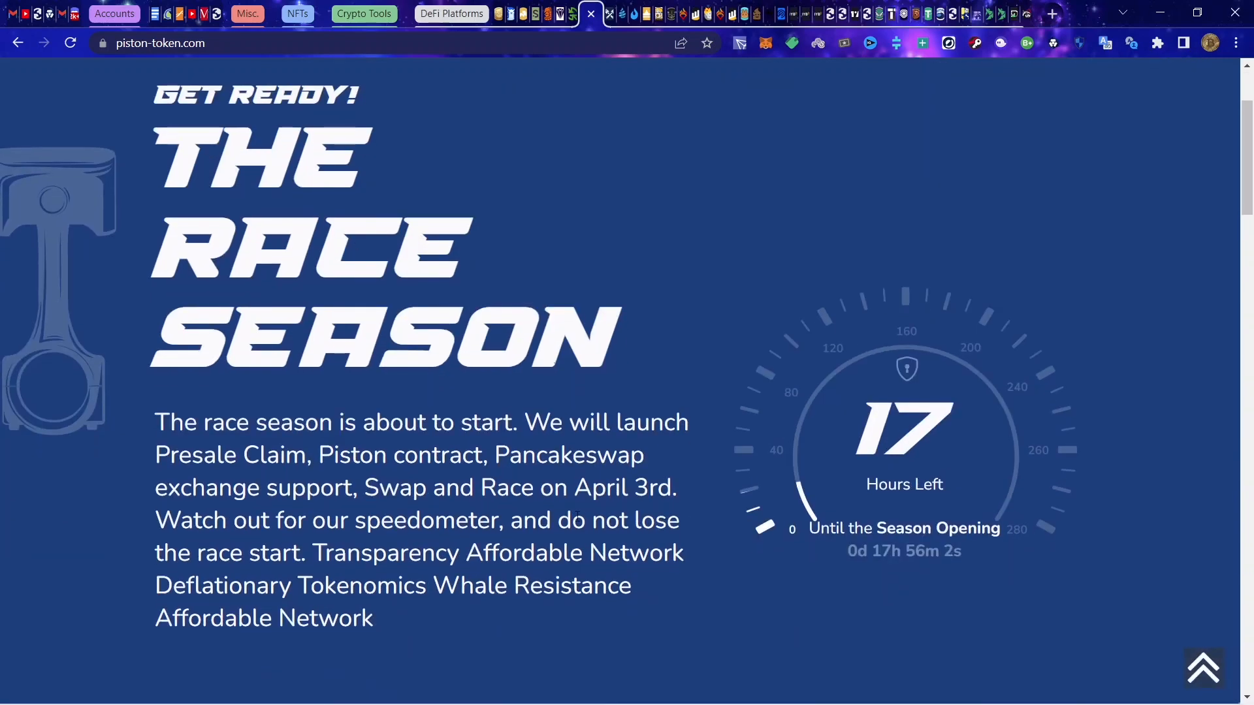
{"action": "scroll", "scroll_direction": "down", "scroll_amount": 3}
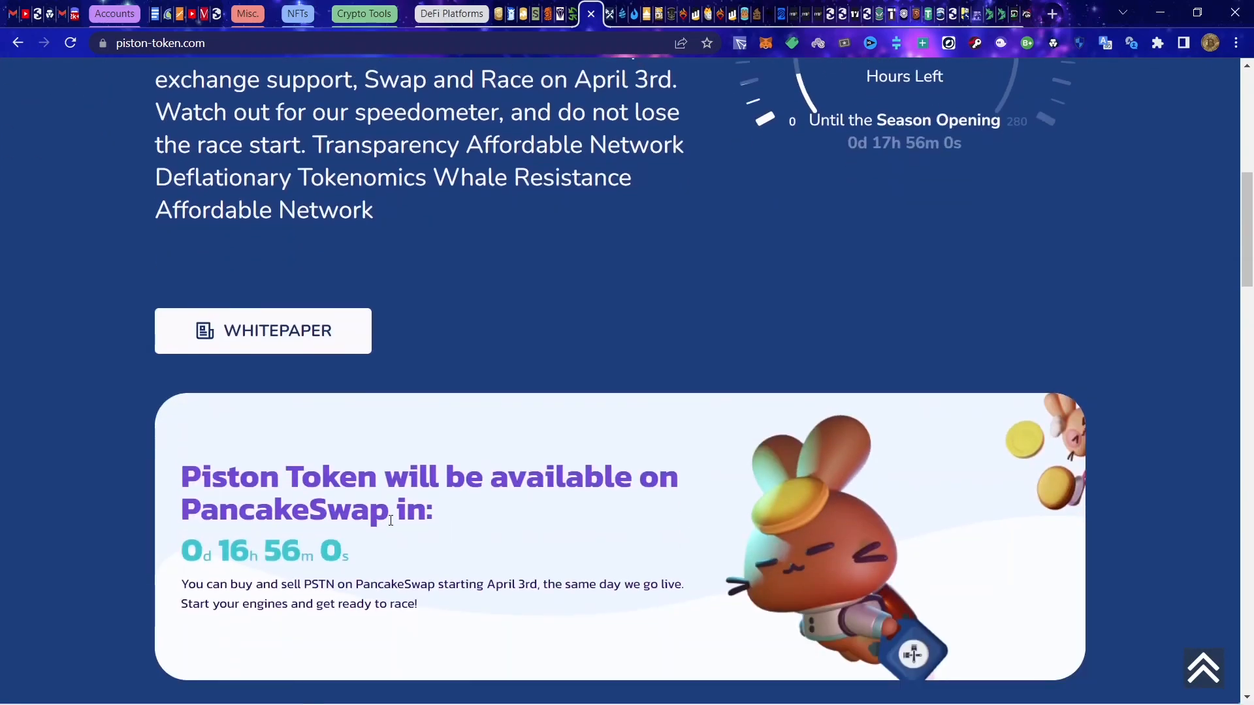
{"action": "scroll", "scroll_direction": "up", "scroll_amount": 3}
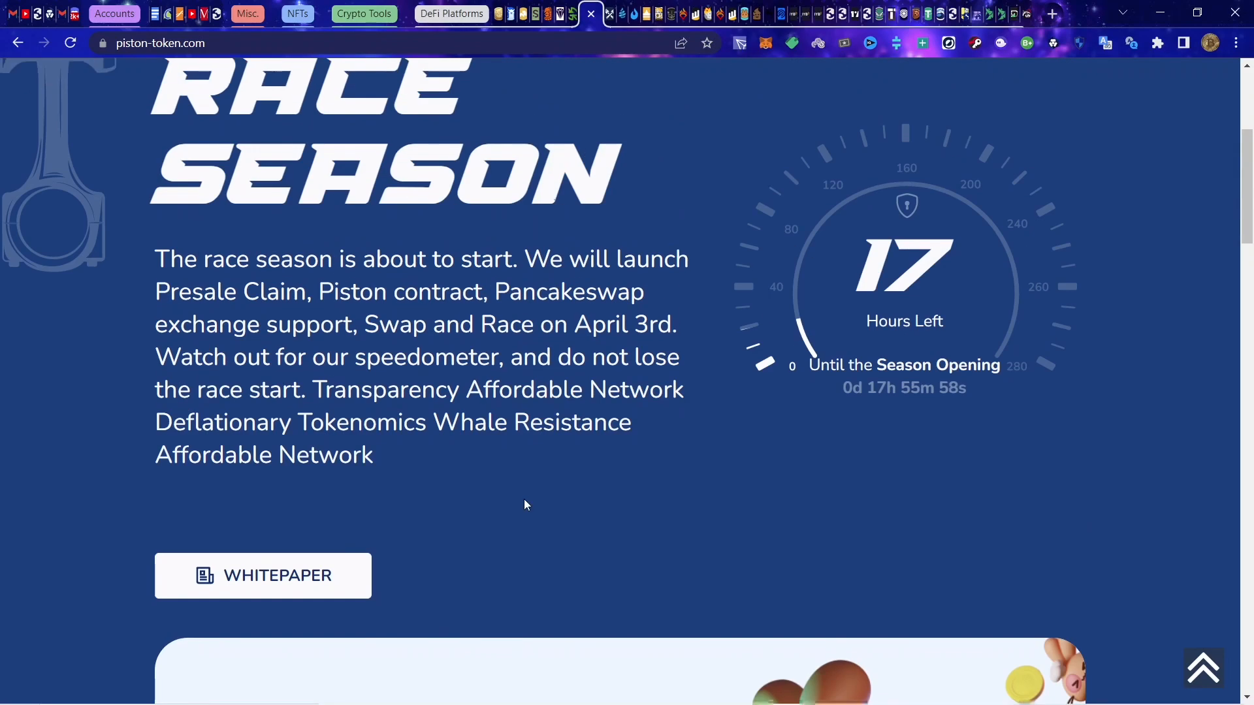
{"action": "scroll", "scroll_direction": "down", "scroll_amount": 3}
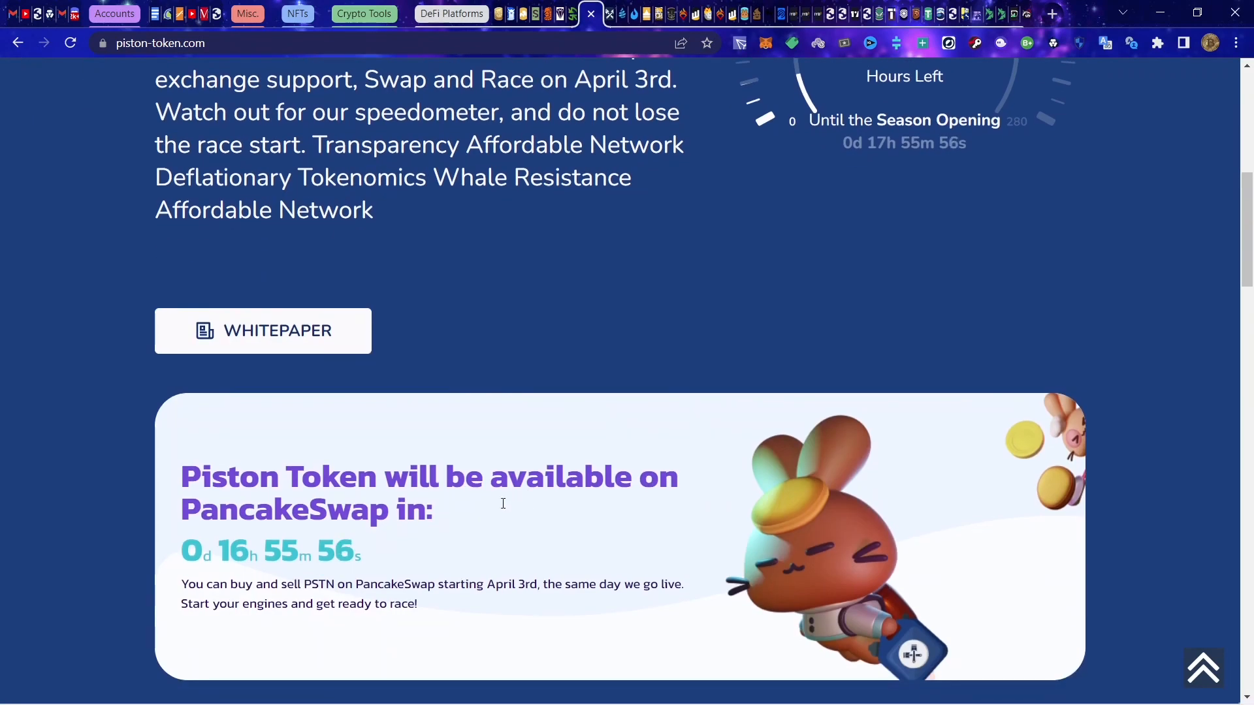
{"action": "mouse_move", "coordinate": [397, 520]}
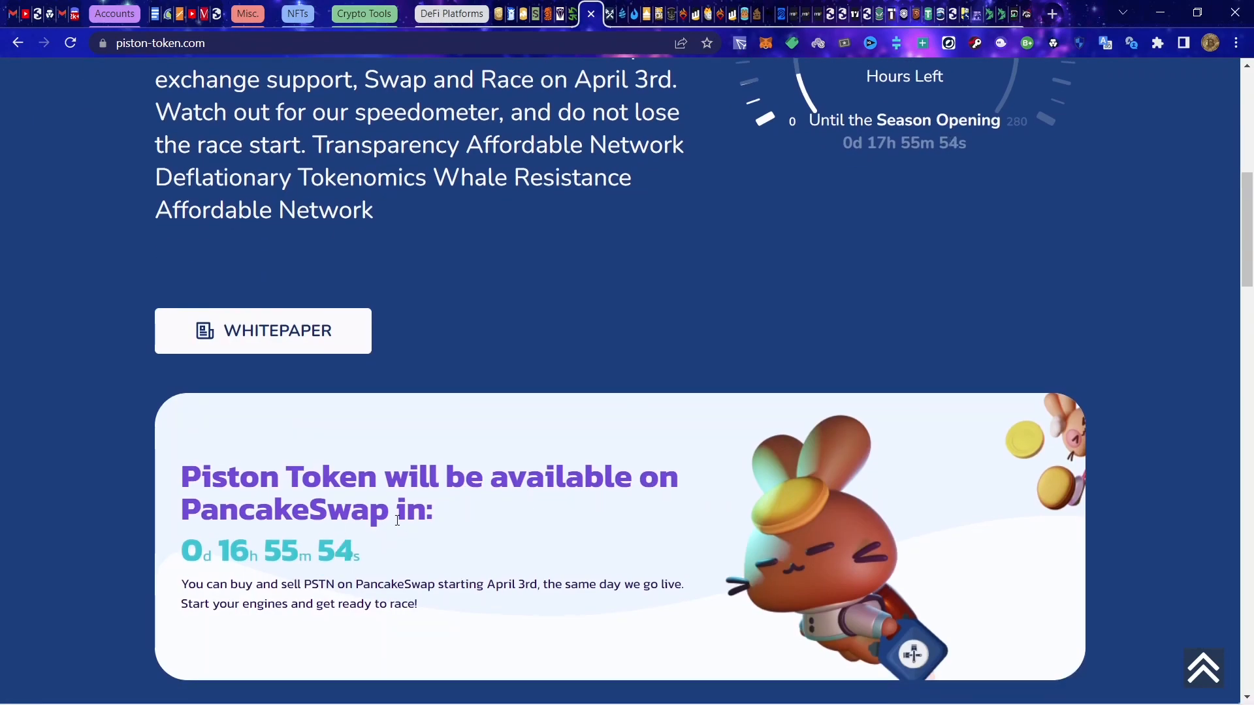
{"action": "scroll", "scroll_direction": "down", "scroll_amount": 3}
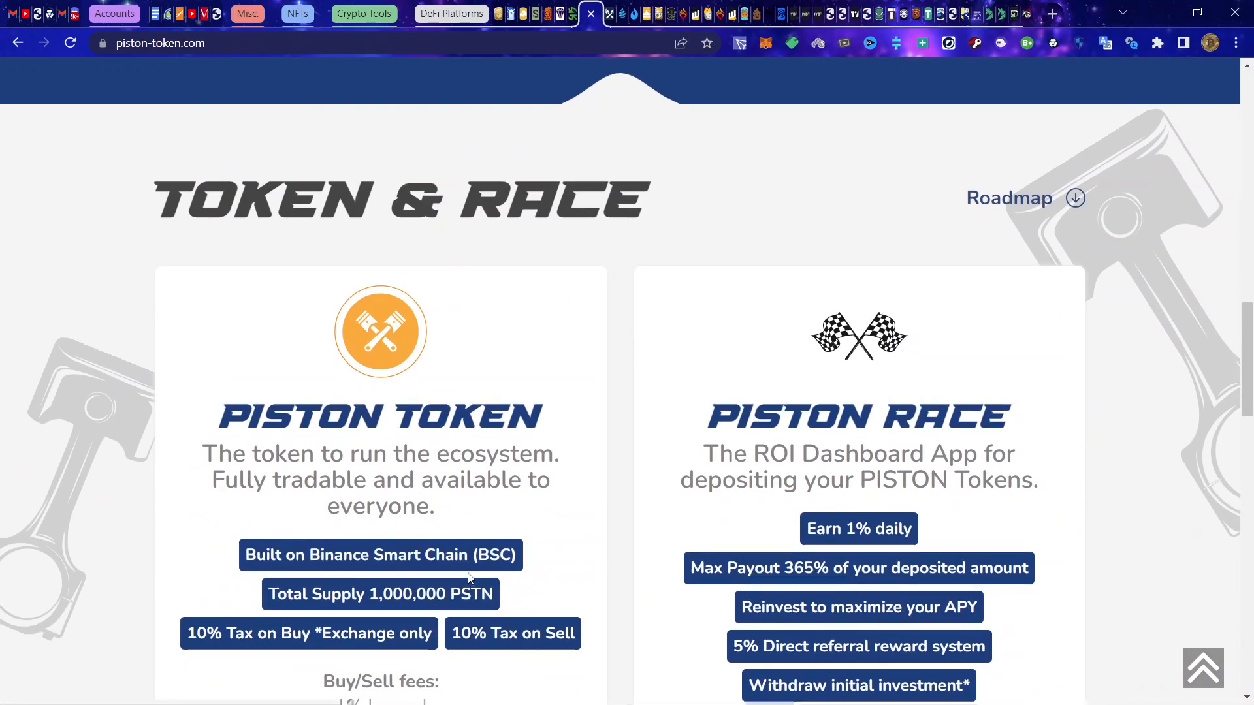
{"action": "scroll", "scroll_direction": "up", "scroll_amount": 3}
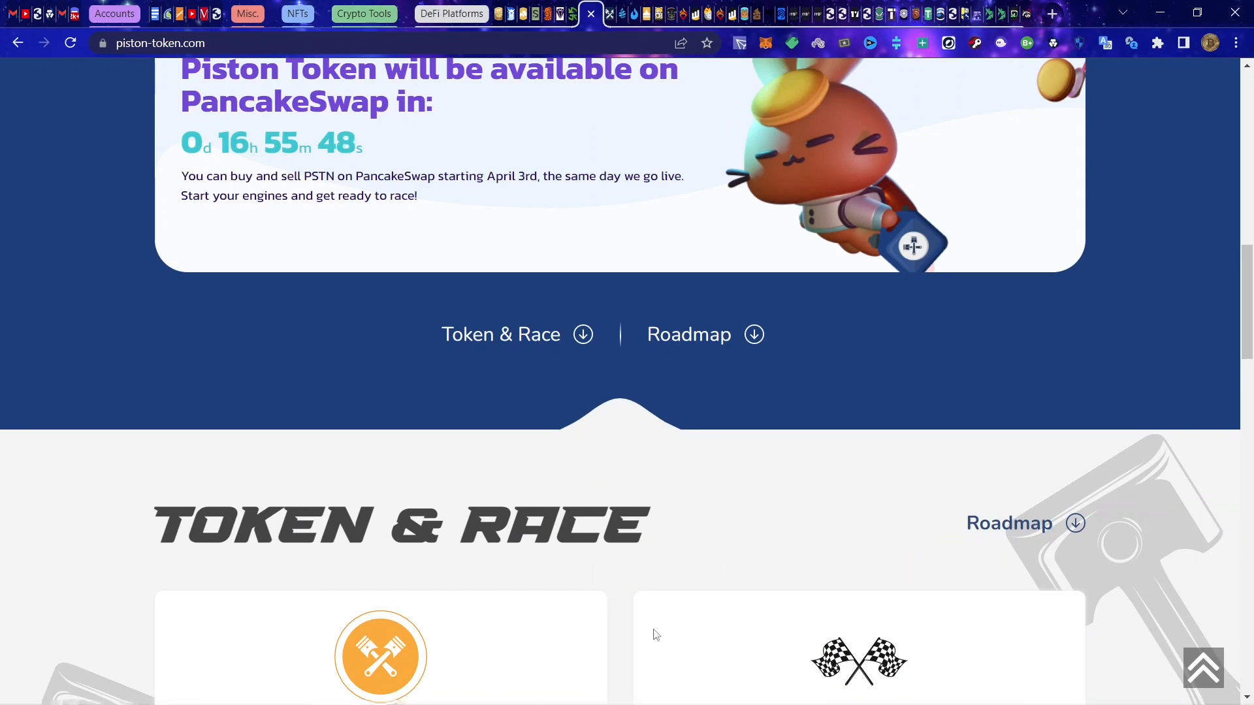
Step: Bring up the Jalen My Guy Telegram chat and view the shared Piston Race dashboard screenshot
{"action": "left_click", "coordinate": [670, 687]}
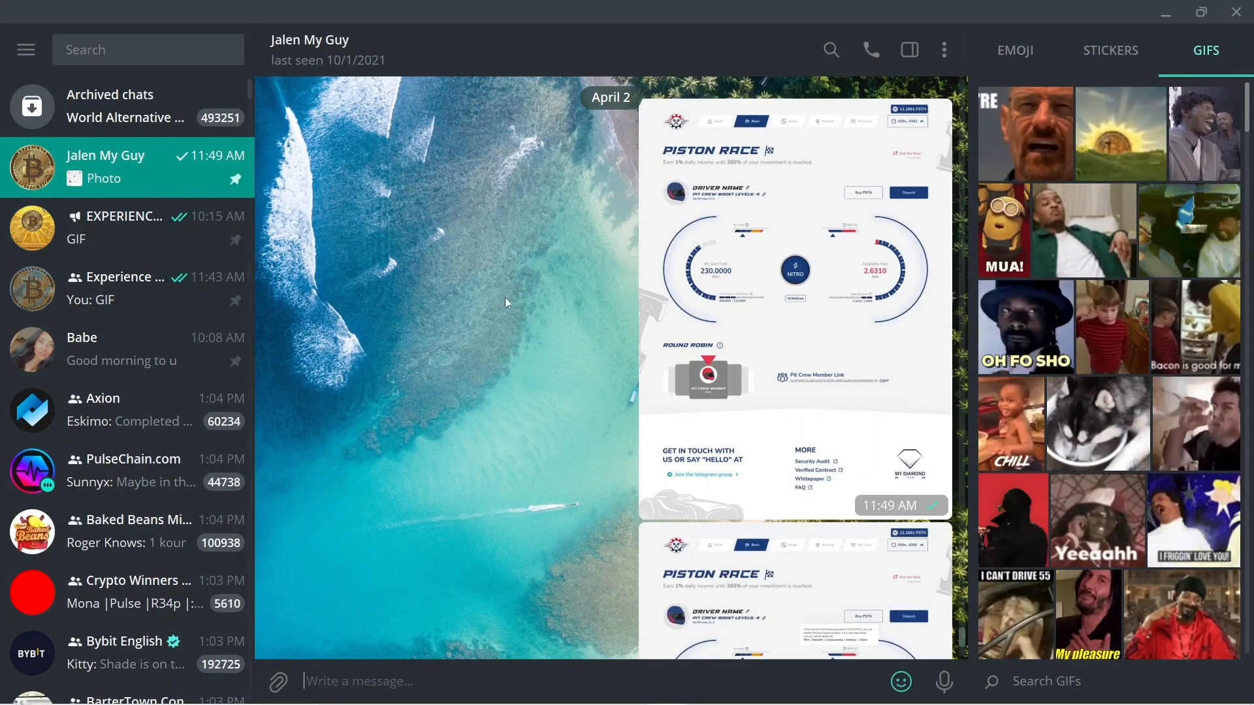
{"action": "left_click", "coordinate": [795, 269]}
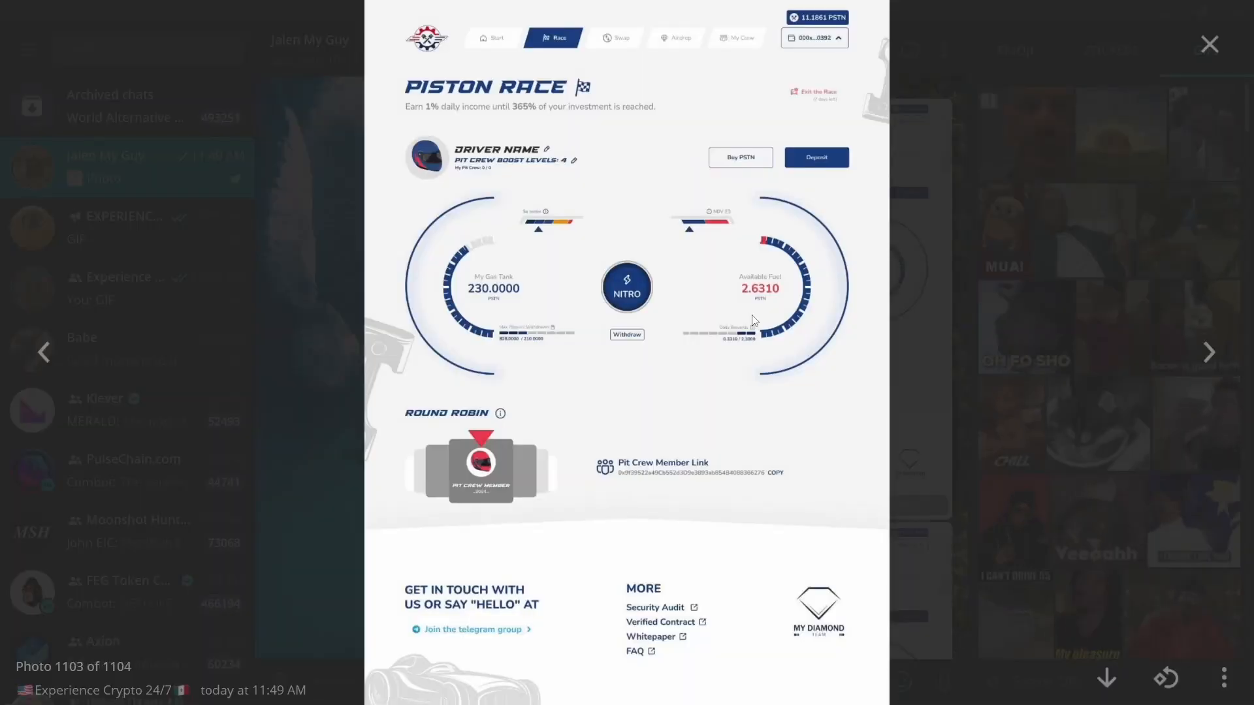
{"action": "mouse_move", "coordinate": [678, 233]}
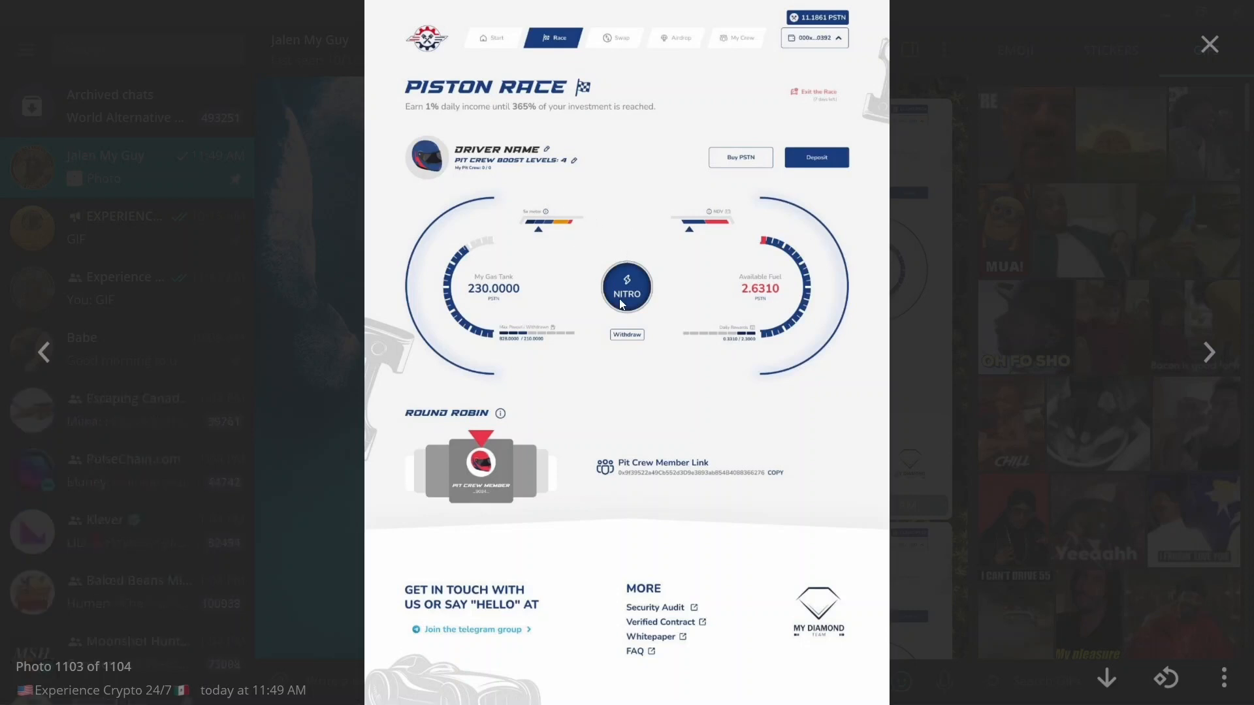
{"action": "mouse_move", "coordinate": [641, 330]}
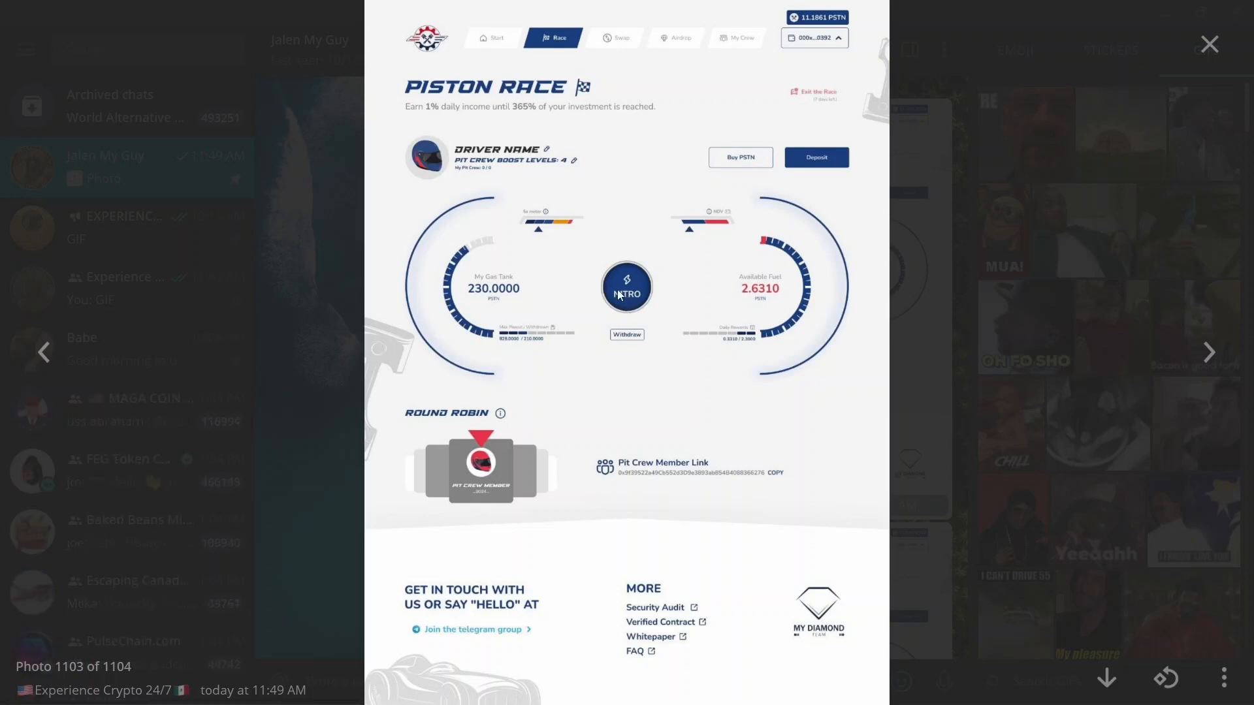
{"action": "mouse_move", "coordinate": [871, 321]}
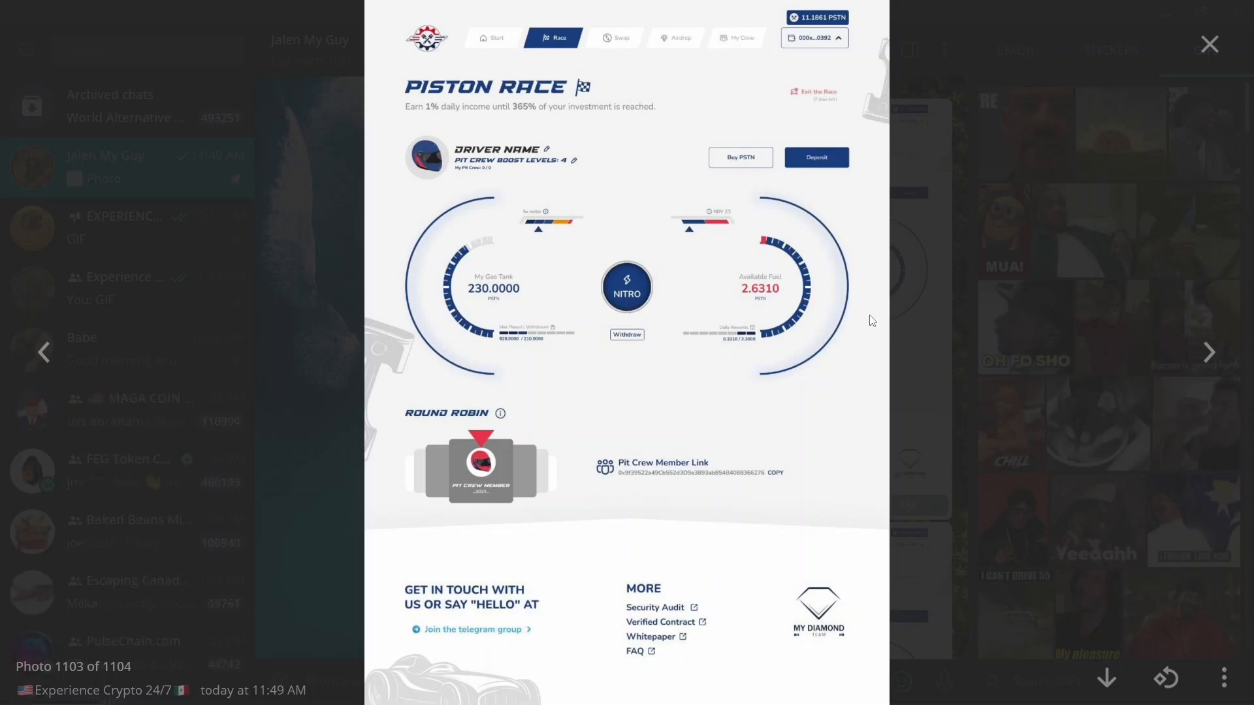
{"action": "mouse_move", "coordinate": [656, 249]}
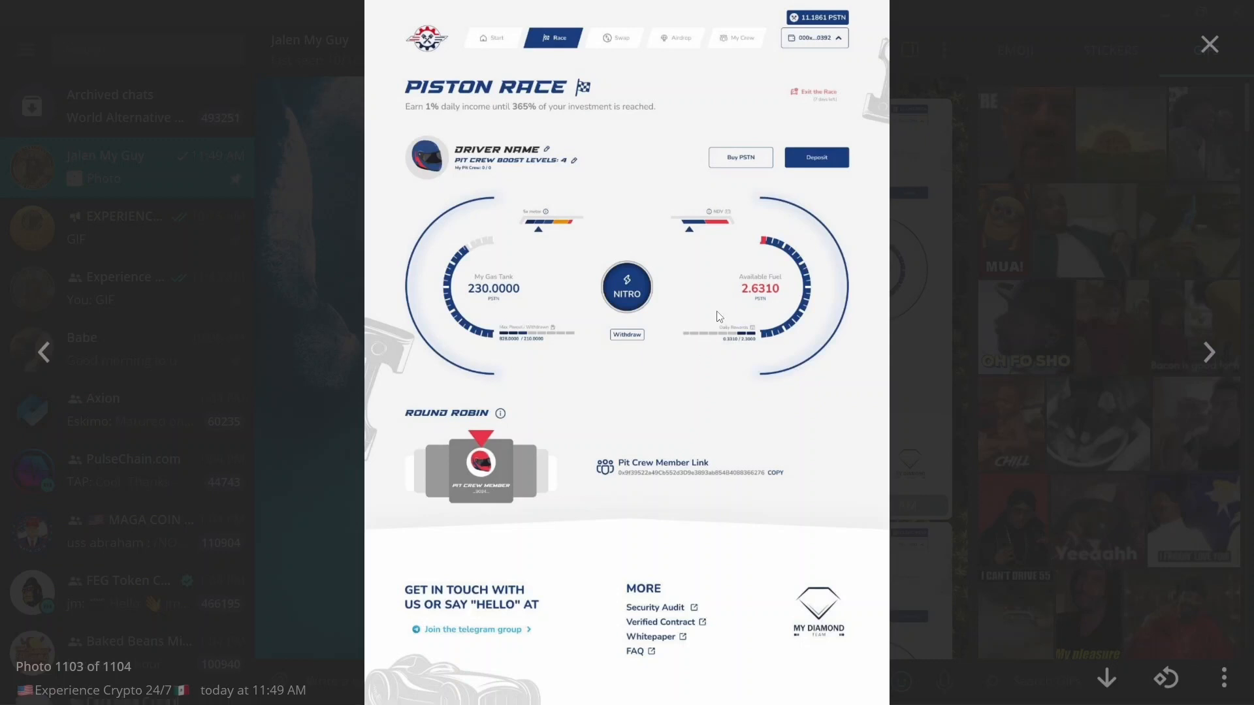
{"action": "mouse_move", "coordinate": [712, 326]}
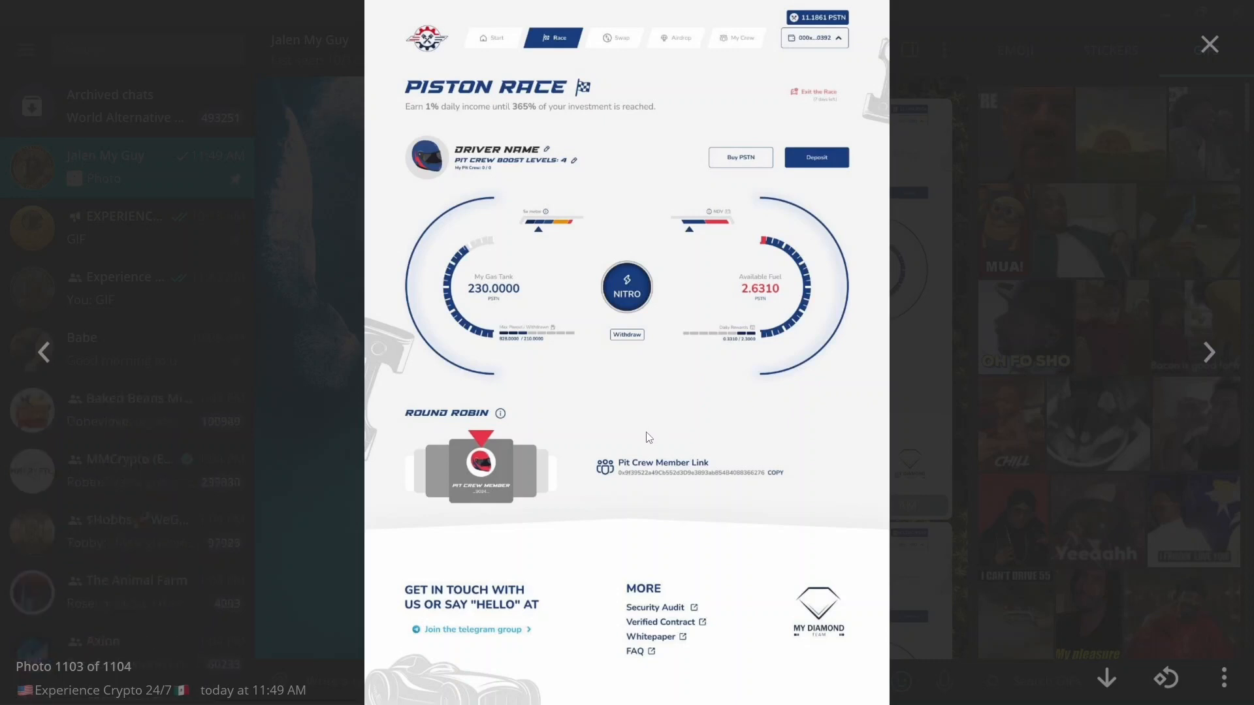
{"action": "mouse_move", "coordinate": [629, 444]}
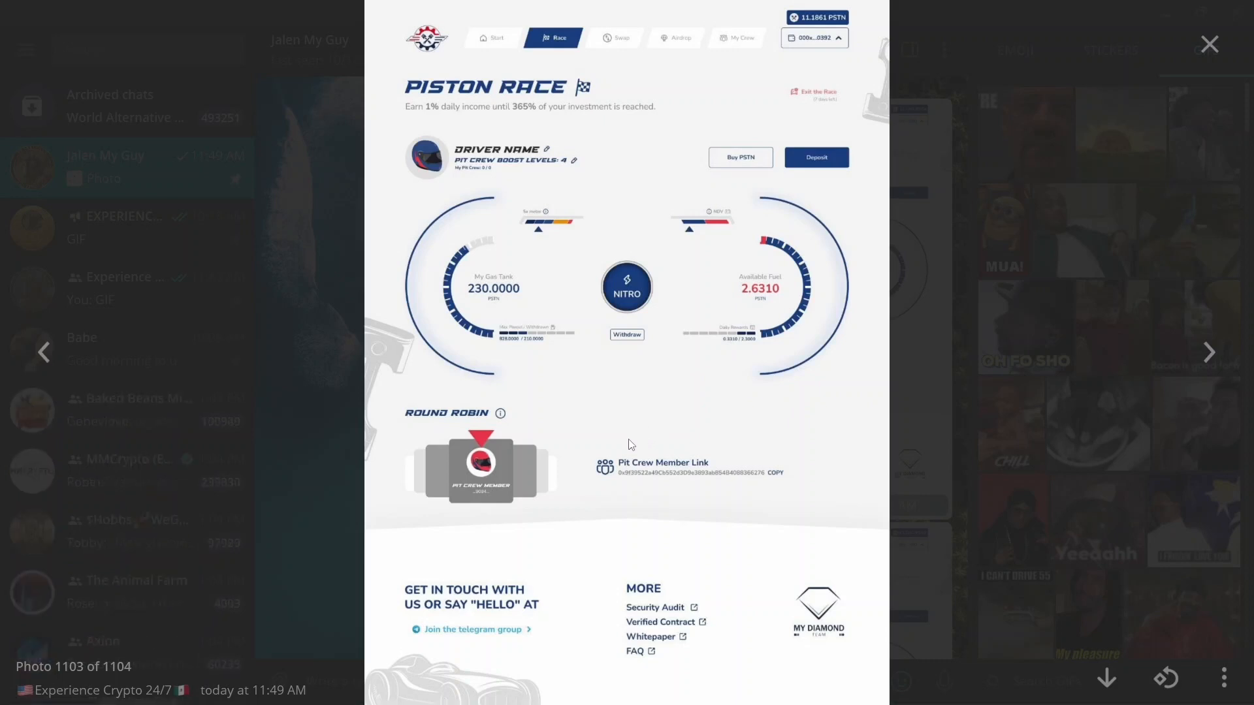
{"action": "mouse_move", "coordinate": [606, 454]}
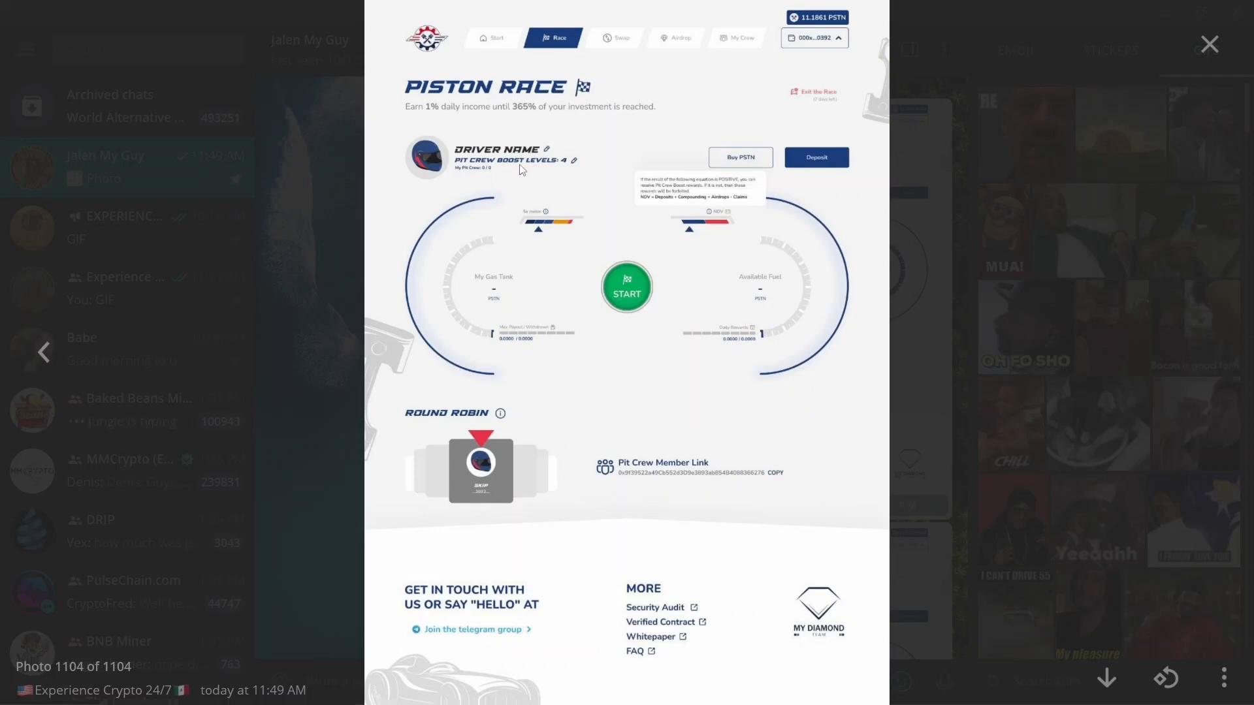
{"action": "mouse_move", "coordinate": [1208, 43]}
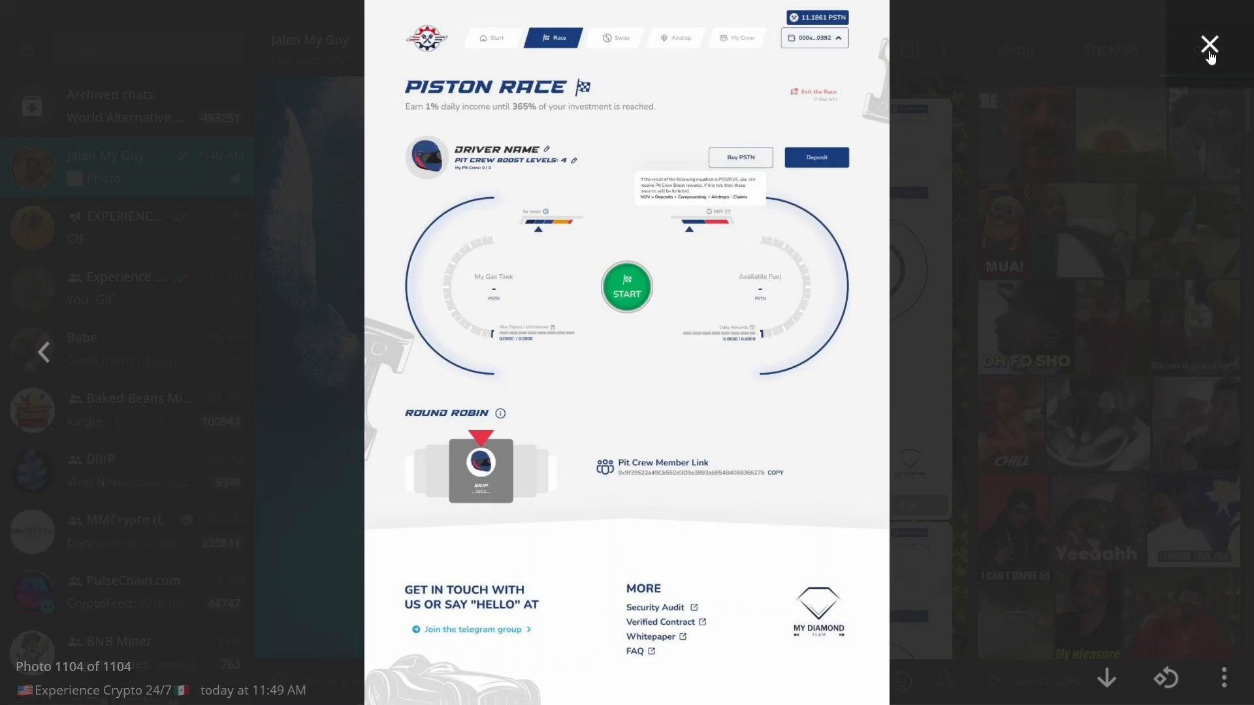
Step: Close the Telegram photo and return to the top of the Piston Token race season page
{"action": "left_click", "coordinate": [1209, 45]}
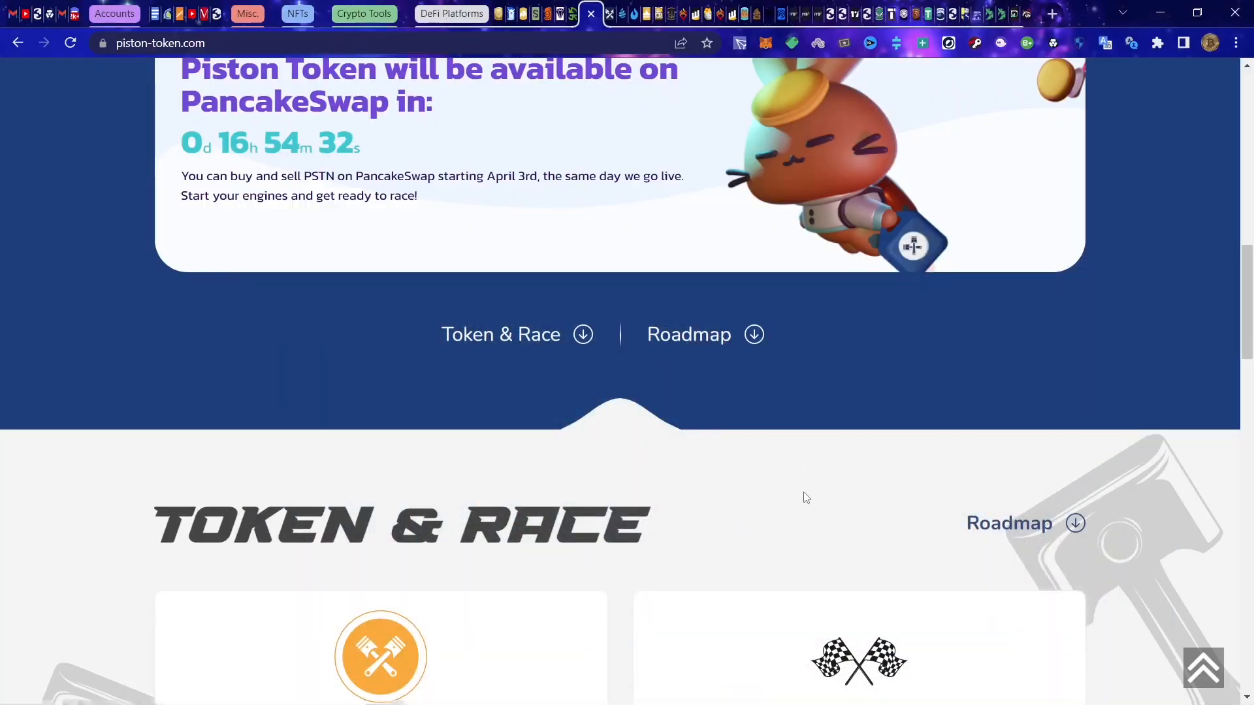
{"action": "scroll", "scroll_direction": "up", "scroll_amount": 3}
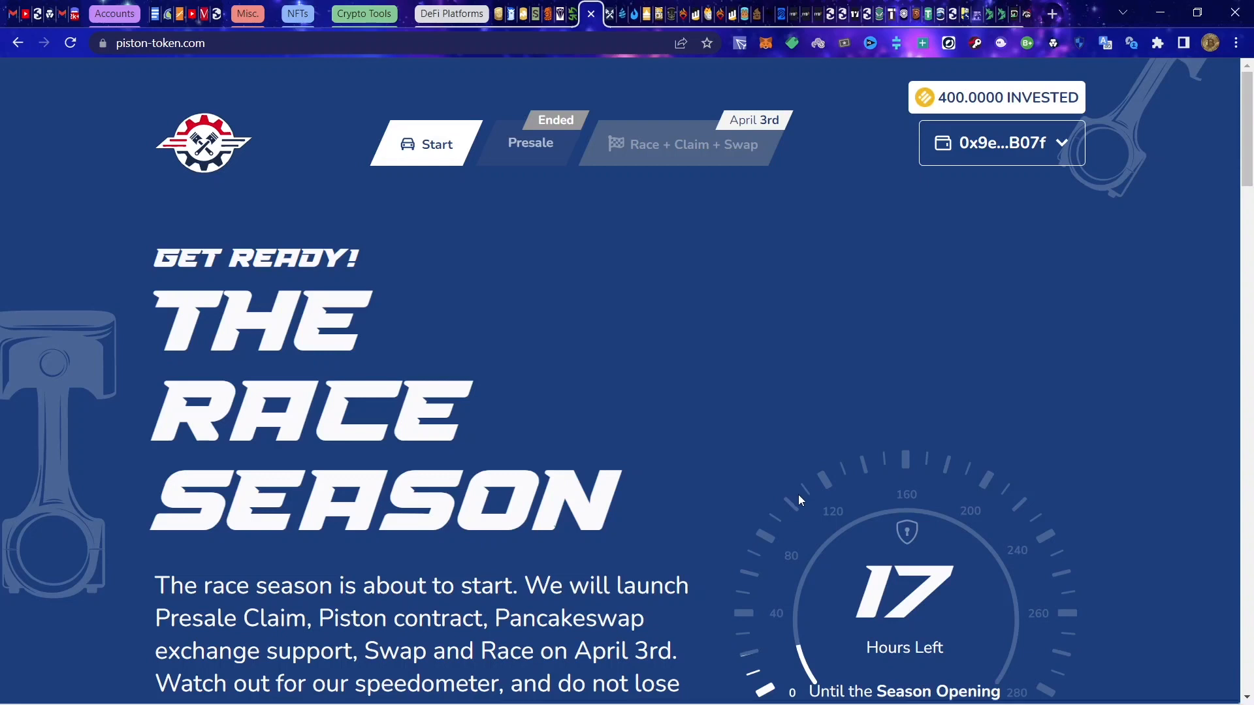
{"action": "mouse_move", "coordinate": [661, 533]}
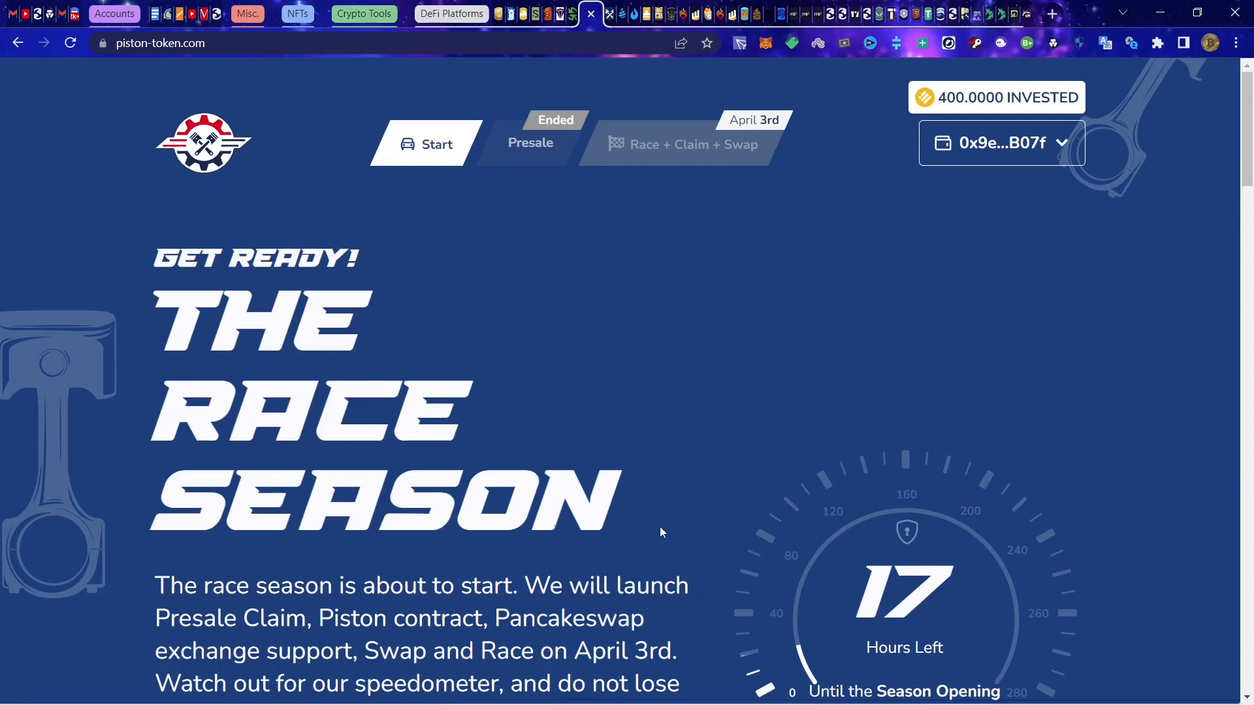
{"action": "mouse_move", "coordinate": [692, 105]}
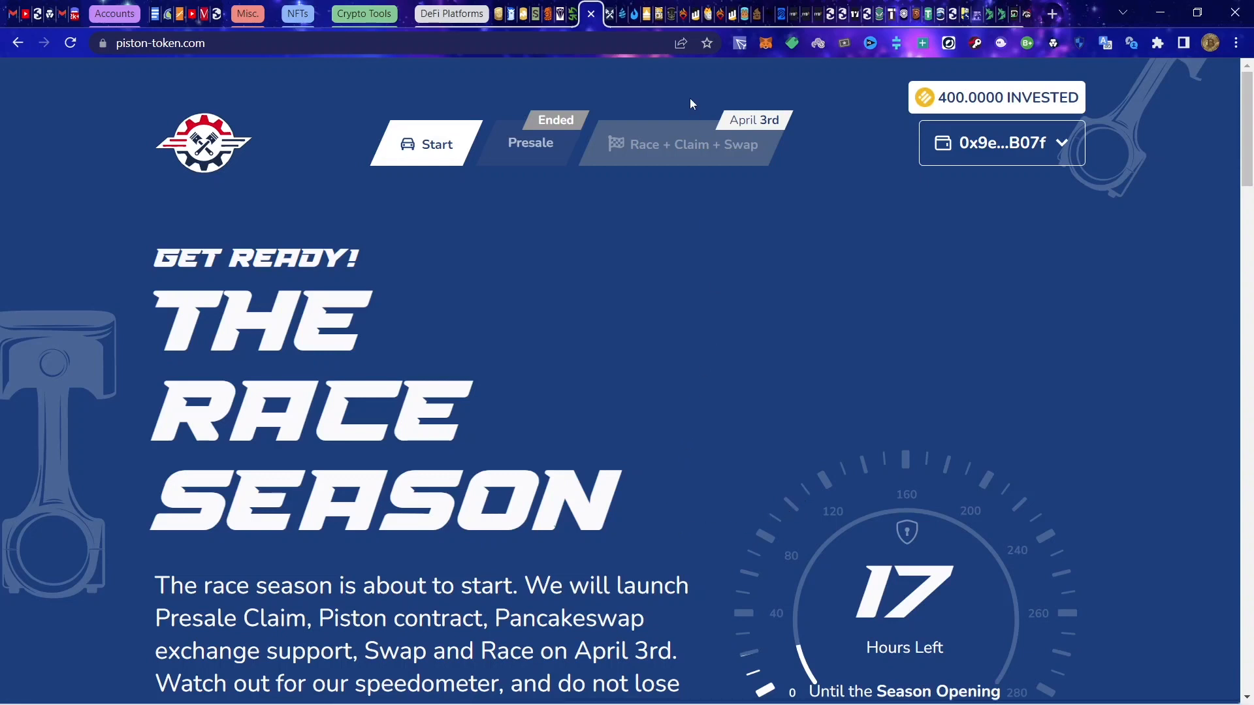
{"action": "mouse_move", "coordinate": [617, 42]}
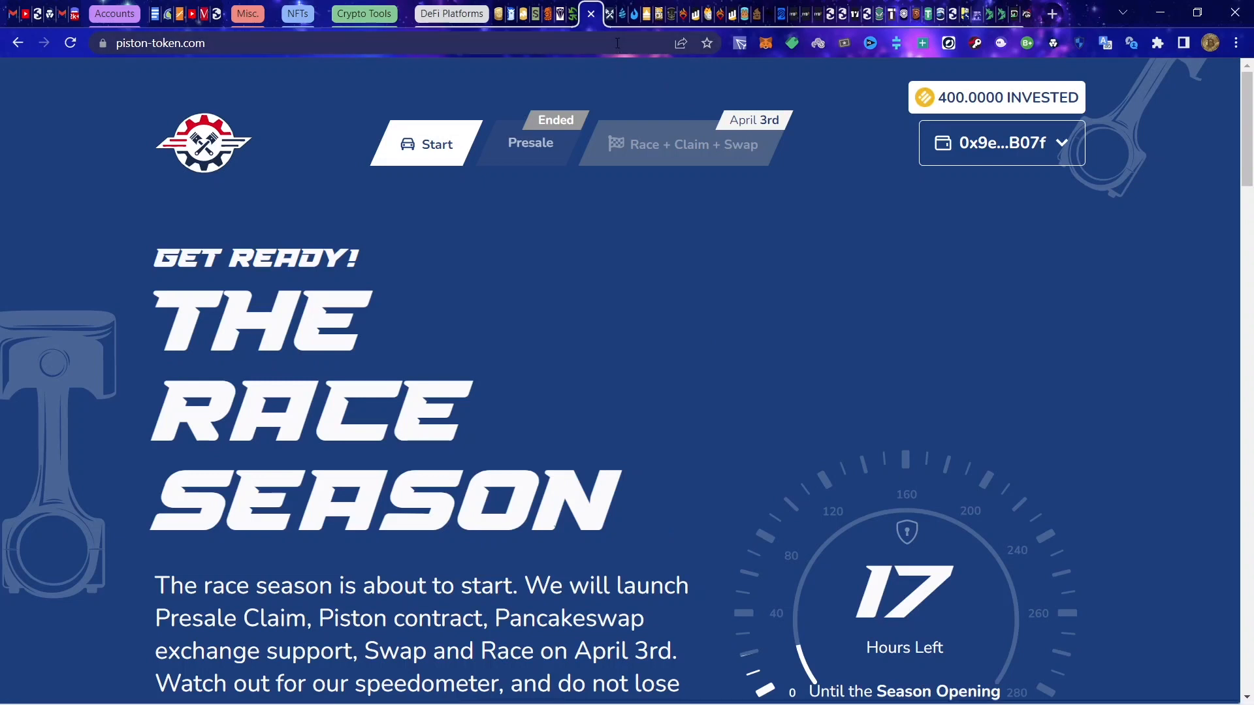
{"action": "mouse_move", "coordinate": [538, 41]}
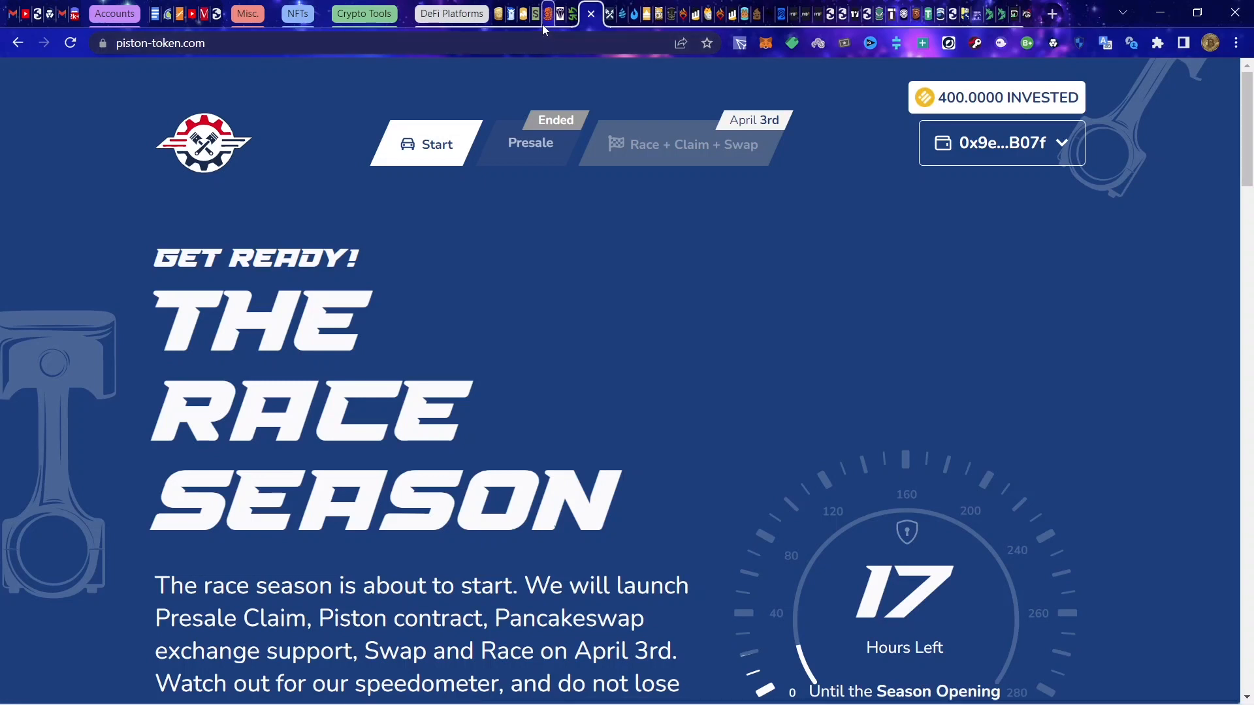
{"action": "mouse_move", "coordinate": [543, 15]}
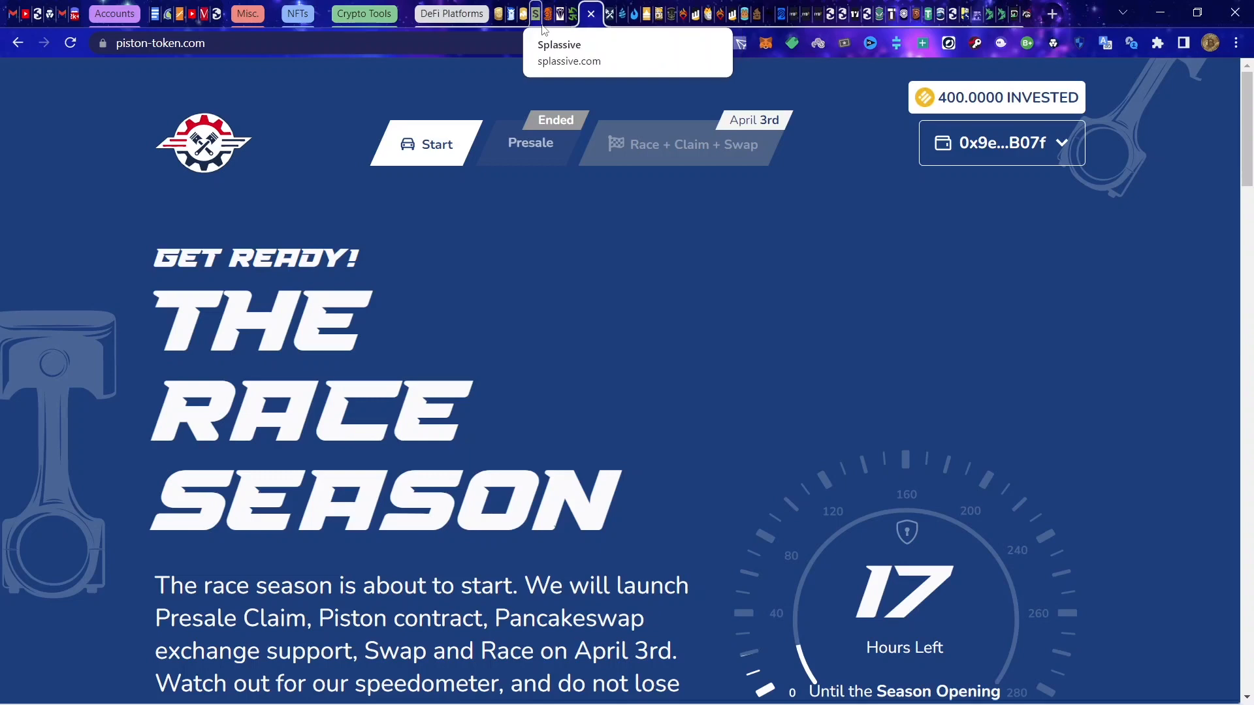
{"action": "mouse_move", "coordinate": [593, 38]}
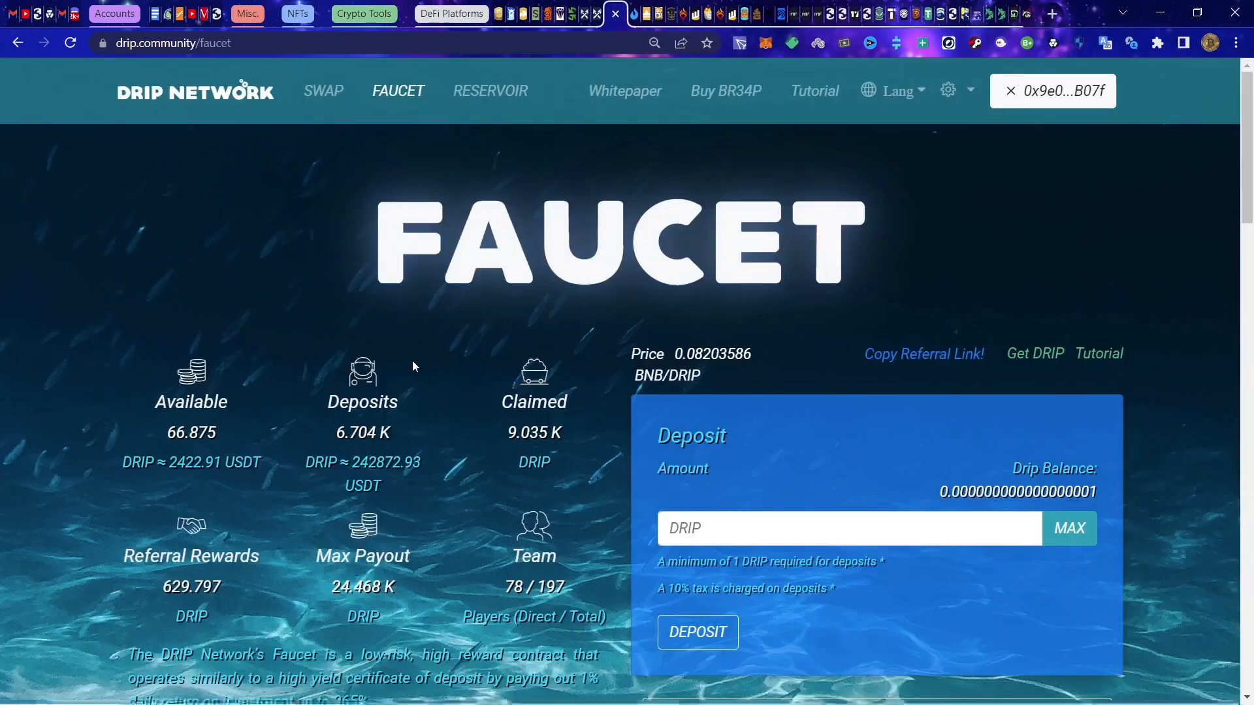
Step: Look over the Drip Faucet page before moving to the Fountain swap page
{"action": "scroll", "scroll_direction": "down", "scroll_amount": 3}
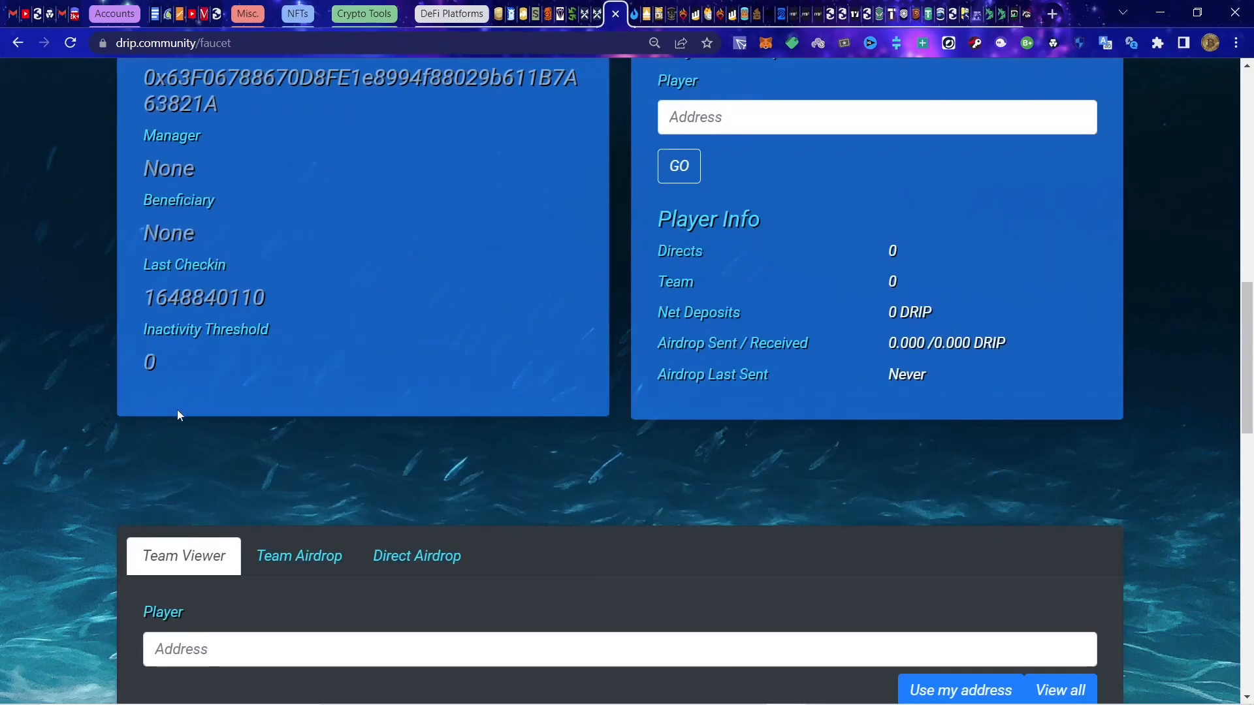
{"action": "scroll", "scroll_direction": "up", "scroll_amount": 3}
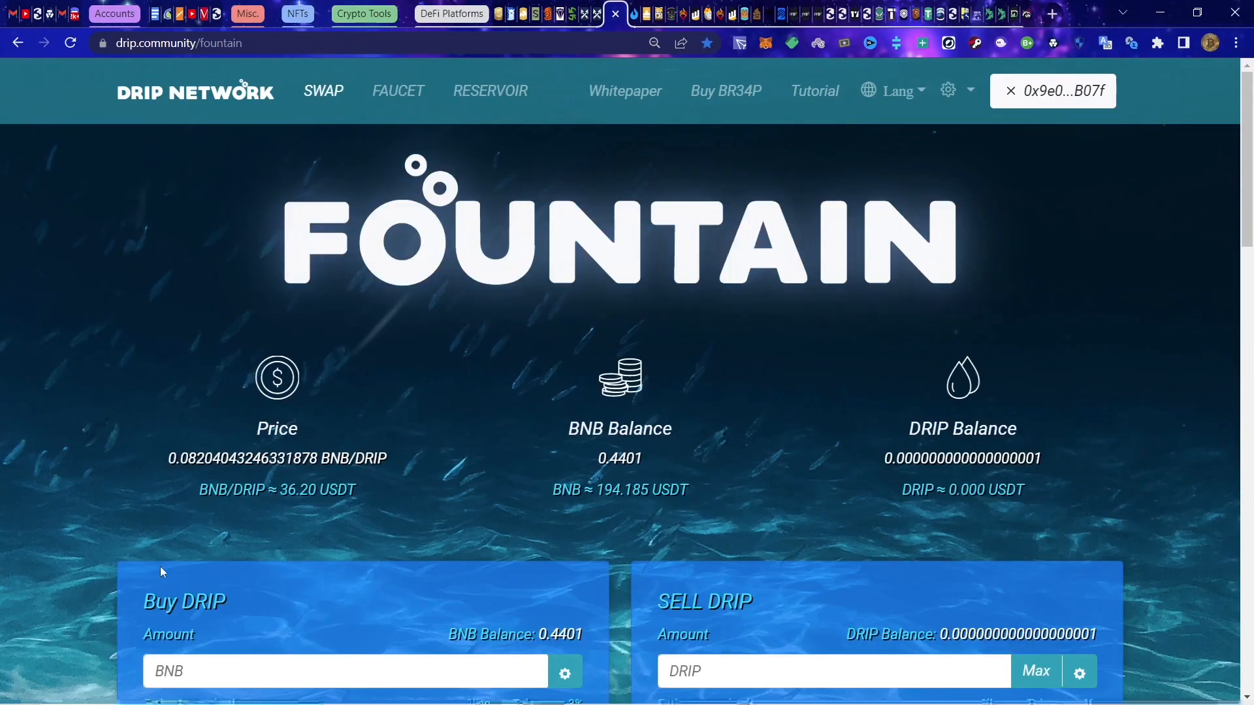
{"action": "scroll", "scroll_direction": "down", "scroll_amount": 3}
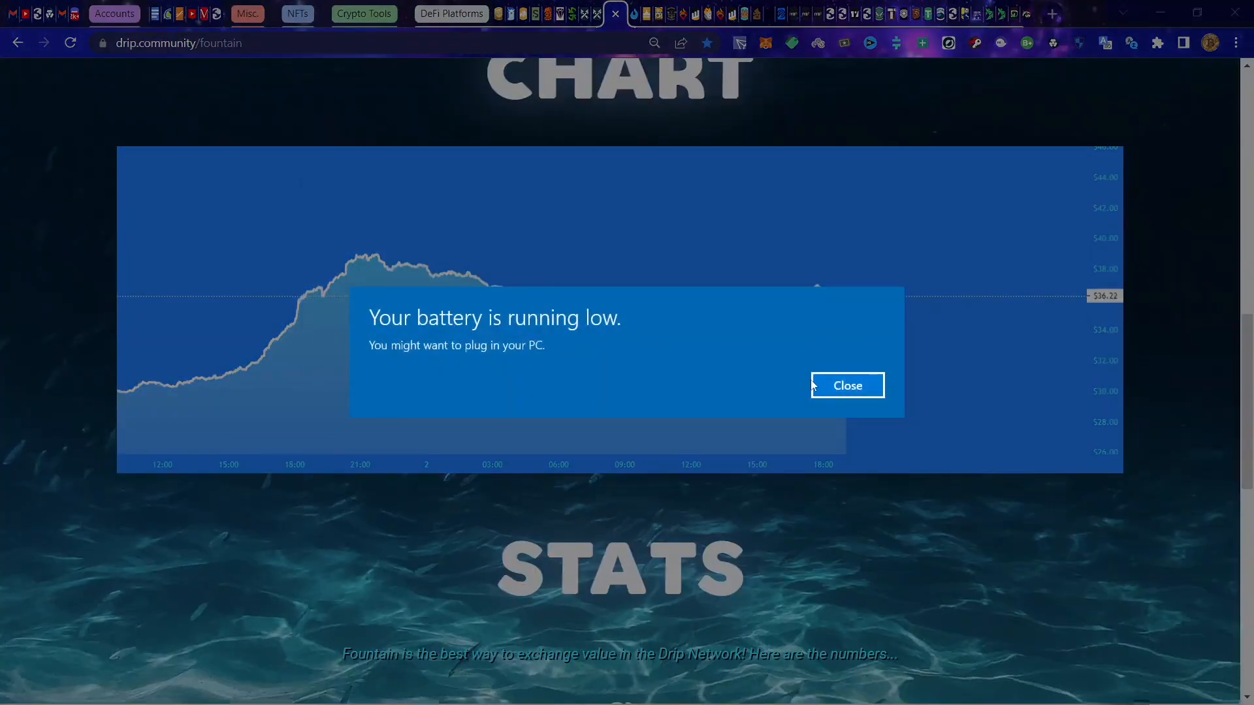
{"action": "left_click", "coordinate": [846, 385]}
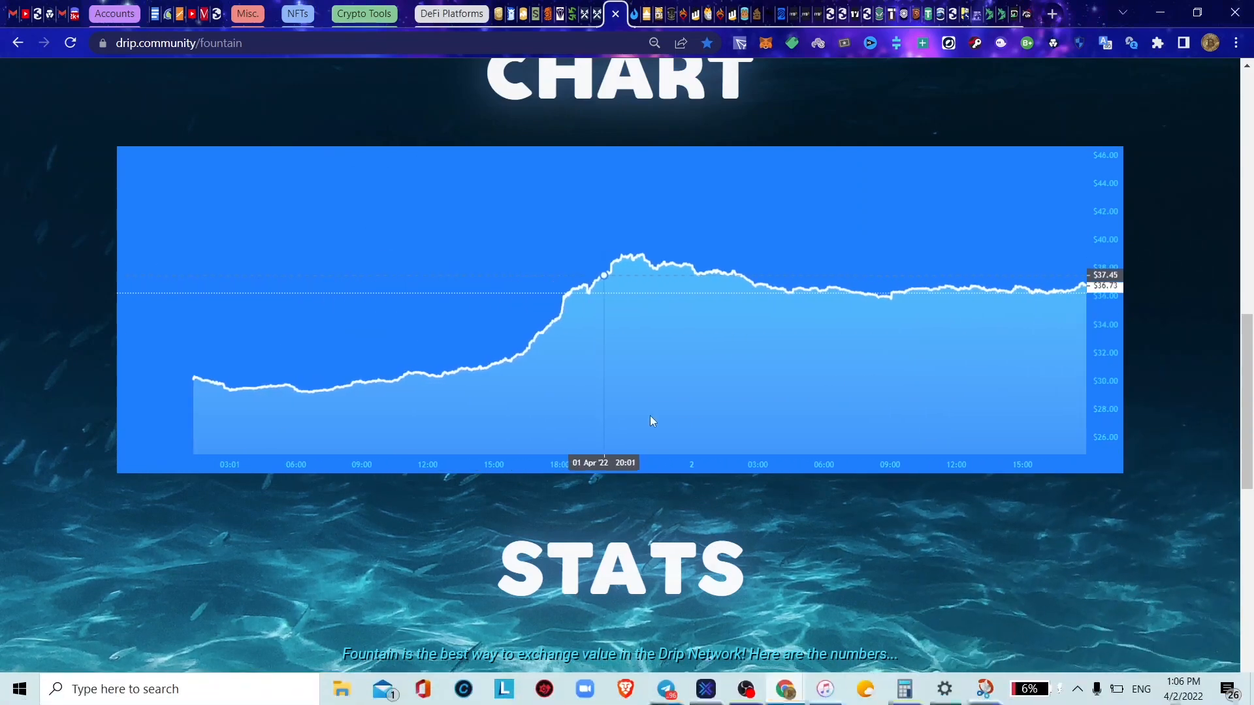
{"action": "mouse_move", "coordinate": [546, 421]}
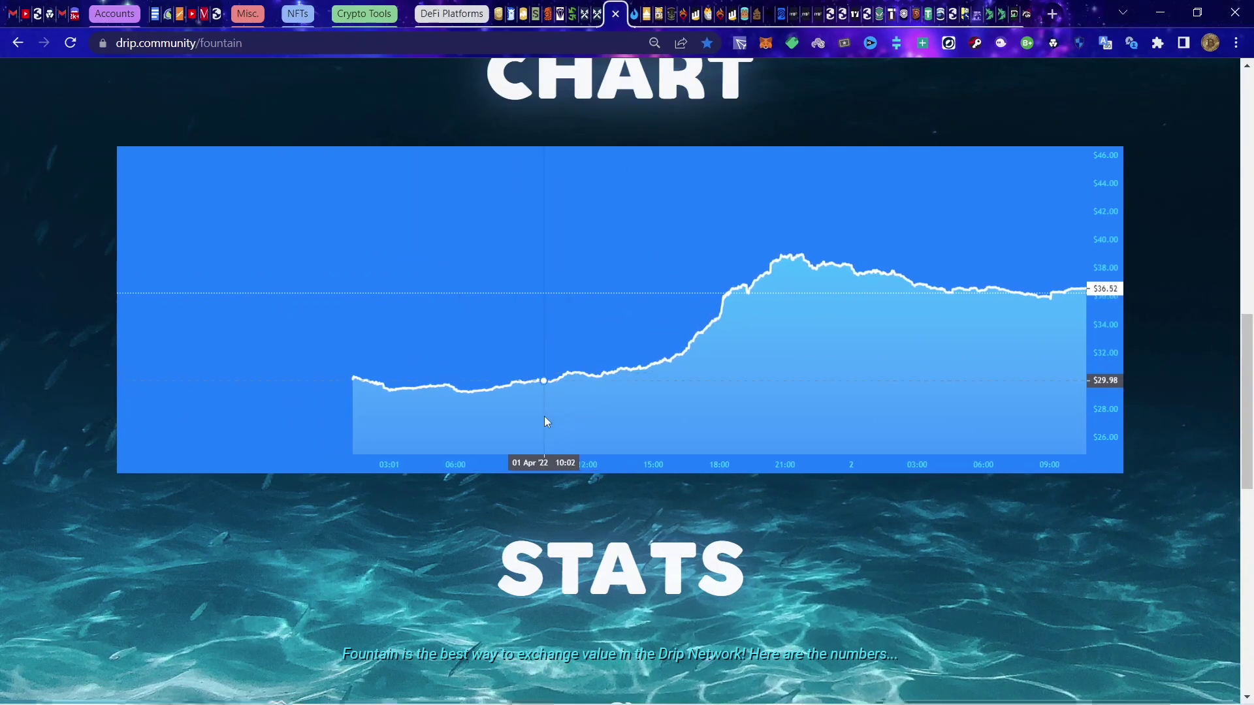
{"action": "mouse_move", "coordinate": [606, 419]}
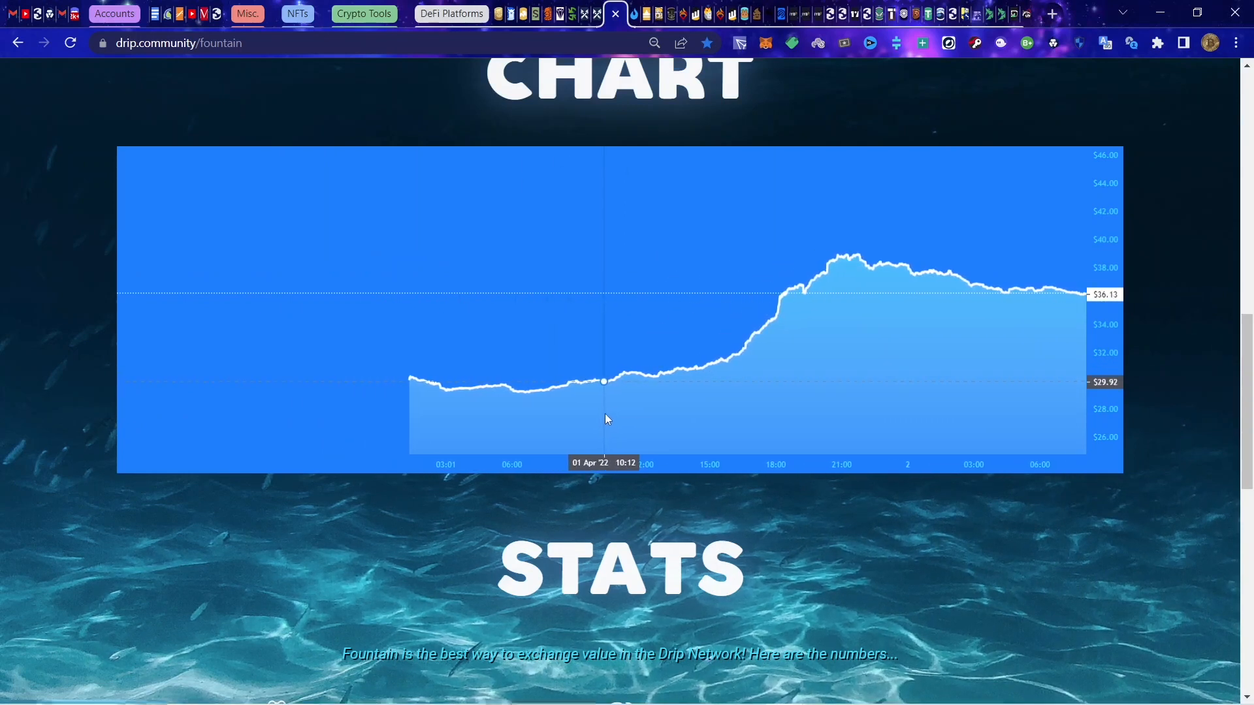
{"action": "mouse_move", "coordinate": [627, 412]}
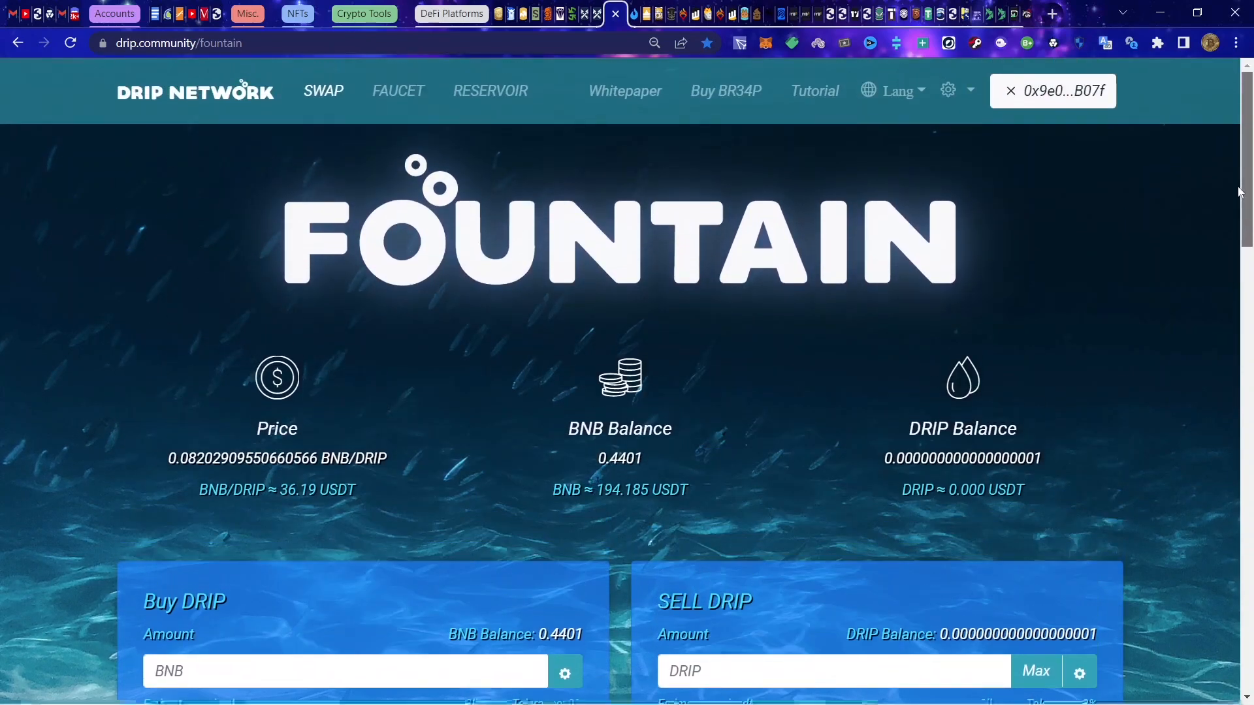
{"action": "scroll", "scroll_direction": "down", "scroll_amount": 3}
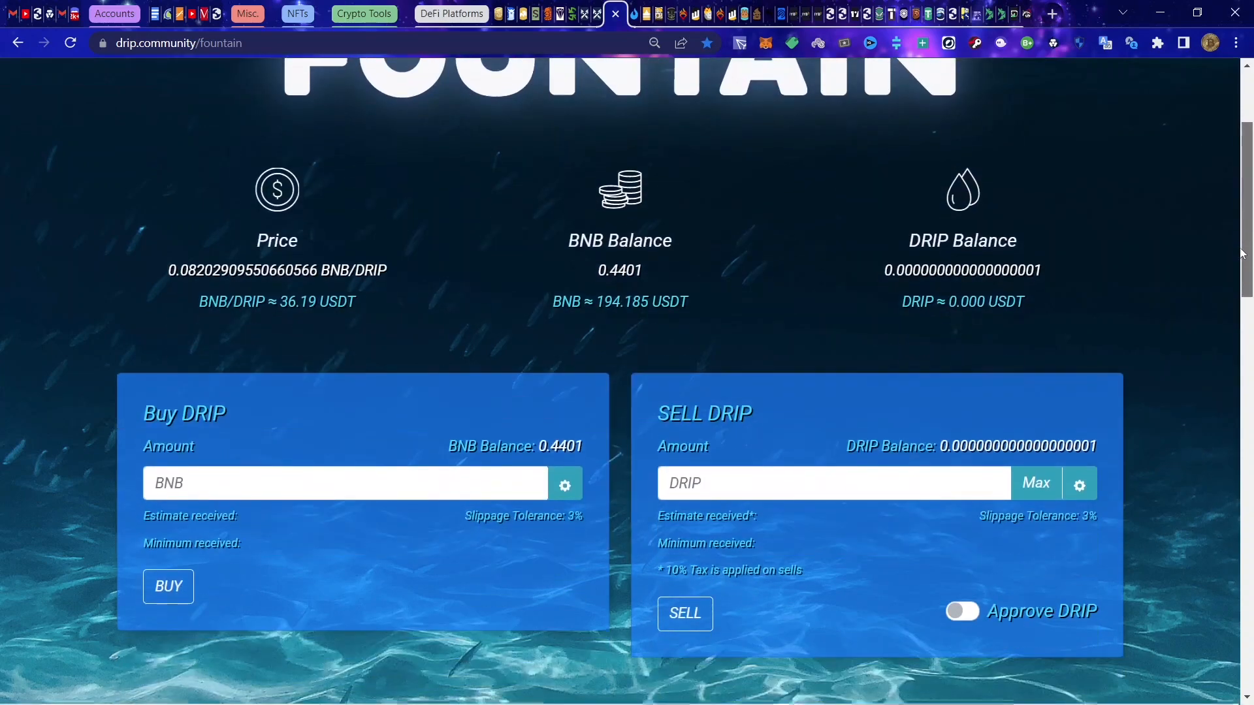
{"action": "scroll", "scroll_direction": "down", "scroll_amount": 3}
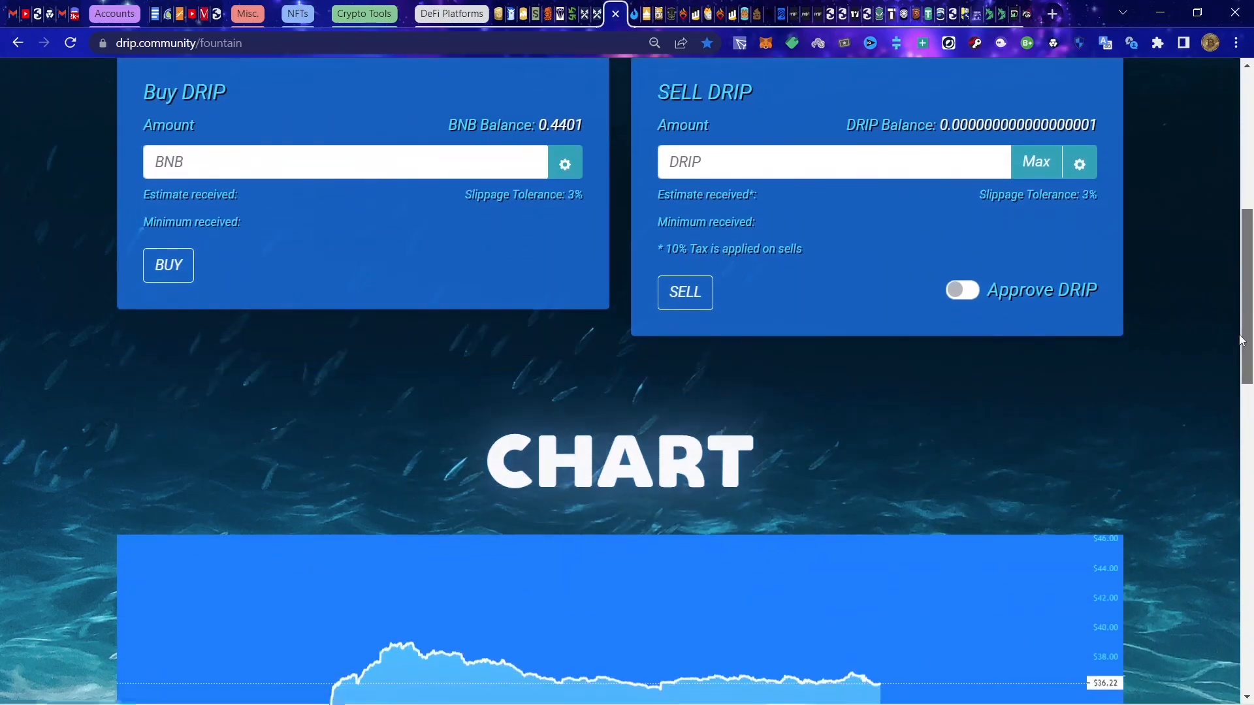
{"action": "scroll", "scroll_direction": "down", "scroll_amount": 3}
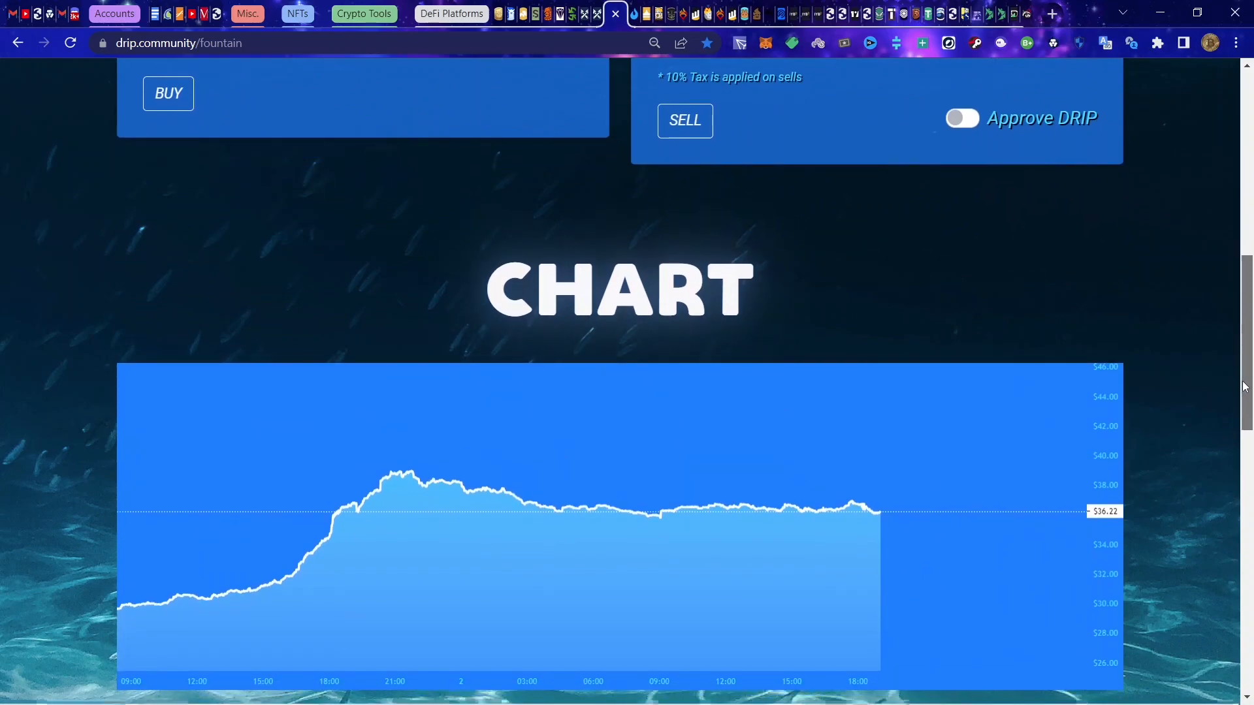
{"action": "scroll", "scroll_direction": "up", "scroll_amount": 3}
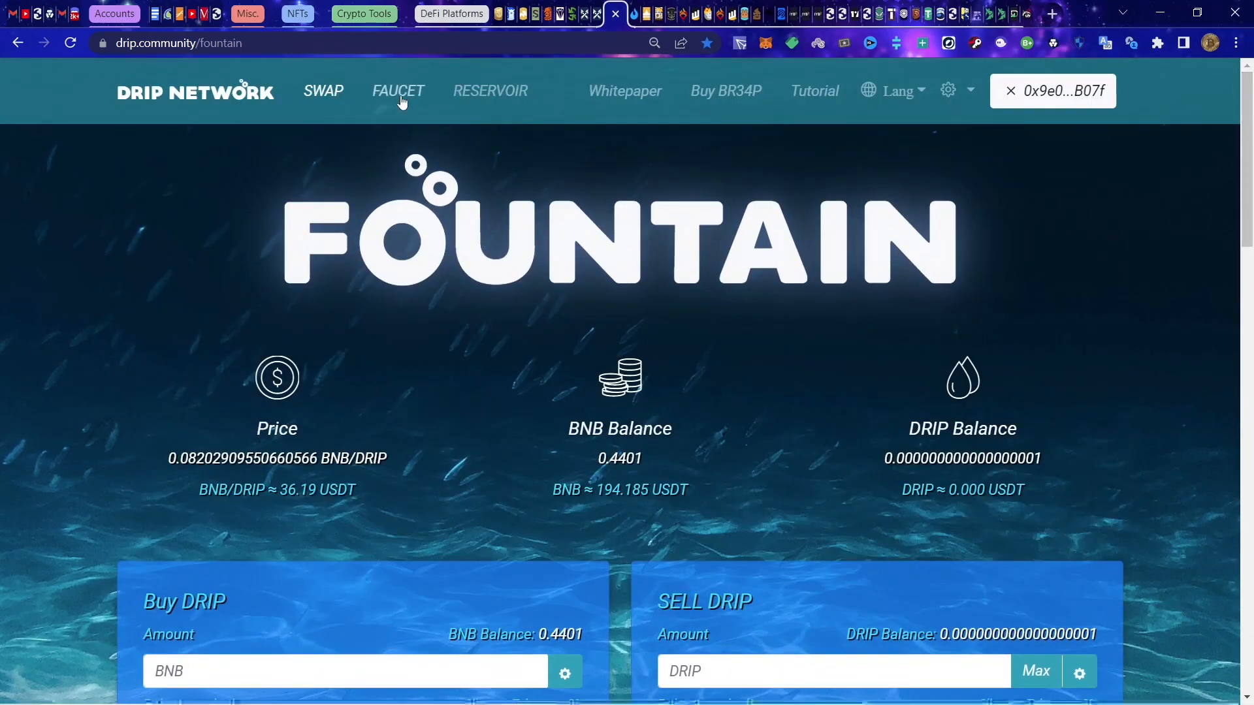
{"action": "left_click", "coordinate": [398, 92]}
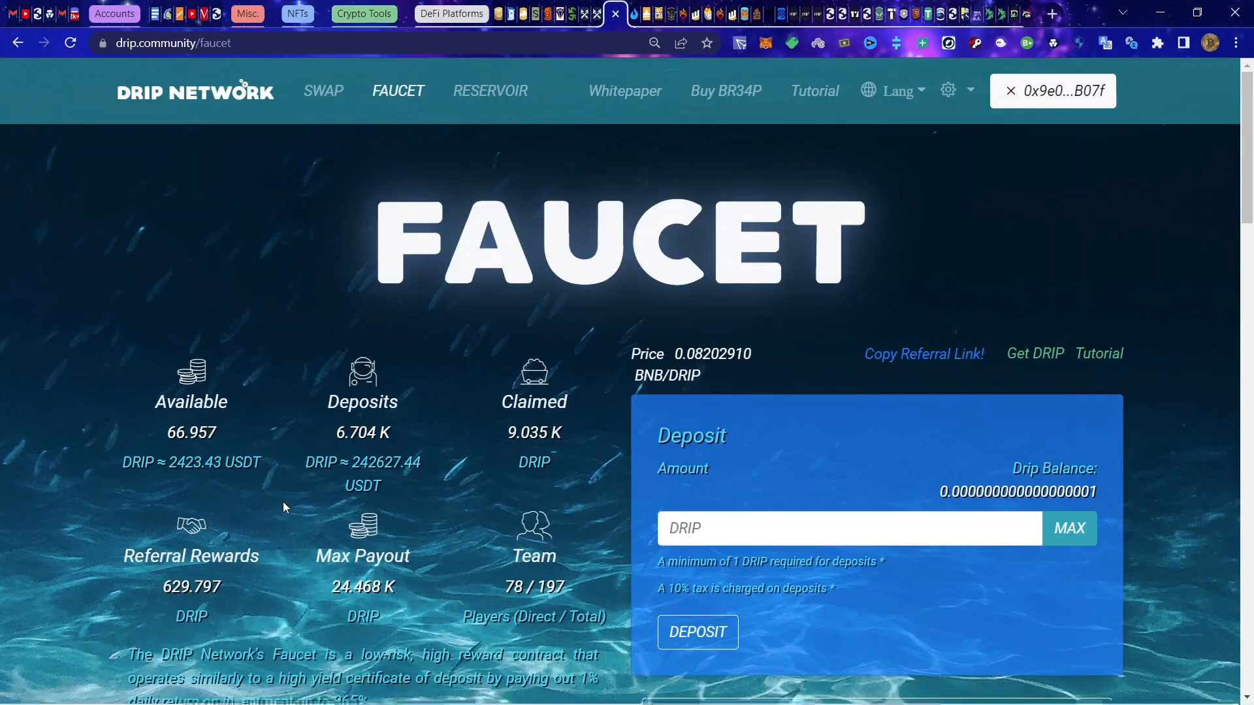
{"action": "scroll", "scroll_direction": "down", "scroll_amount": 3}
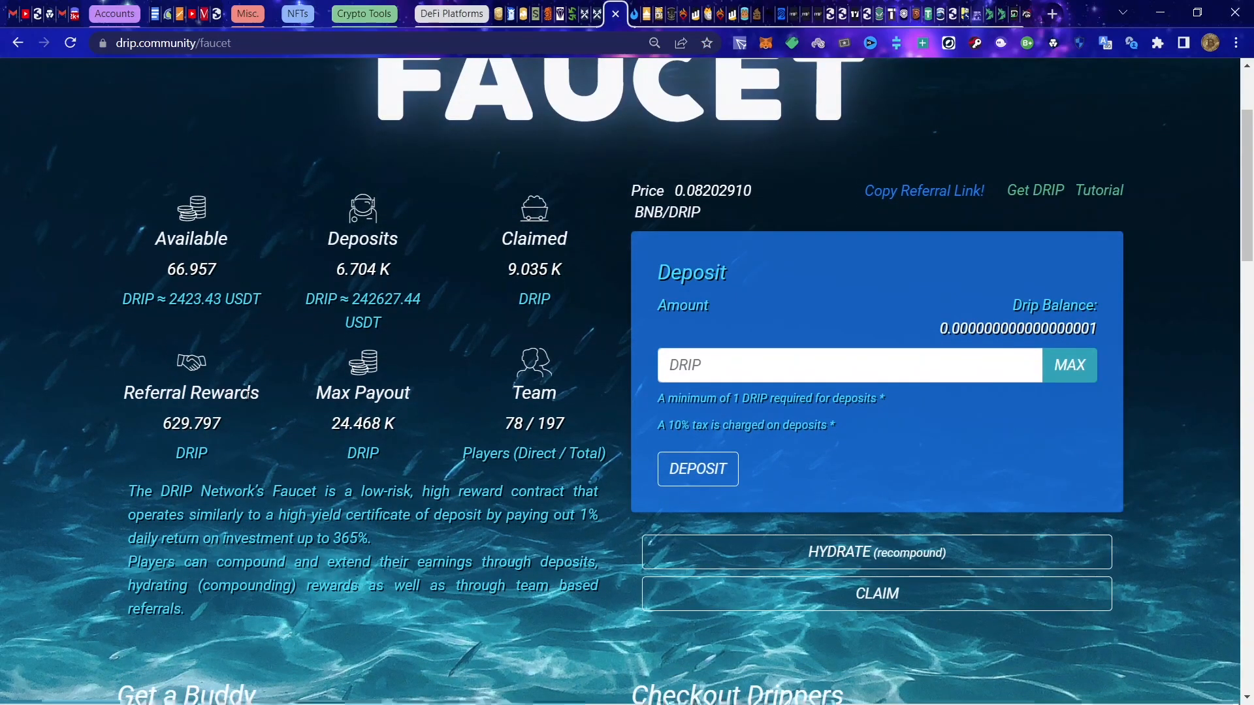
{"action": "mouse_move", "coordinate": [489, 480]}
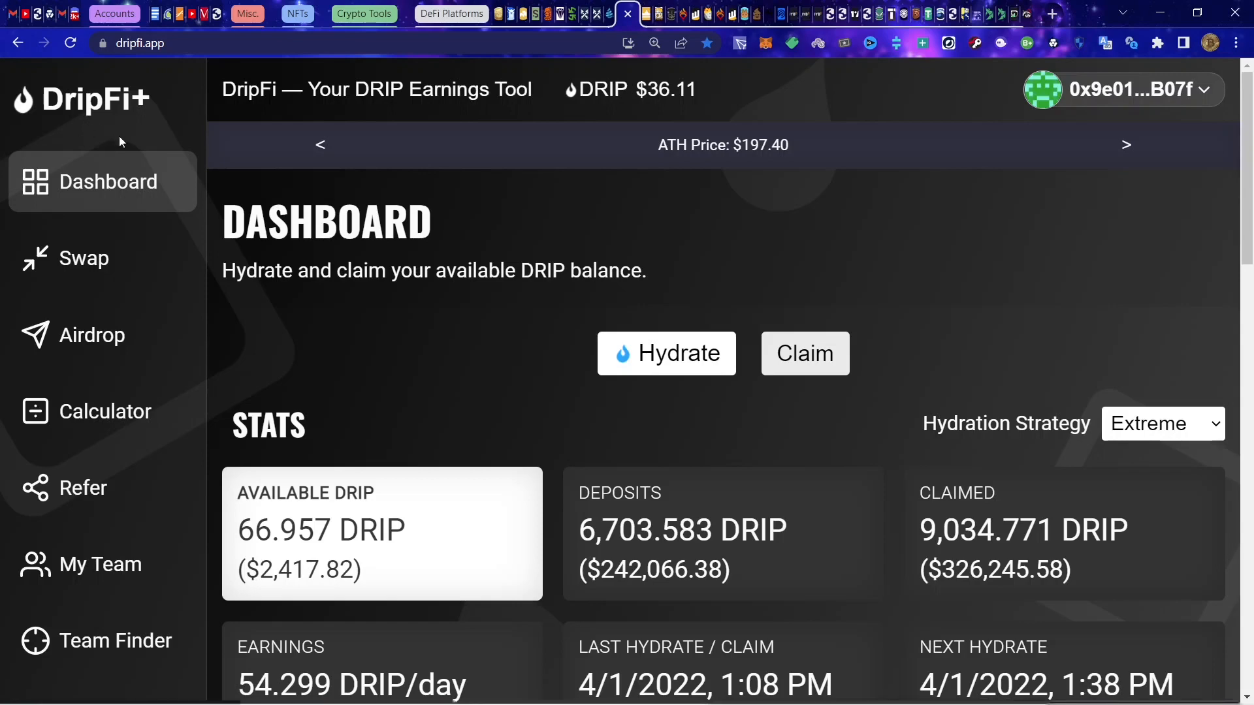
{"action": "mouse_move", "coordinate": [95, 419]}
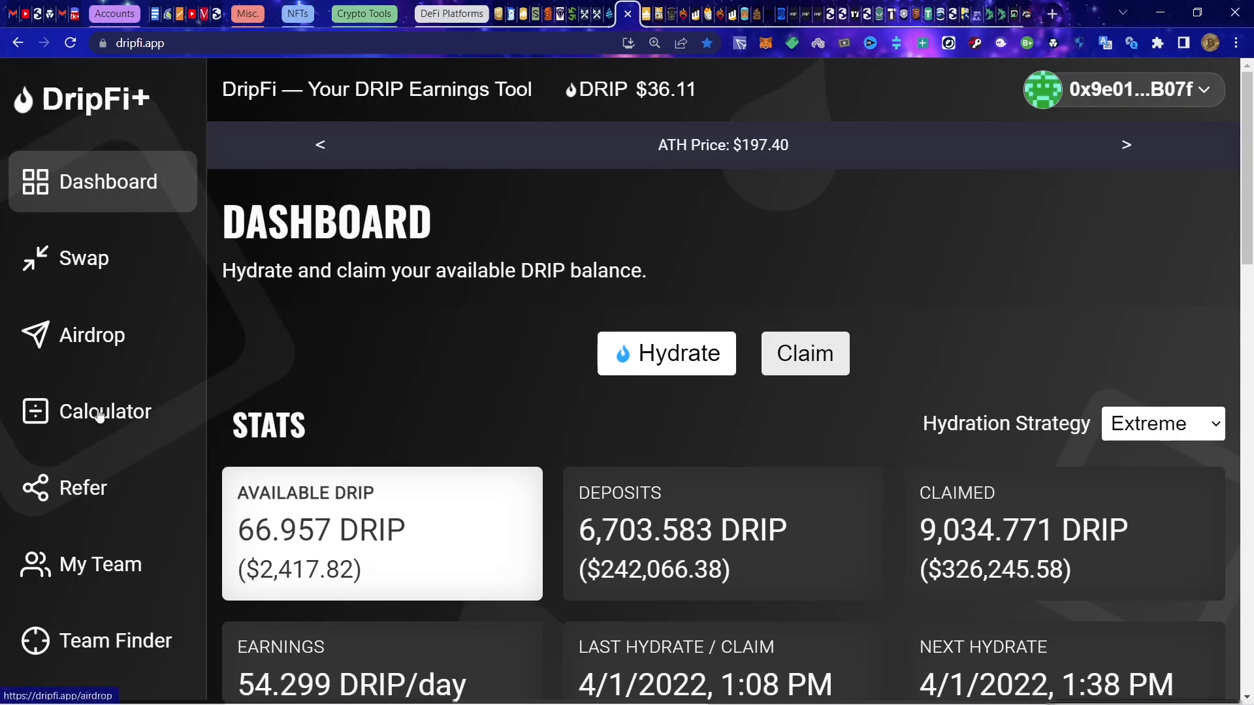
{"action": "mouse_move", "coordinate": [402, 350]}
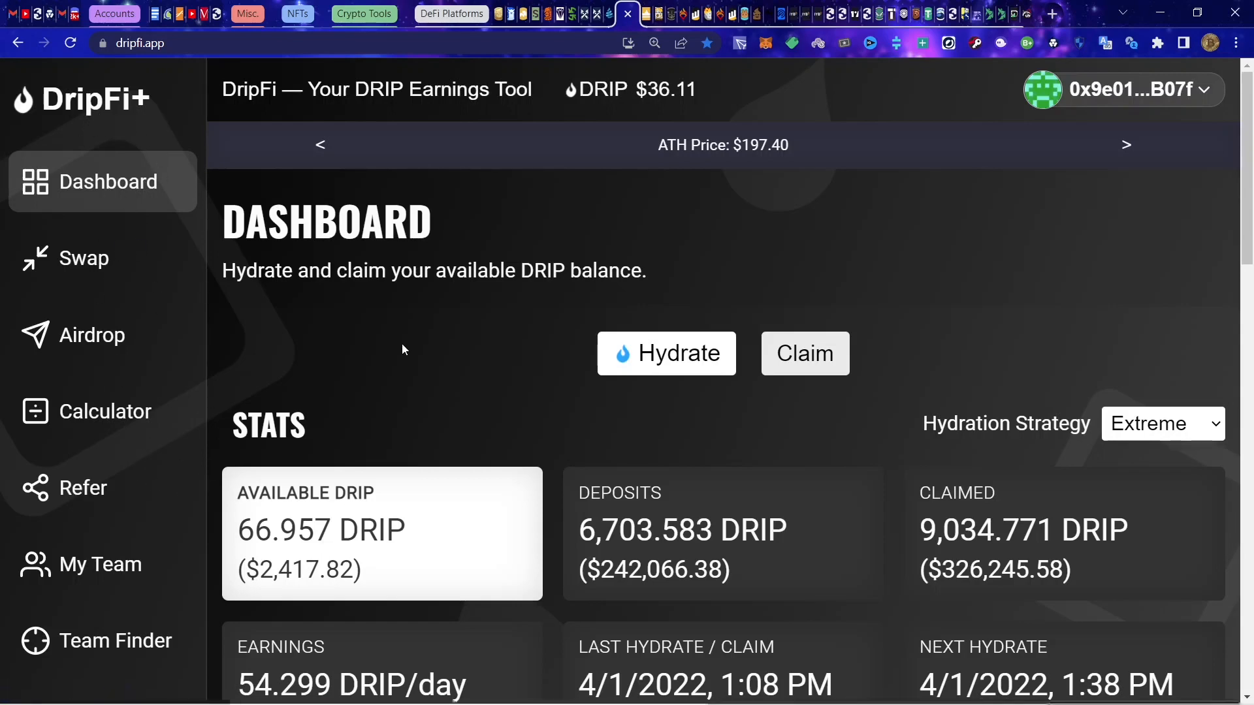
{"action": "scroll", "scroll_direction": "down", "scroll_amount": 3}
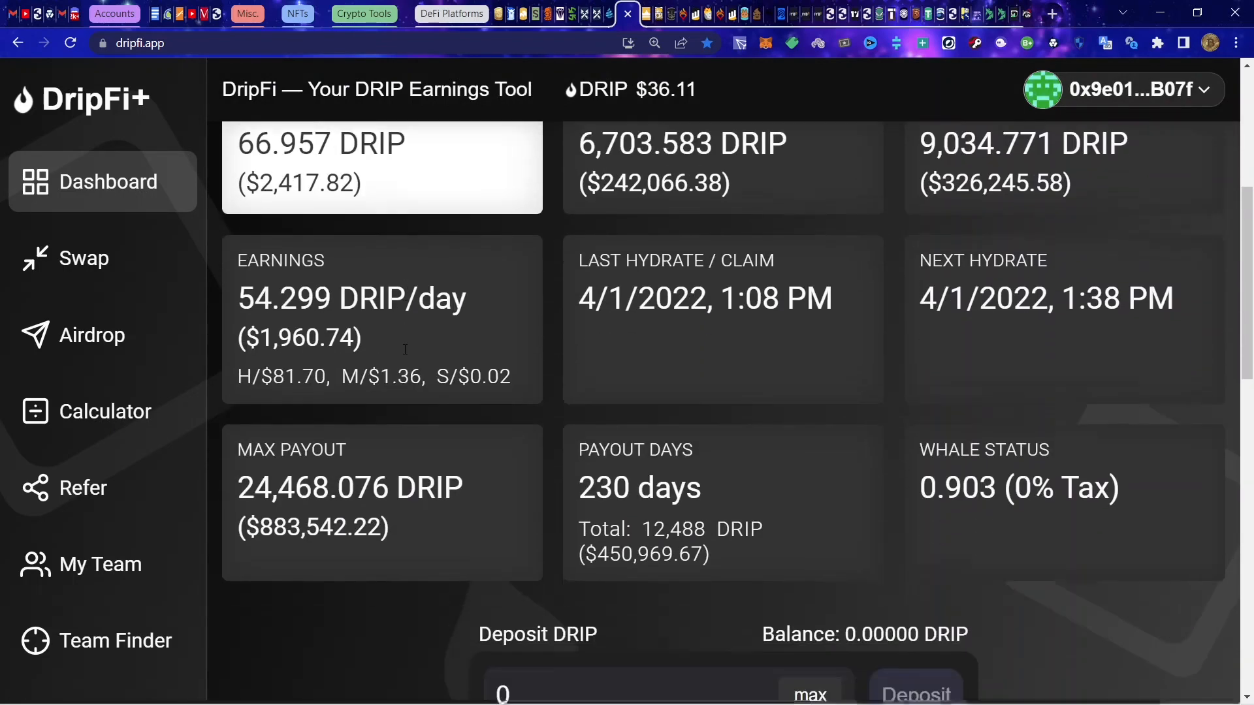
{"action": "scroll", "scroll_direction": "down", "scroll_amount": 3}
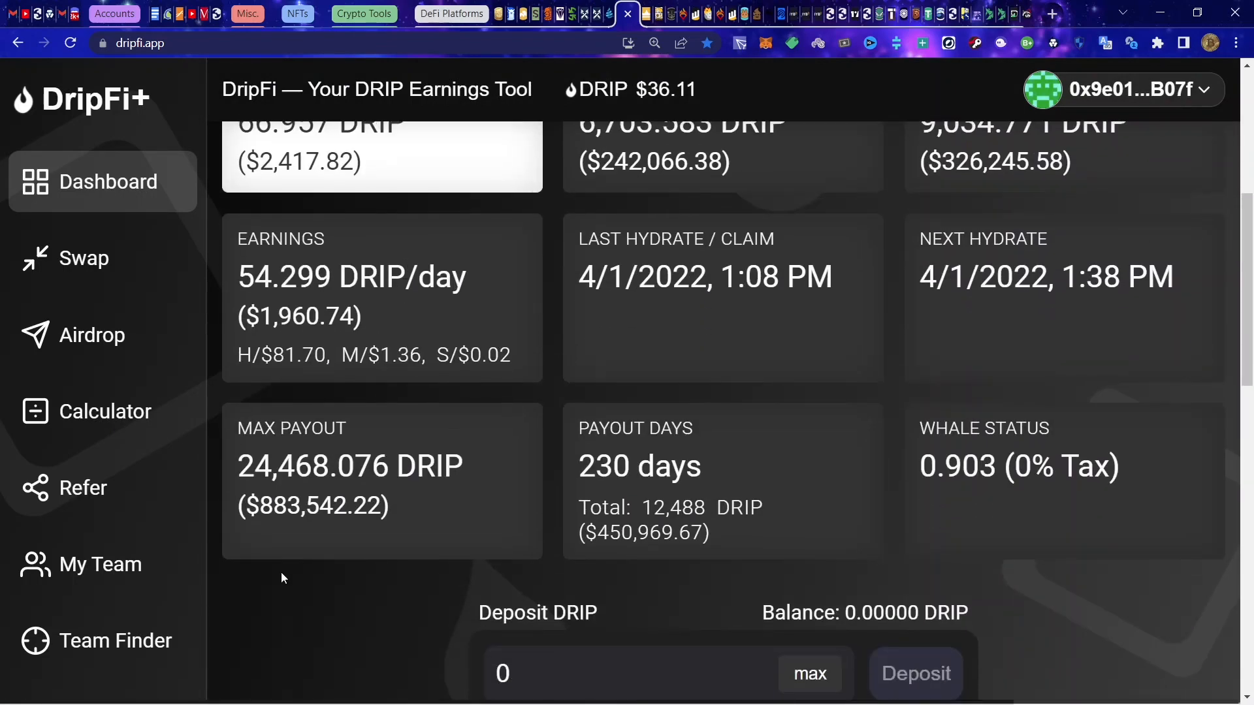
{"action": "scroll", "scroll_direction": "down", "scroll_amount": 3}
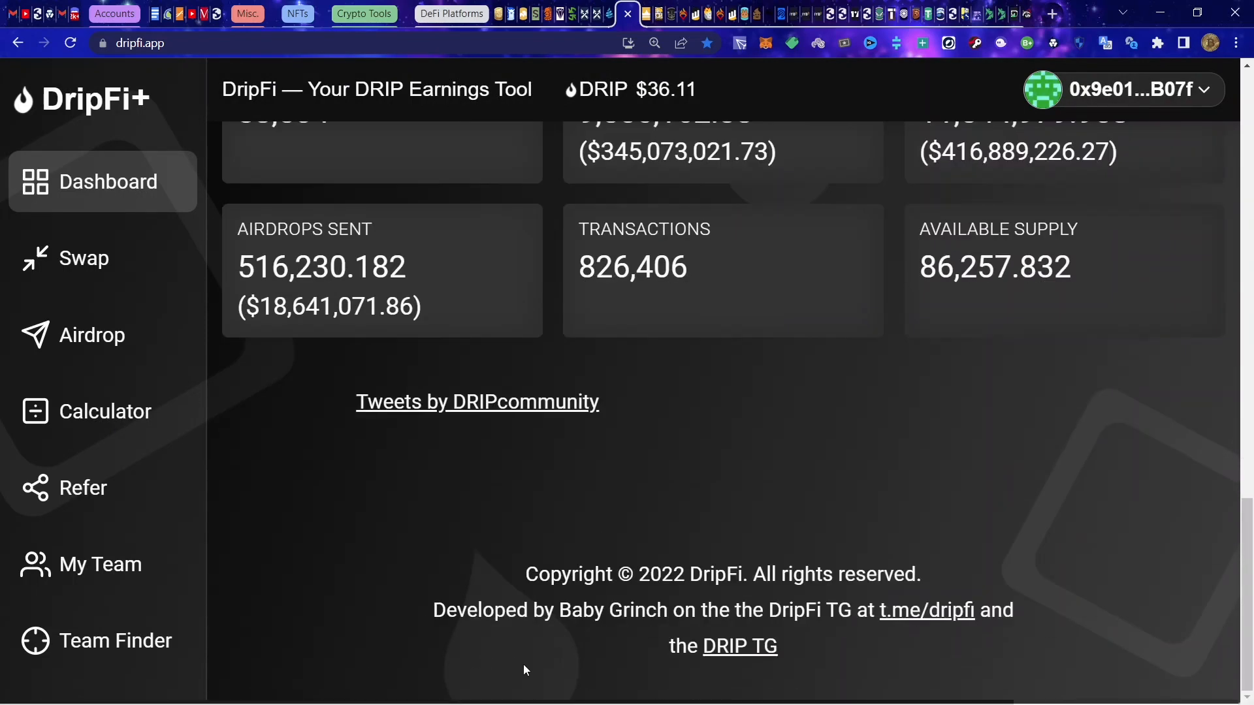
{"action": "scroll", "scroll_direction": "up", "scroll_amount": 3}
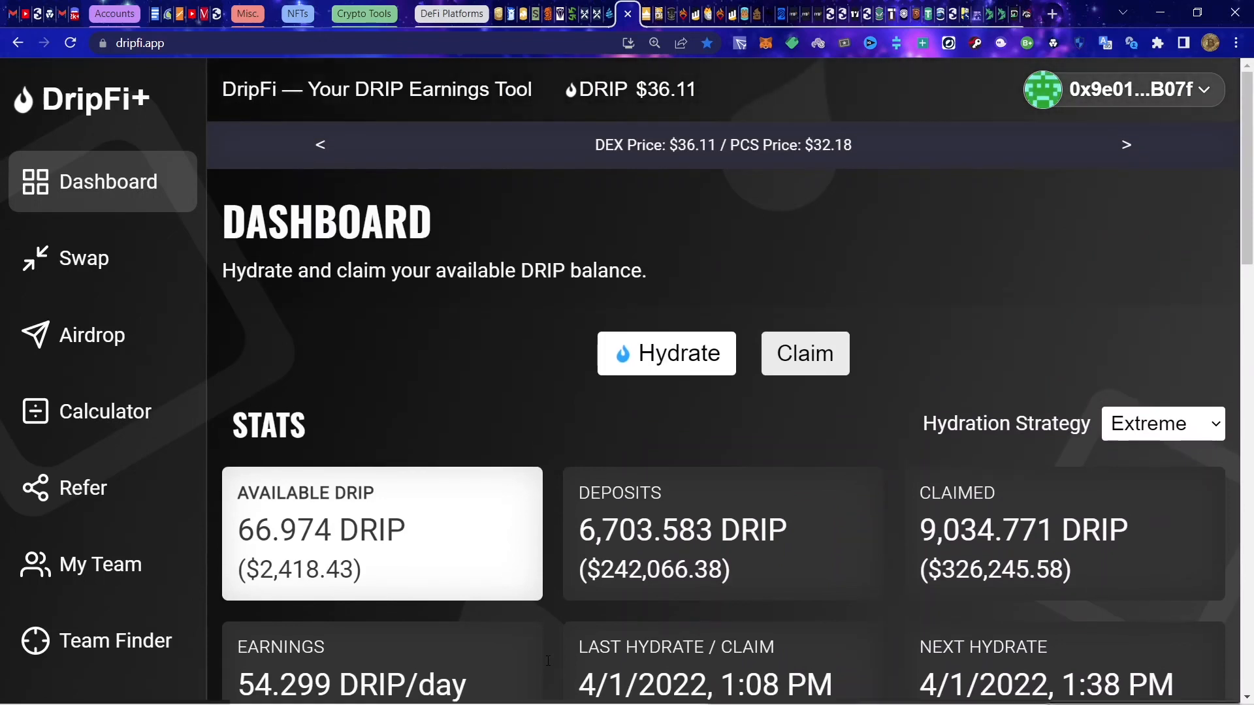
{"action": "mouse_move", "coordinate": [546, 682]}
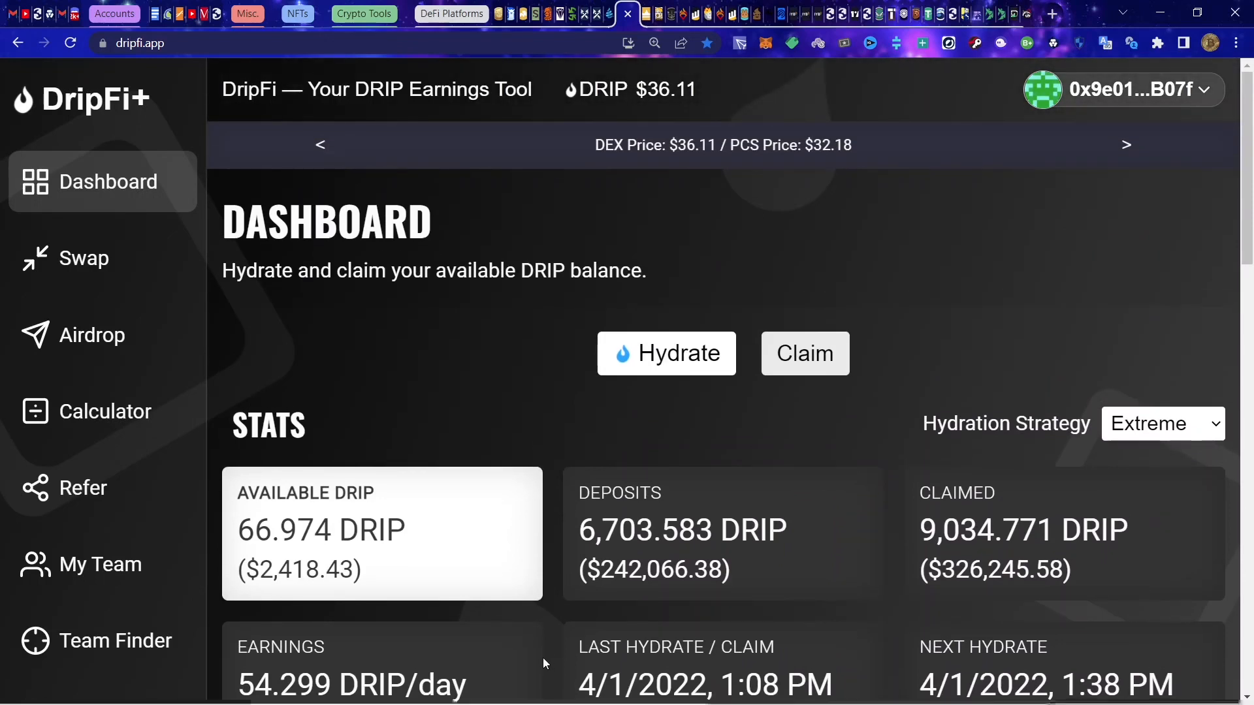
{"action": "mouse_move", "coordinate": [552, 666]}
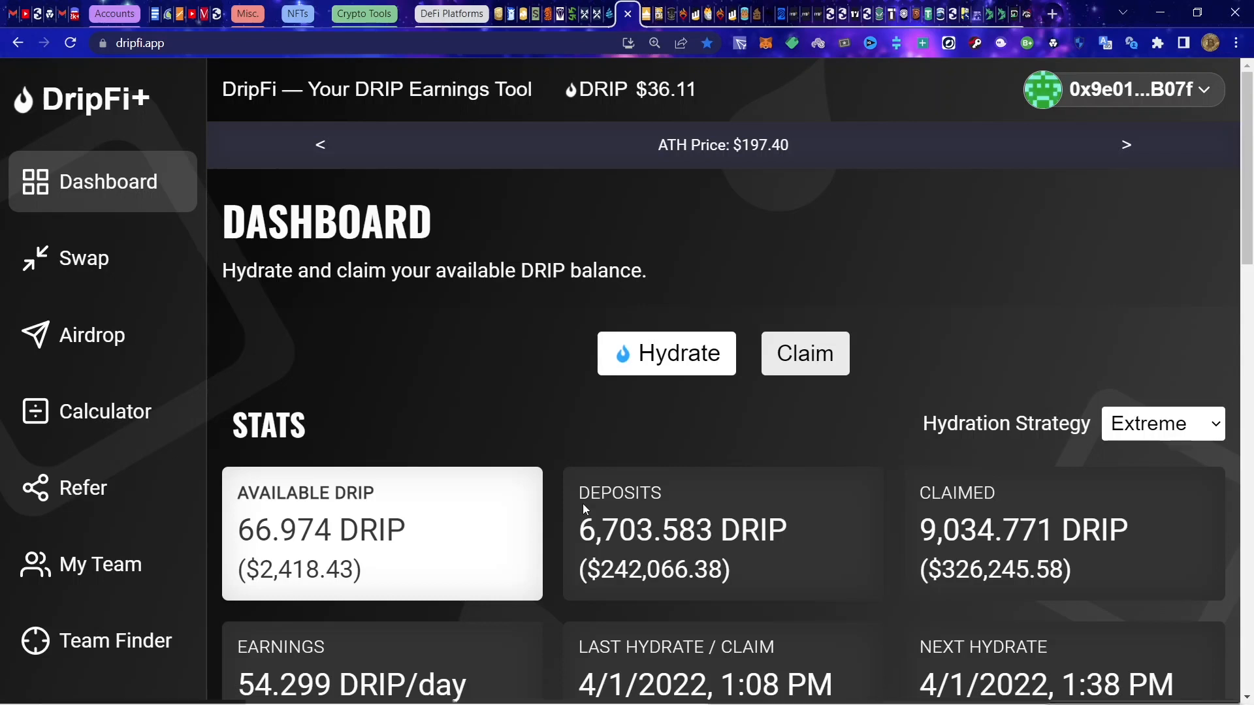
{"action": "mouse_move", "coordinate": [355, 403]}
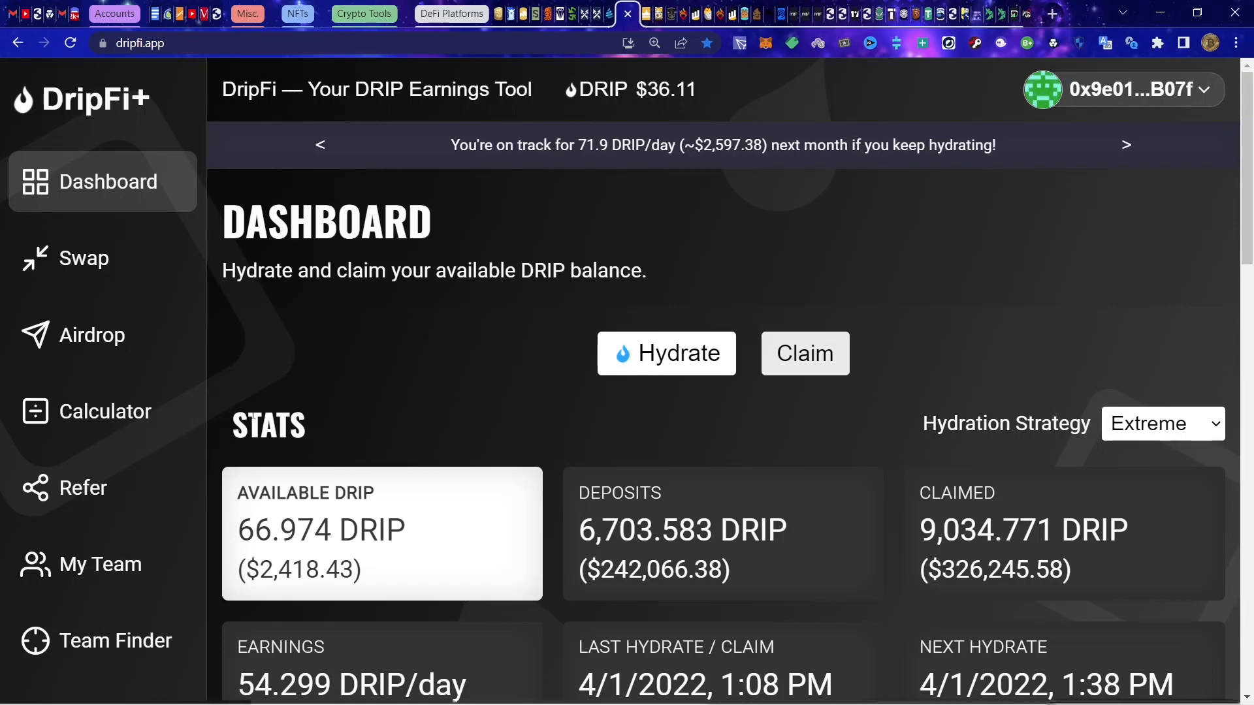
{"action": "scroll", "scroll_direction": "down", "scroll_amount": 3}
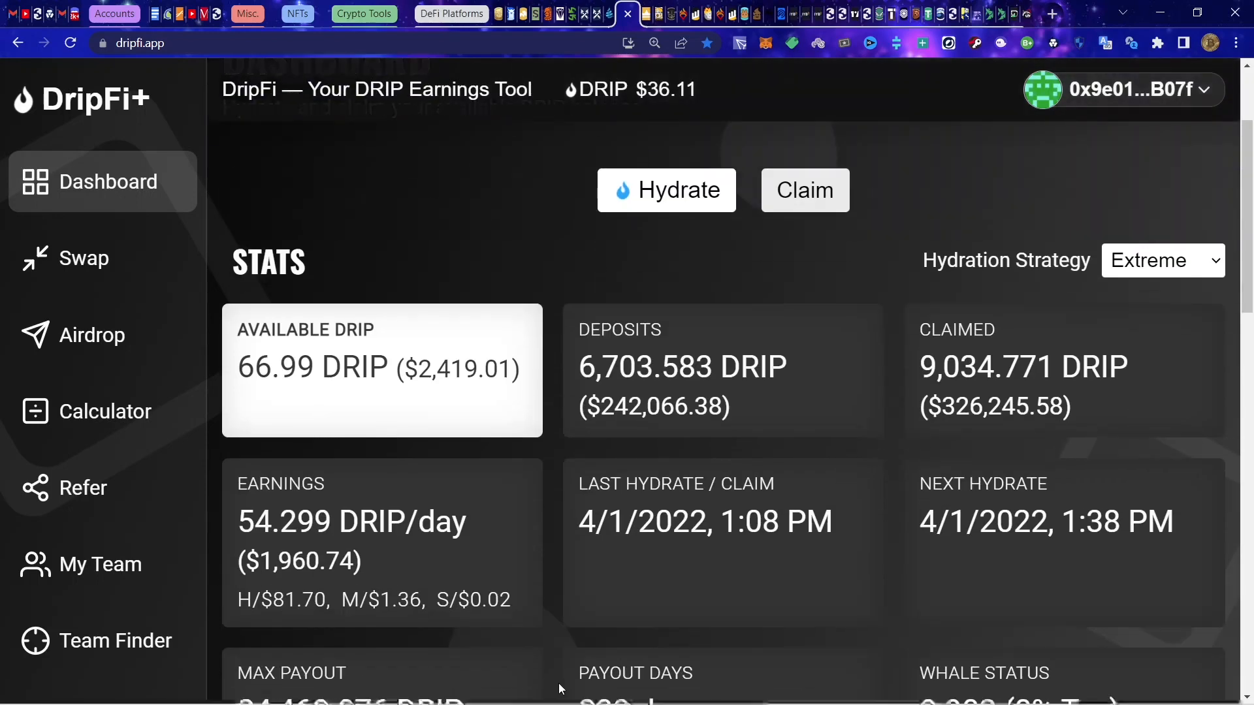
{"action": "mouse_move", "coordinate": [752, 601]}
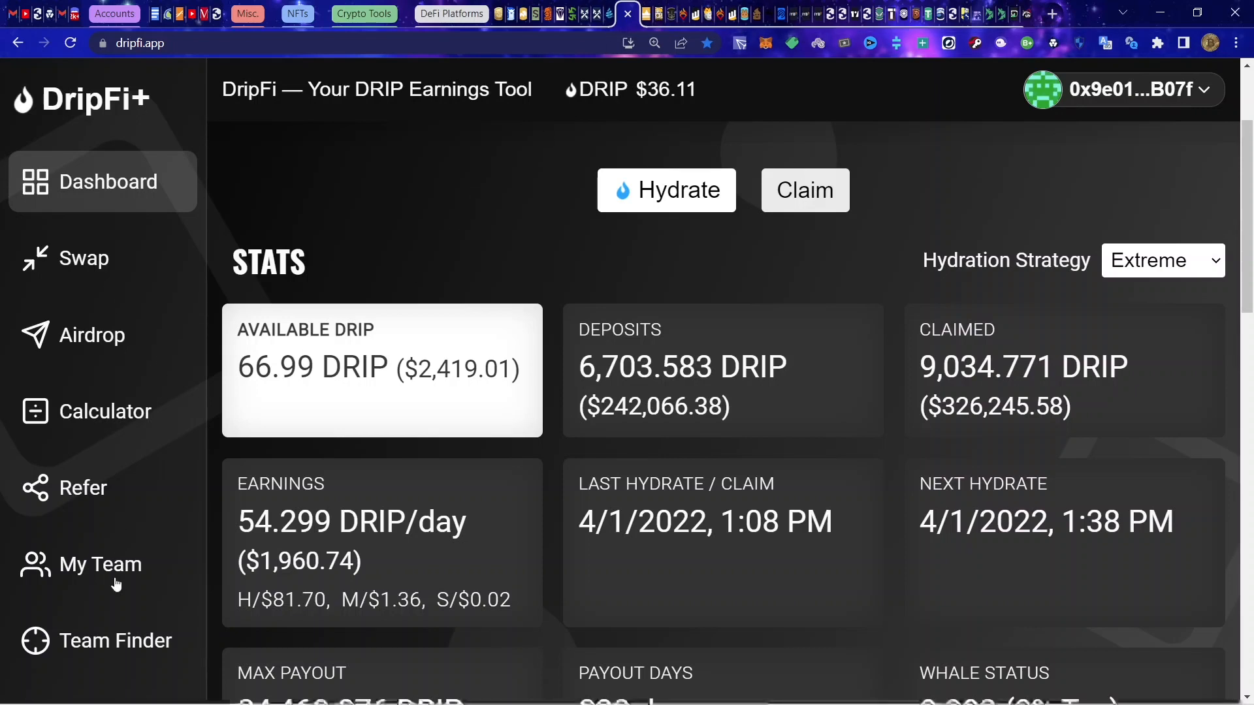
{"action": "mouse_move", "coordinate": [665, 272]}
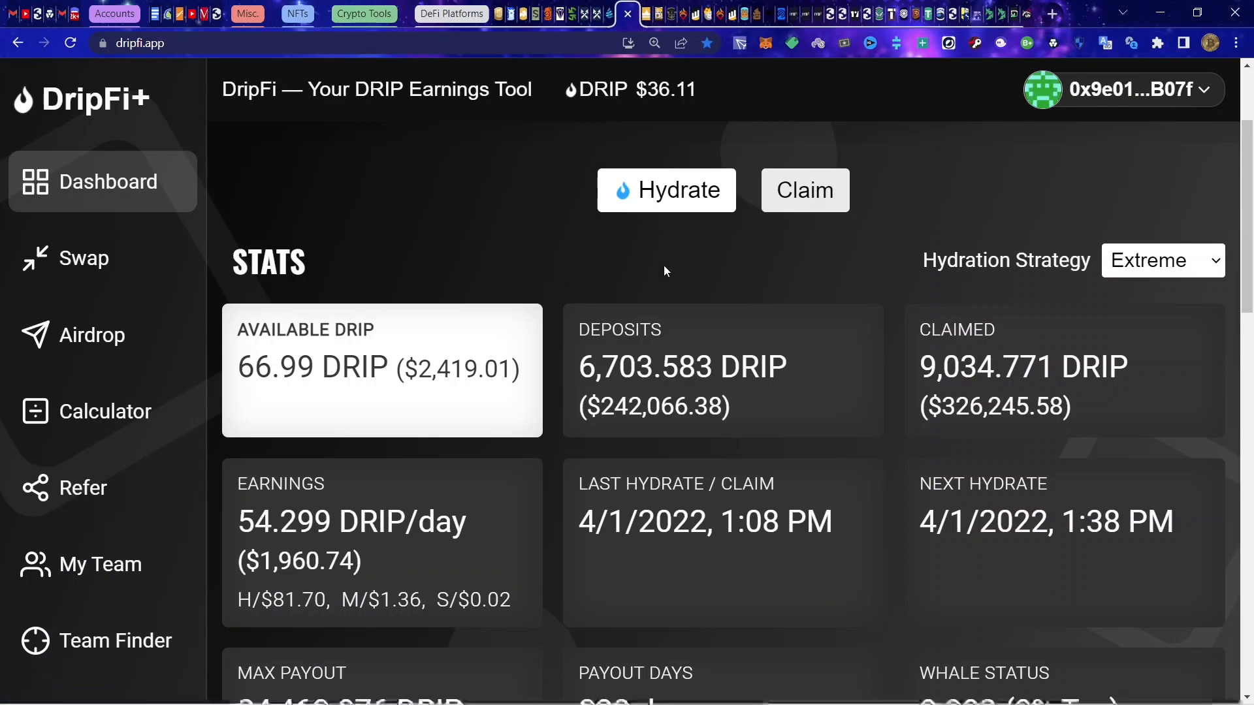
Step: Hydrate the available DRIP into deposits and confirm the transaction in MetaMask
{"action": "left_click", "coordinate": [666, 191]}
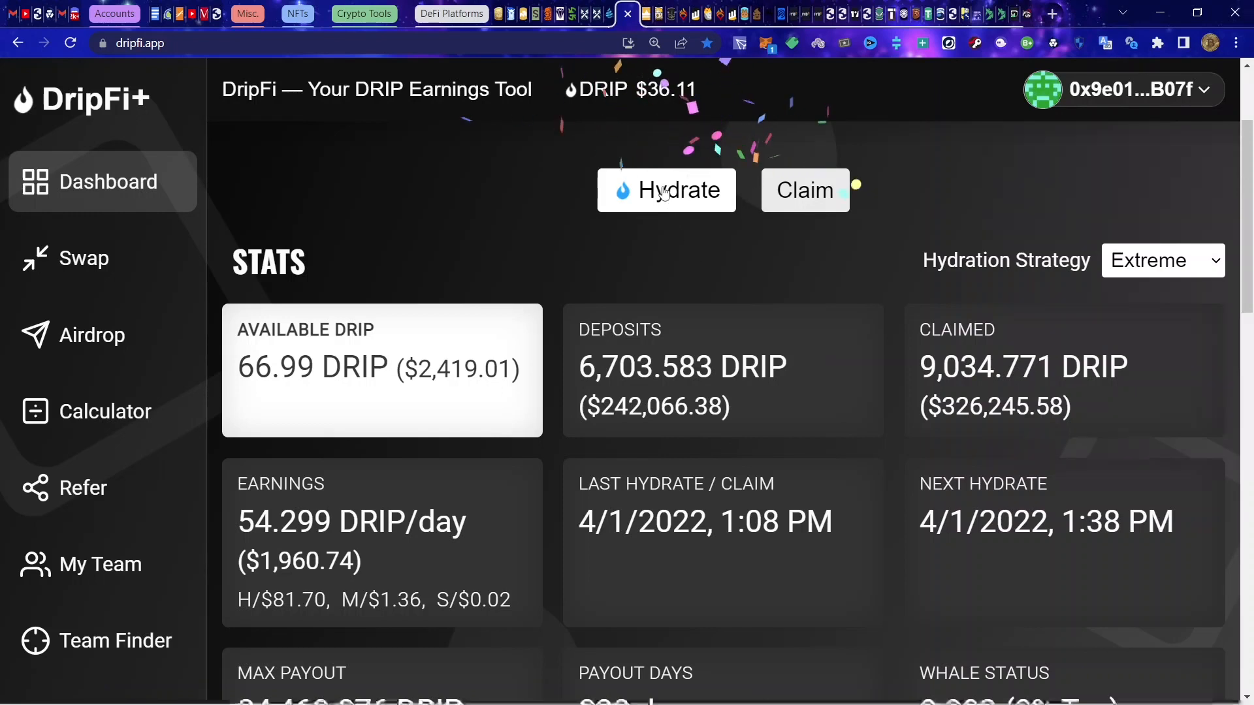
{"action": "left_click", "coordinate": [666, 191]}
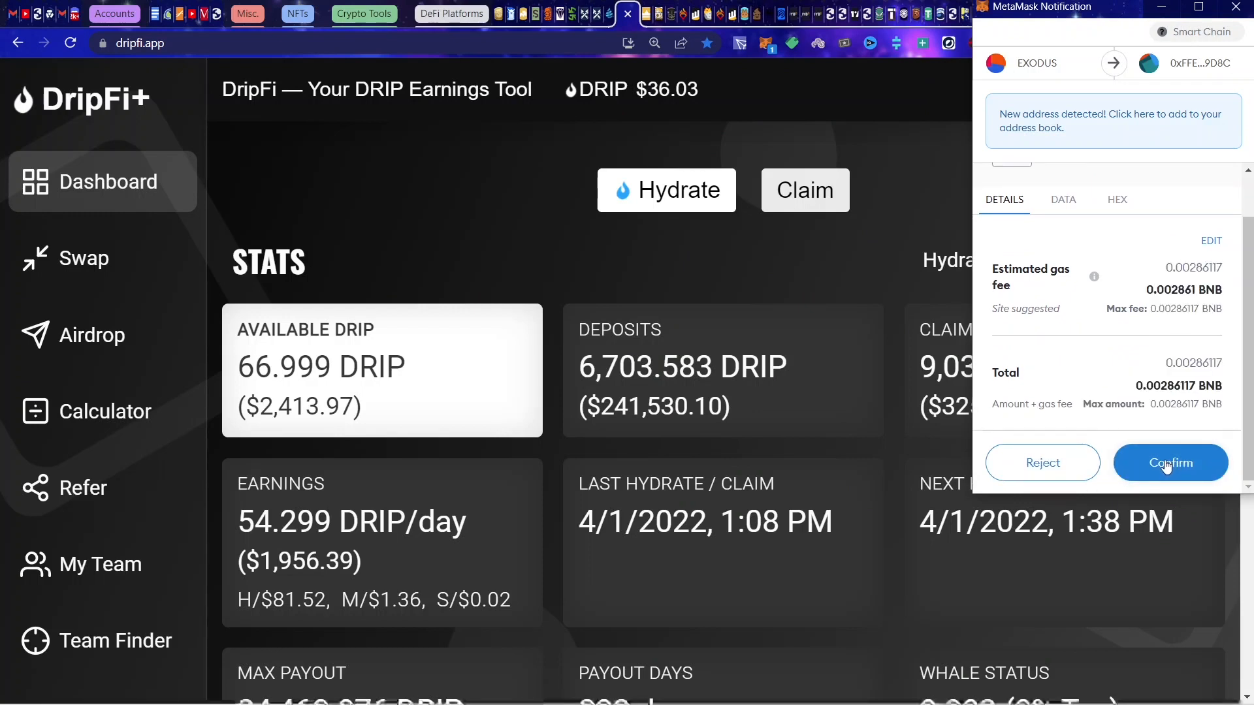
{"action": "left_click", "coordinate": [1170, 463]}
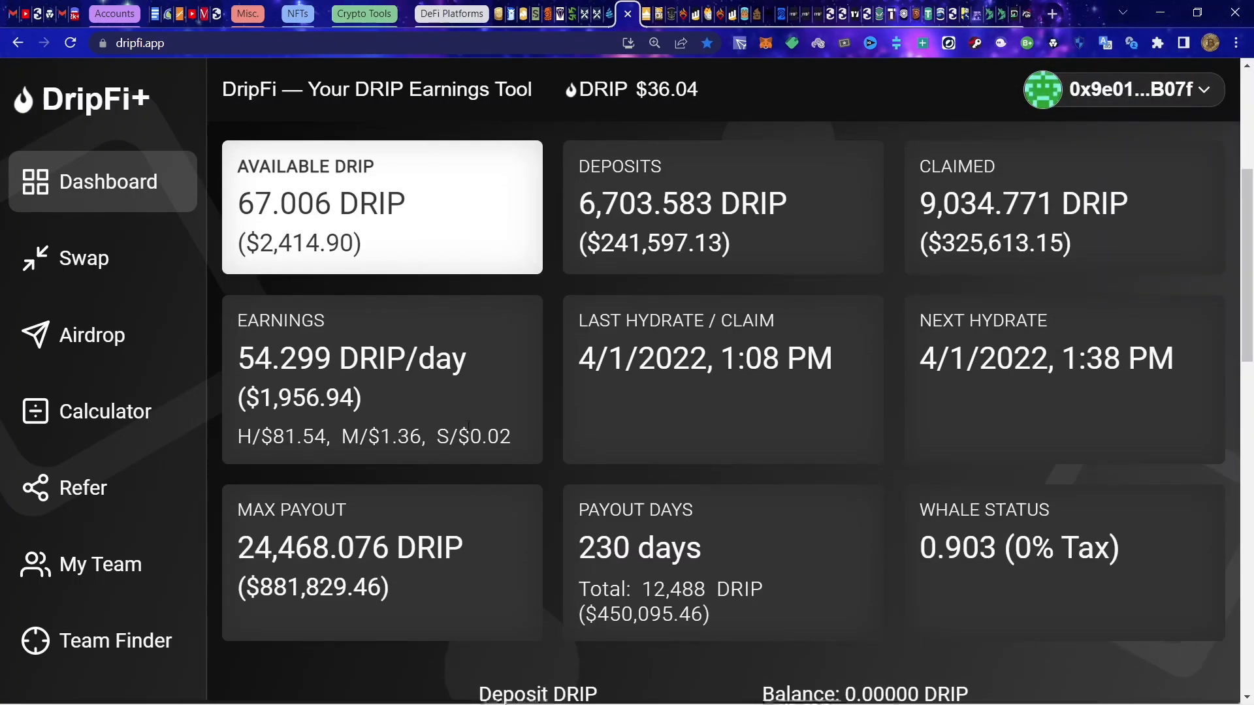
{"action": "mouse_move", "coordinate": [609, 314]}
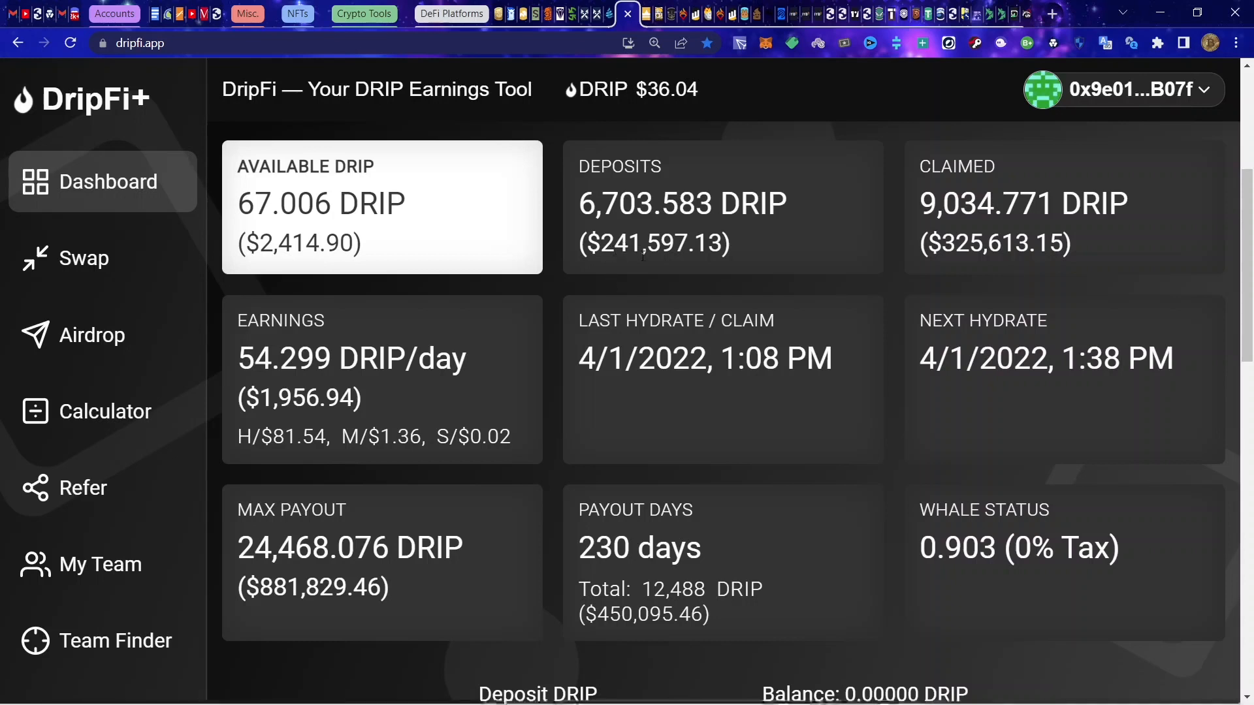
{"action": "mouse_move", "coordinate": [536, 246]}
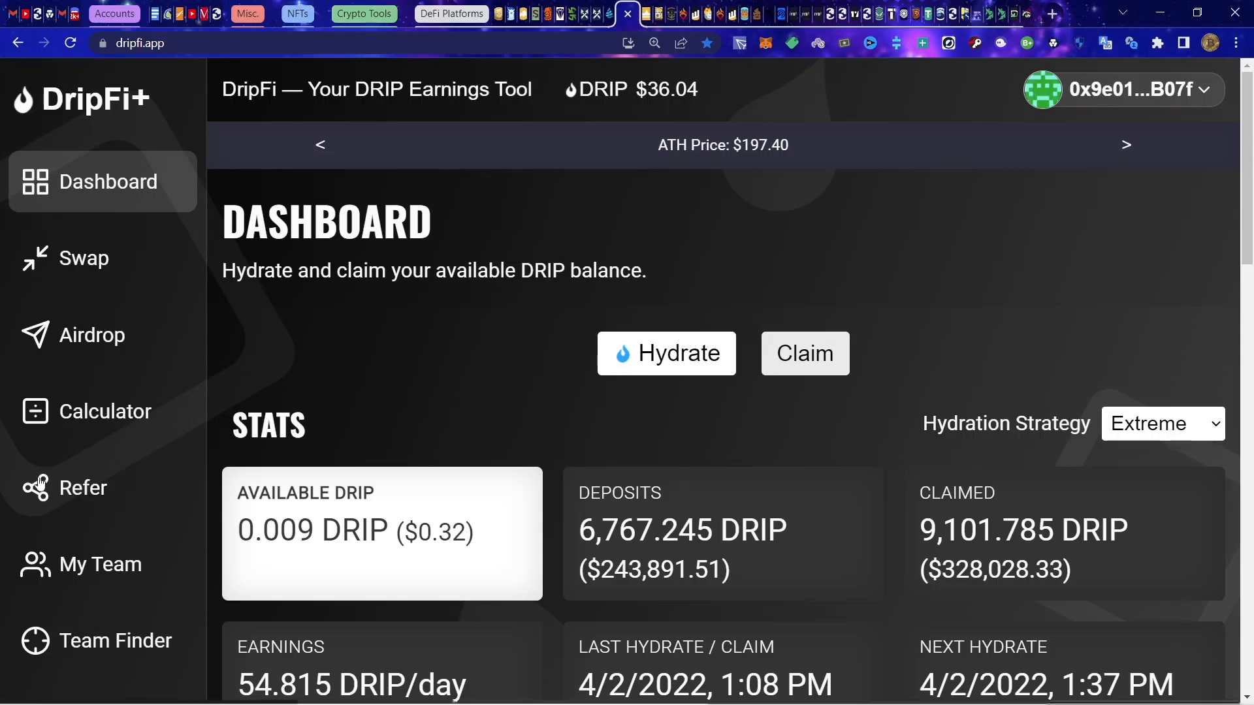
Step: View the My Team overview with 78 referrals and highlight the 1,747.439 DRIP Net Positive figure
{"action": "left_click", "coordinate": [100, 564]}
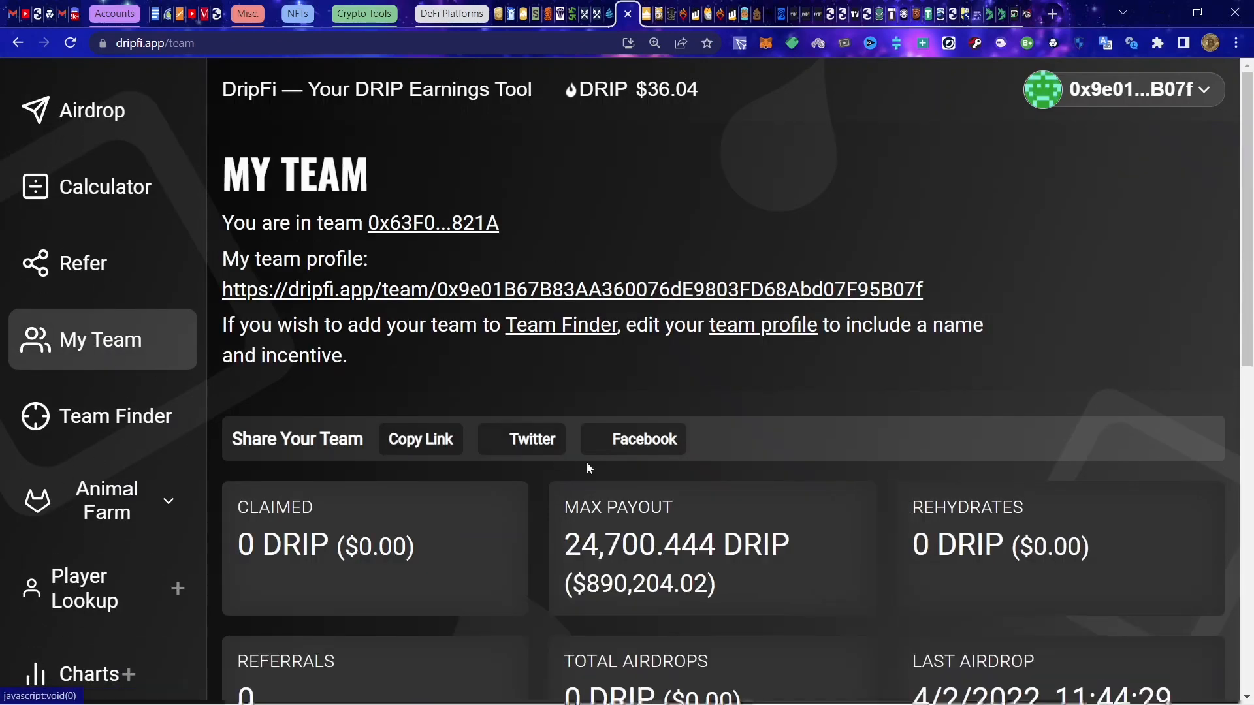
{"action": "scroll", "scroll_direction": "down", "scroll_amount": 3}
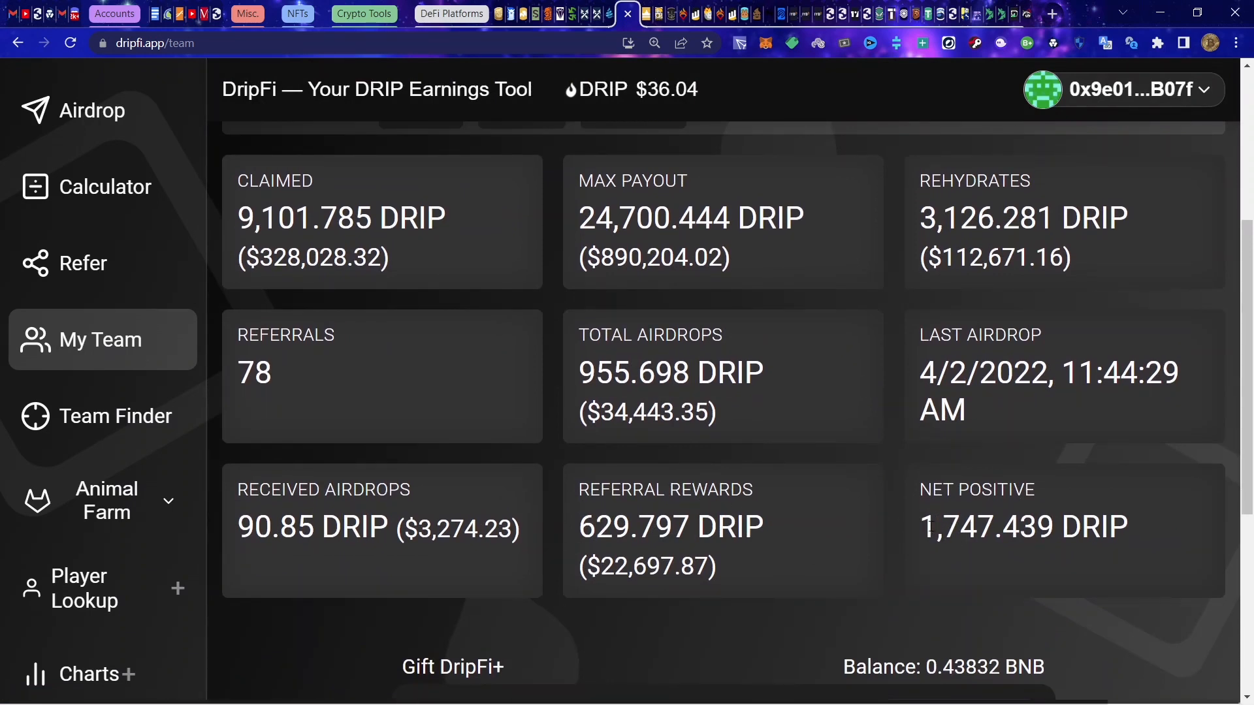
{"action": "double_click", "coordinate": [972, 525]}
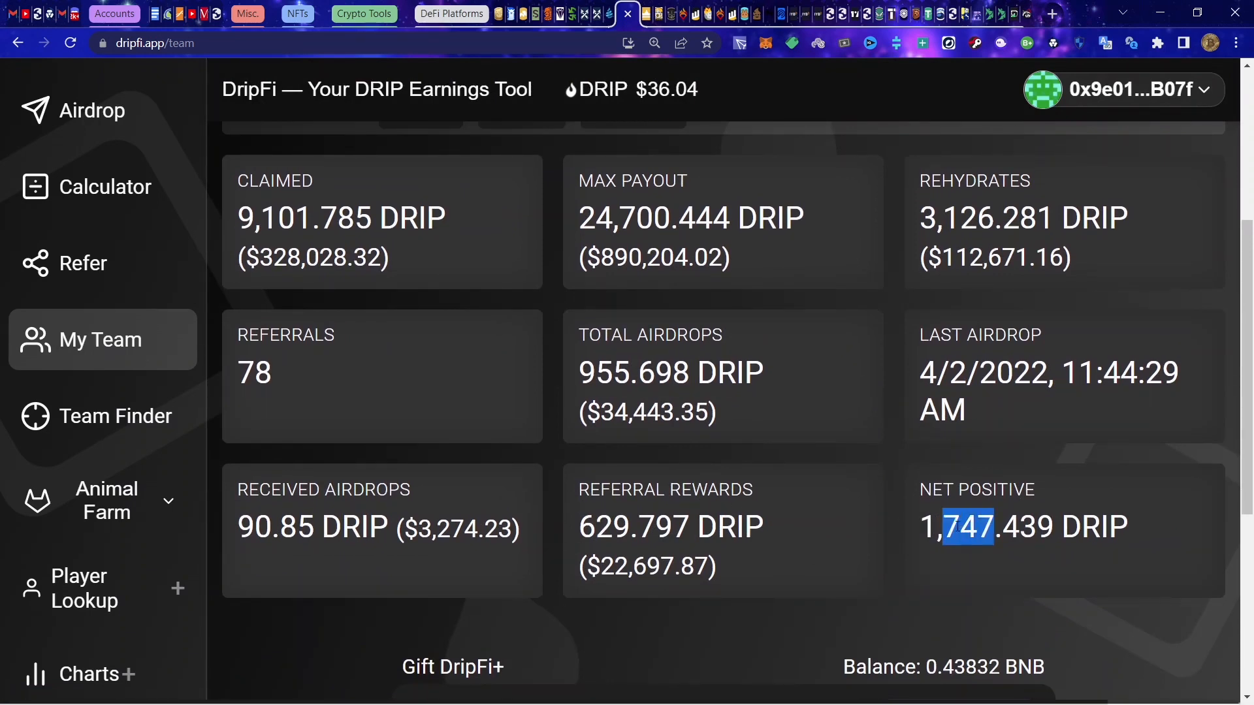
{"action": "scroll", "scroll_direction": "up", "scroll_amount": 3}
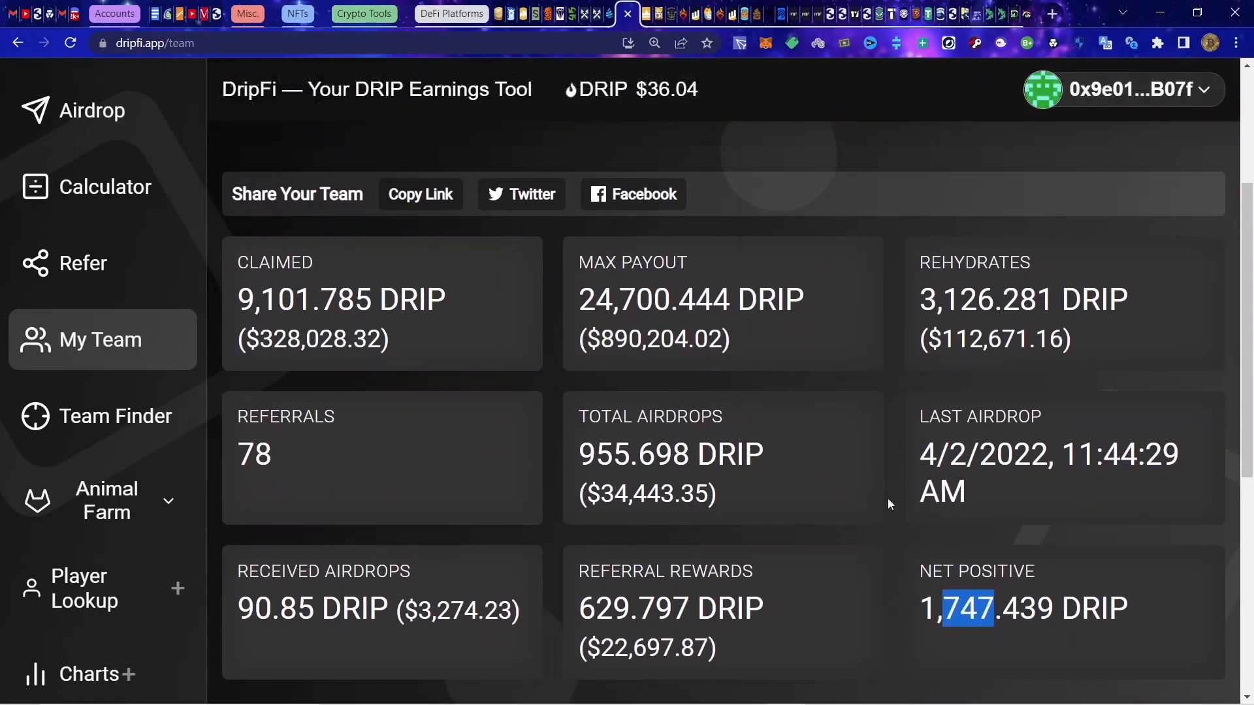
{"action": "mouse_move", "coordinate": [704, 554]}
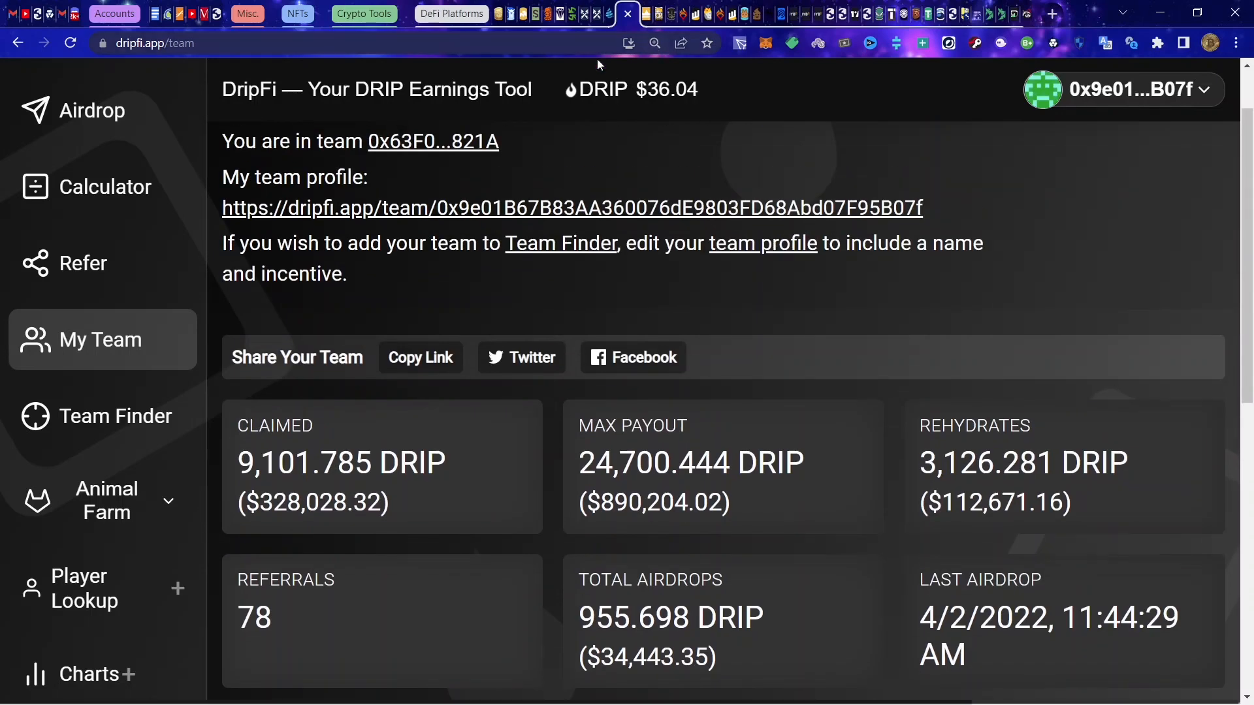
{"action": "mouse_move", "coordinate": [650, 16]}
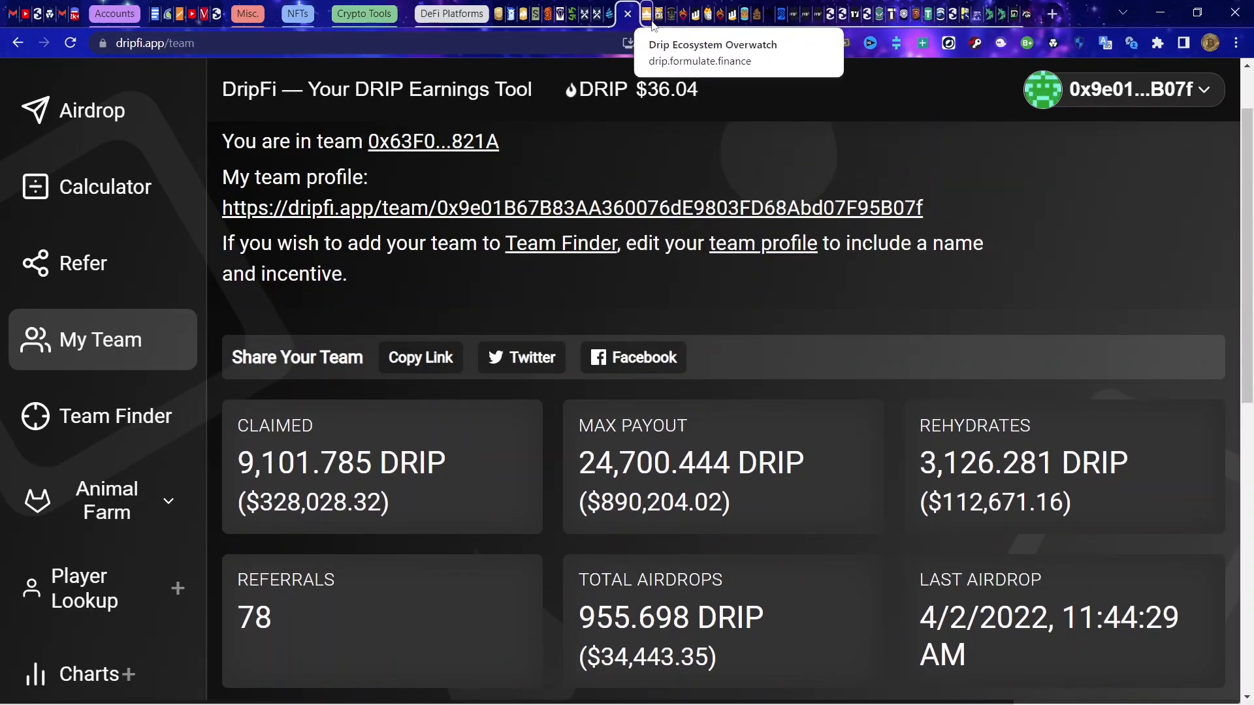
Step: Switch to Animal Farm's Drip Garden and scroll down to the seed compounding controls
{"action": "left_click", "coordinate": [647, 13]}
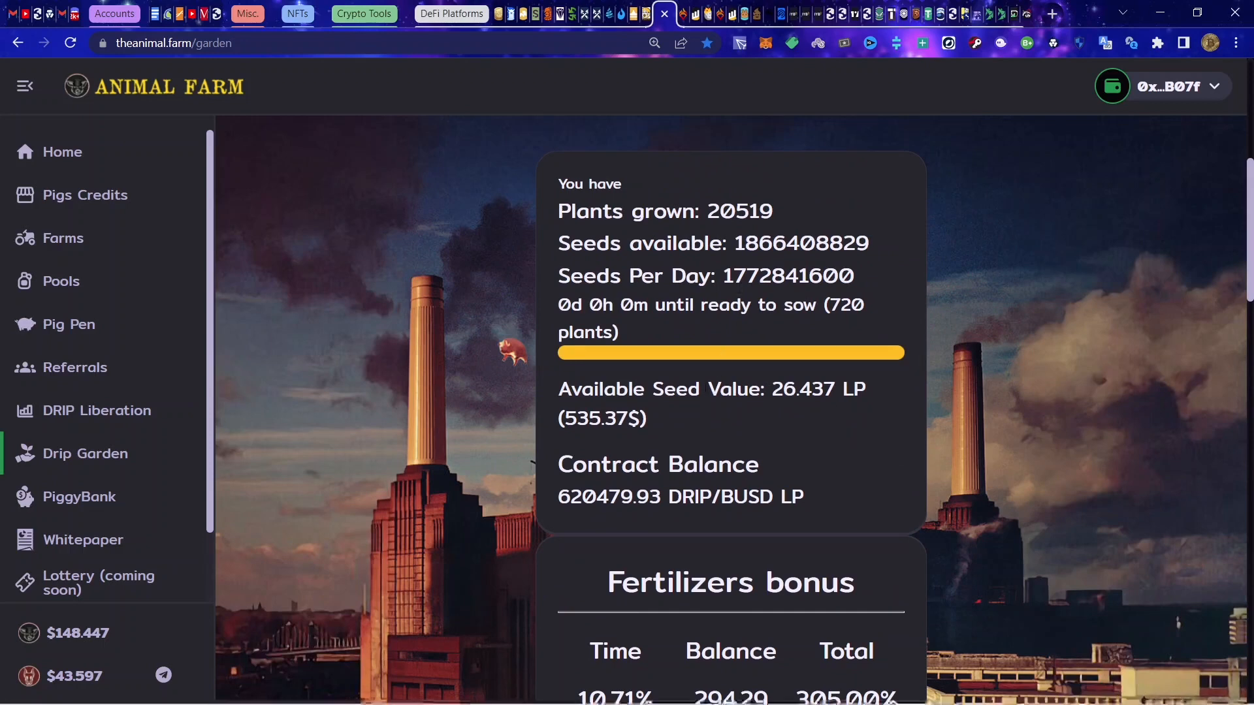
{"action": "scroll", "scroll_direction": "down", "scroll_amount": 3}
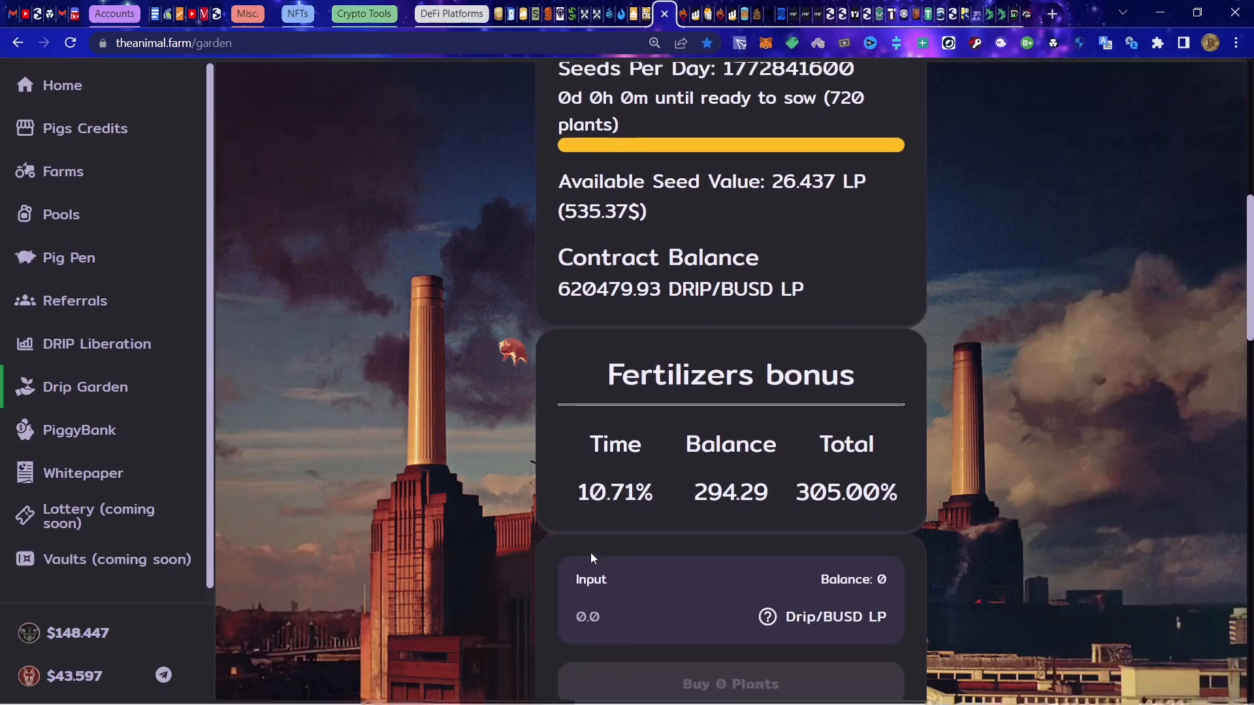
{"action": "scroll", "scroll_direction": "up", "scroll_amount": 3}
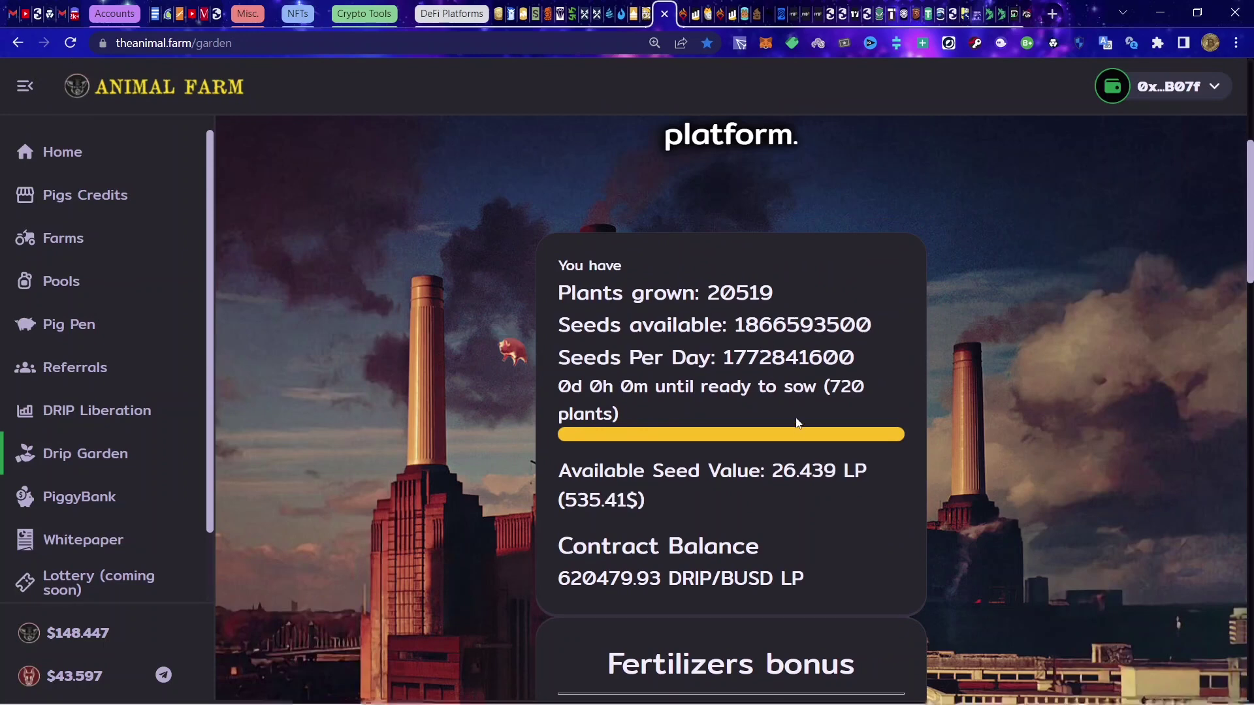
{"action": "scroll", "scroll_direction": "down", "scroll_amount": 3}
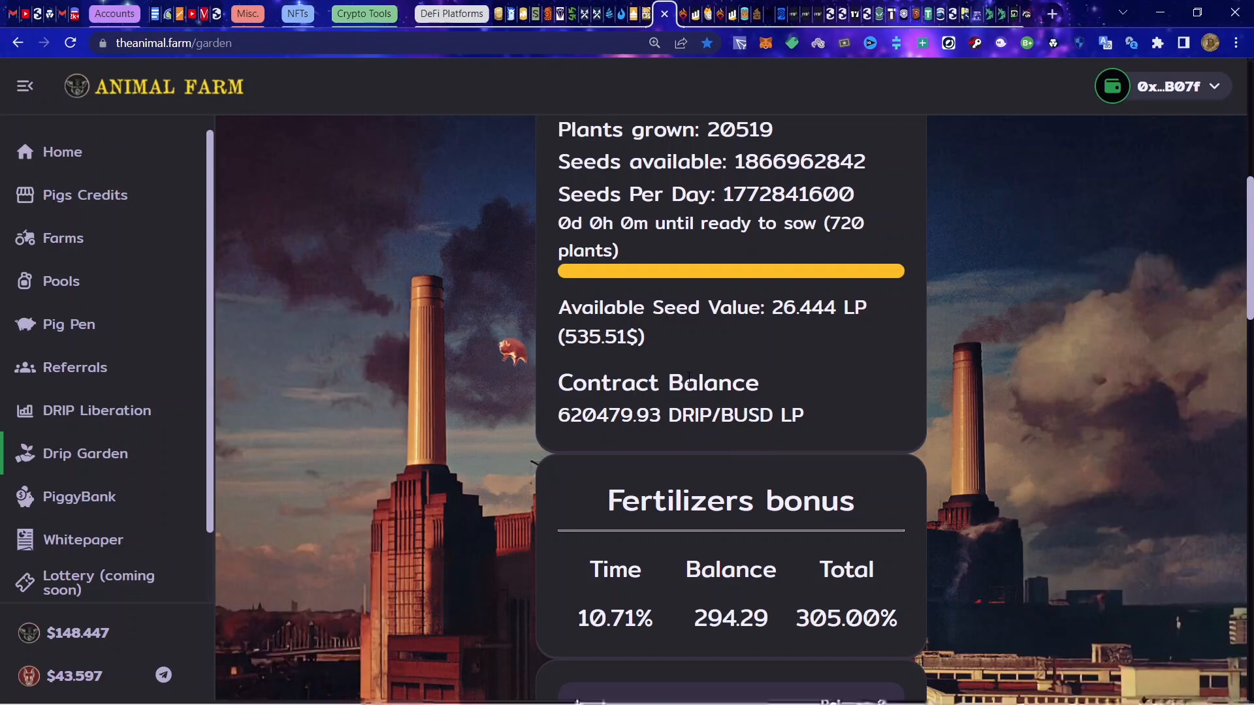
{"action": "scroll", "scroll_direction": "down", "scroll_amount": 3}
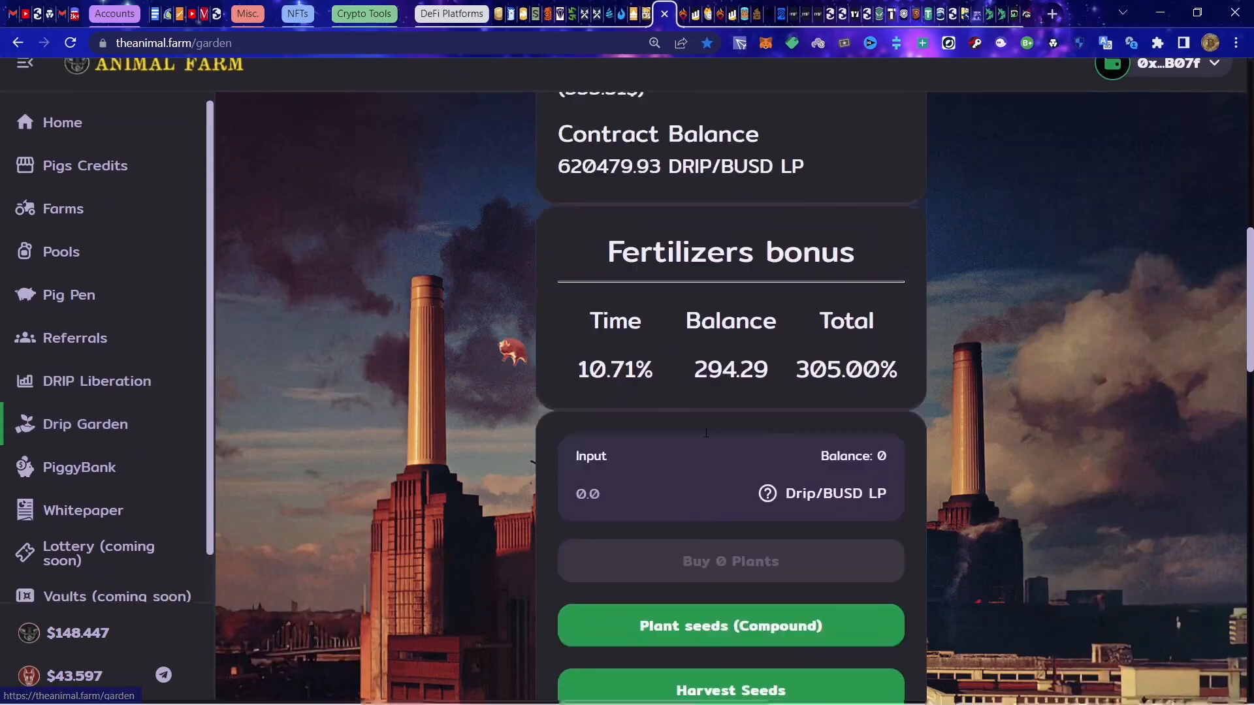
{"action": "scroll", "scroll_direction": "down", "scroll_amount": 3}
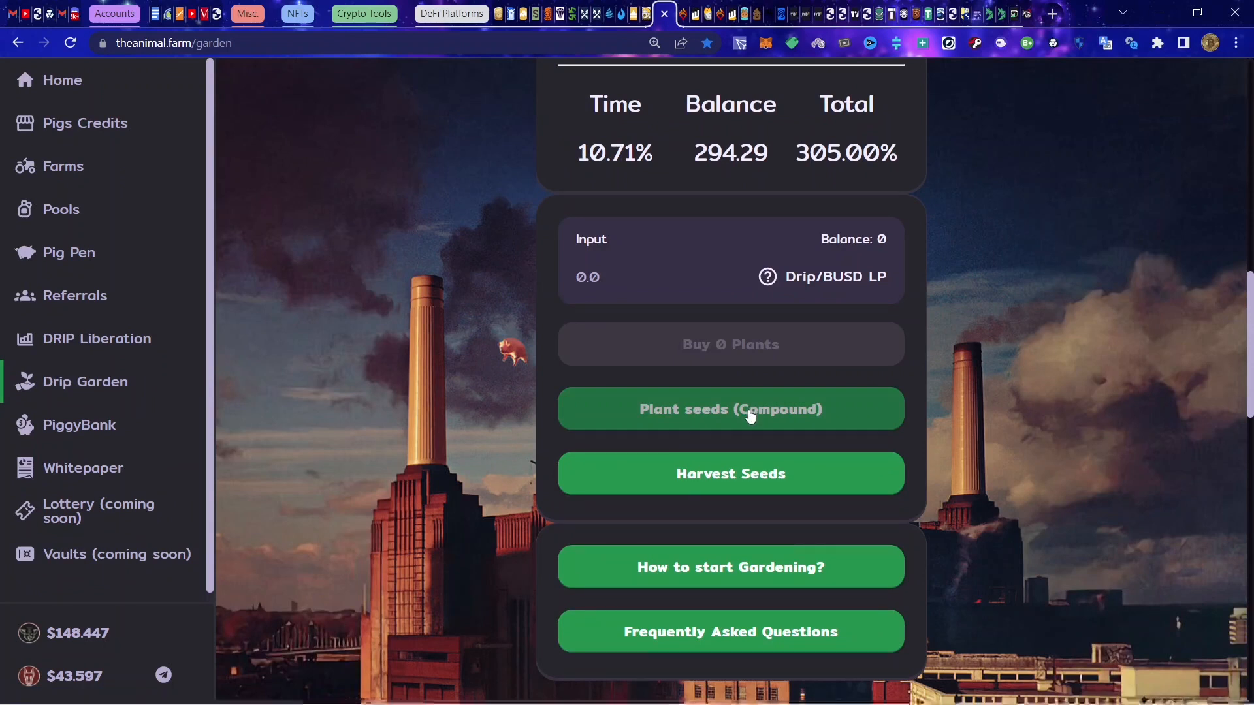
Step: Plant seeds (Compound) into 720 new plants and approve the MetaMask transaction
{"action": "left_click", "coordinate": [748, 409]}
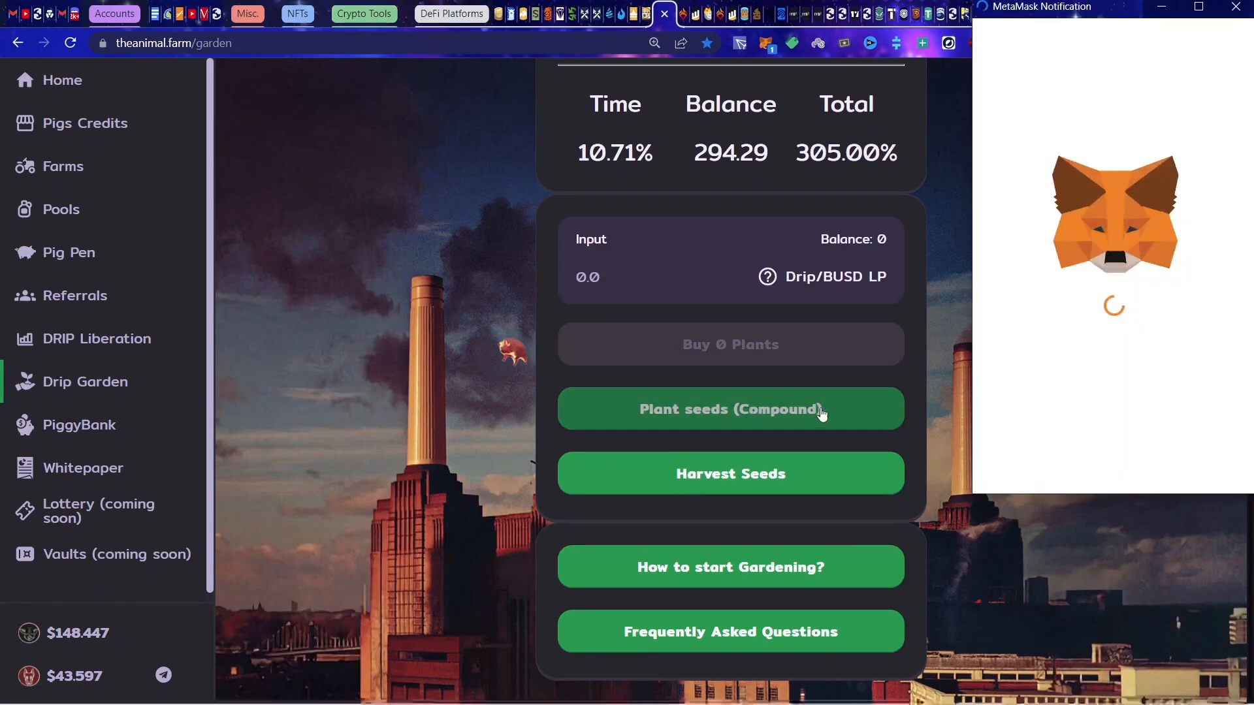
{"action": "left_click", "coordinate": [732, 409]}
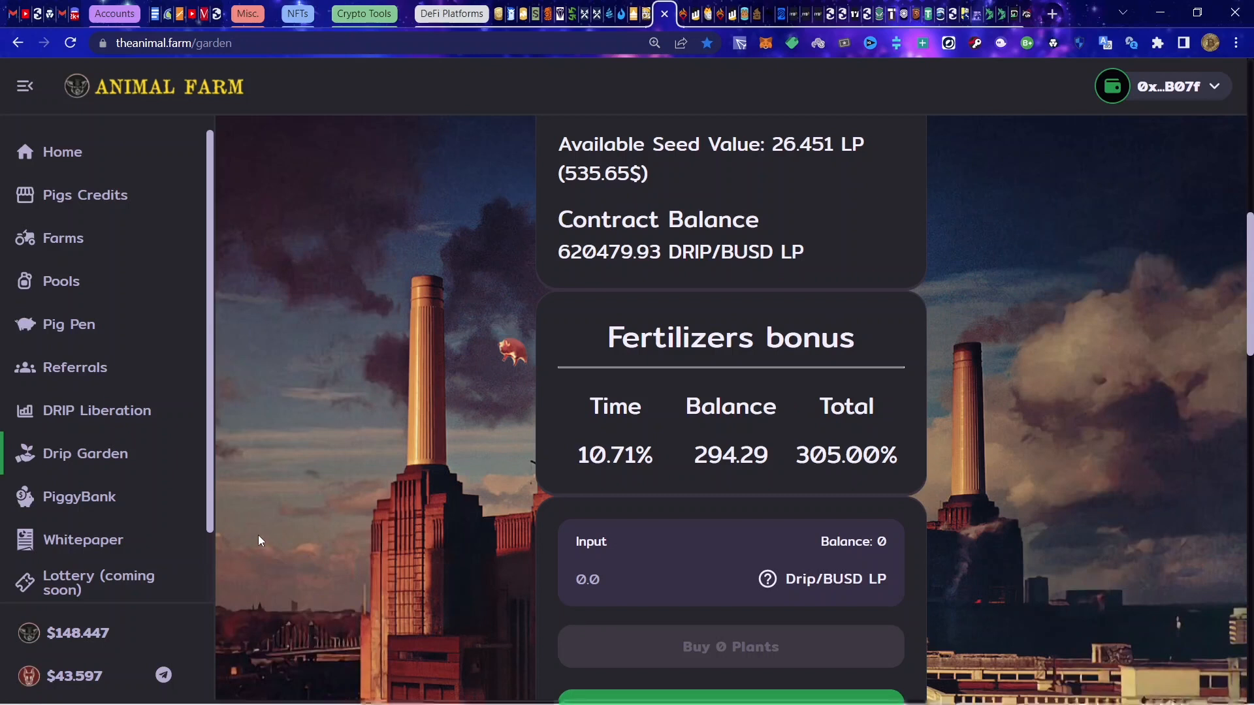
{"action": "mouse_move", "coordinate": [272, 564]}
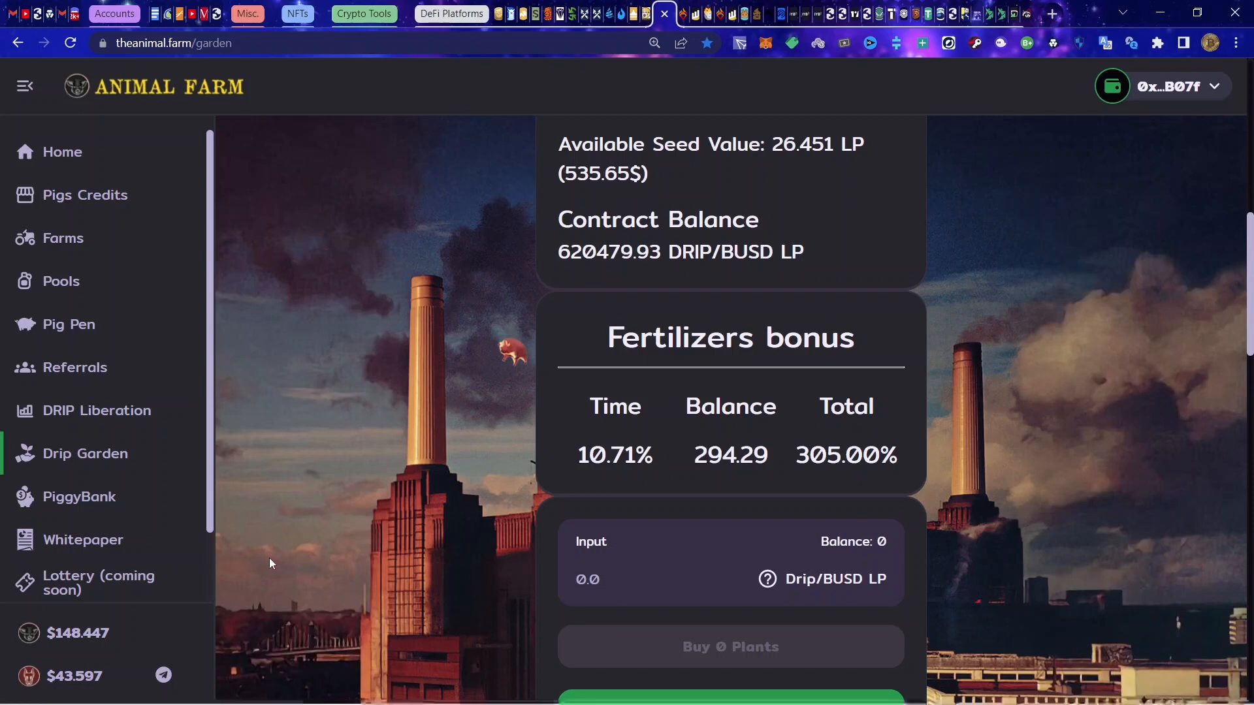
{"action": "mouse_move", "coordinate": [384, 602]}
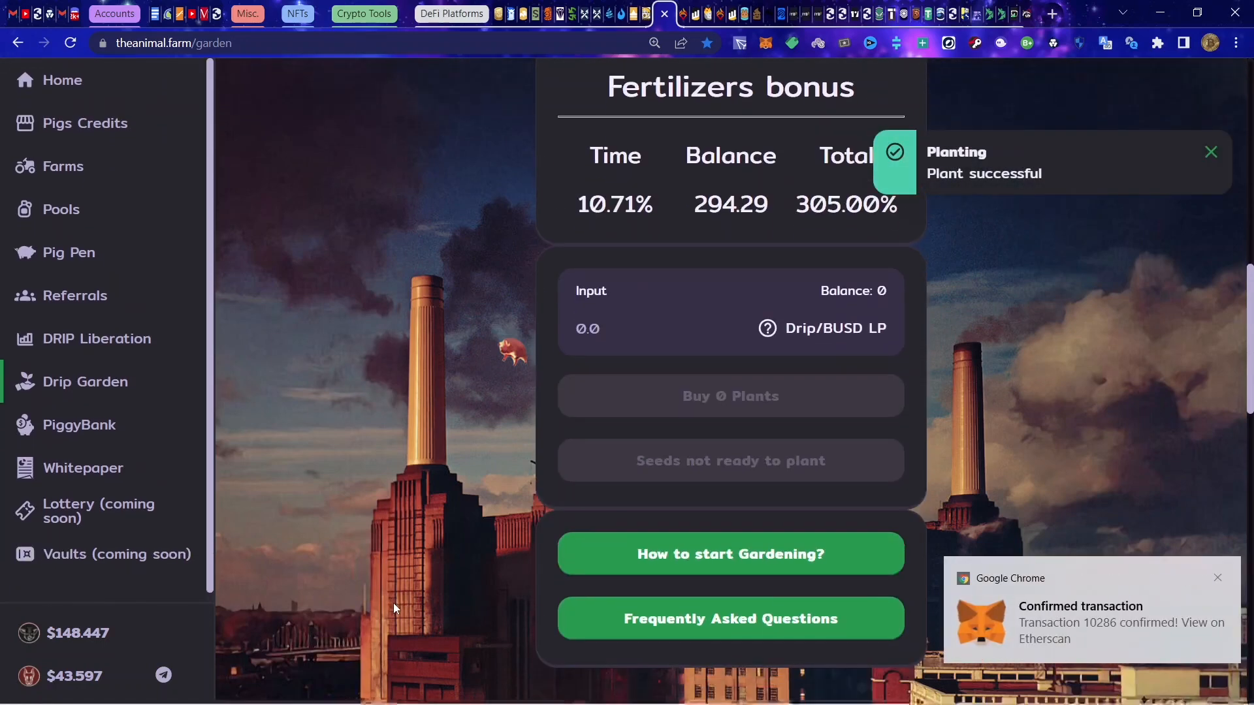
{"action": "mouse_move", "coordinate": [384, 675]}
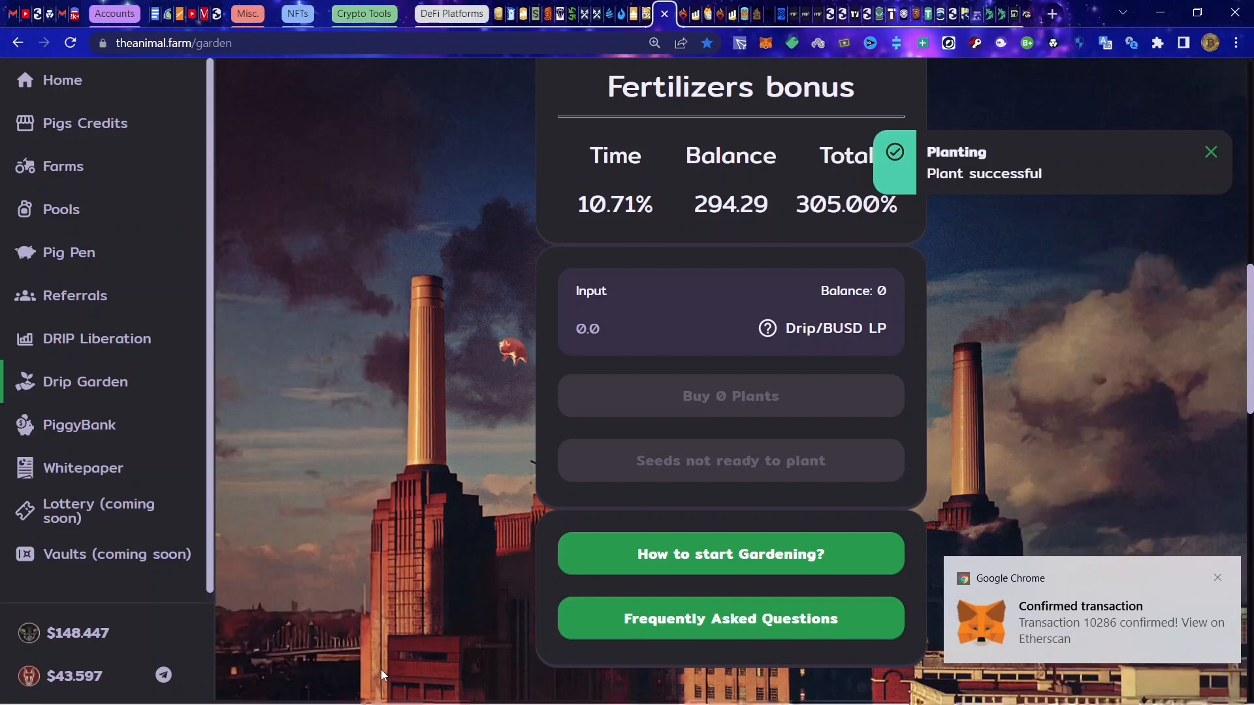
Step: Dismiss the 'Plant successful' toast and check the garden now shows 21,239 plants grown
{"action": "left_click", "coordinate": [1211, 152]}
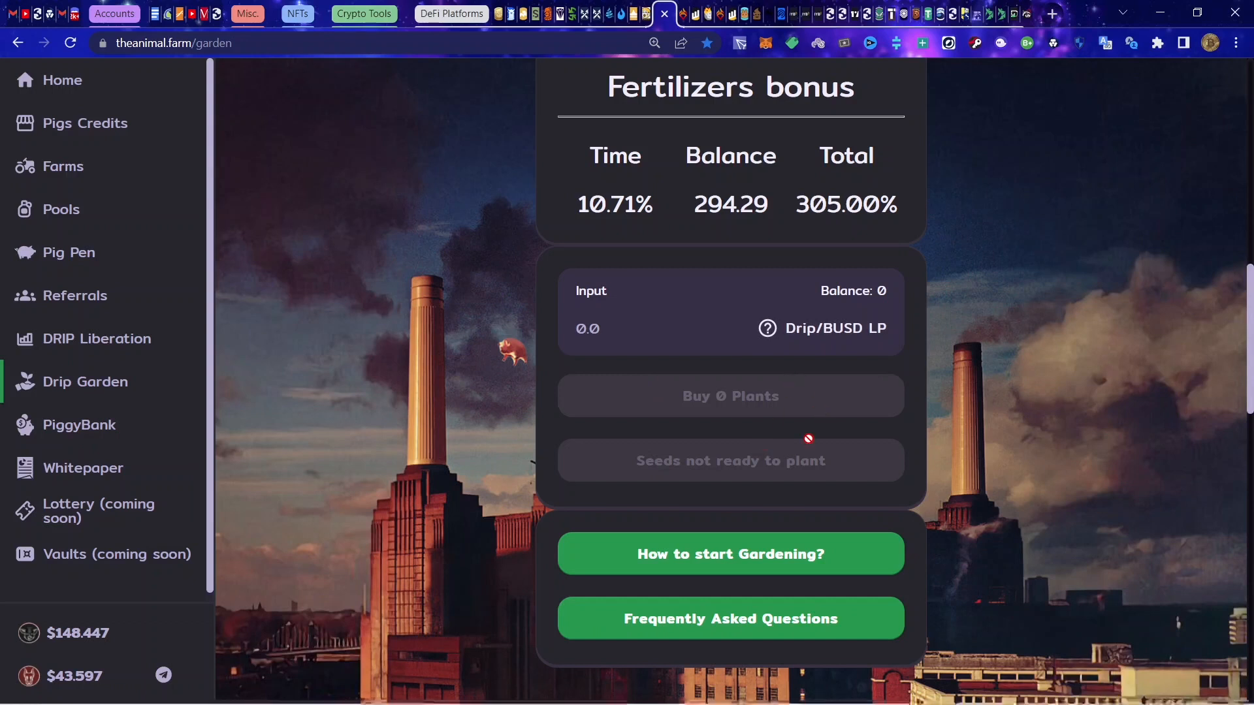
{"action": "mouse_move", "coordinate": [885, 384]}
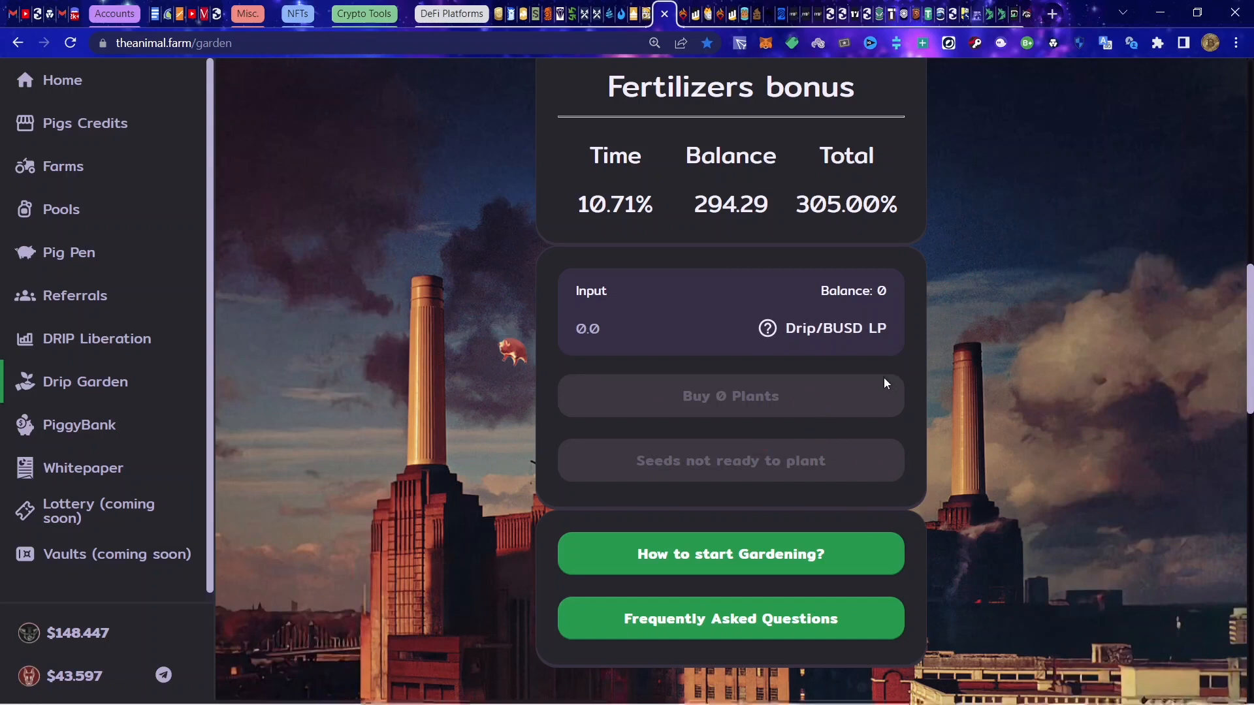
{"action": "mouse_move", "coordinate": [962, 457]}
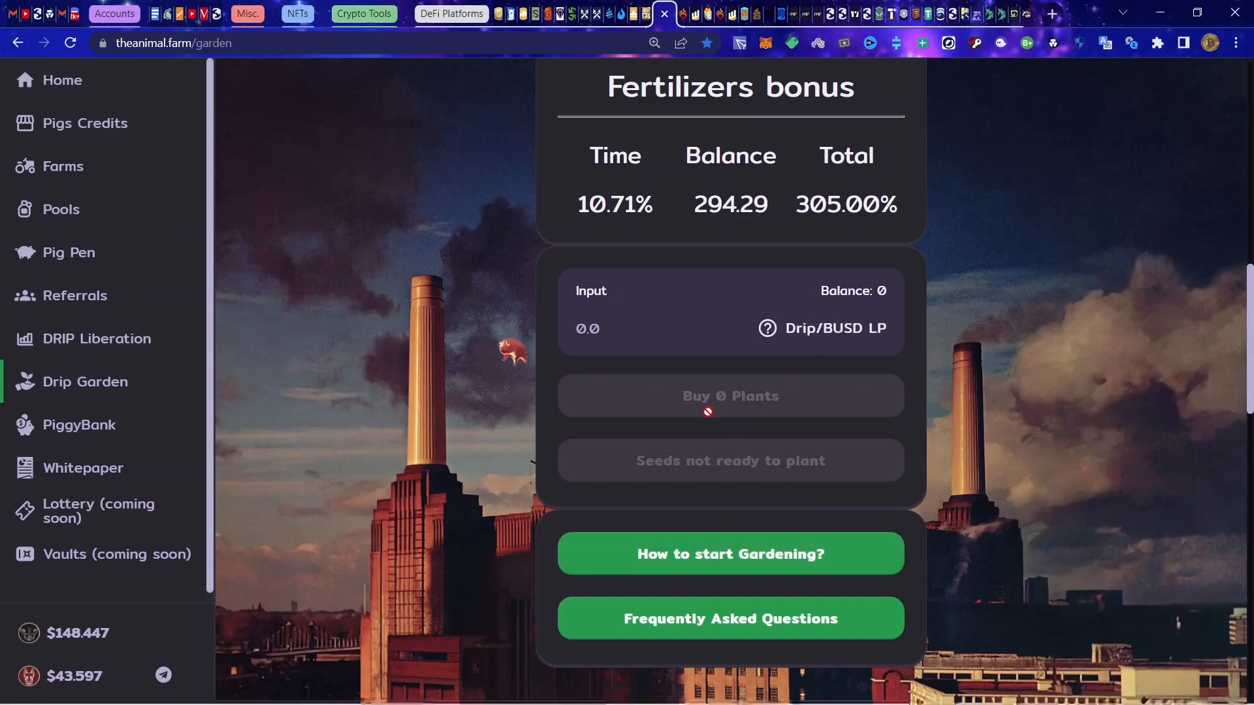
{"action": "mouse_move", "coordinate": [763, 485]}
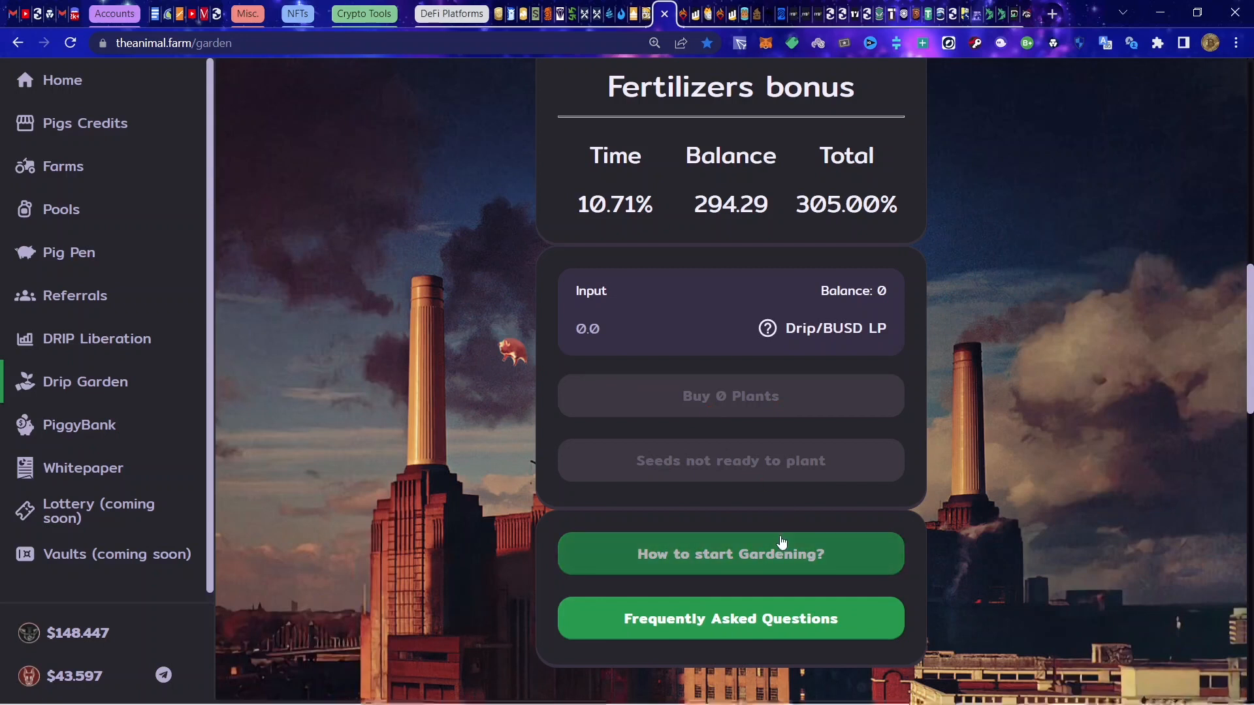
{"action": "mouse_move", "coordinate": [851, 522]}
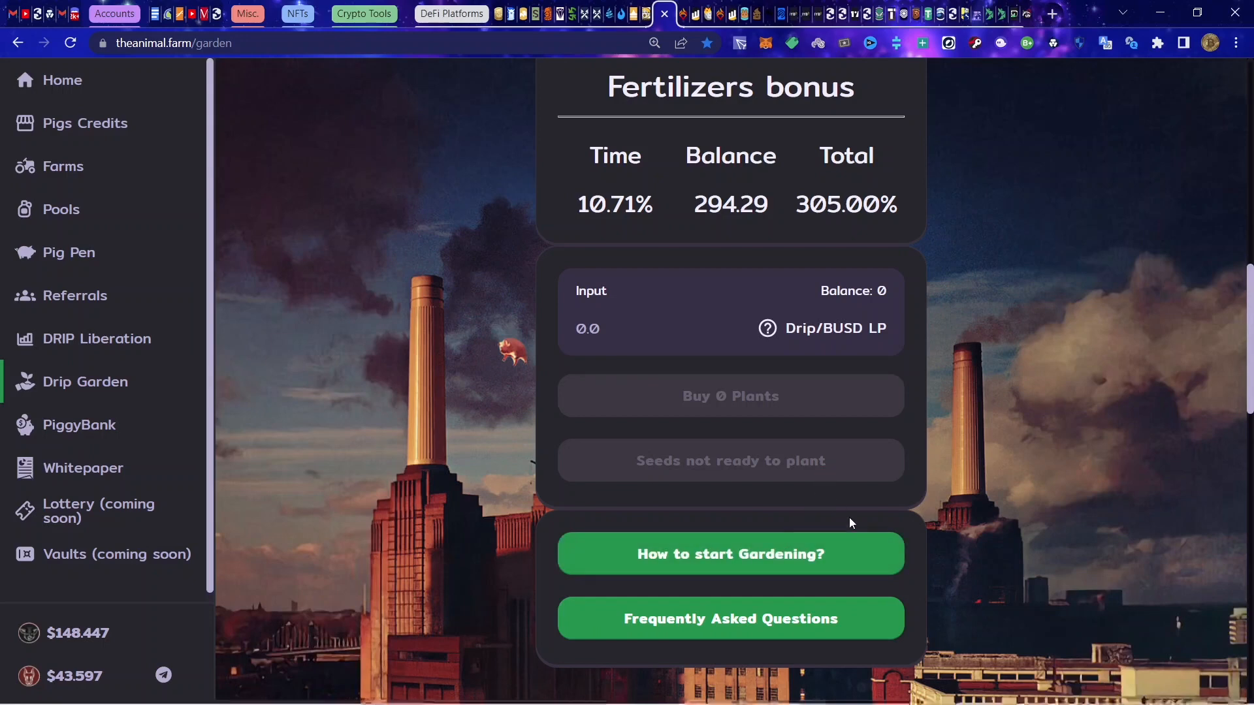
{"action": "scroll", "scroll_direction": "up", "scroll_amount": 3}
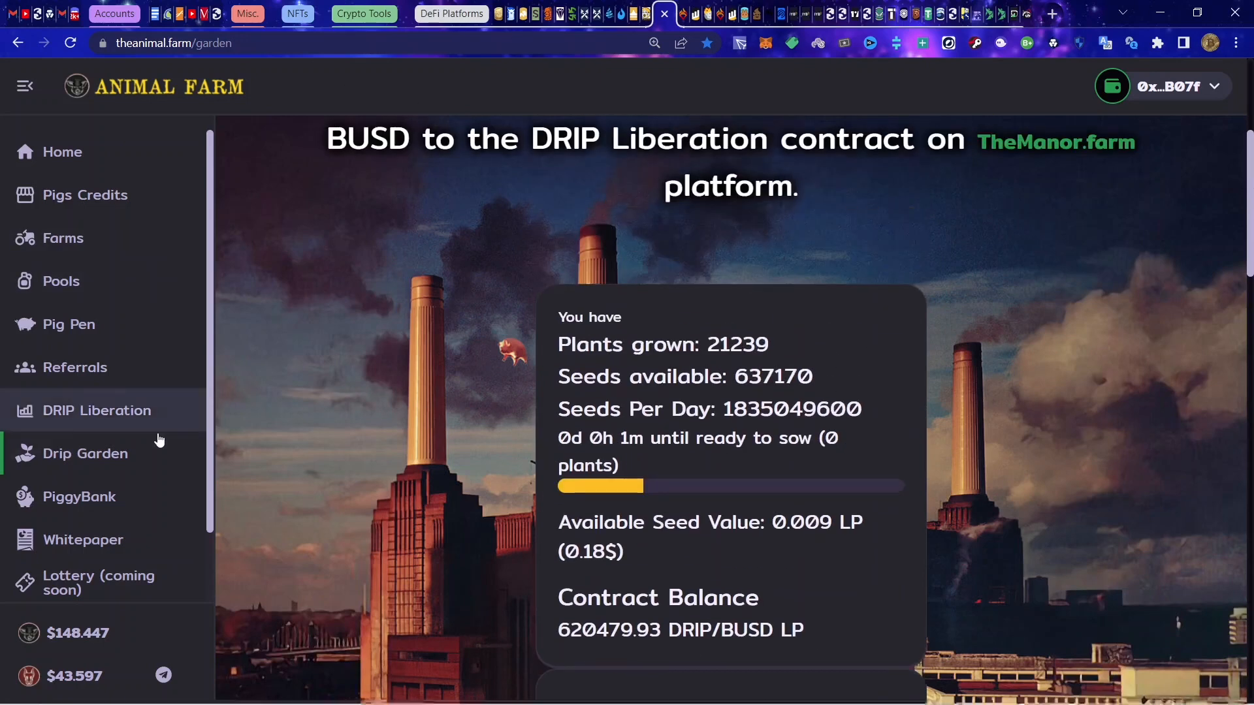
Step: Review My Piggy Banks (961 piglets, 602.99$ truffles value) and the referral deposits list
{"action": "left_click", "coordinate": [78, 496]}
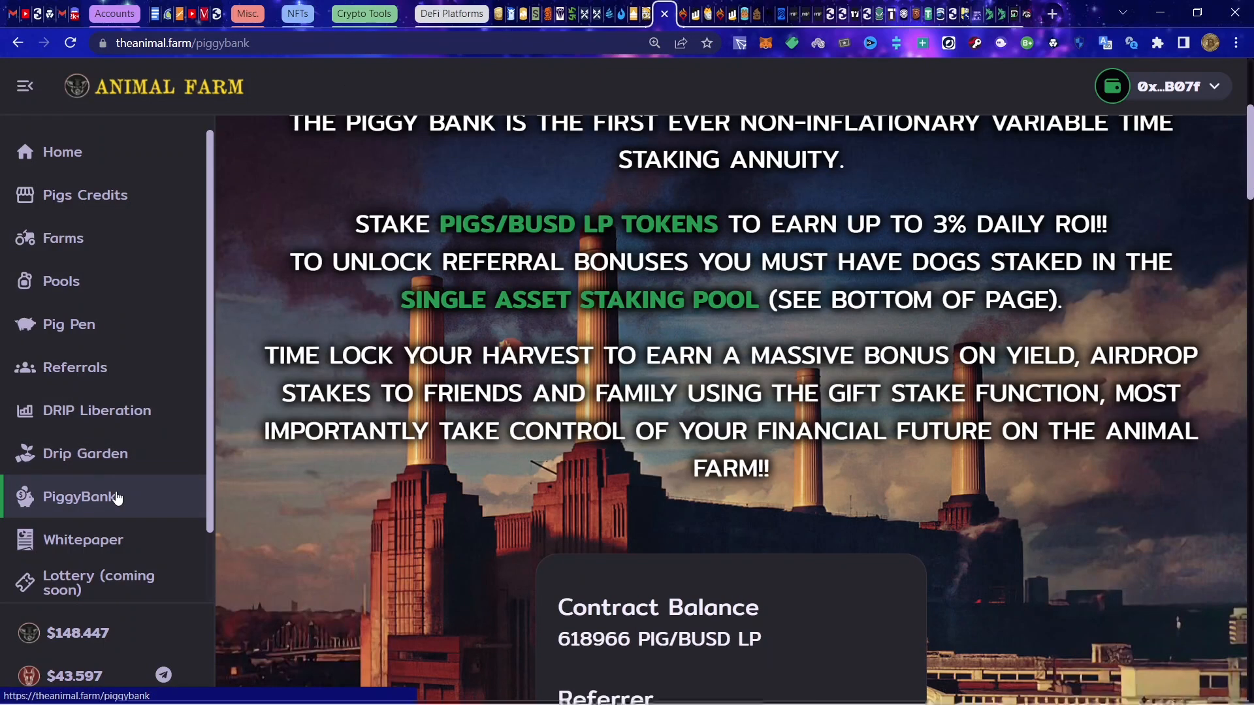
{"action": "scroll", "scroll_direction": "down", "scroll_amount": 3}
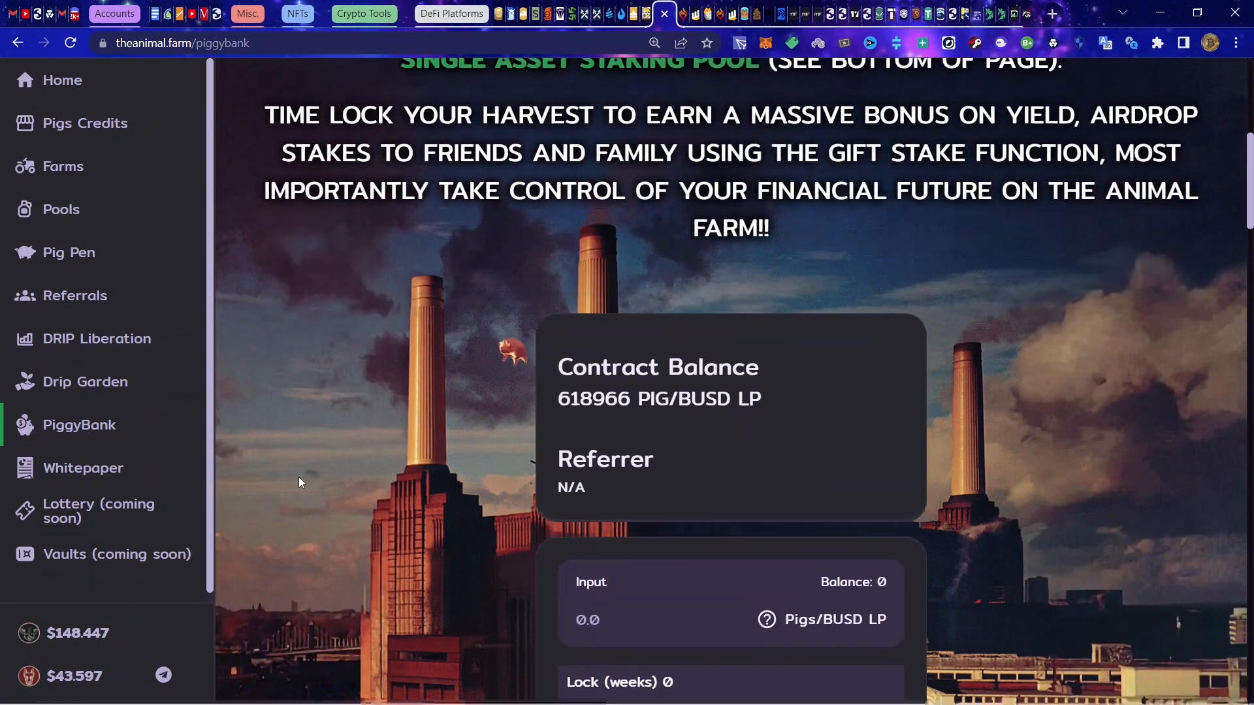
{"action": "scroll", "scroll_direction": "down", "scroll_amount": 3}
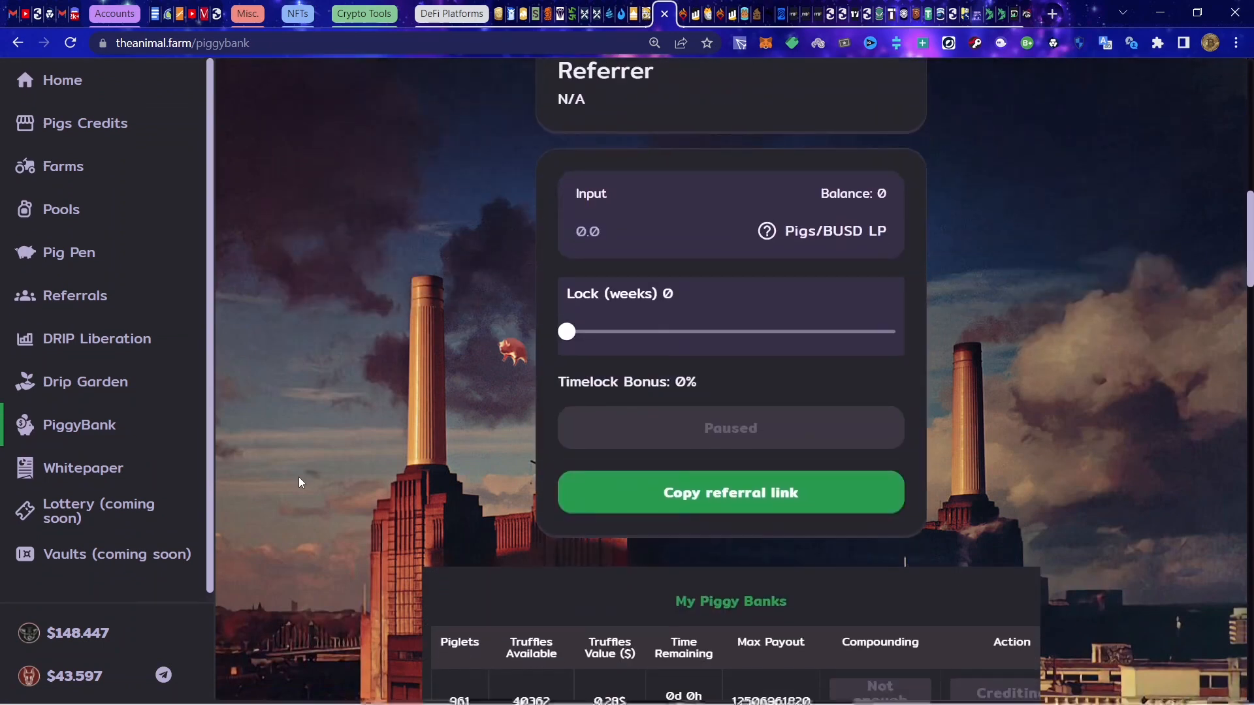
{"action": "scroll", "scroll_direction": "down", "scroll_amount": 3}
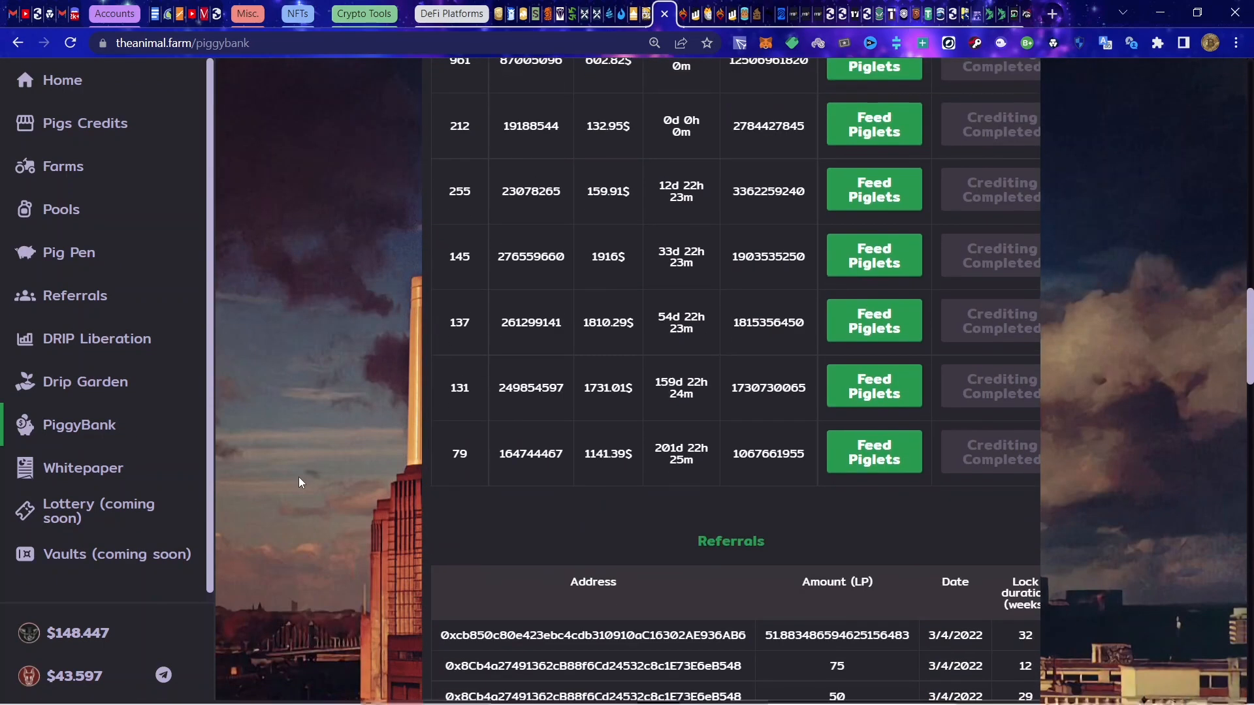
{"action": "scroll", "scroll_direction": "down", "scroll_amount": 3}
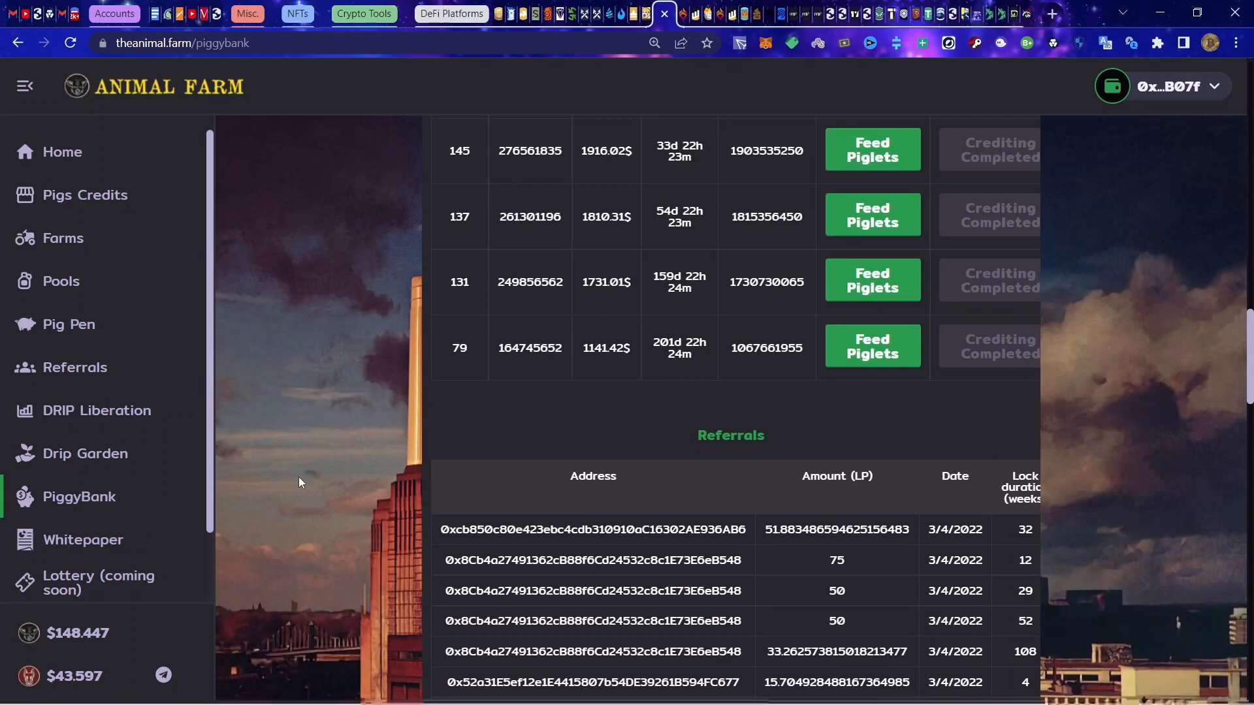
{"action": "mouse_move", "coordinate": [301, 480]}
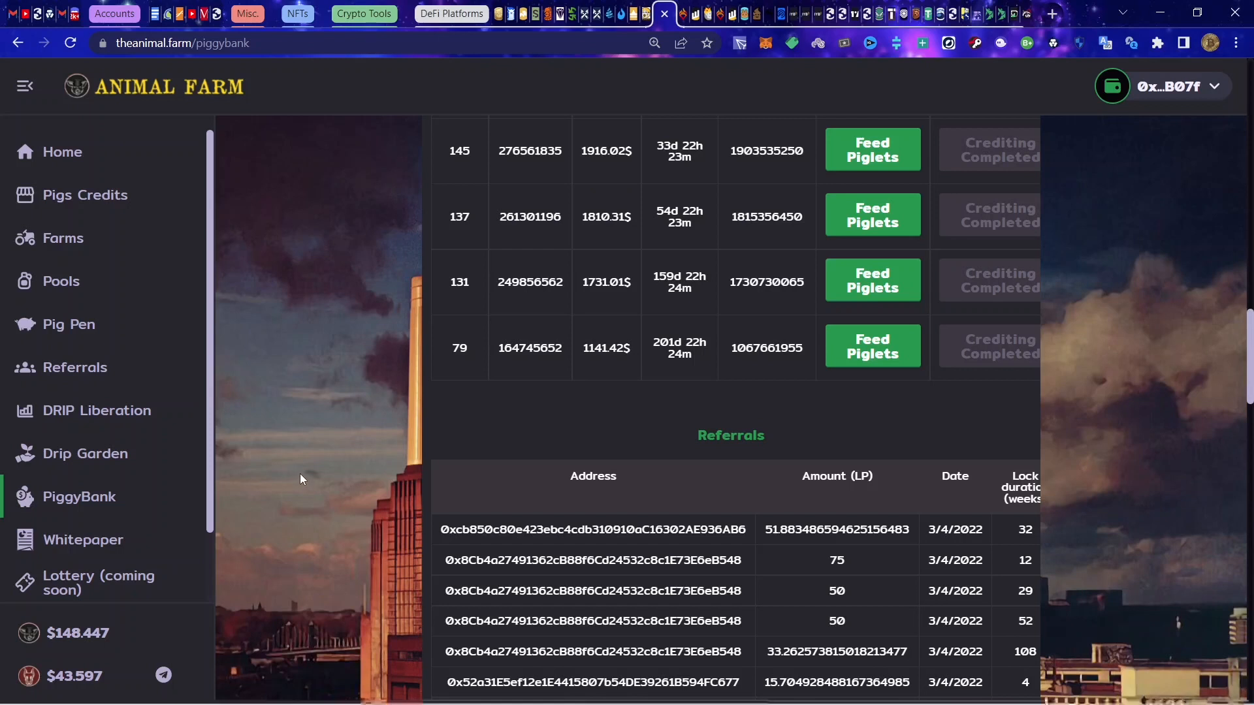
{"action": "mouse_move", "coordinate": [371, 542]}
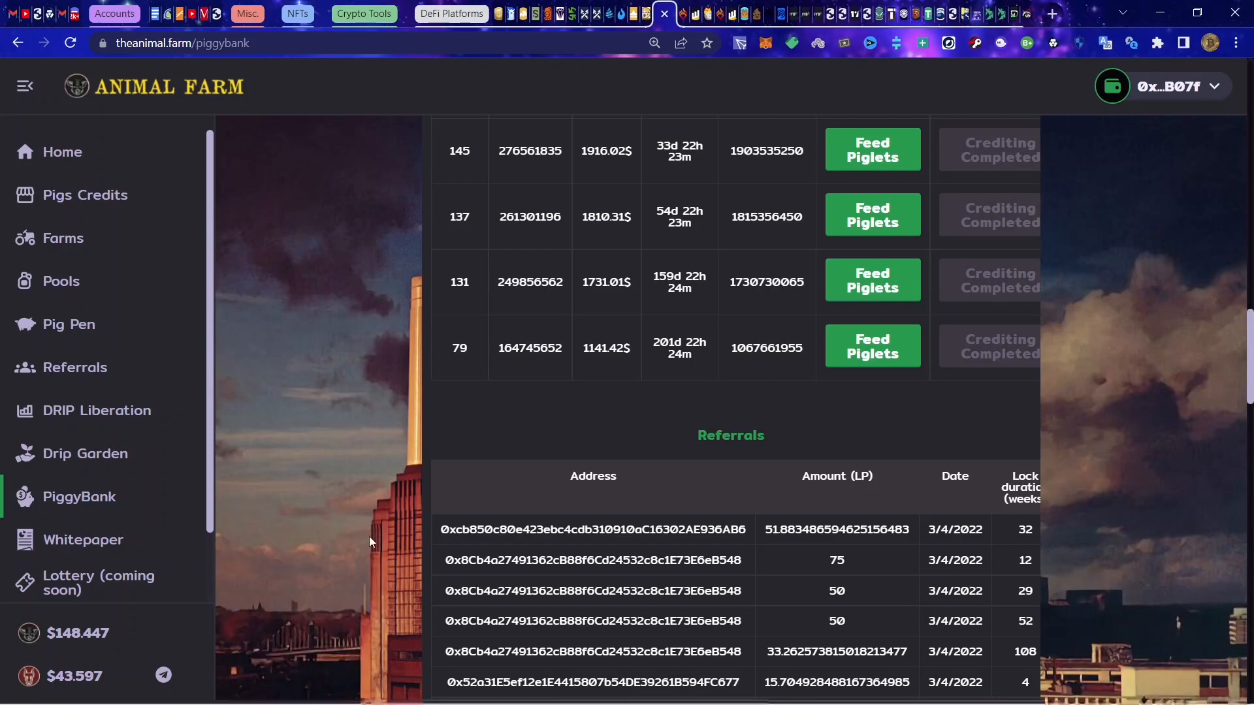
{"action": "mouse_move", "coordinate": [520, 498]}
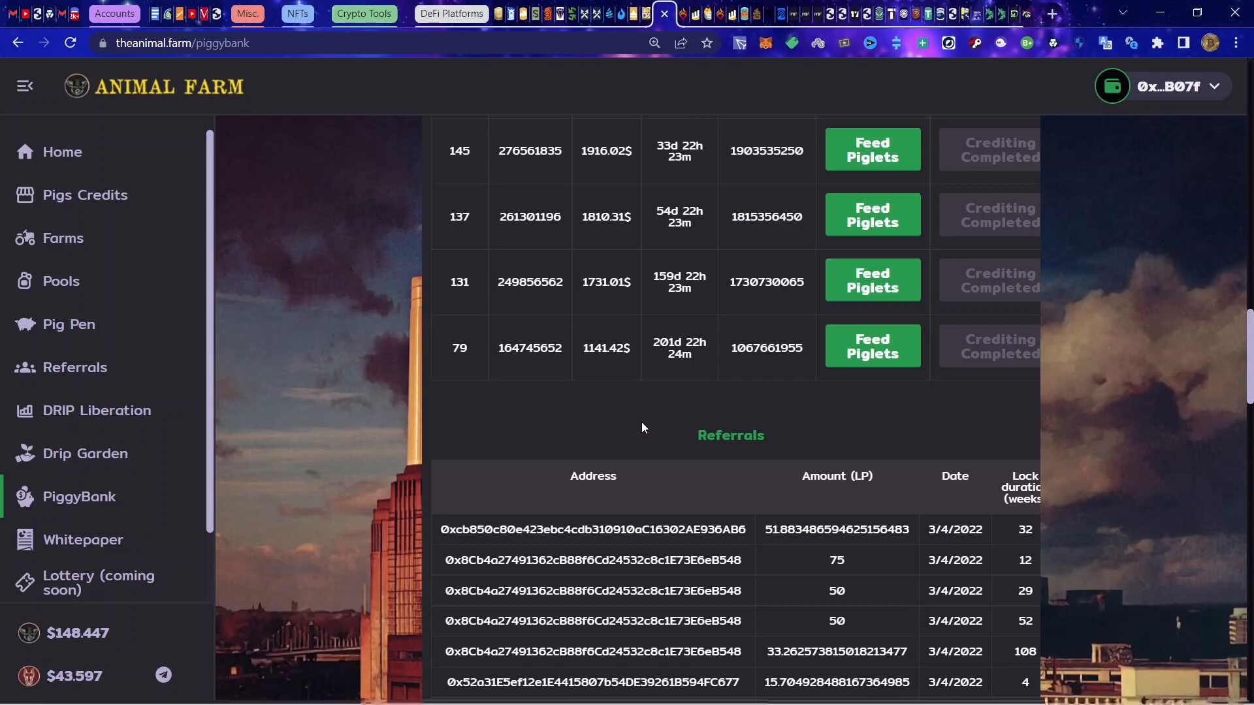
{"action": "scroll", "scroll_direction": "up", "scroll_amount": 3}
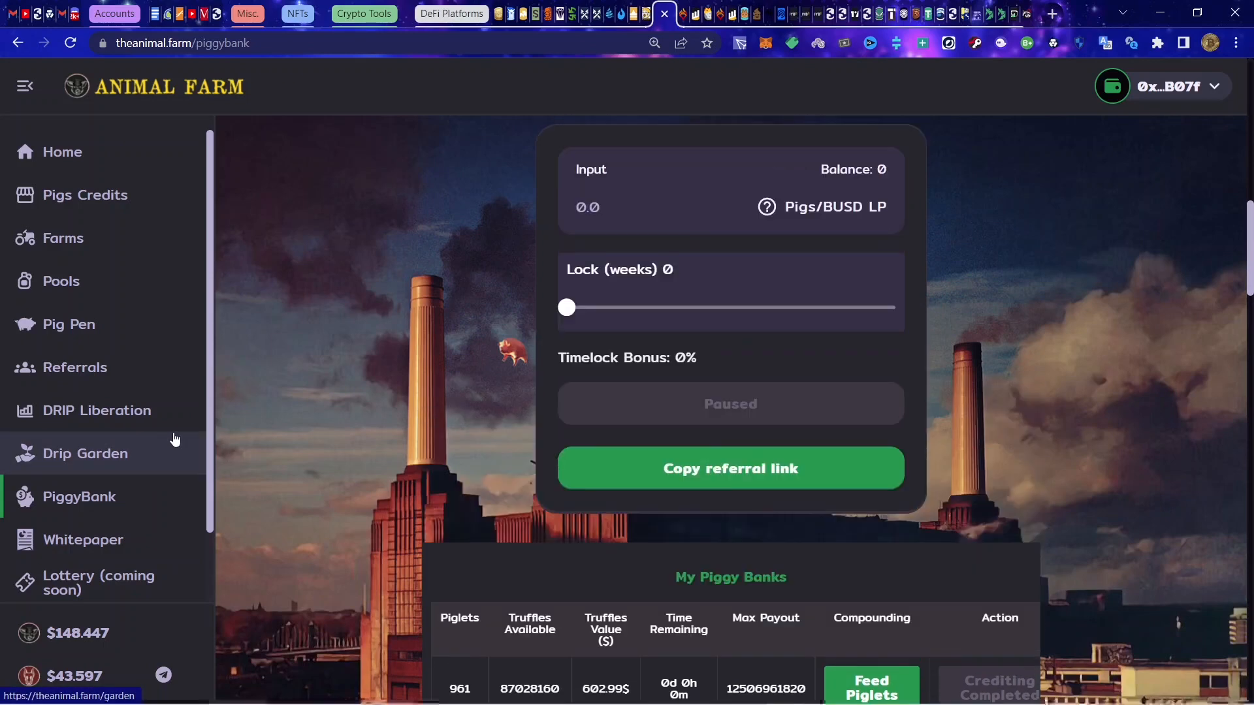
{"action": "mouse_move", "coordinate": [198, 442]}
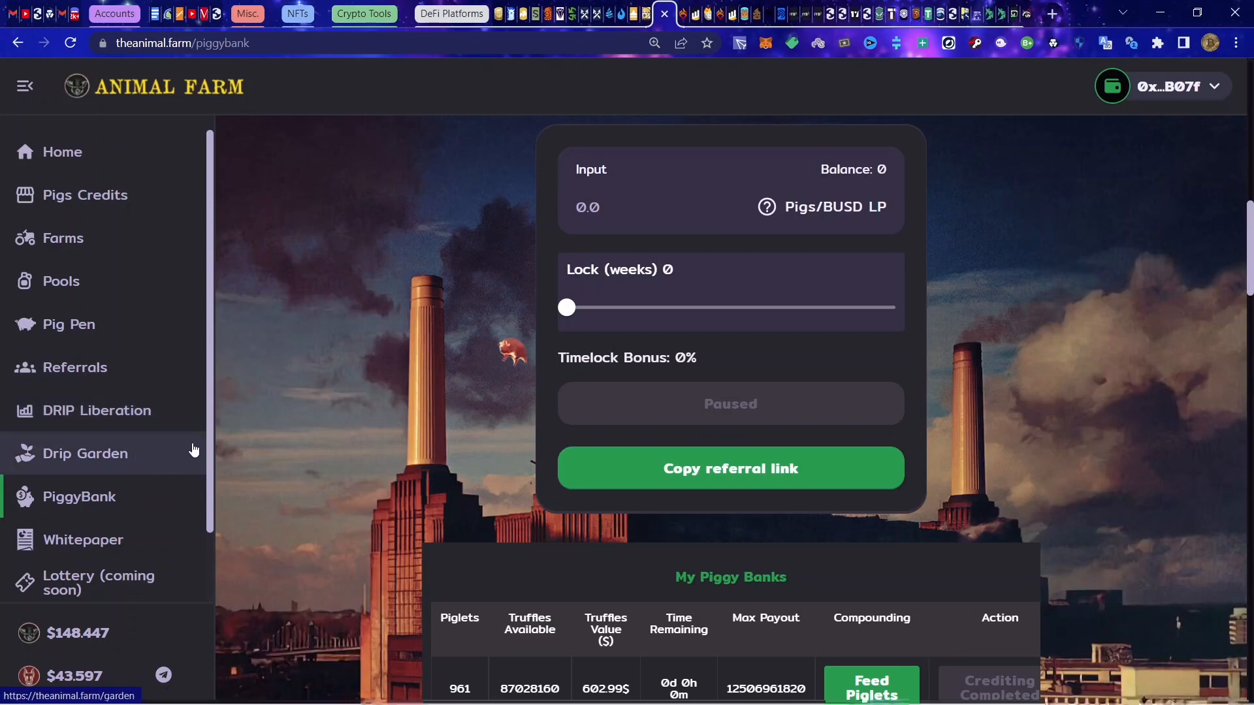
{"action": "scroll", "scroll_direction": "down", "scroll_amount": 3}
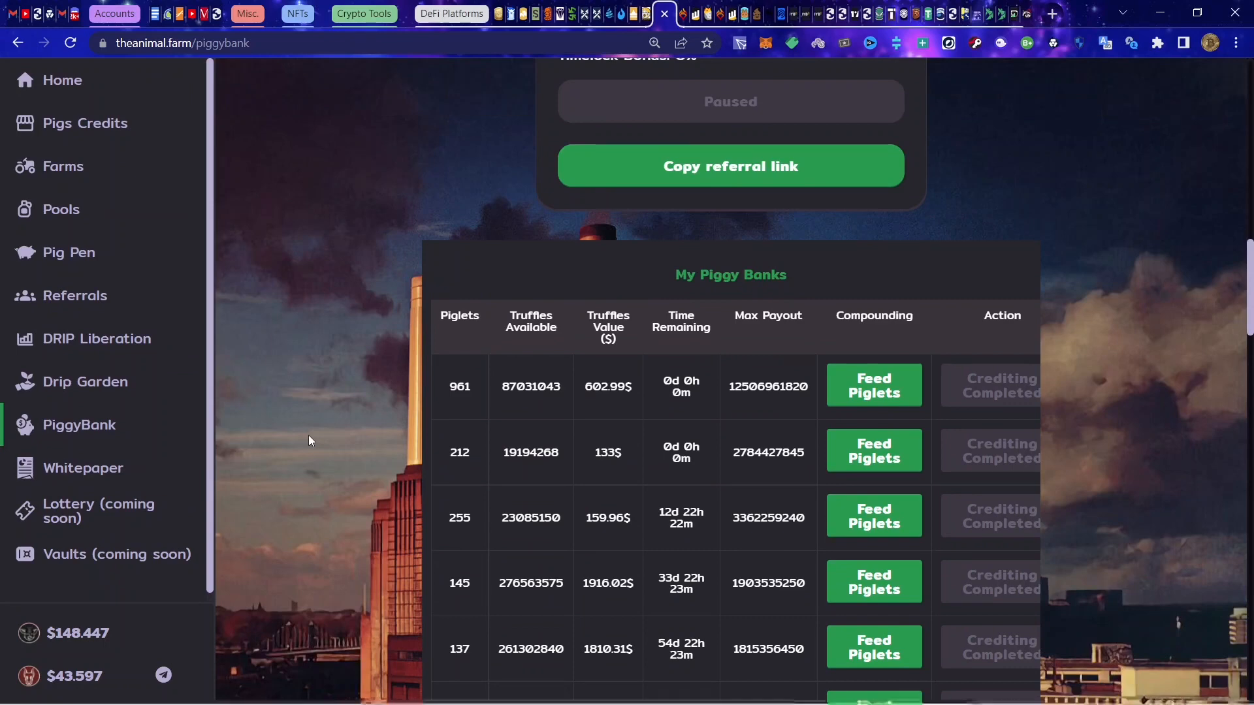
{"action": "mouse_move", "coordinate": [311, 470]}
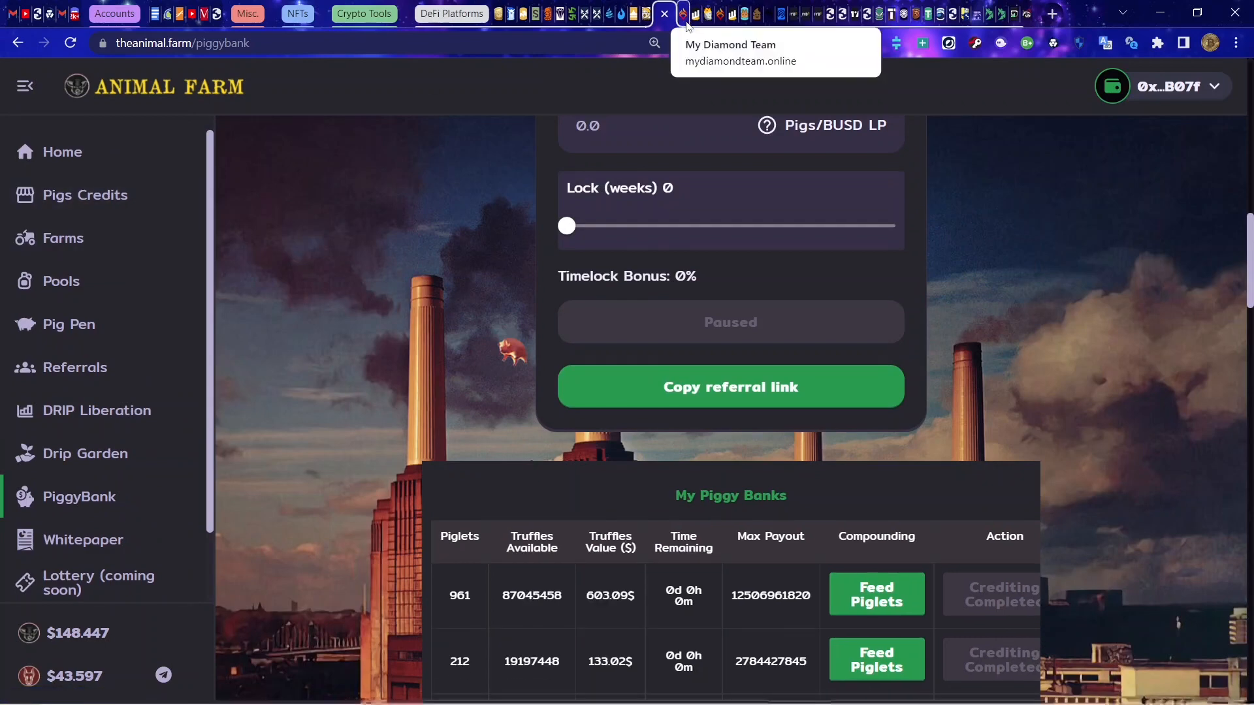
{"action": "mouse_move", "coordinate": [533, 24]}
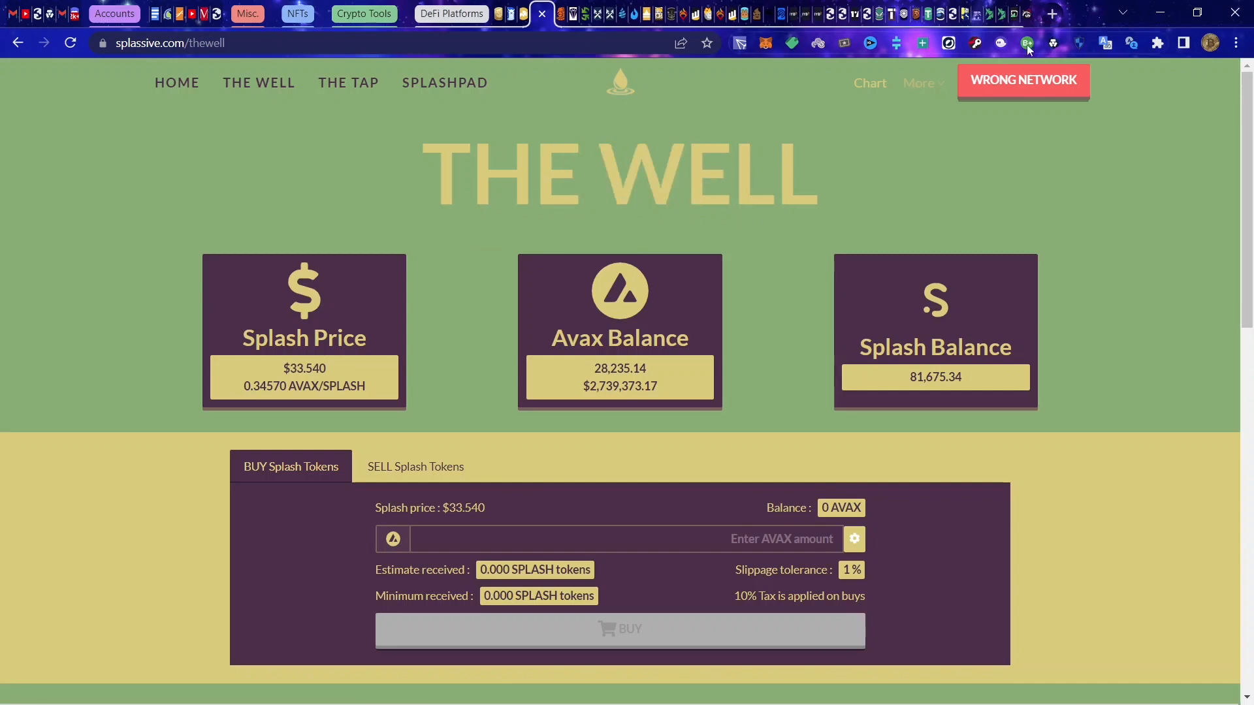
Step: Load The Tap stats: 13.188 Splash available, 596.293 deposited, 27/44 team, down to Manage
{"action": "left_click", "coordinate": [1027, 42]}
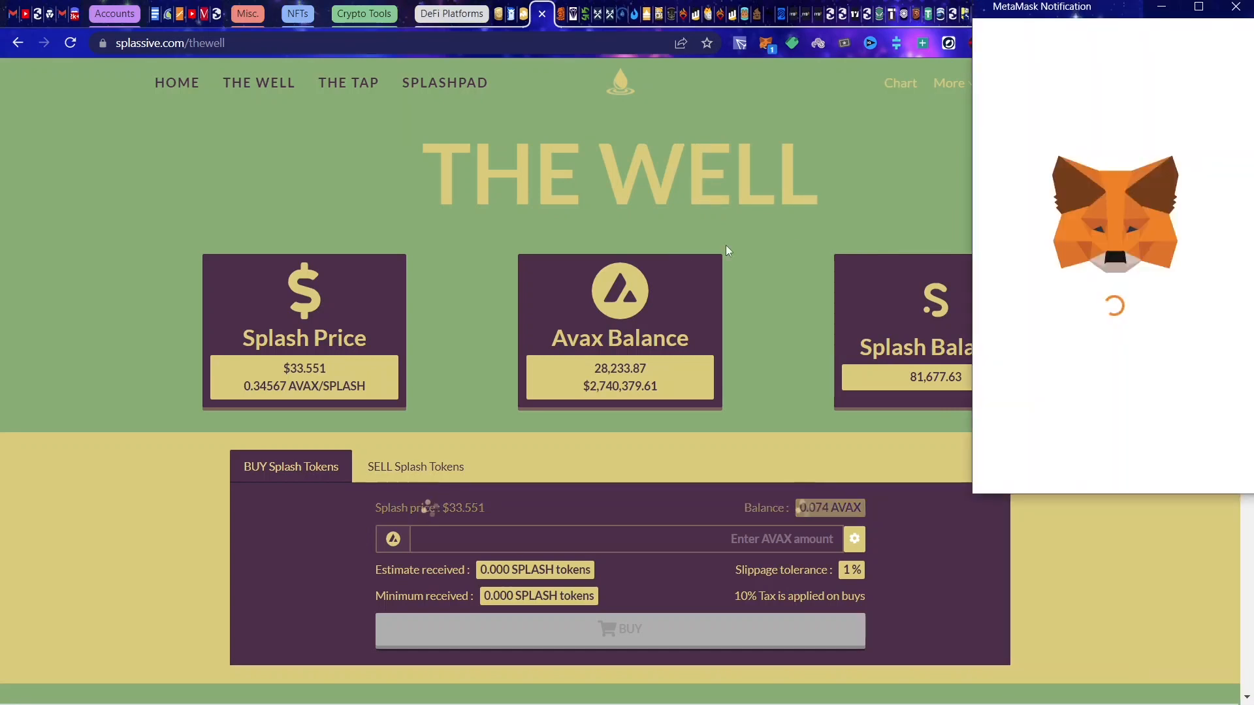
{"action": "left_click", "coordinate": [348, 83]}
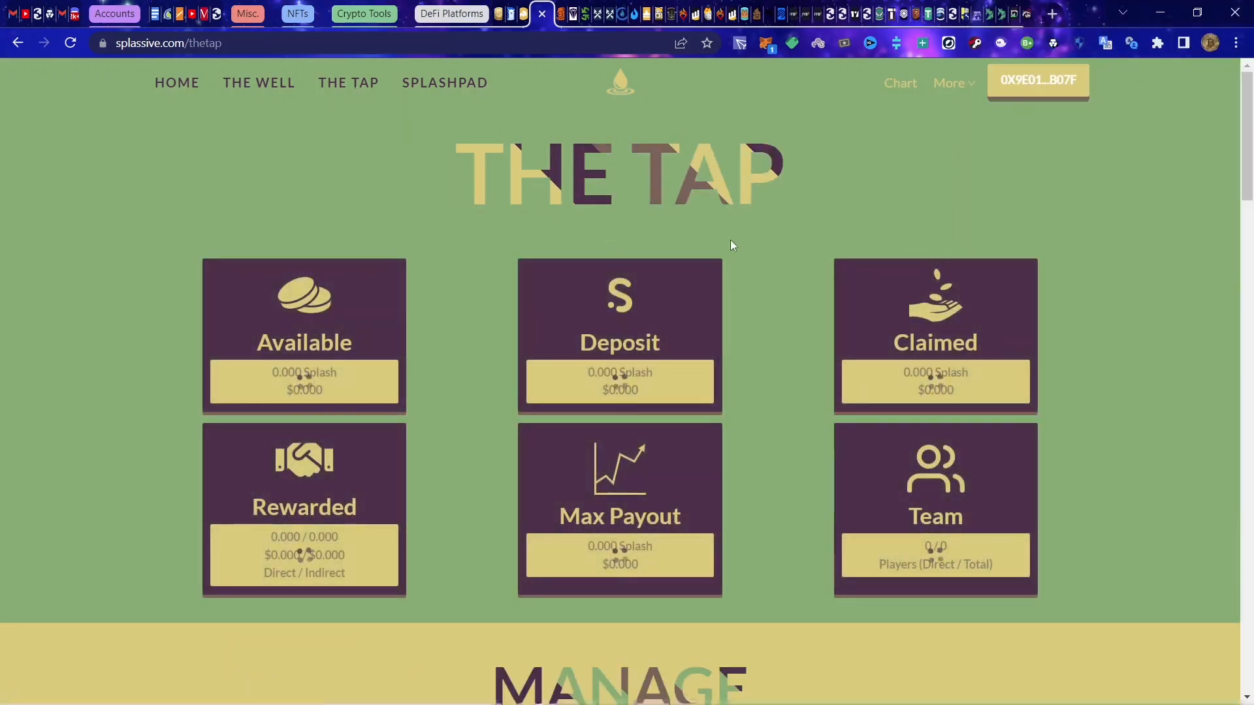
{"action": "mouse_move", "coordinate": [762, 267]}
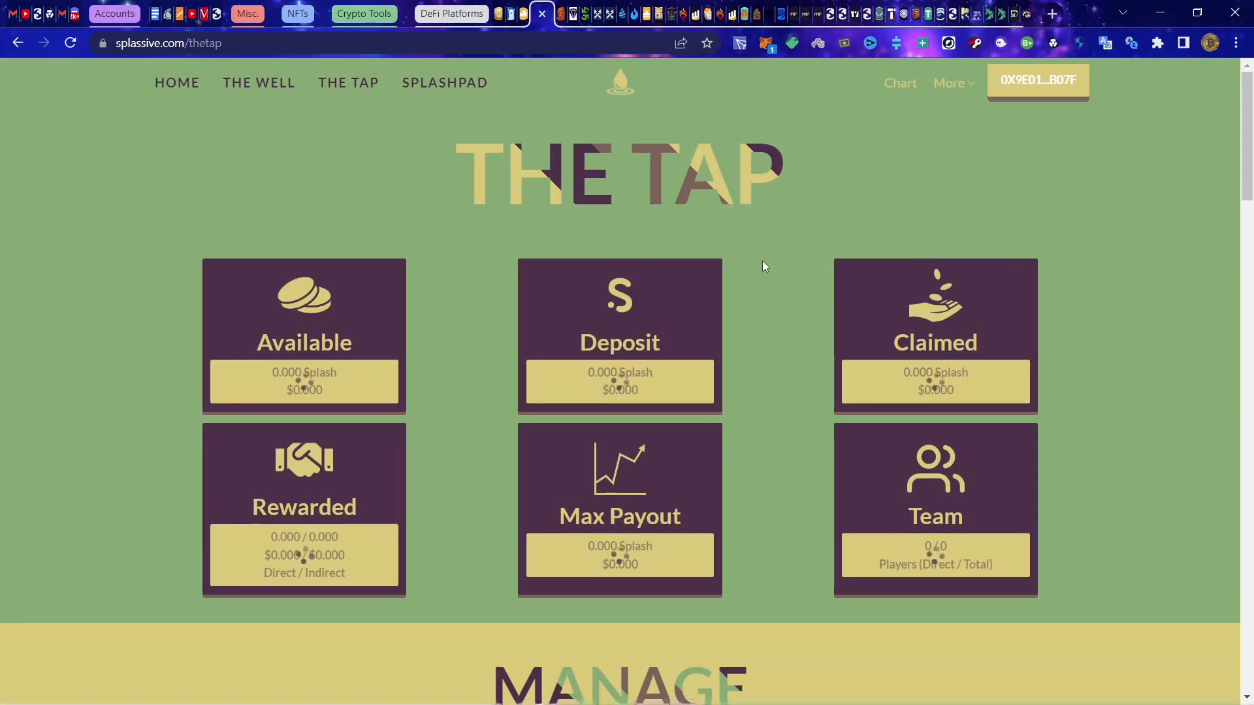
{"action": "mouse_move", "coordinate": [820, 376]}
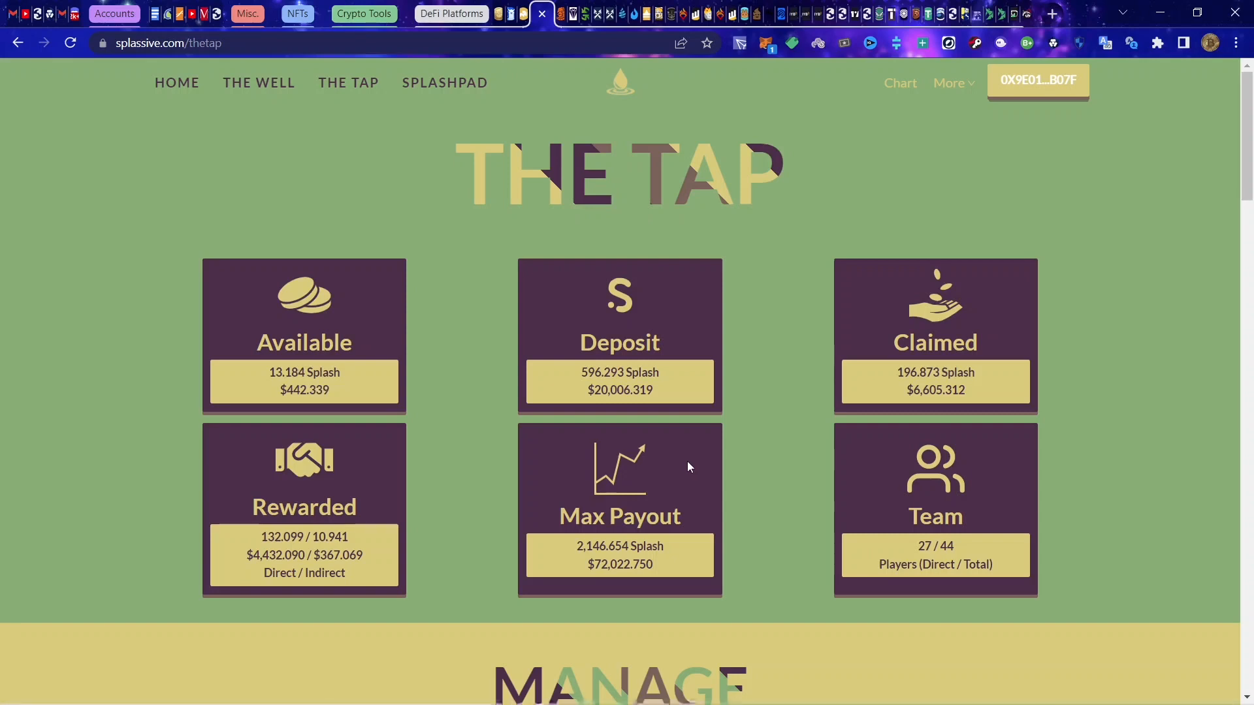
{"action": "mouse_move", "coordinate": [760, 486]}
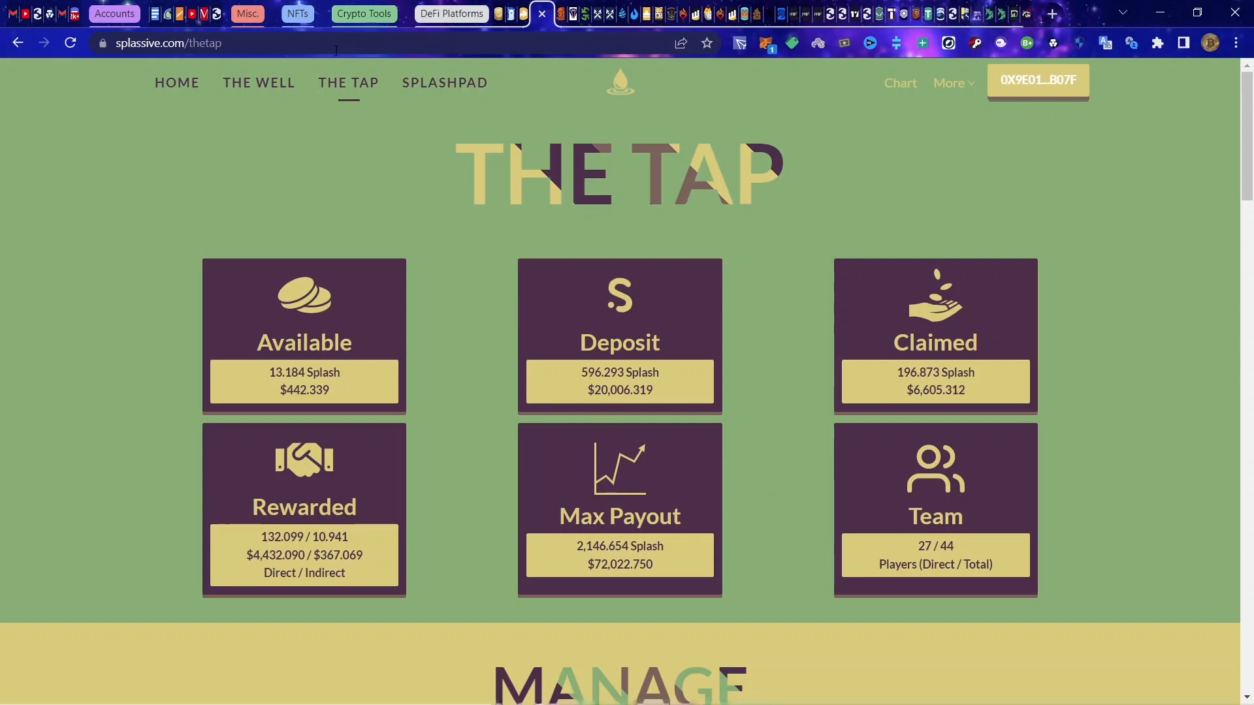
{"action": "mouse_move", "coordinate": [268, 81]}
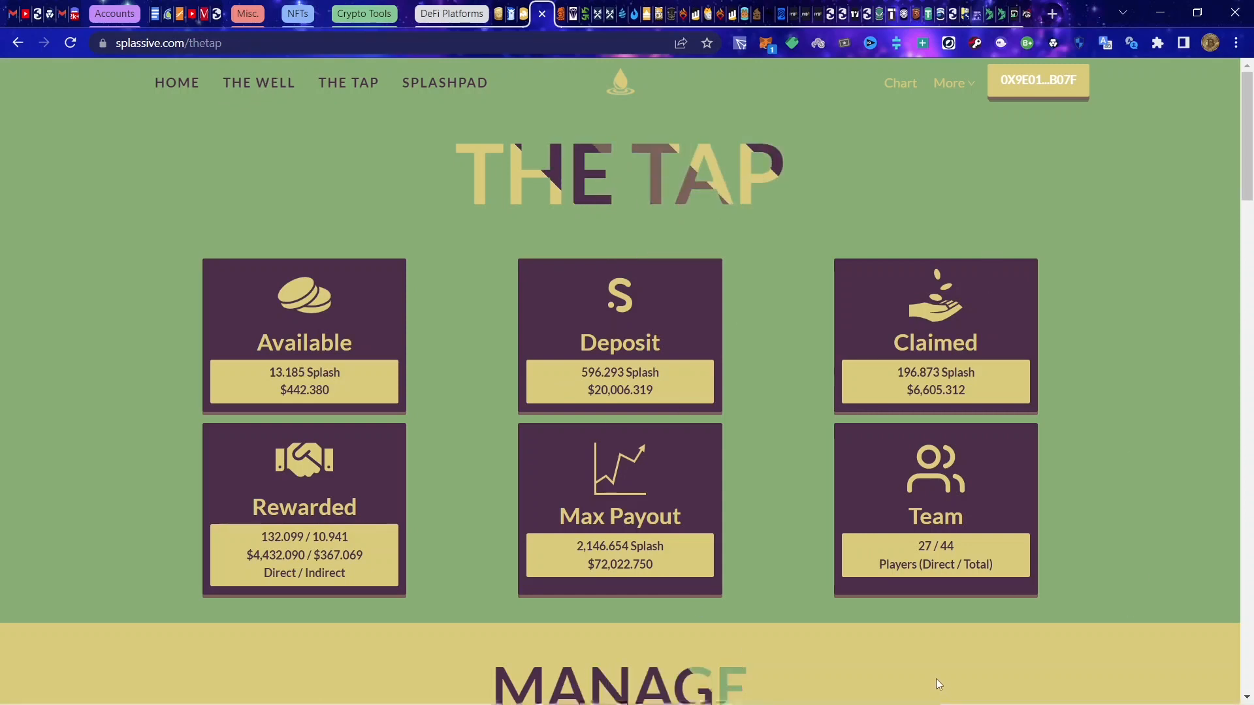
{"action": "scroll", "scroll_direction": "down", "scroll_amount": 3}
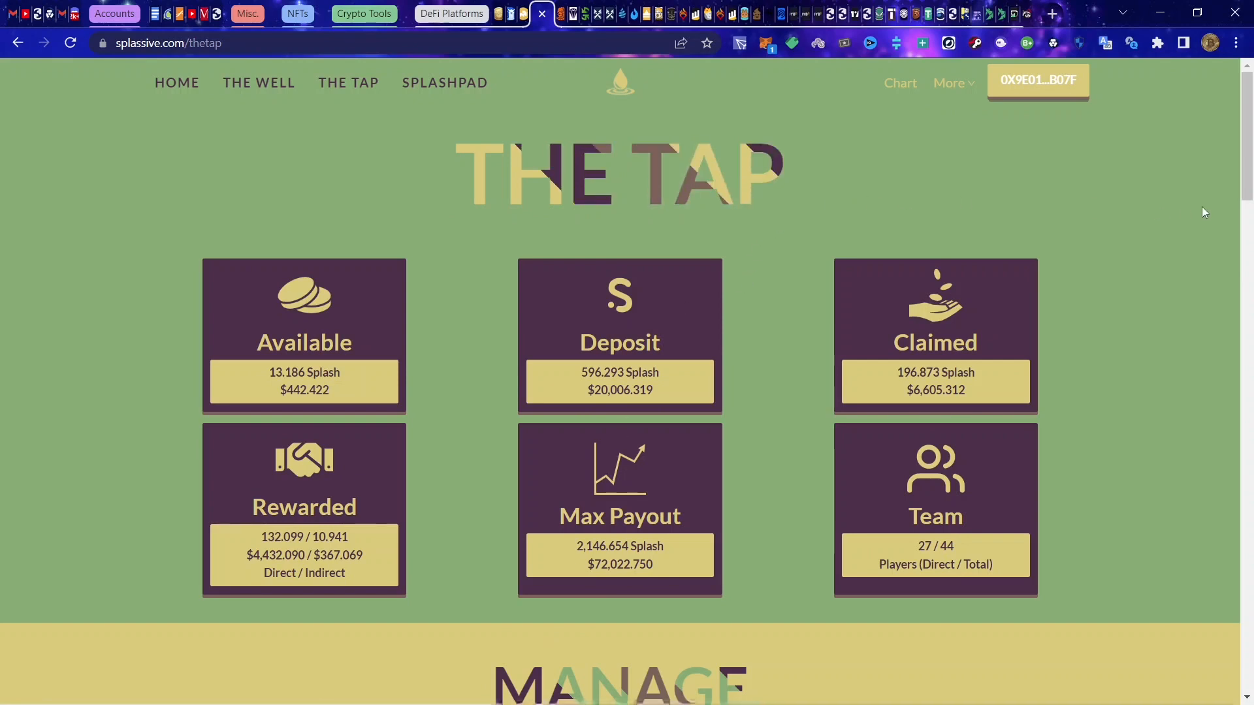
{"action": "mouse_move", "coordinate": [802, 426]}
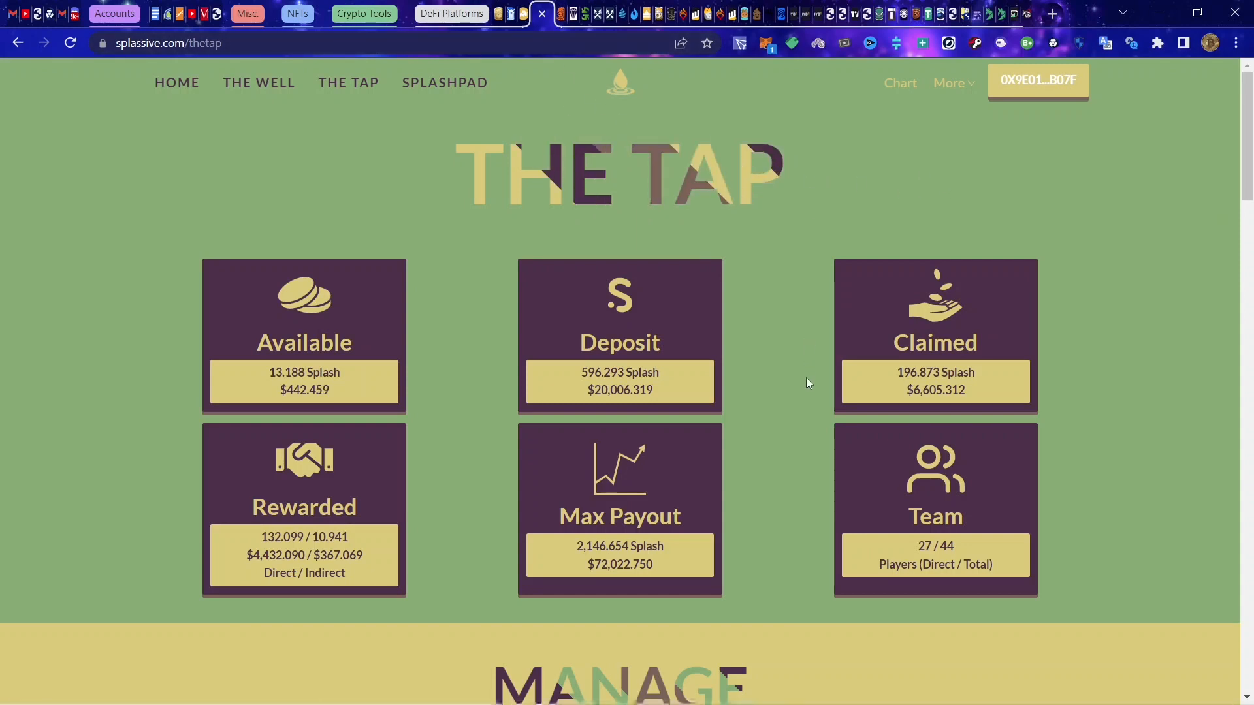
{"action": "scroll", "scroll_direction": "down", "scroll_amount": 3}
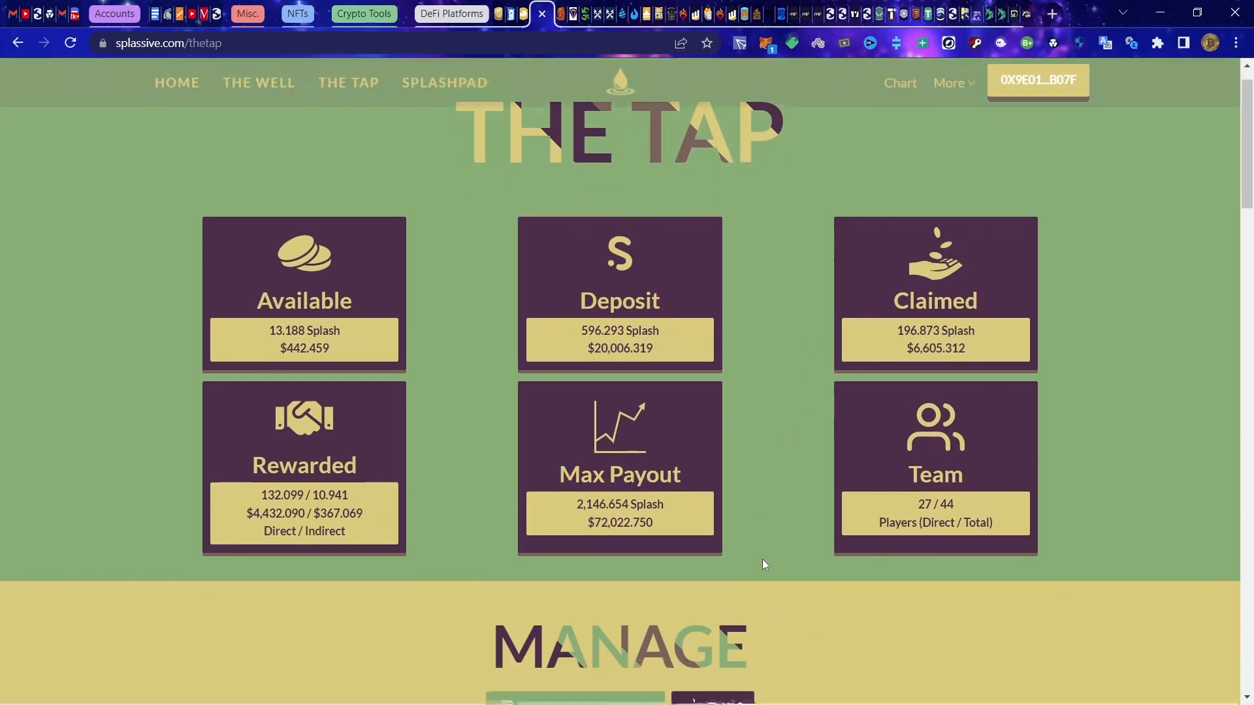
{"action": "scroll", "scroll_direction": "down", "scroll_amount": 3}
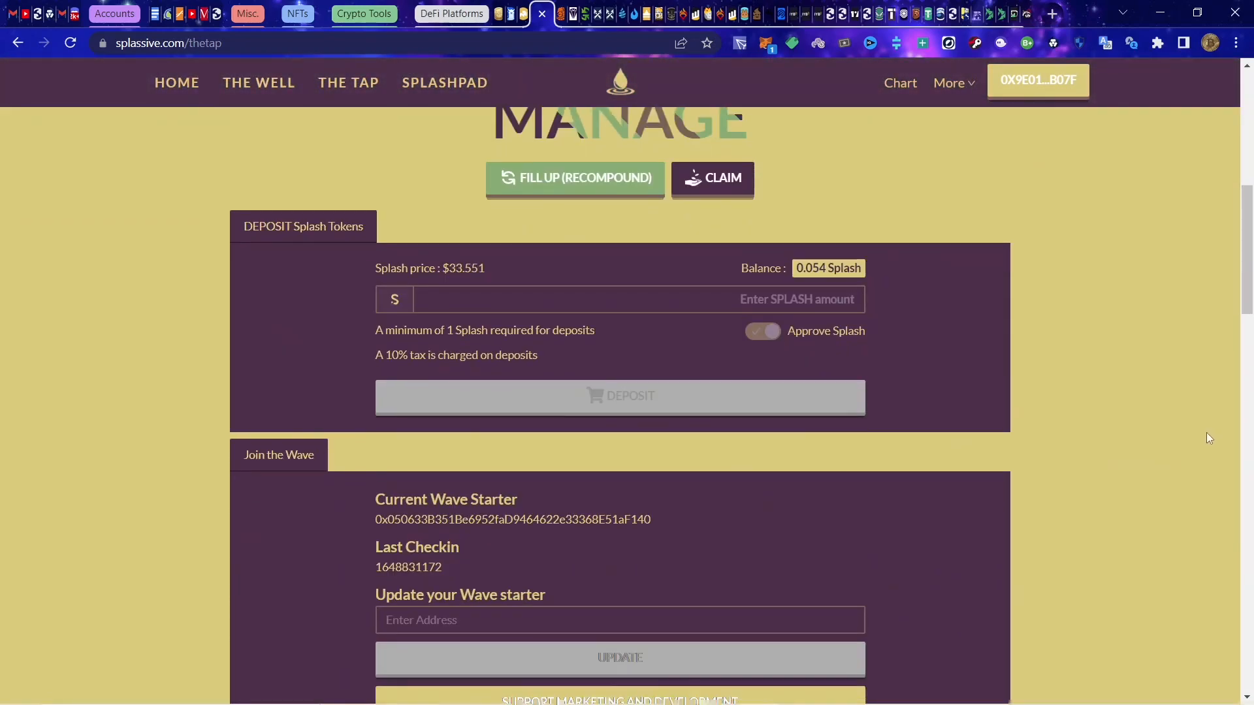
{"action": "scroll", "scroll_direction": "up", "scroll_amount": 3}
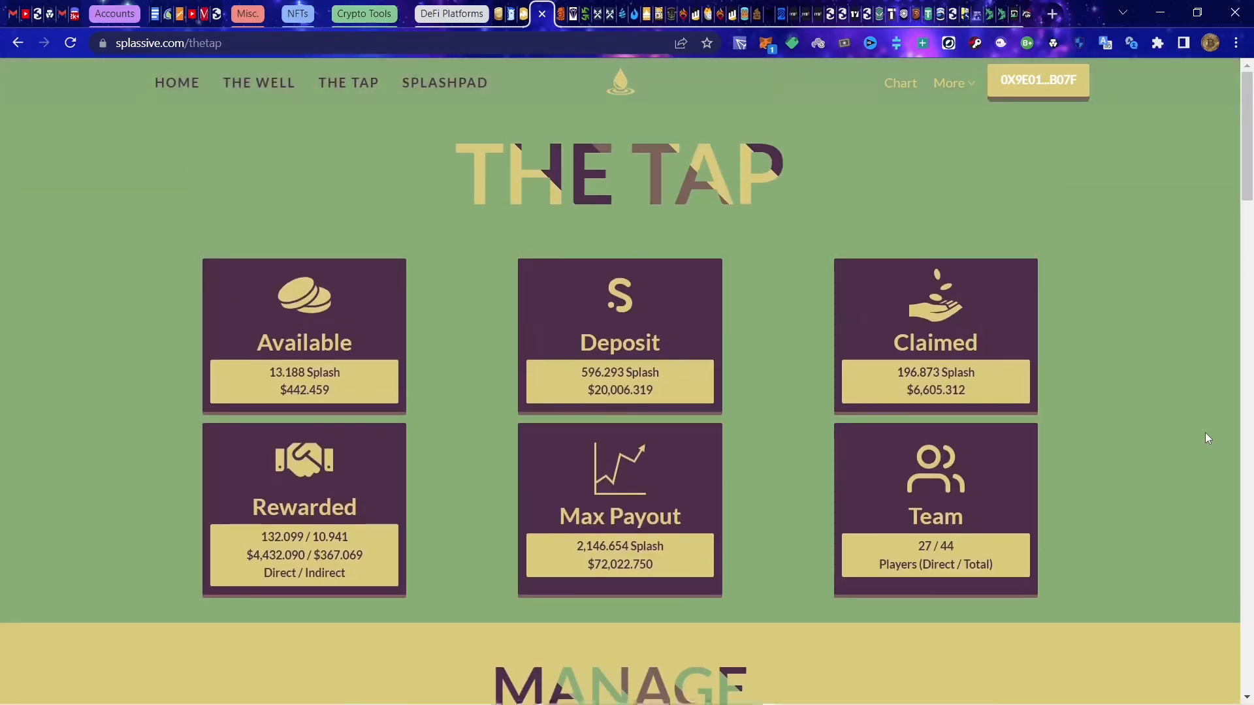
{"action": "mouse_move", "coordinate": [811, 167]}
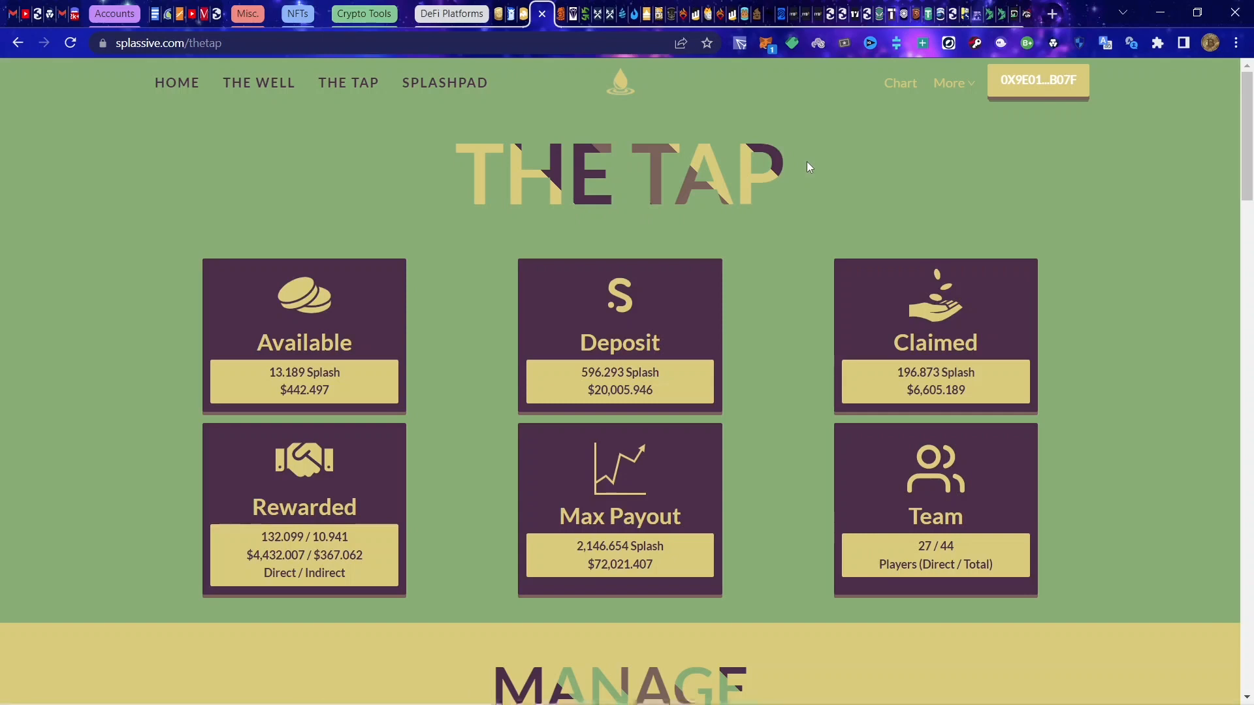
{"action": "mouse_move", "coordinate": [804, 170]}
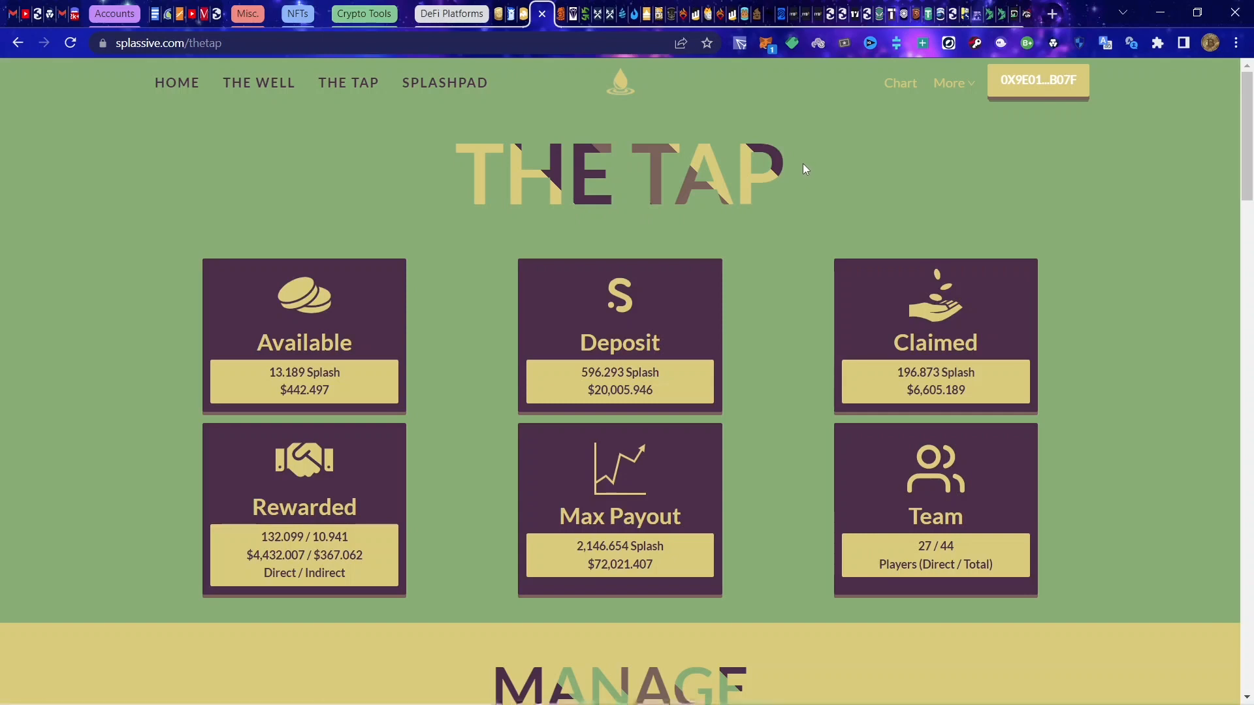
{"action": "mouse_move", "coordinate": [594, 29]}
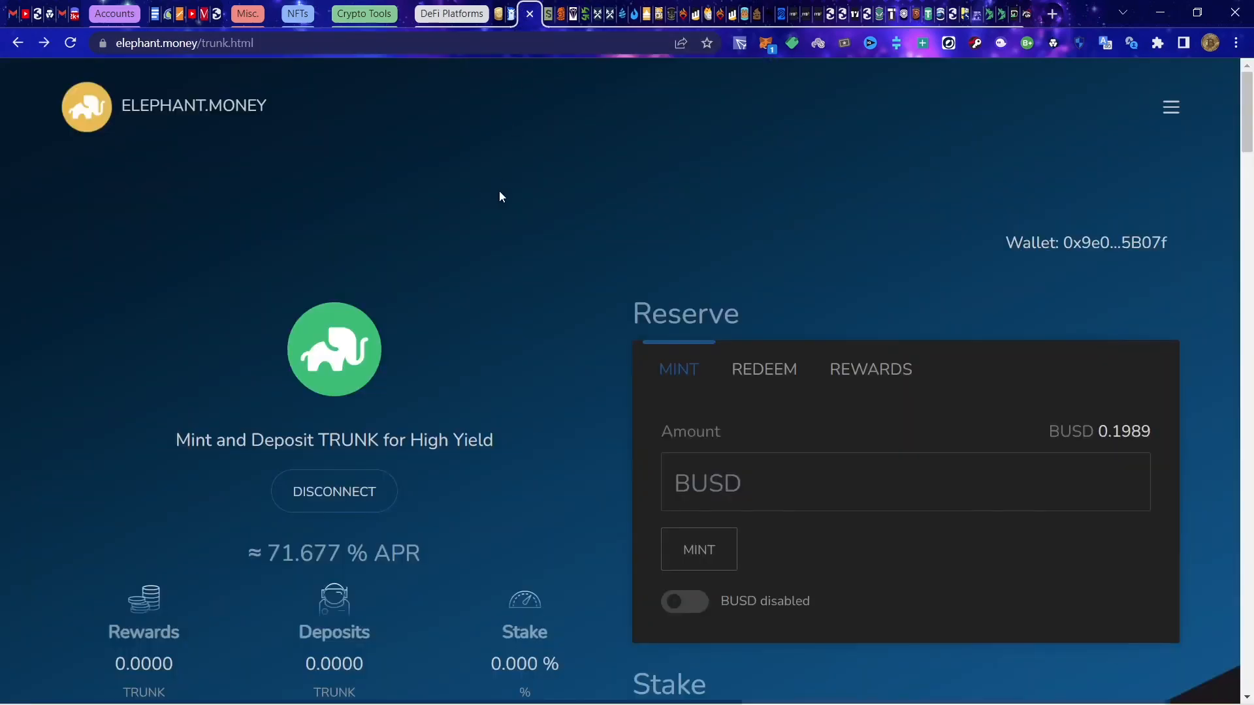
Step: Try connecting the wallet on the Elephant Money dashboard, hit Wrong Network, and return to Splassive
{"action": "scroll", "scroll_direction": "down", "scroll_amount": 3}
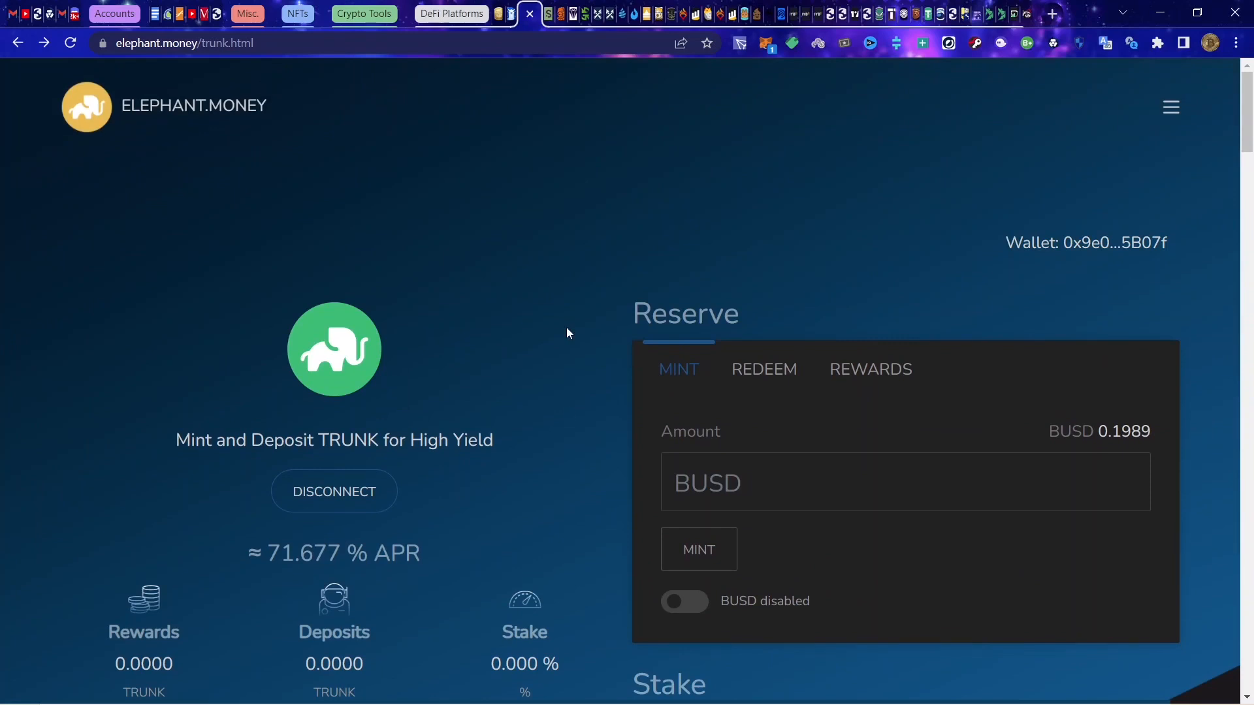
{"action": "mouse_move", "coordinate": [1171, 107]}
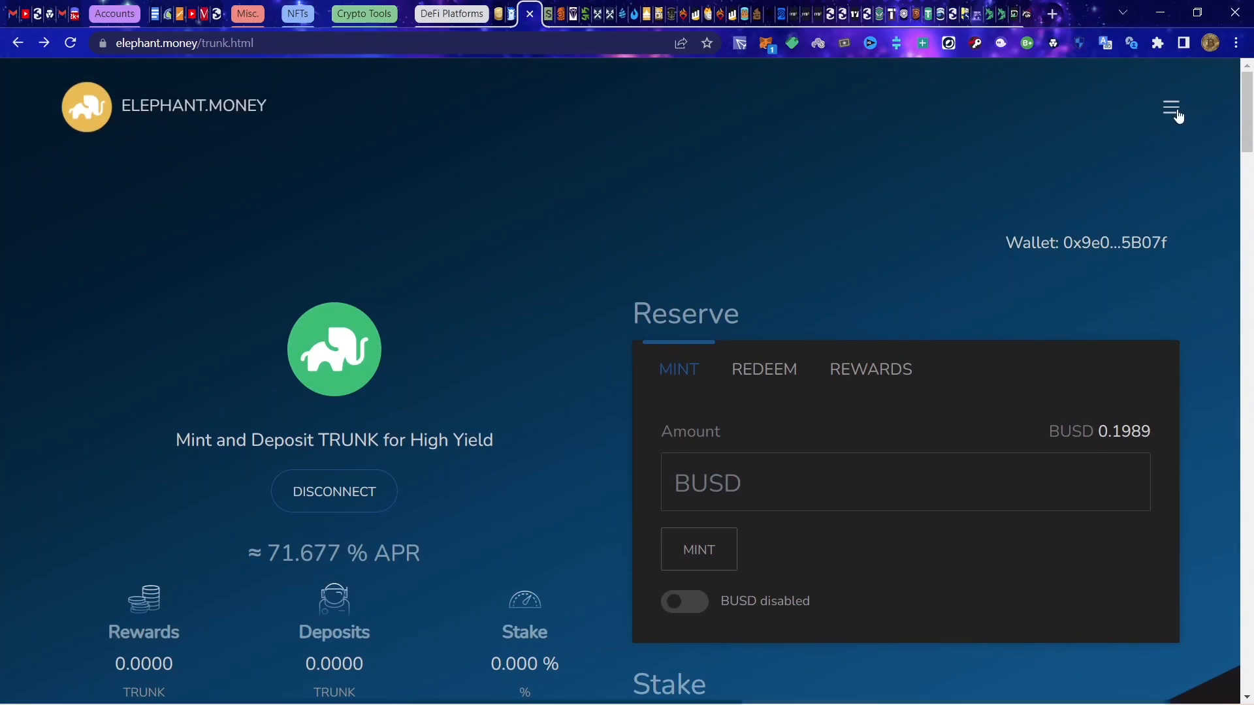
{"action": "left_click", "coordinate": [1170, 105]}
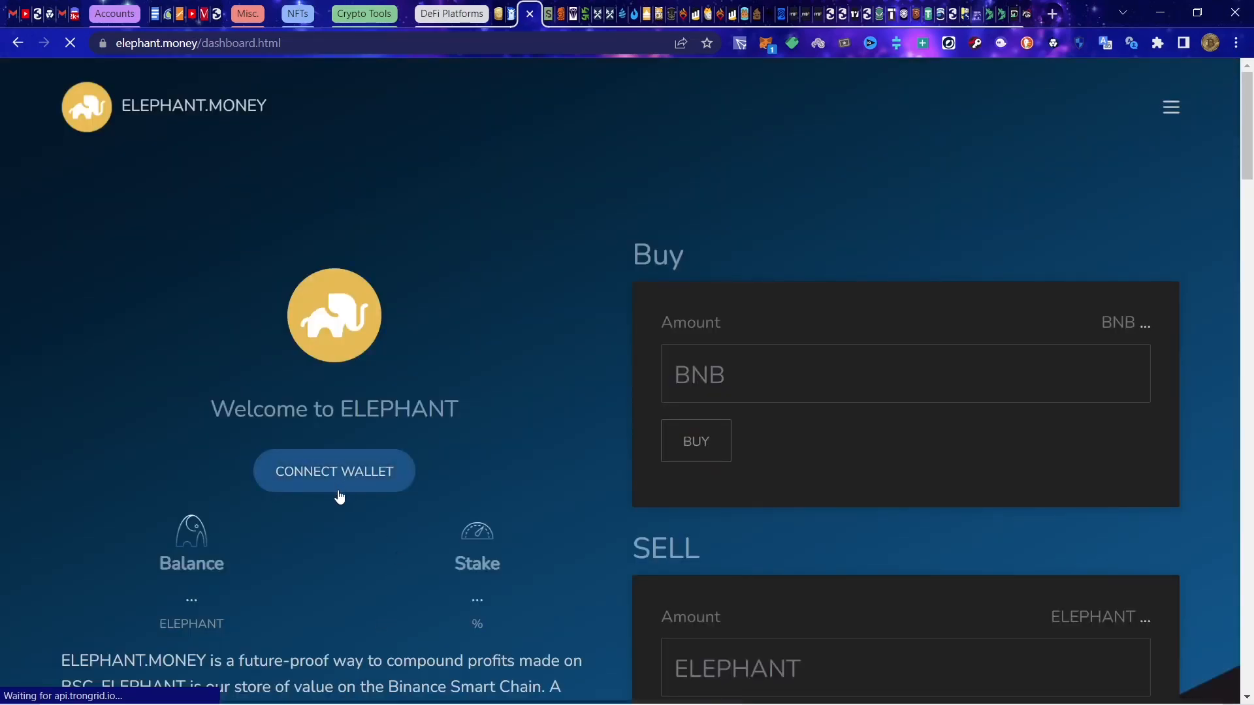
{"action": "left_click", "coordinate": [333, 471]}
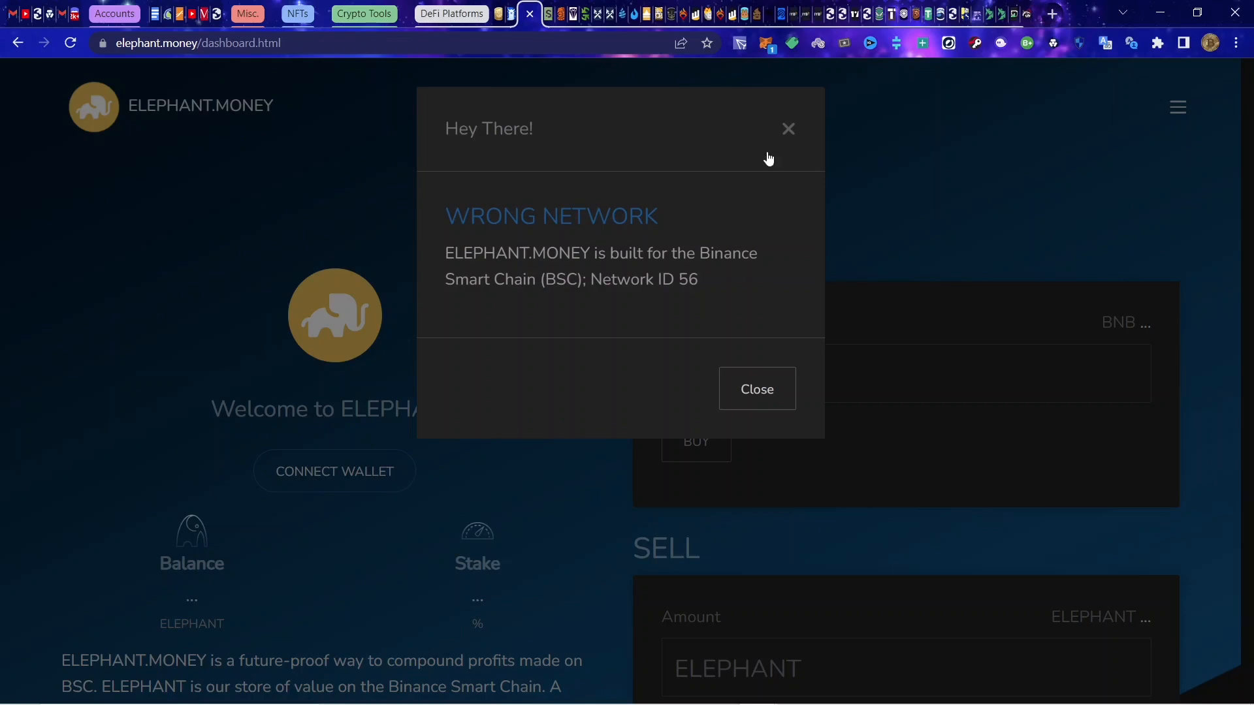
{"action": "left_click", "coordinate": [513, 14]}
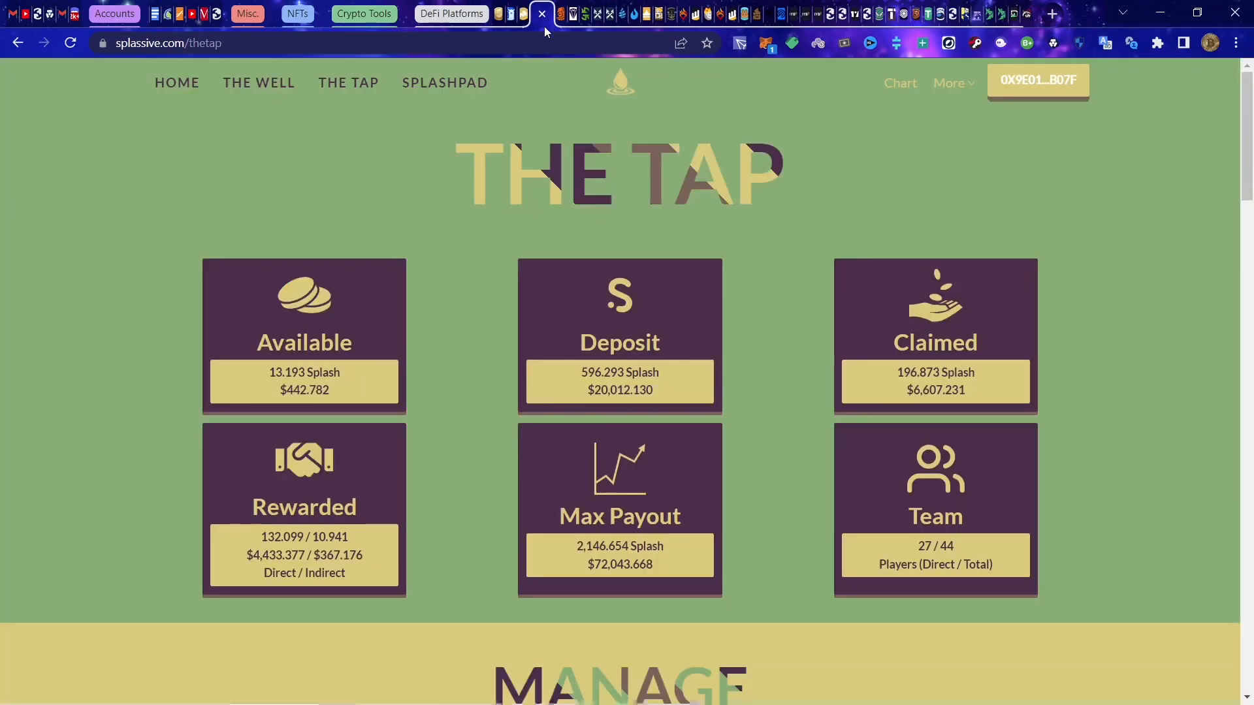
{"action": "scroll", "scroll_direction": "down", "scroll_amount": 3}
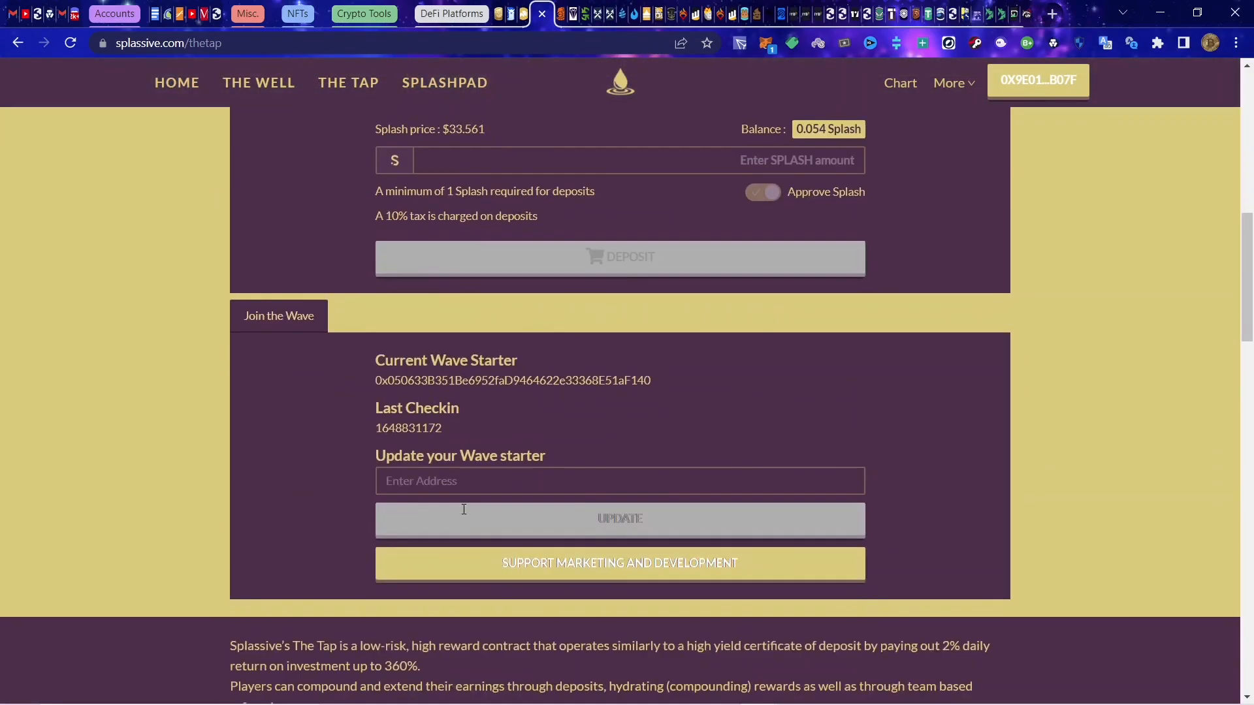
{"action": "scroll", "scroll_direction": "up", "scroll_amount": 3}
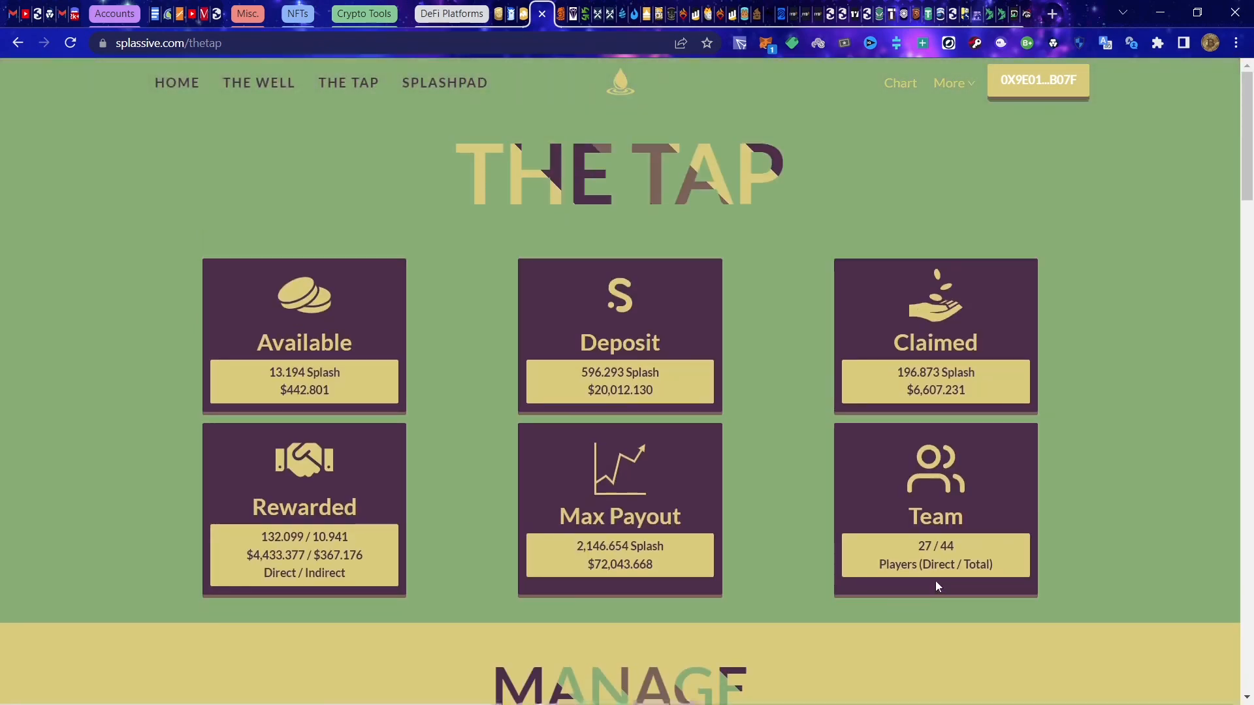
{"action": "mouse_move", "coordinate": [738, 353]}
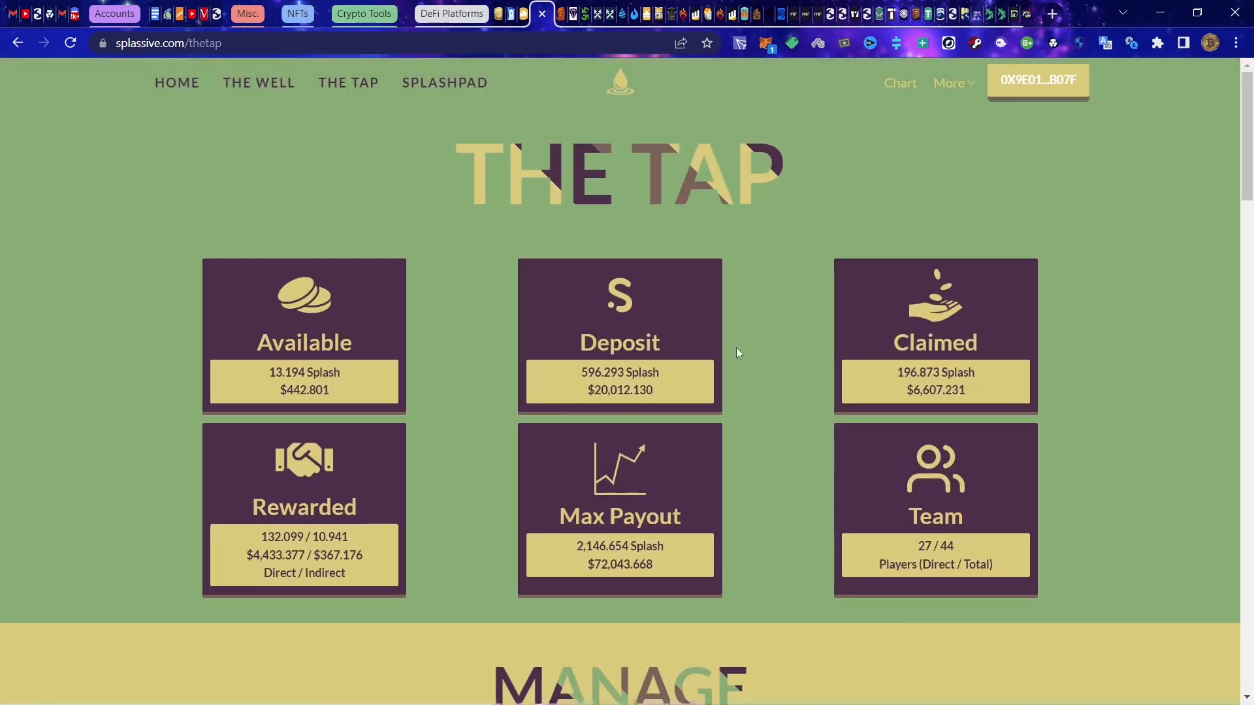
{"action": "mouse_move", "coordinate": [794, 598]}
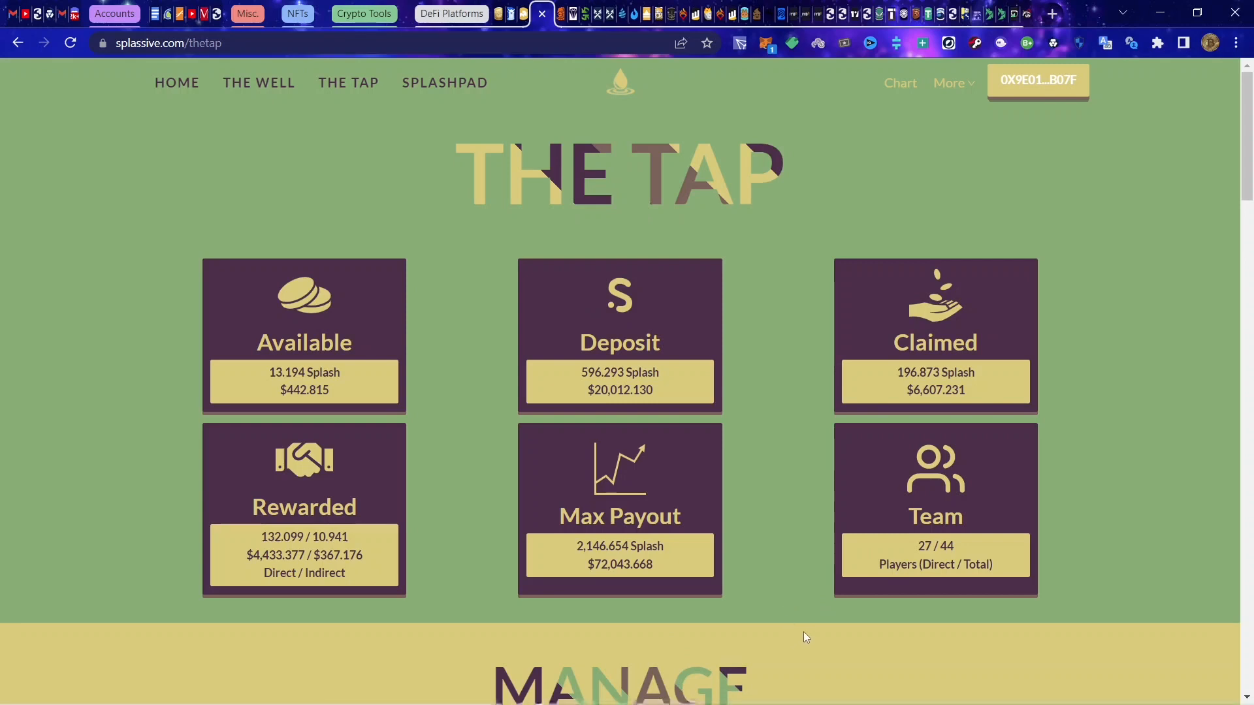
{"action": "mouse_move", "coordinate": [425, 530]}
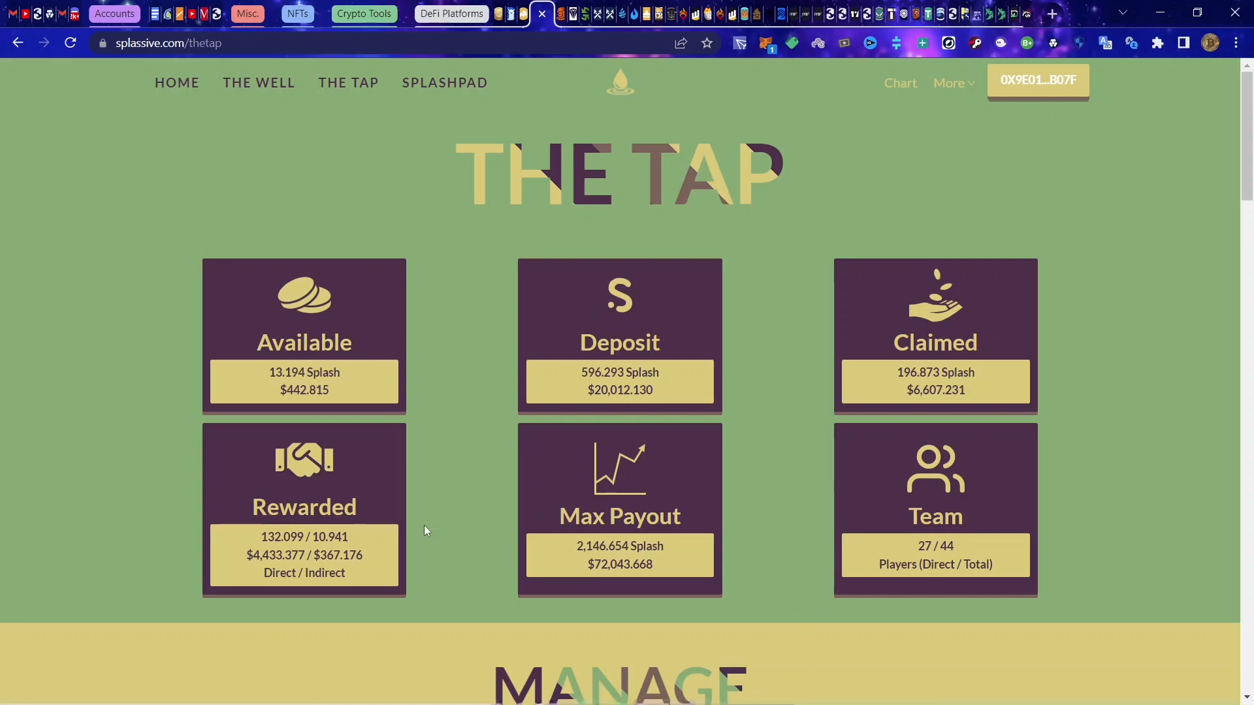
{"action": "mouse_move", "coordinate": [488, 269]}
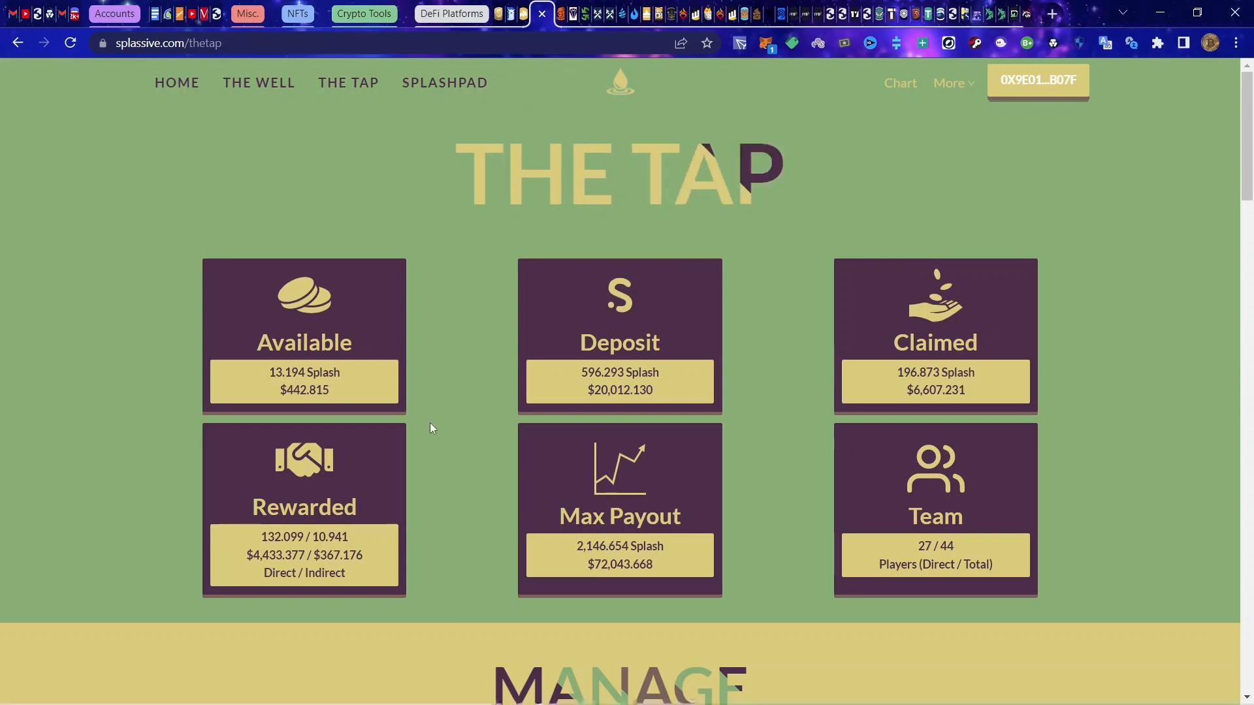
{"action": "mouse_move", "coordinate": [582, 22]}
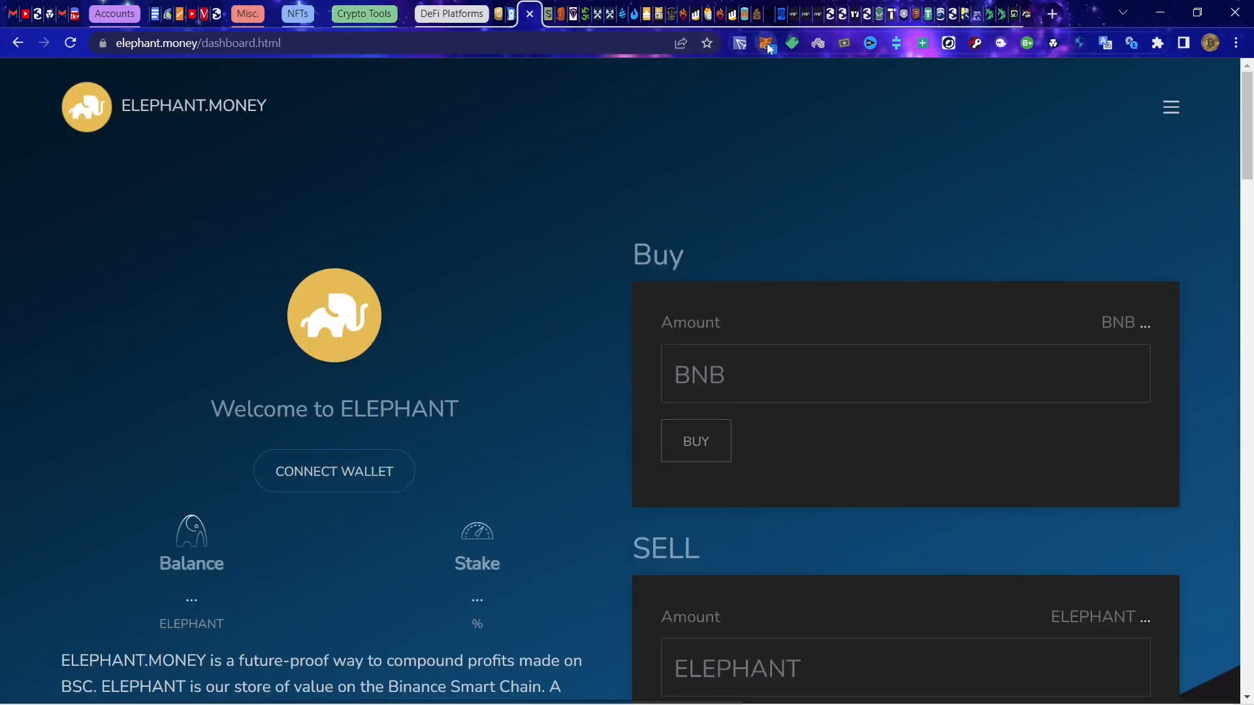
Step: Approve MetaMask's pending request to switch the wallet to Smart Chain
{"action": "left_click", "coordinate": [766, 41]}
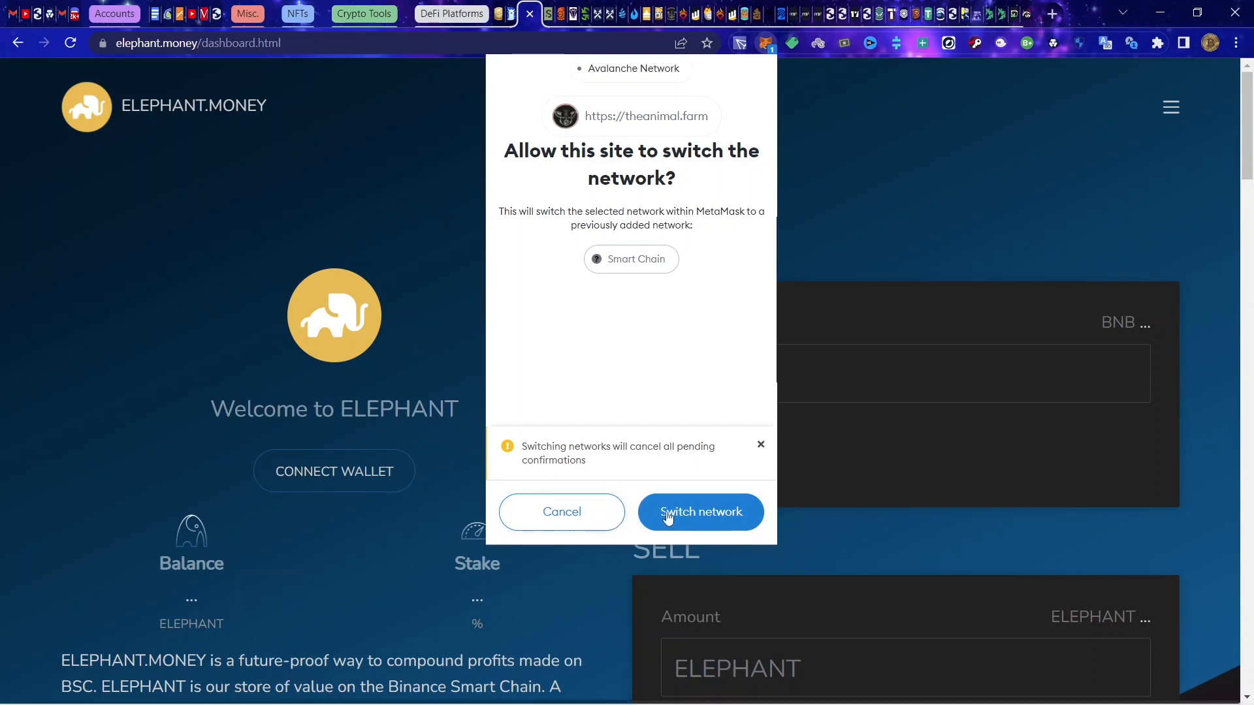
{"action": "left_click", "coordinate": [700, 512]}
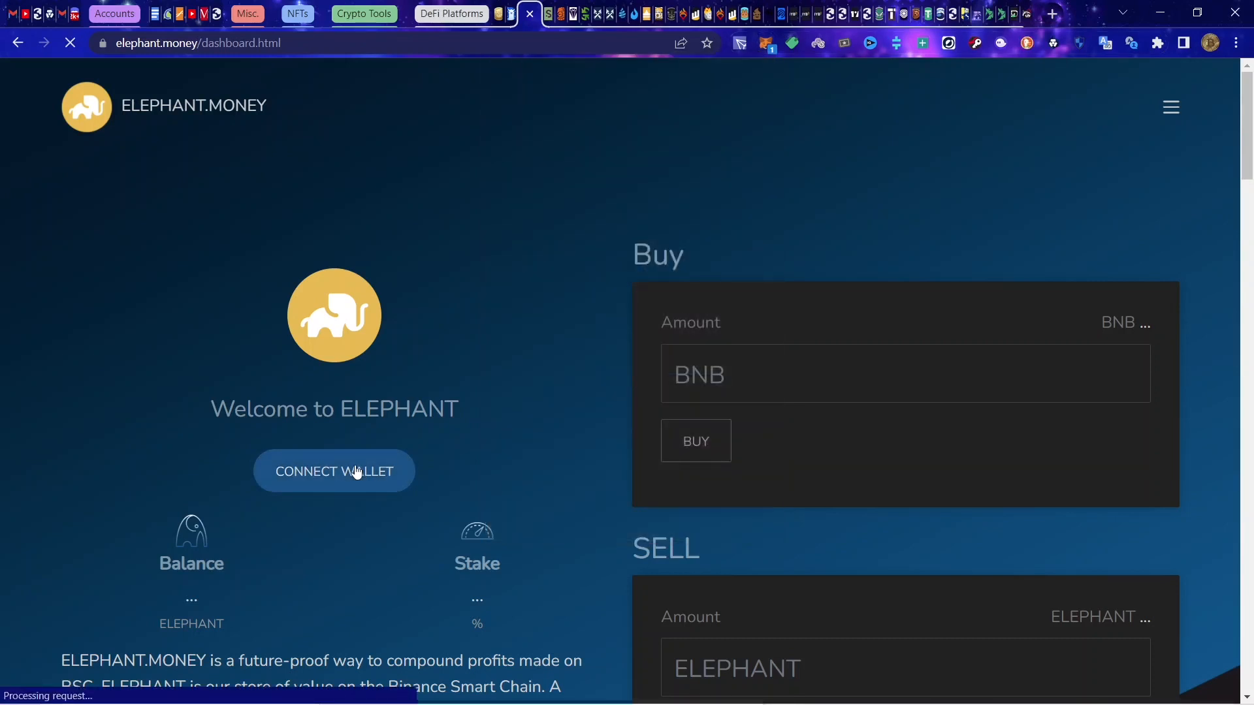
{"action": "mouse_move", "coordinate": [394, 493]}
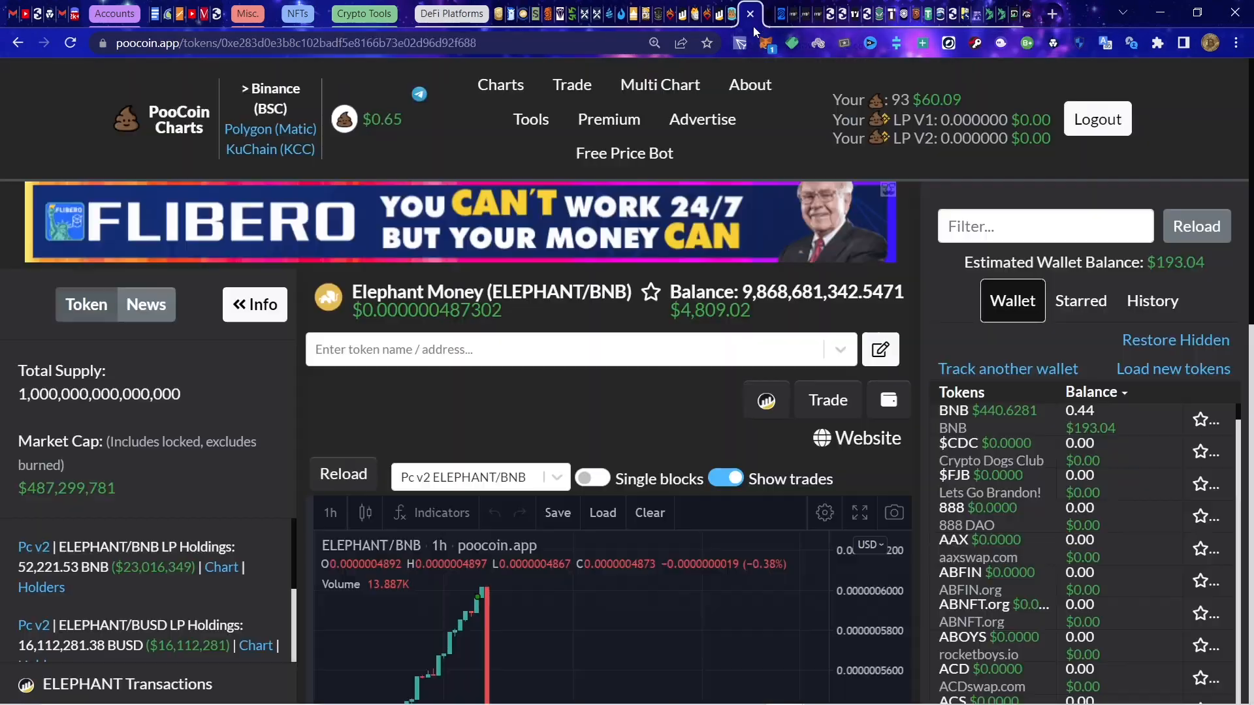
Step: Scroll through the ELEPHANT/BNB chart and trades with a $21,253.12 estimated wallet balance
{"action": "scroll", "scroll_direction": "down", "scroll_amount": 3}
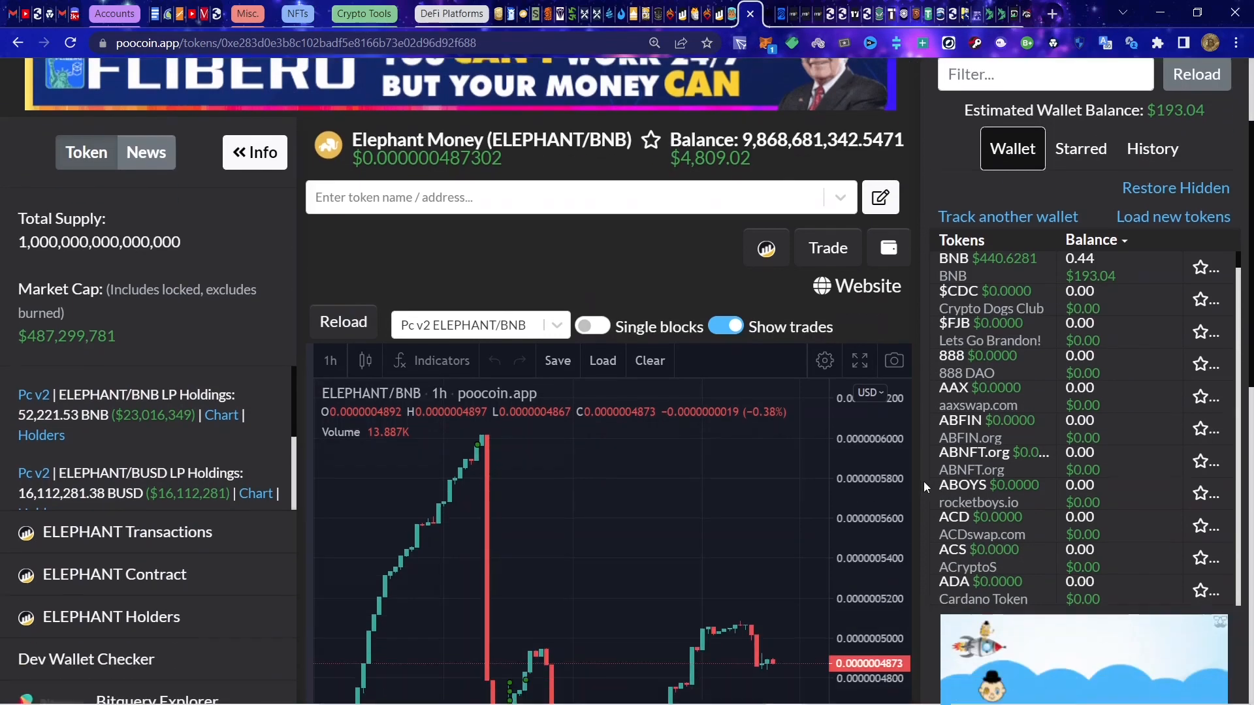
{"action": "scroll", "scroll_direction": "down", "scroll_amount": 3}
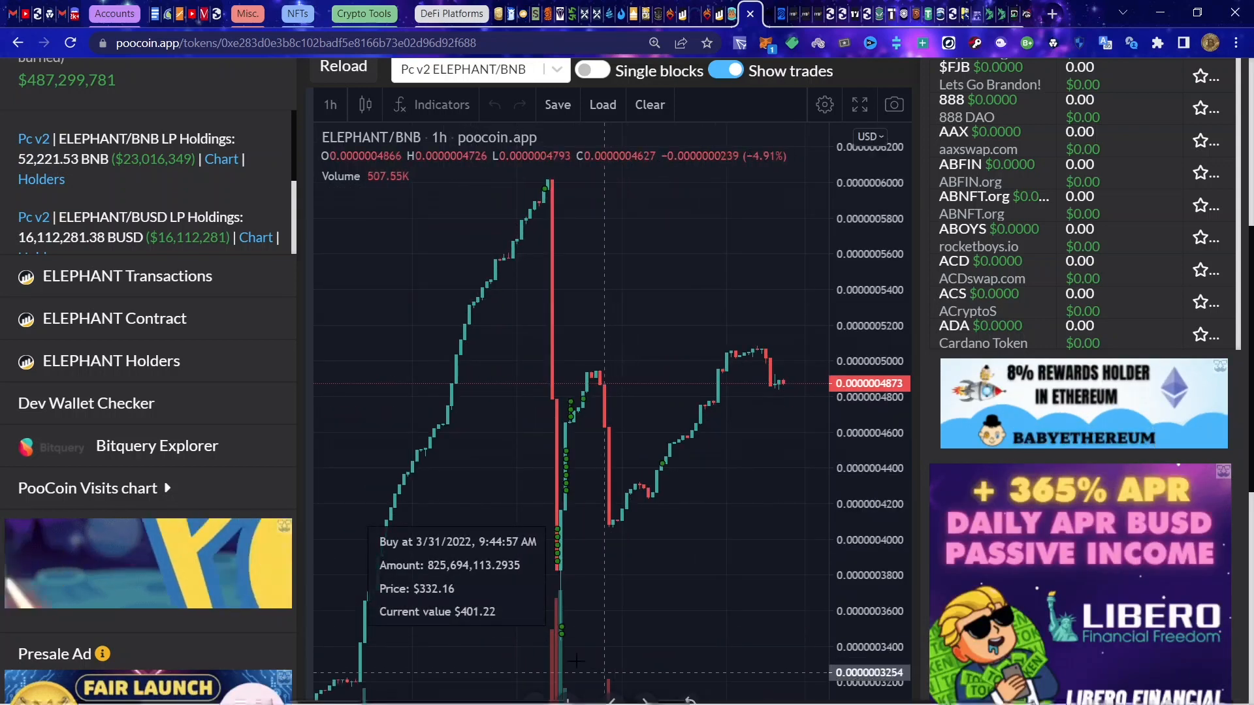
{"action": "scroll", "scroll_direction": "down", "scroll_amount": 3}
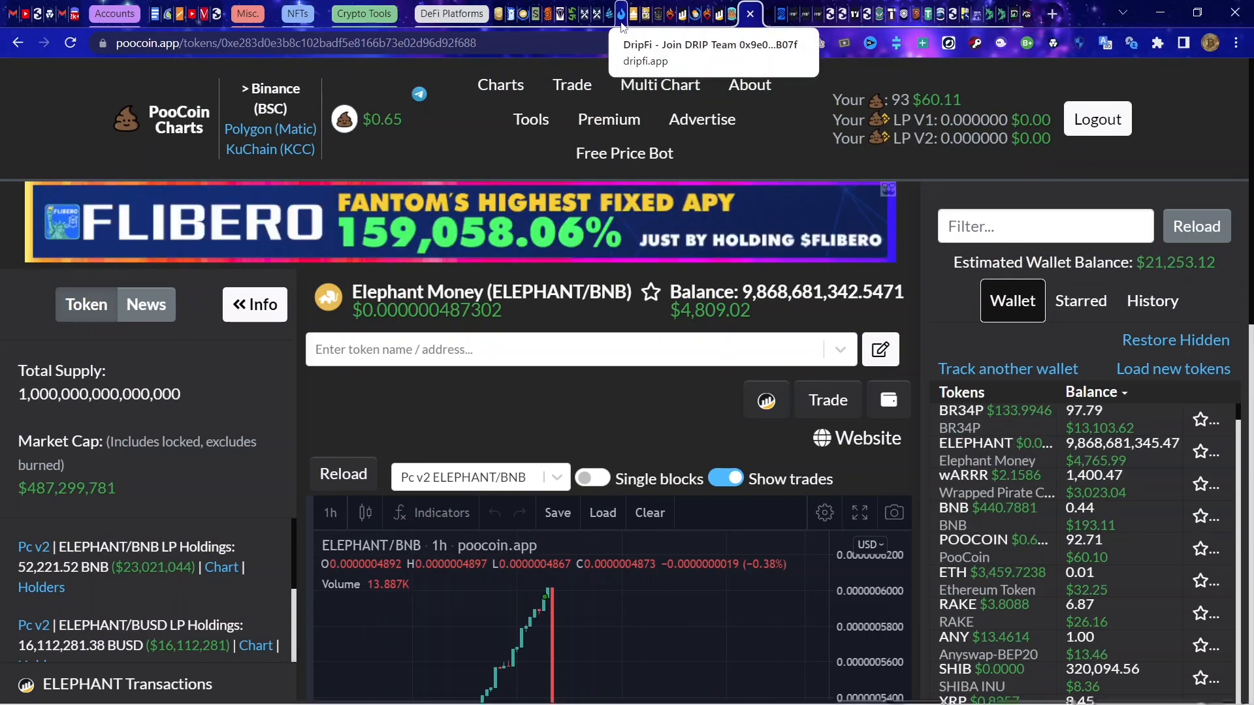
{"action": "mouse_move", "coordinate": [572, 14]}
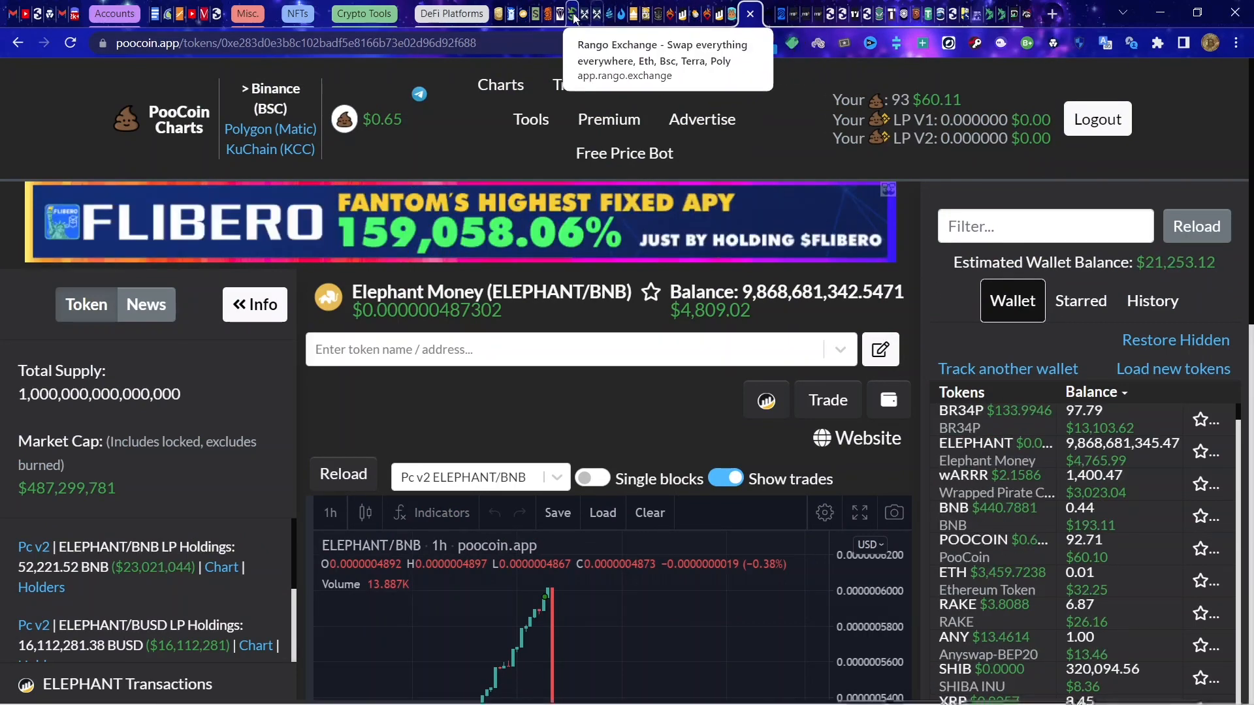
{"action": "mouse_move", "coordinate": [617, 15]}
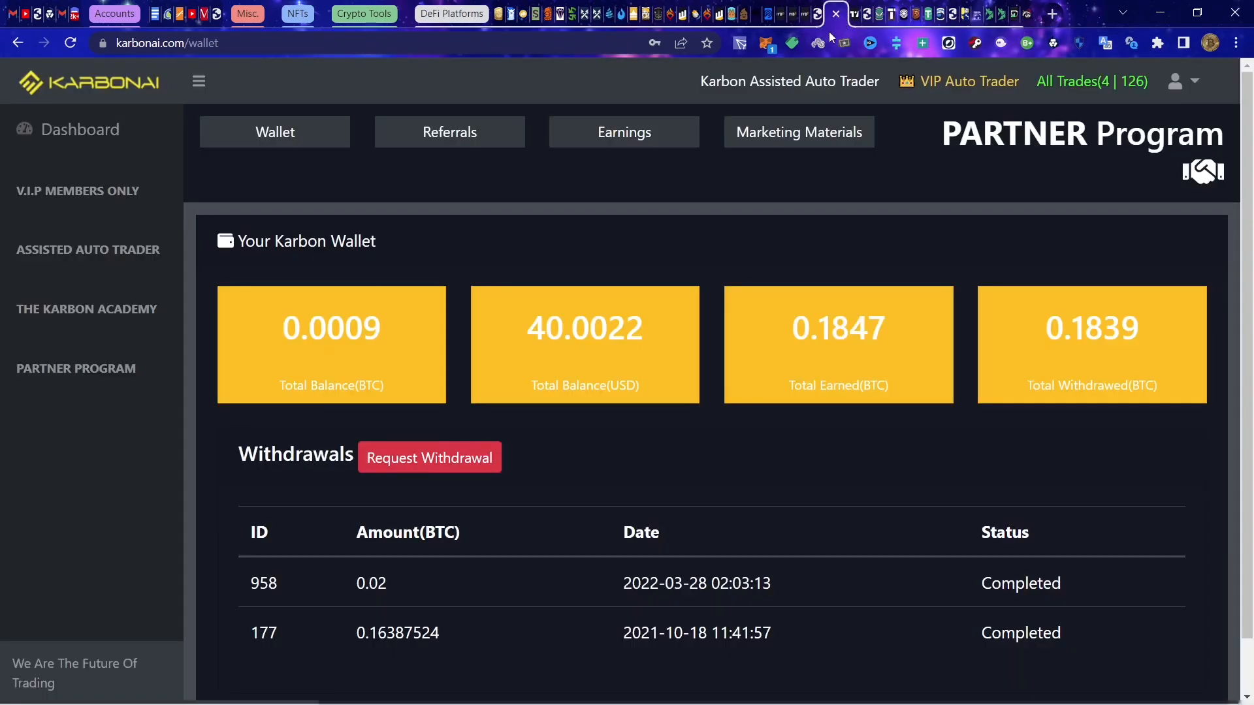
{"action": "mouse_move", "coordinate": [797, 45]}
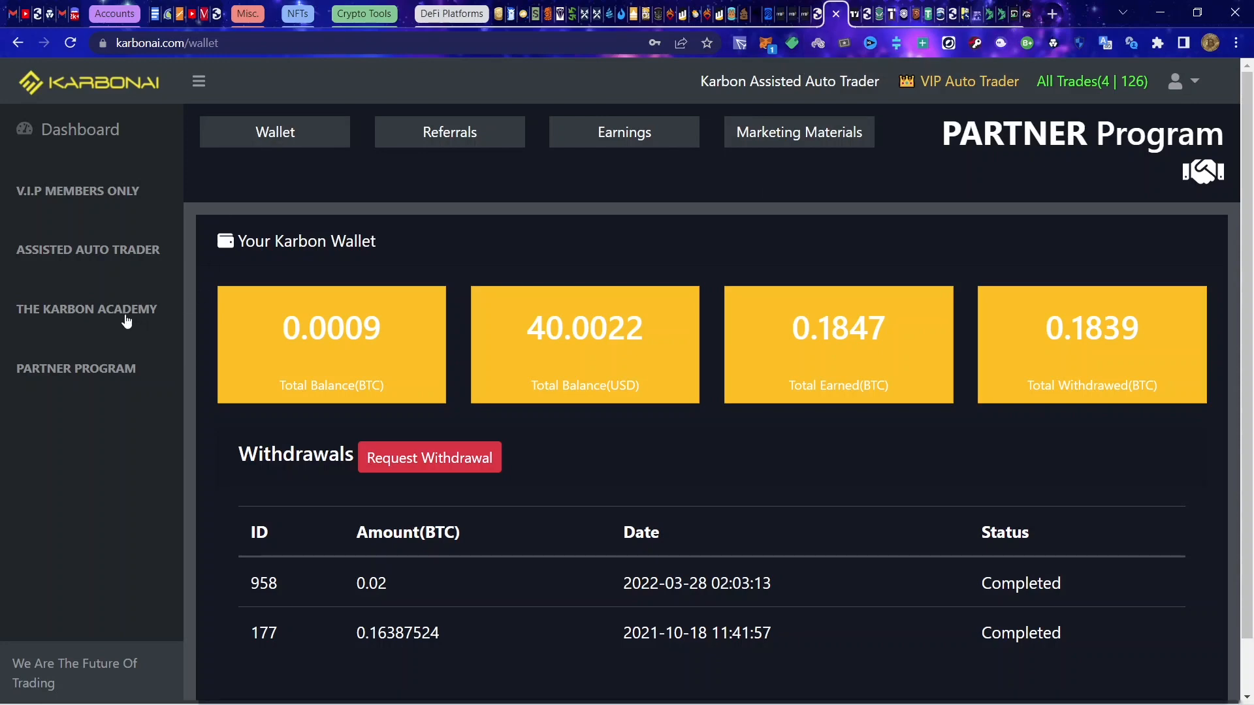
Step: Show the Assisted AutoTrader dashboard: 38.44 USDT estimated profit, 1,047.55 USDT balance
{"action": "left_click", "coordinate": [87, 250]}
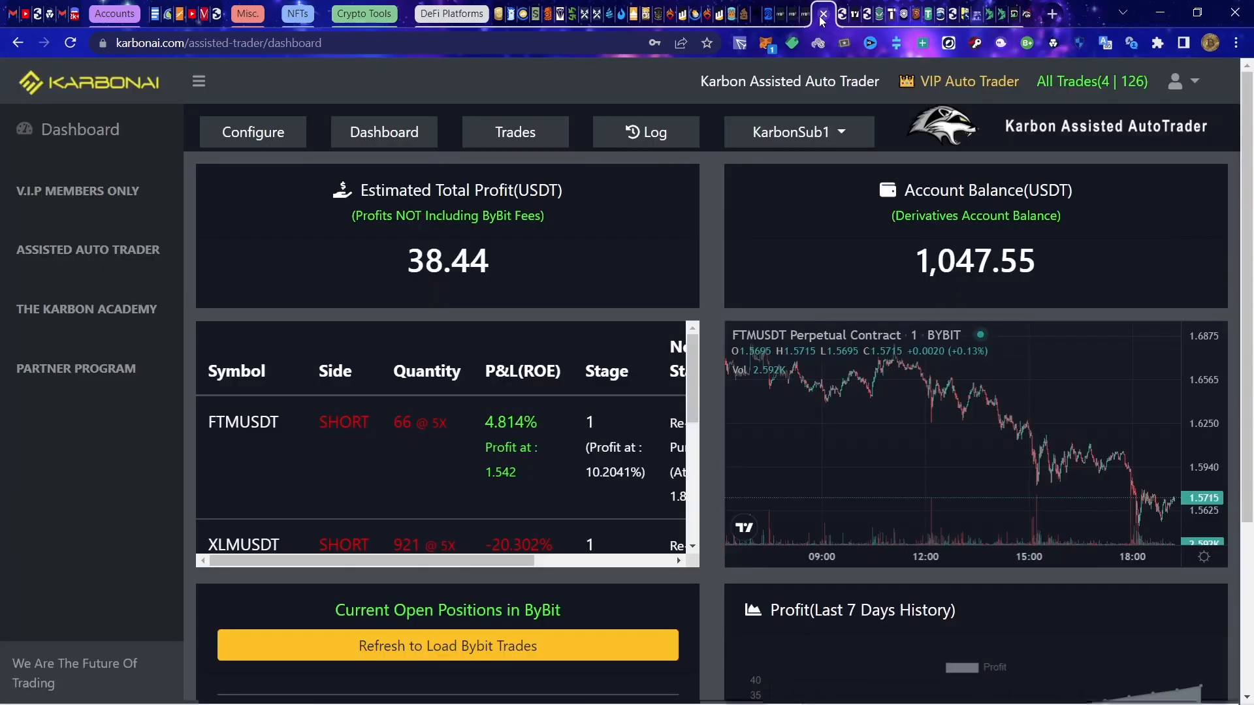
{"action": "mouse_move", "coordinate": [373, 269]}
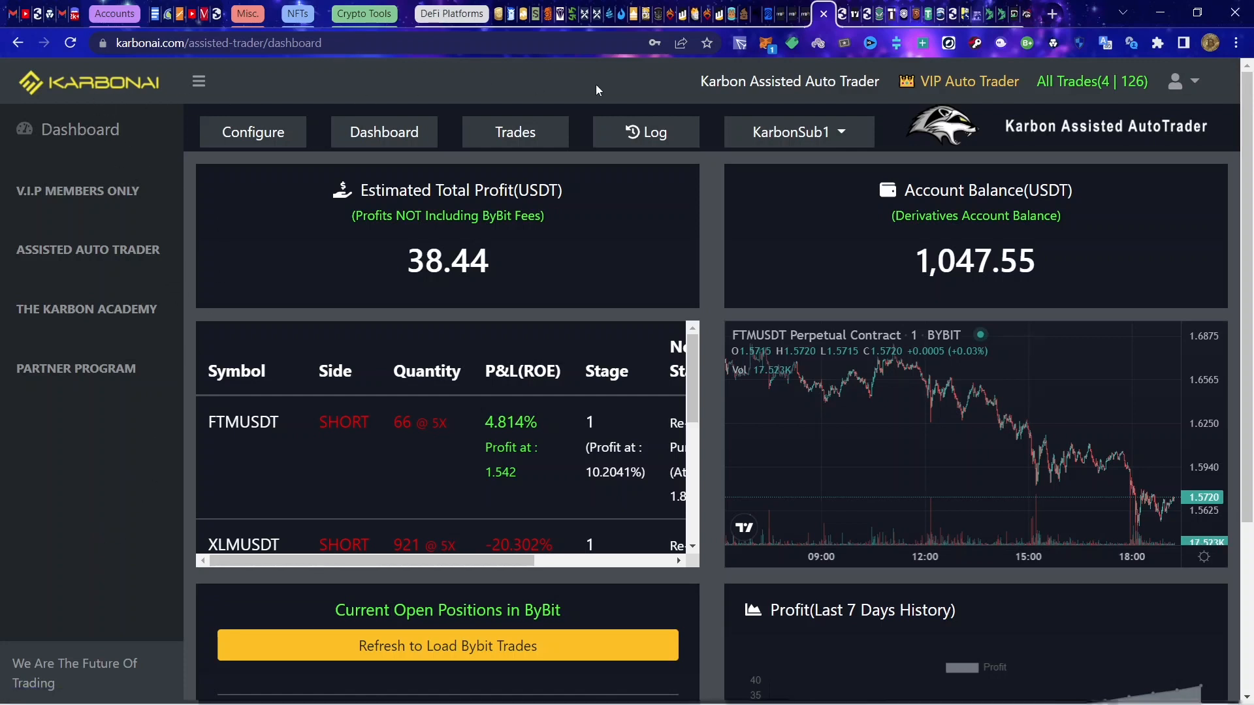
{"action": "mouse_move", "coordinate": [692, 98]}
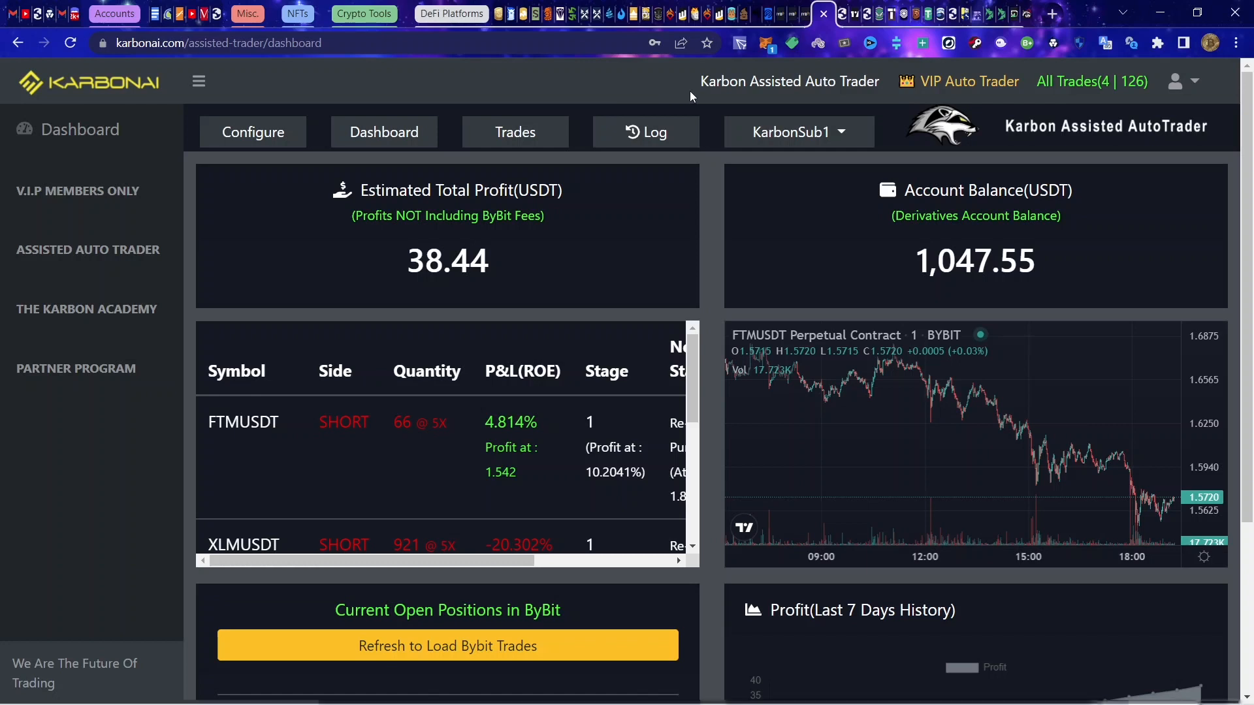
{"action": "mouse_move", "coordinate": [791, 94]}
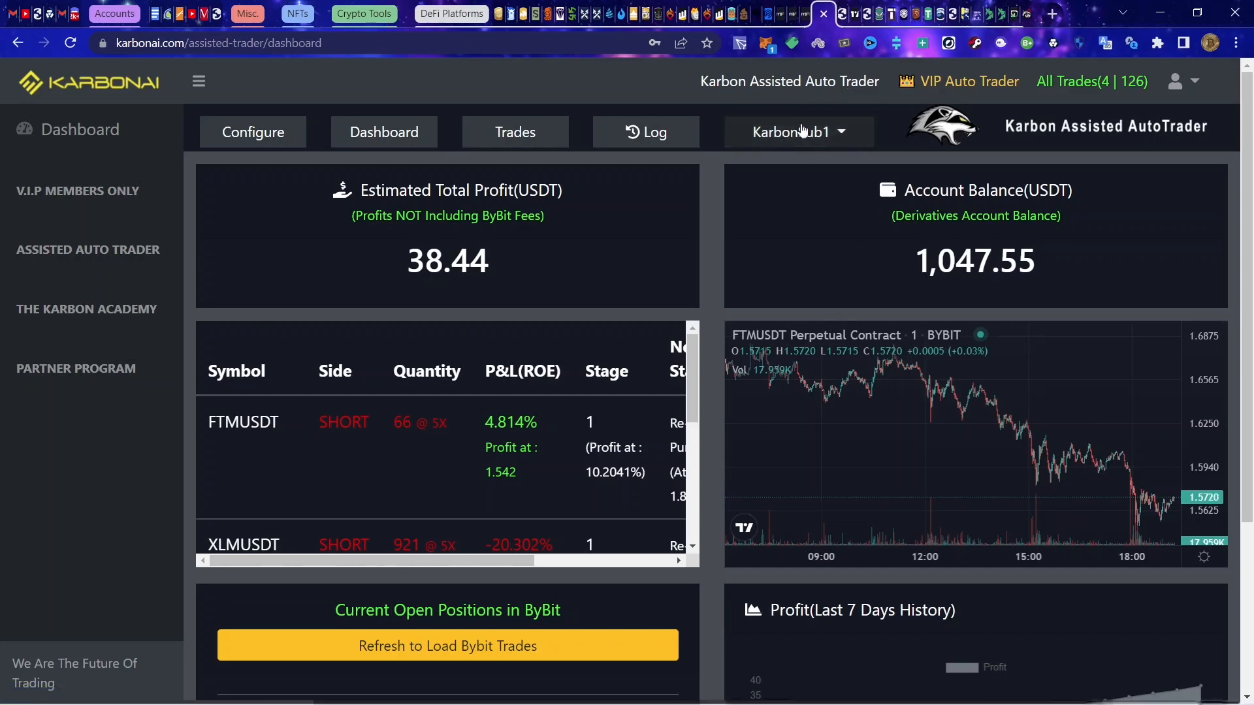
{"action": "mouse_move", "coordinate": [964, 149]}
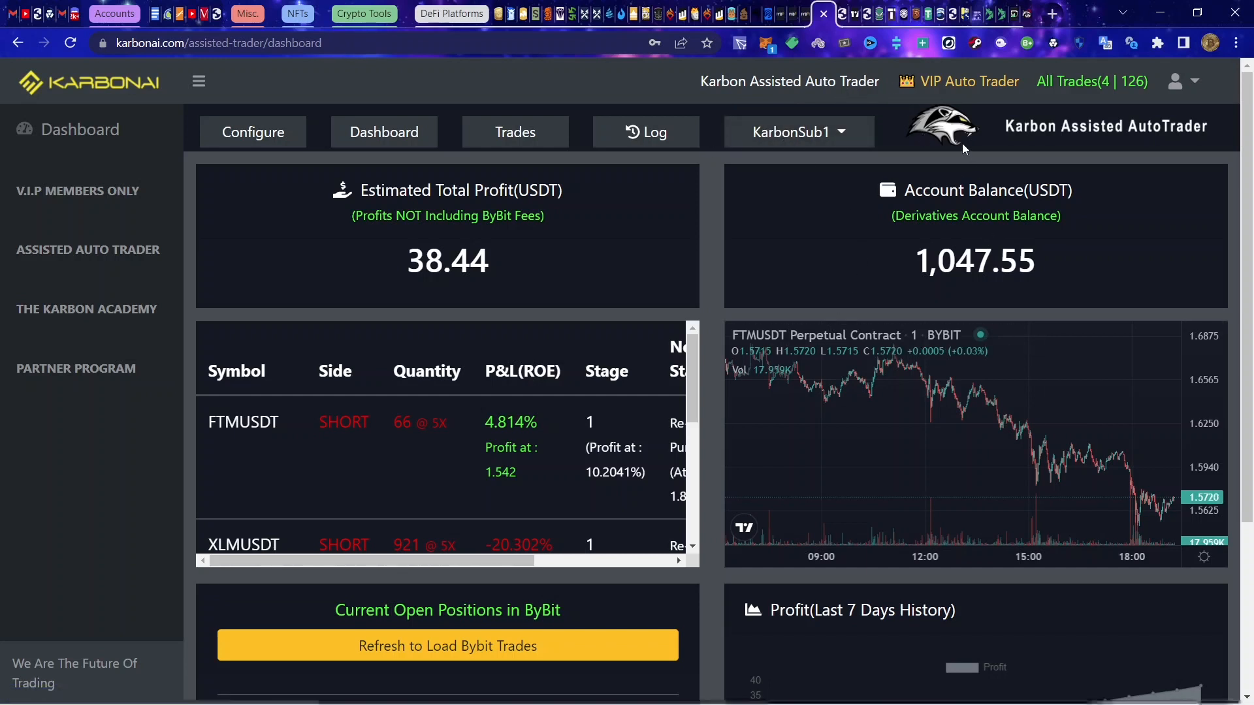
{"action": "mouse_move", "coordinate": [341, 86]}
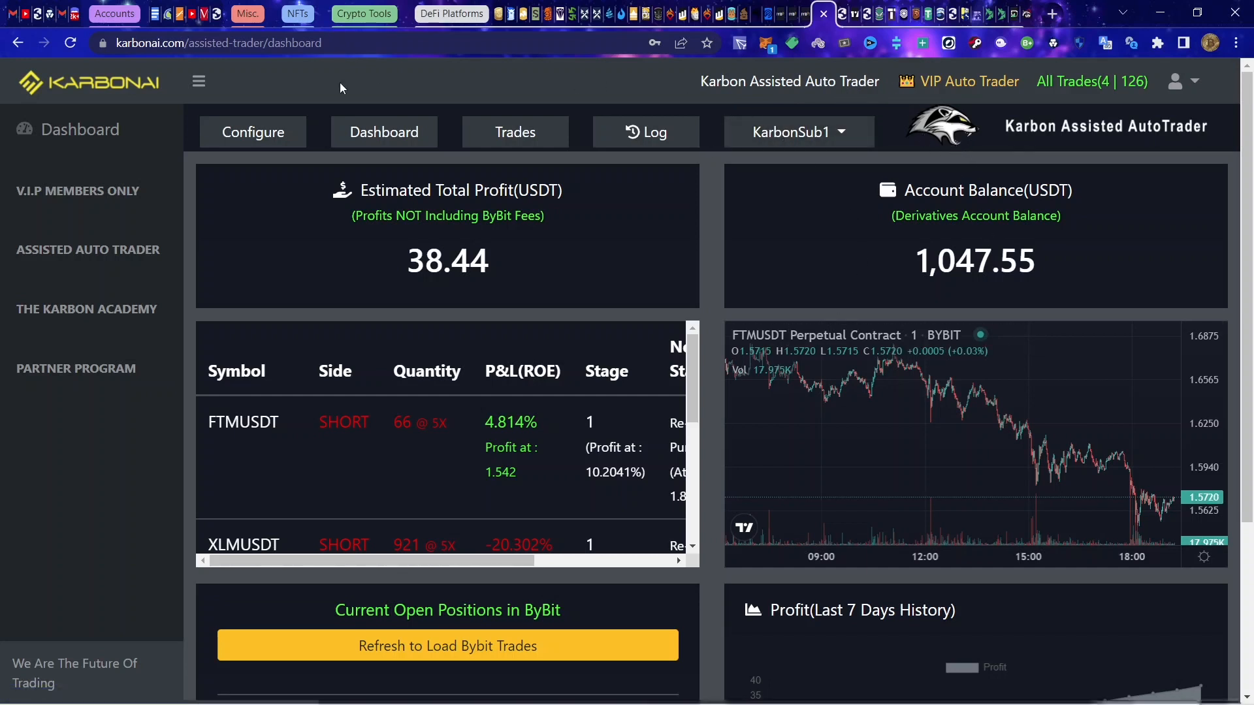
{"action": "mouse_move", "coordinate": [561, 108]}
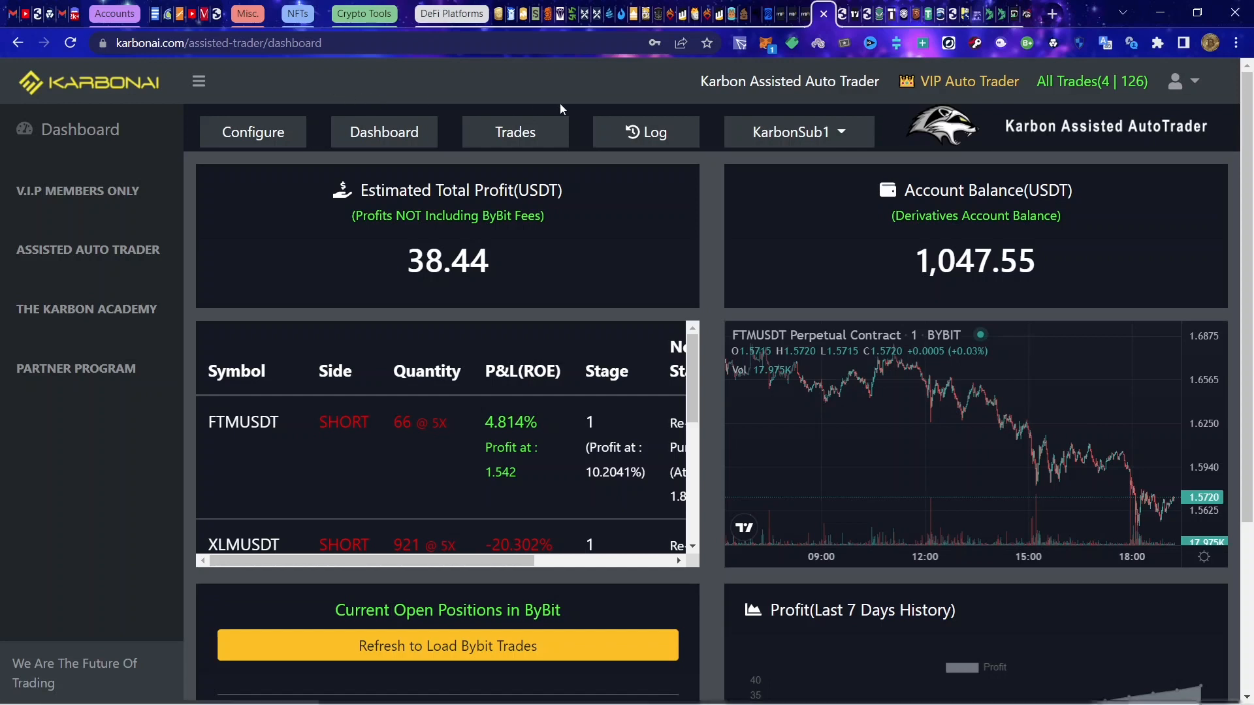
{"action": "mouse_move", "coordinate": [907, 130]}
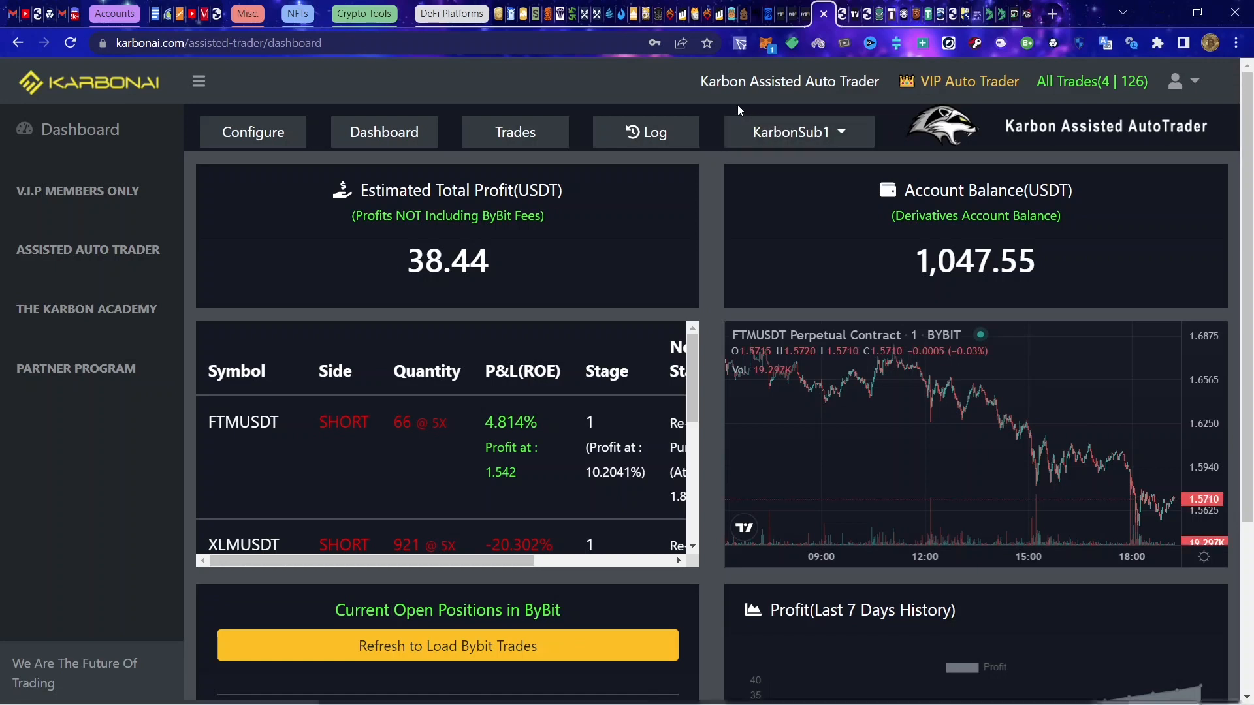
{"action": "mouse_move", "coordinate": [899, 100]}
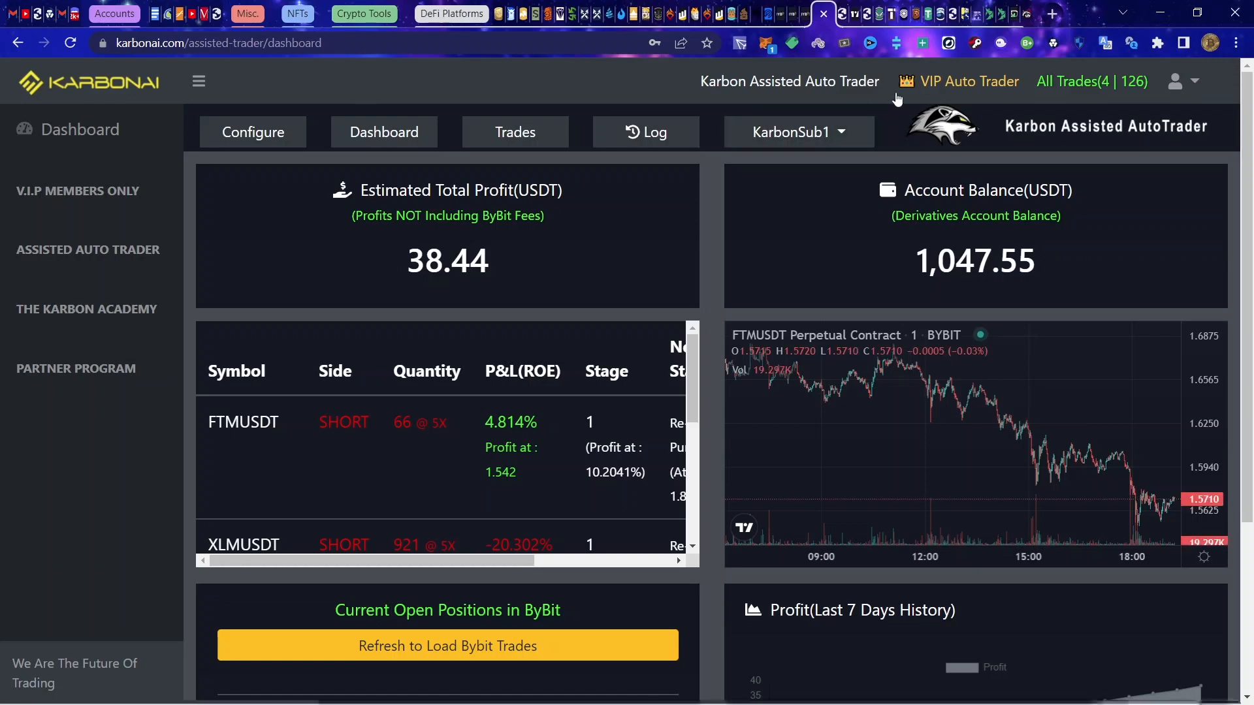
{"action": "mouse_move", "coordinate": [1157, 13]}
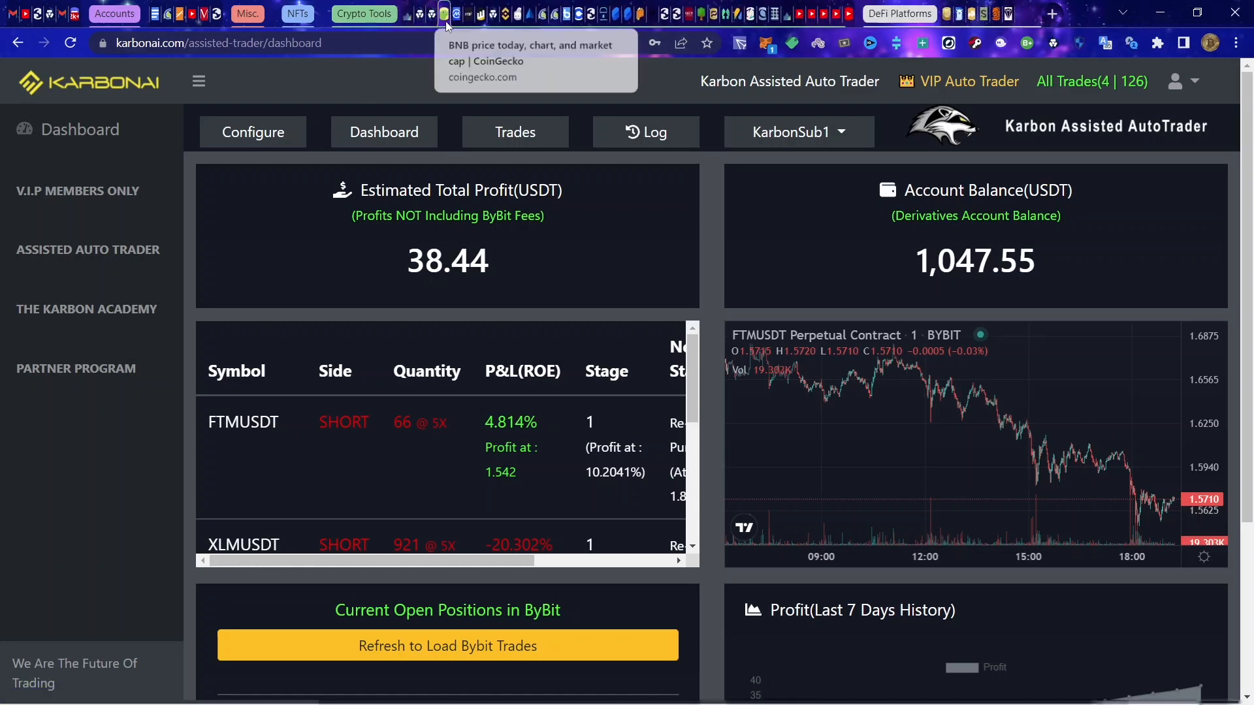
Step: Go to CoinGecko's homepage rankings showing Bitcoin at $45,957.34 and browse the coin list
{"action": "left_click", "coordinate": [446, 13]}
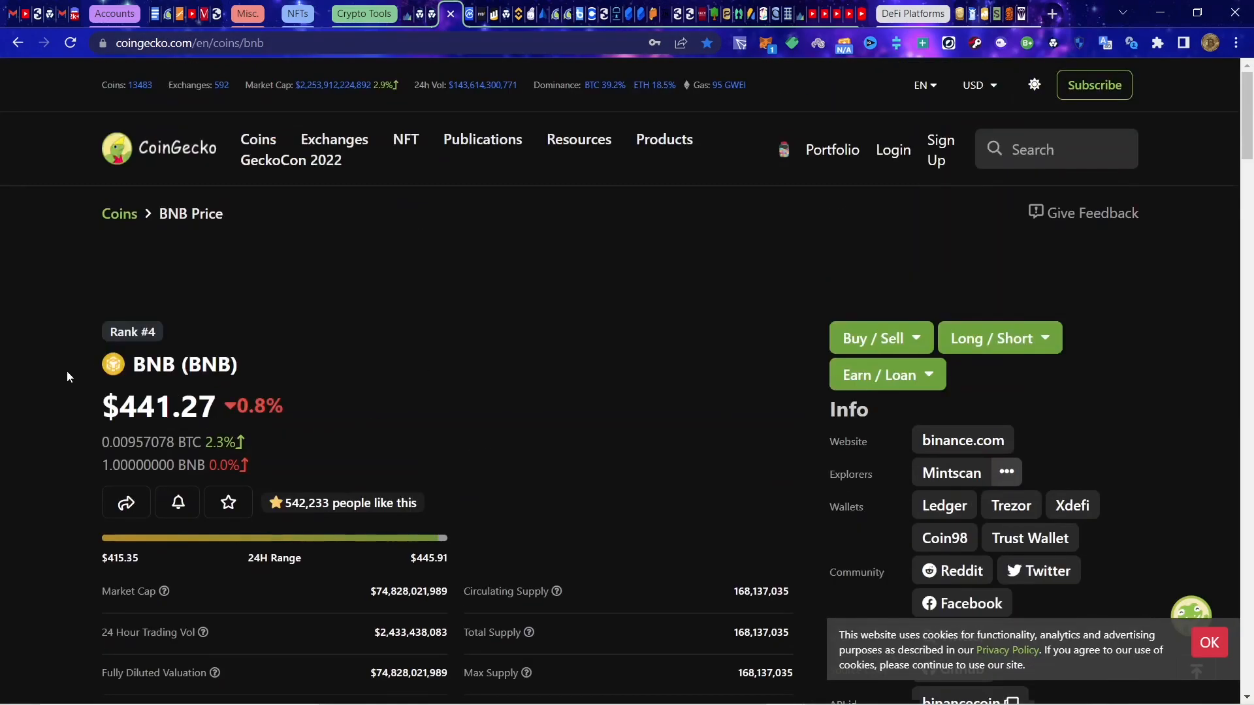
{"action": "left_click", "coordinate": [177, 151]}
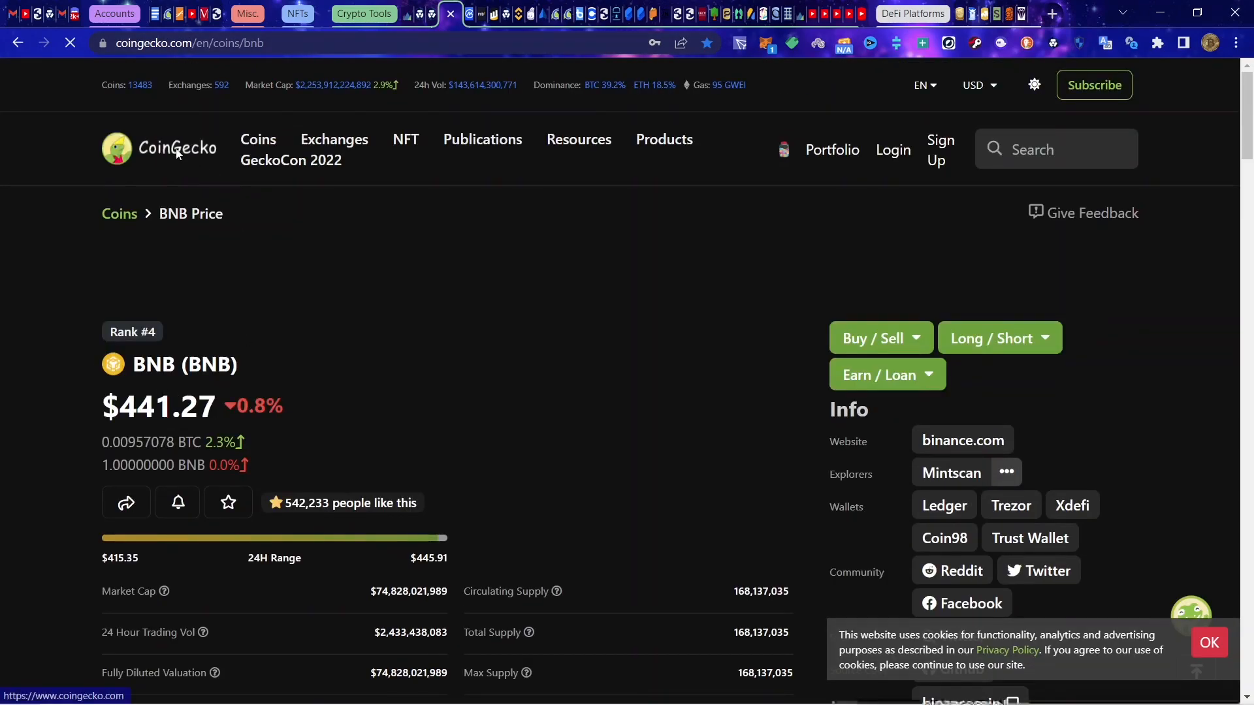
{"action": "mouse_move", "coordinate": [425, 215]}
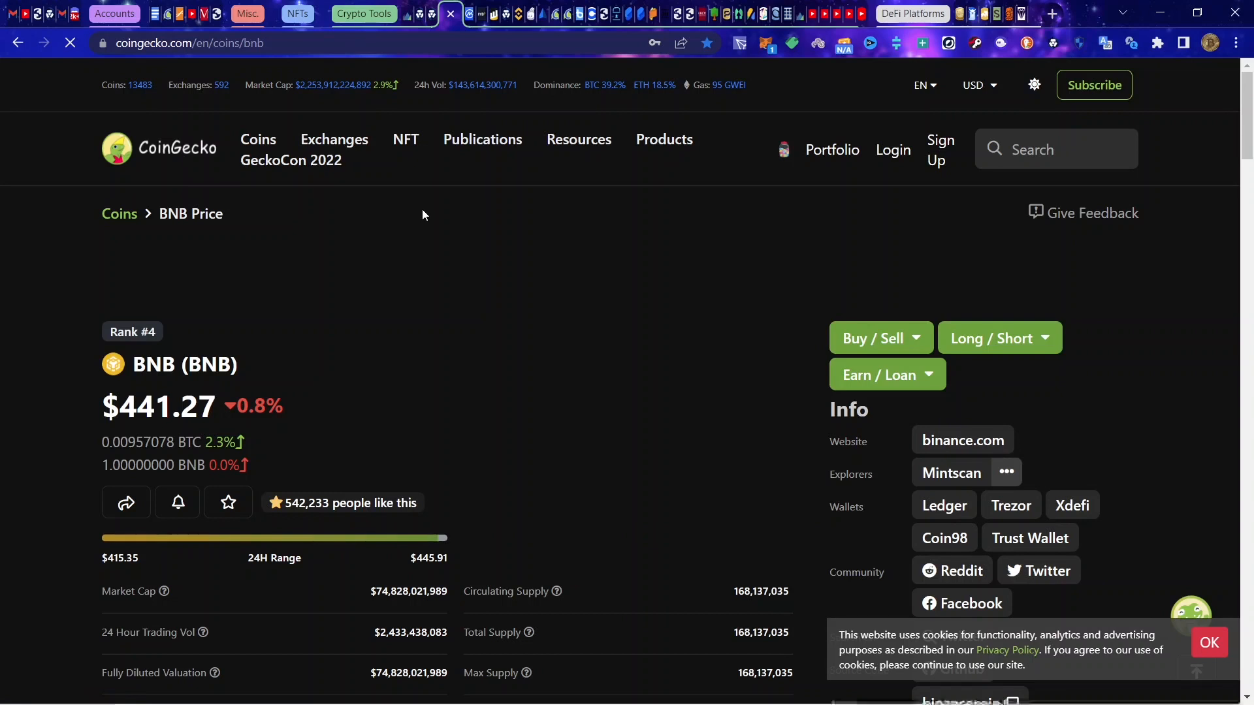
{"action": "mouse_move", "coordinate": [650, 364]}
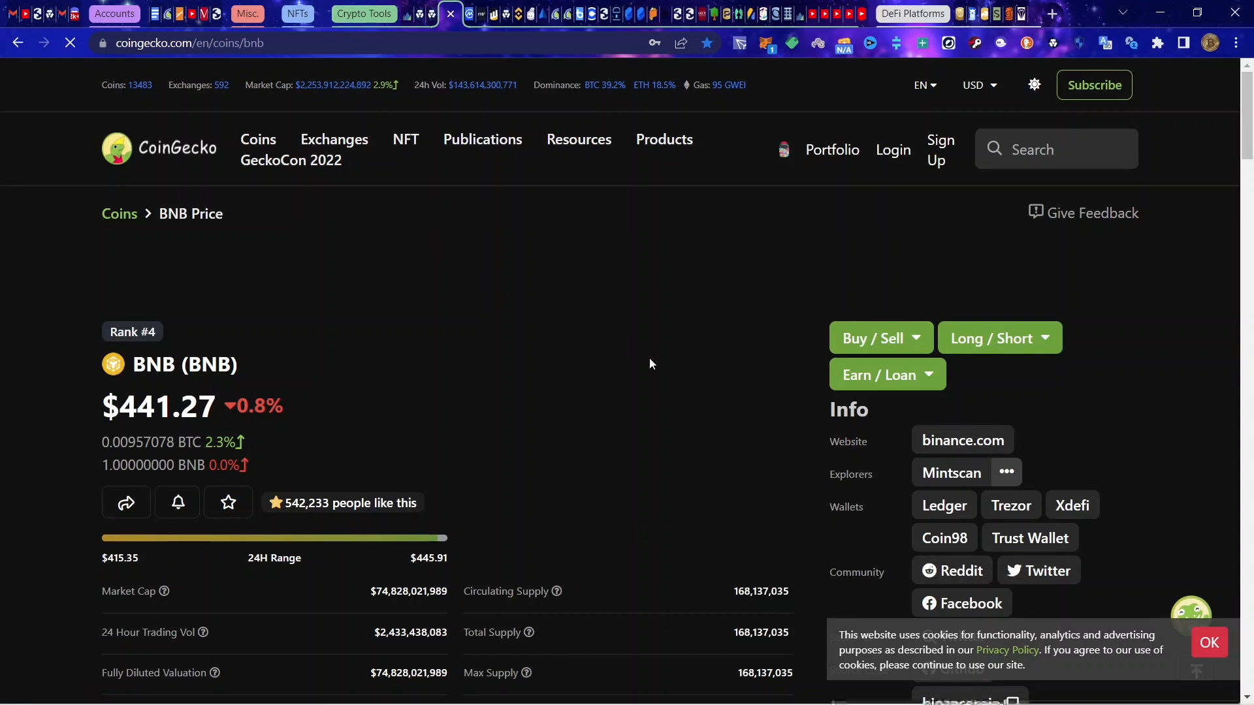
{"action": "mouse_move", "coordinate": [647, 363]}
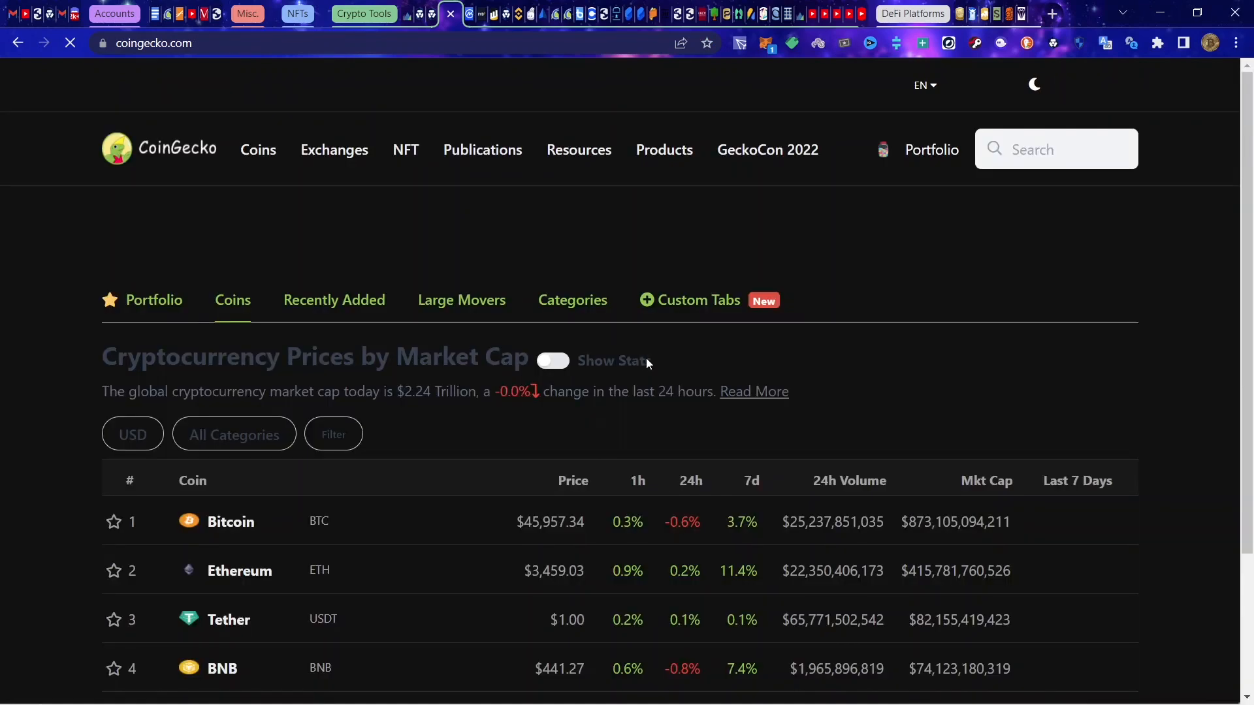
{"action": "mouse_move", "coordinate": [759, 357]}
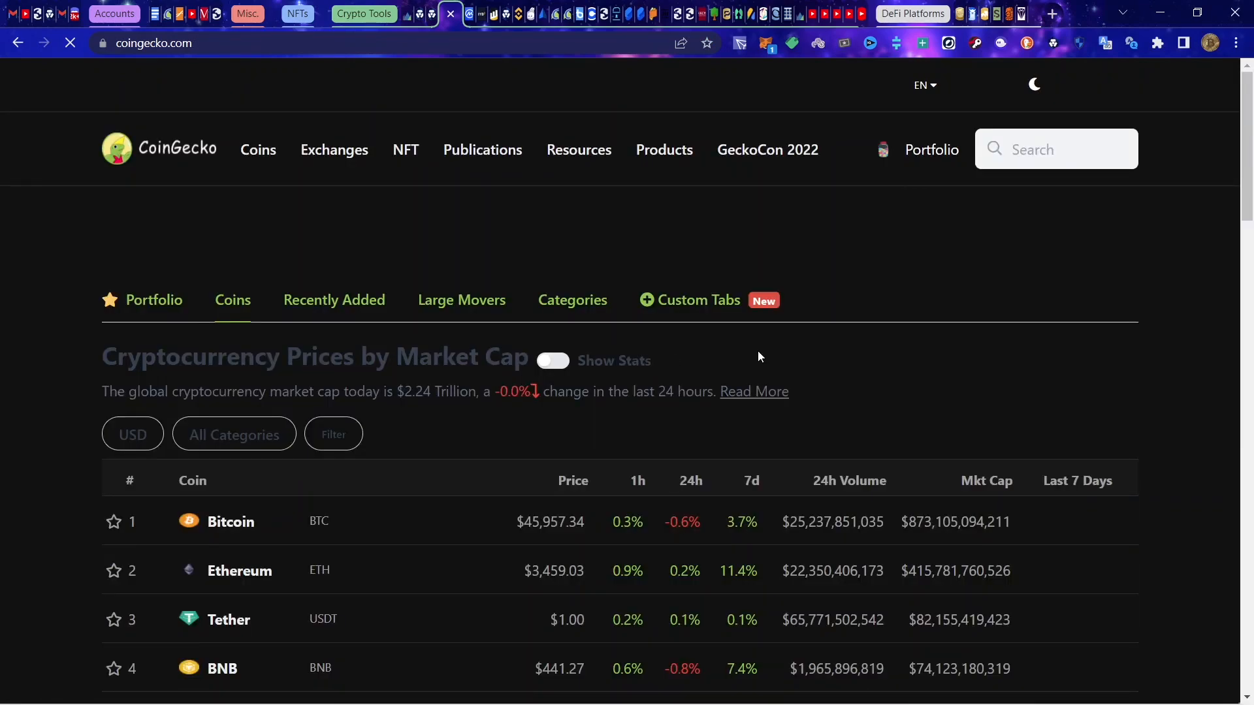
{"action": "scroll", "scroll_direction": "down", "scroll_amount": 3}
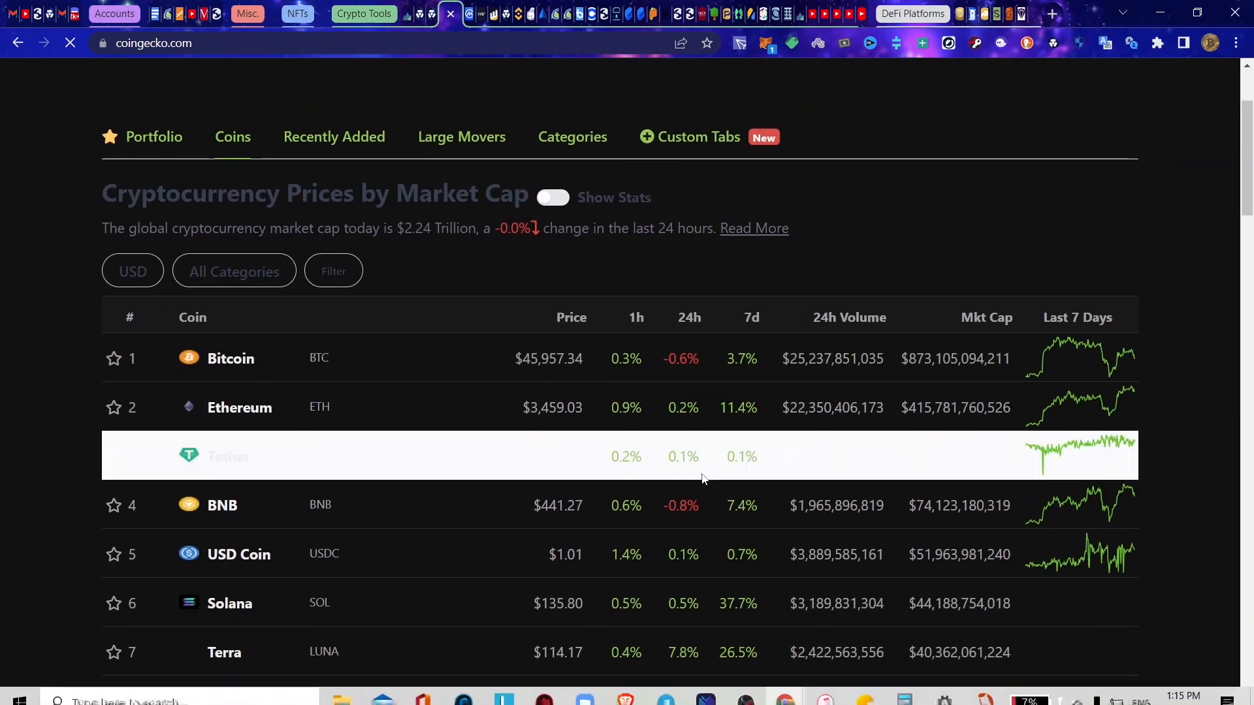
{"action": "scroll", "scroll_direction": "down", "scroll_amount": 3}
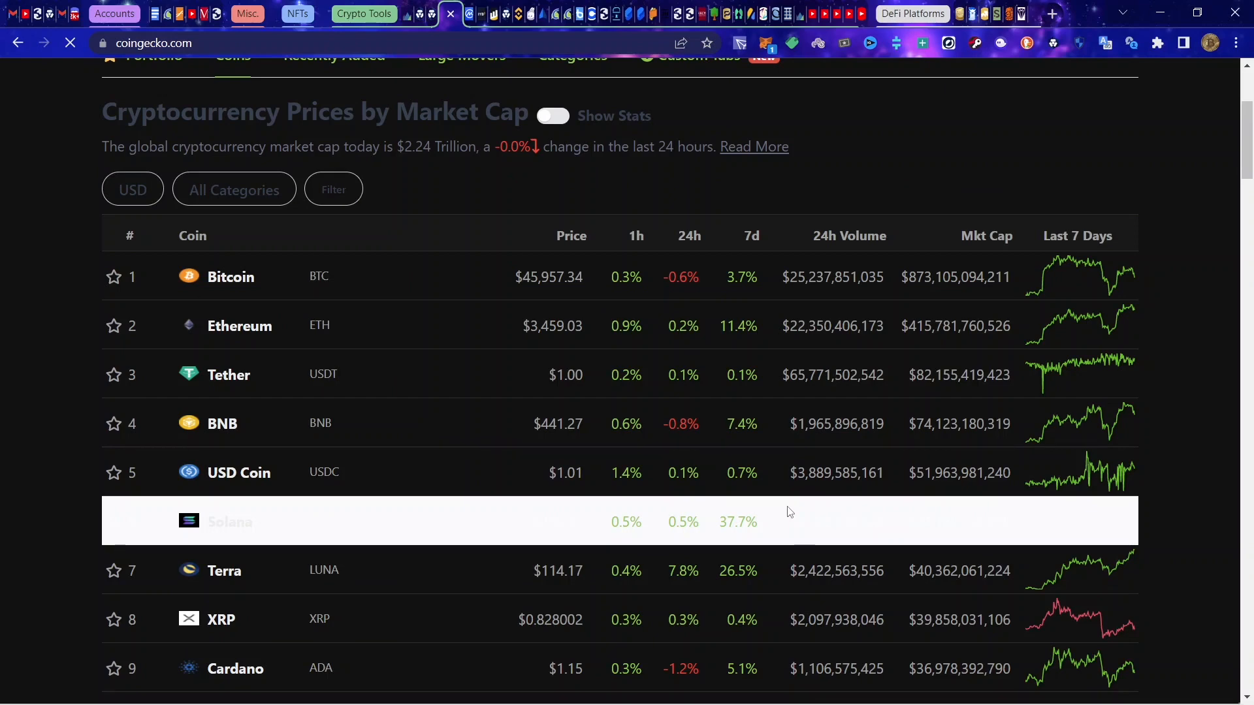
{"action": "scroll", "scroll_direction": "up", "scroll_amount": 3}
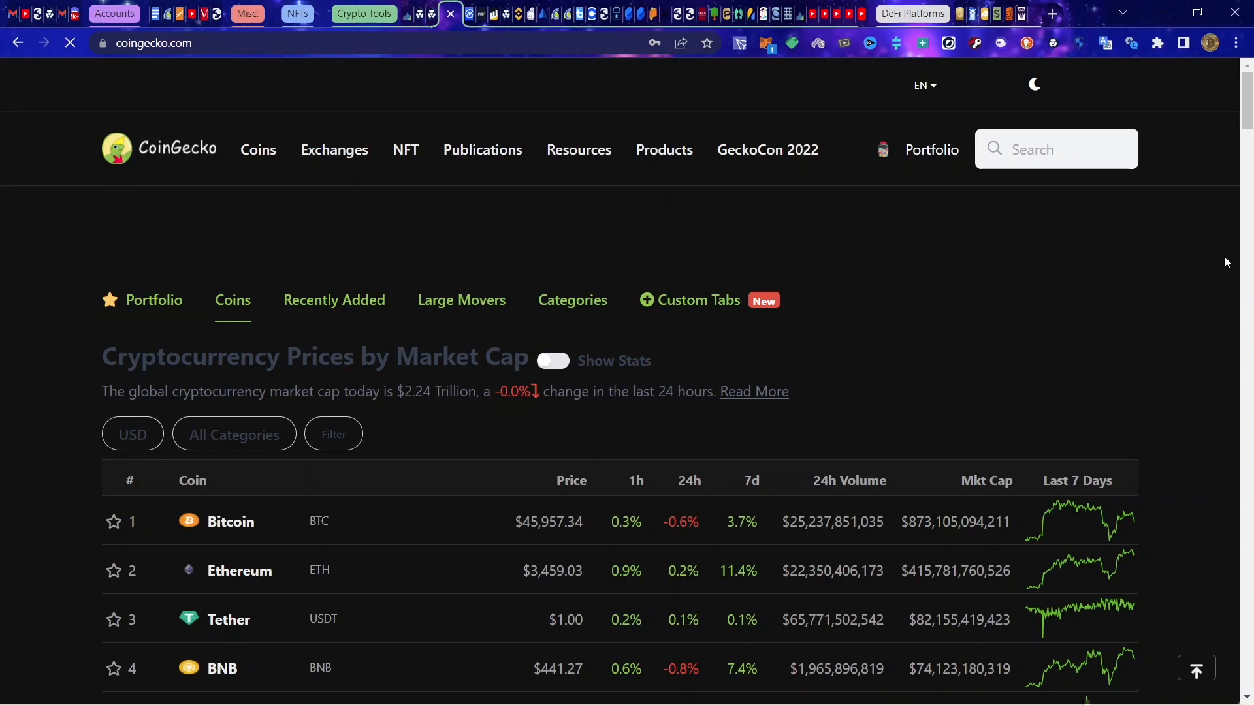
{"action": "scroll", "scroll_direction": "down", "scroll_amount": 3}
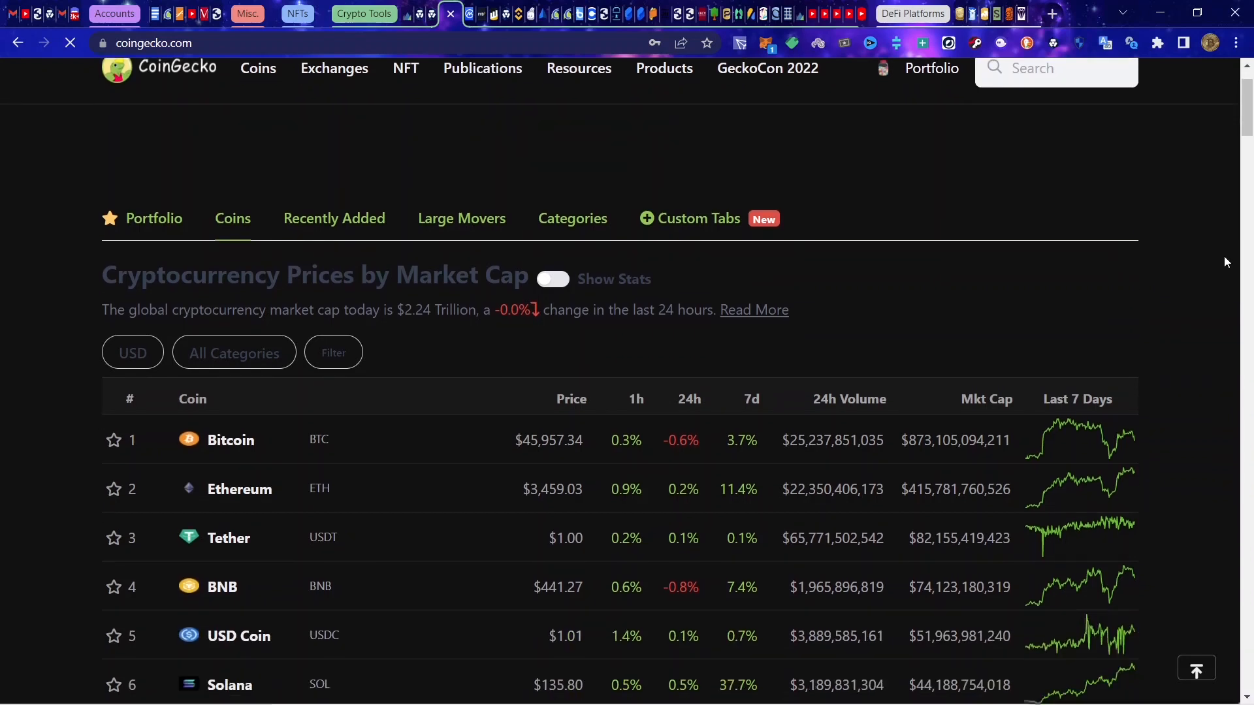